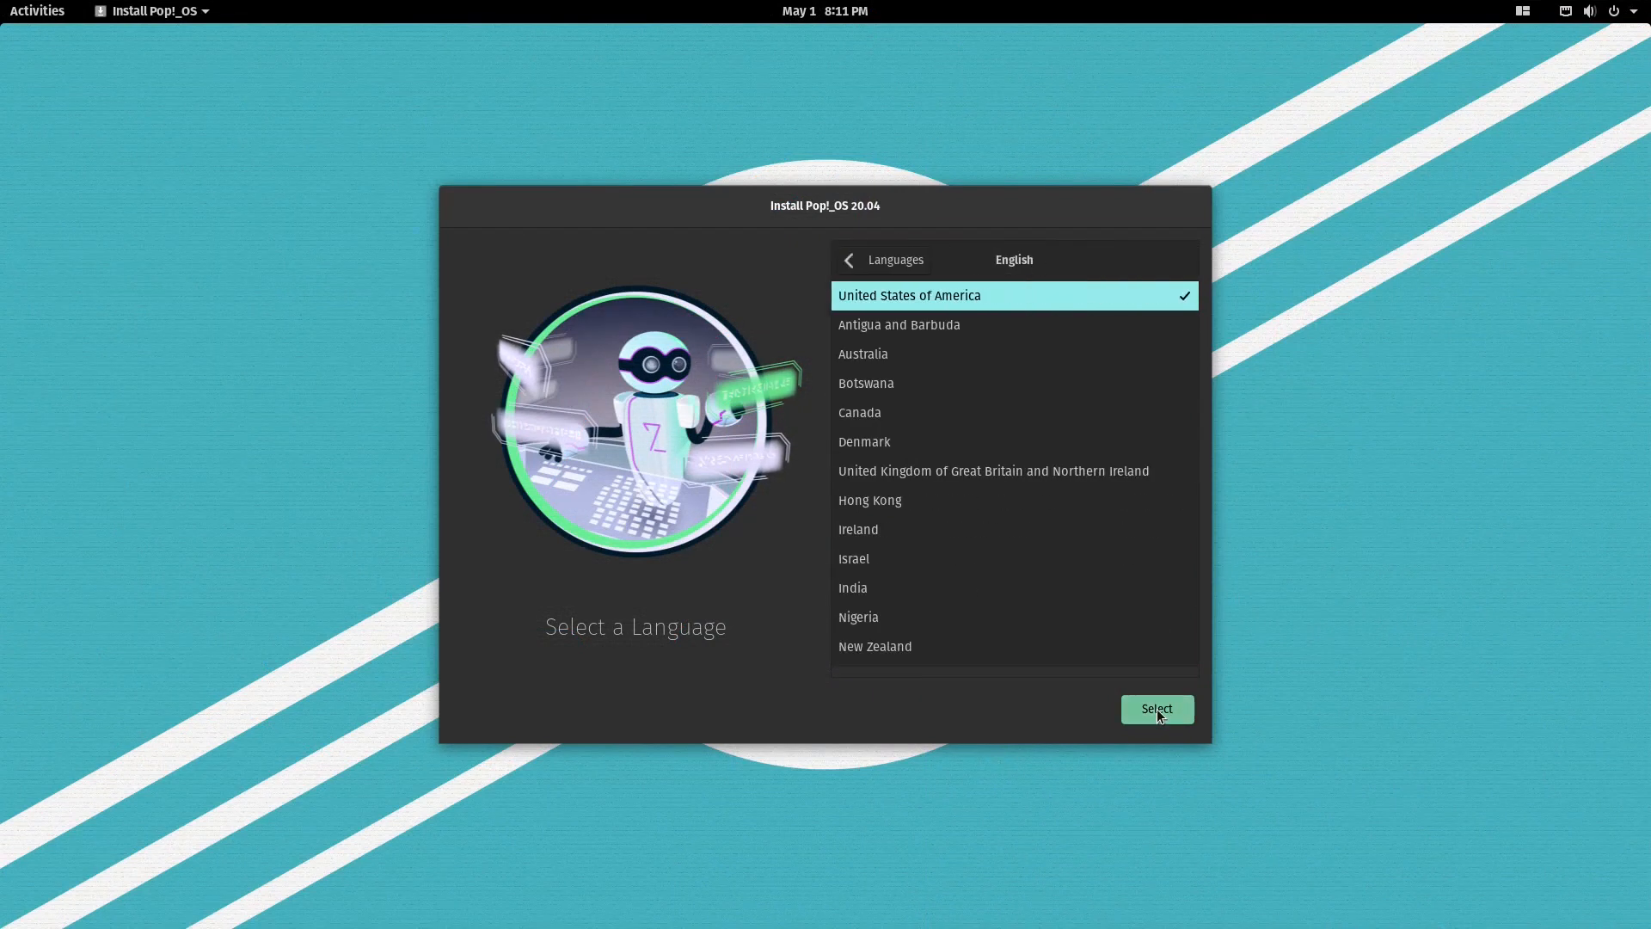
Step: Confirm English (US) language and keyboard, then choose 'Erase disk and install Ubuntu' and continue
left_click(1156, 709)
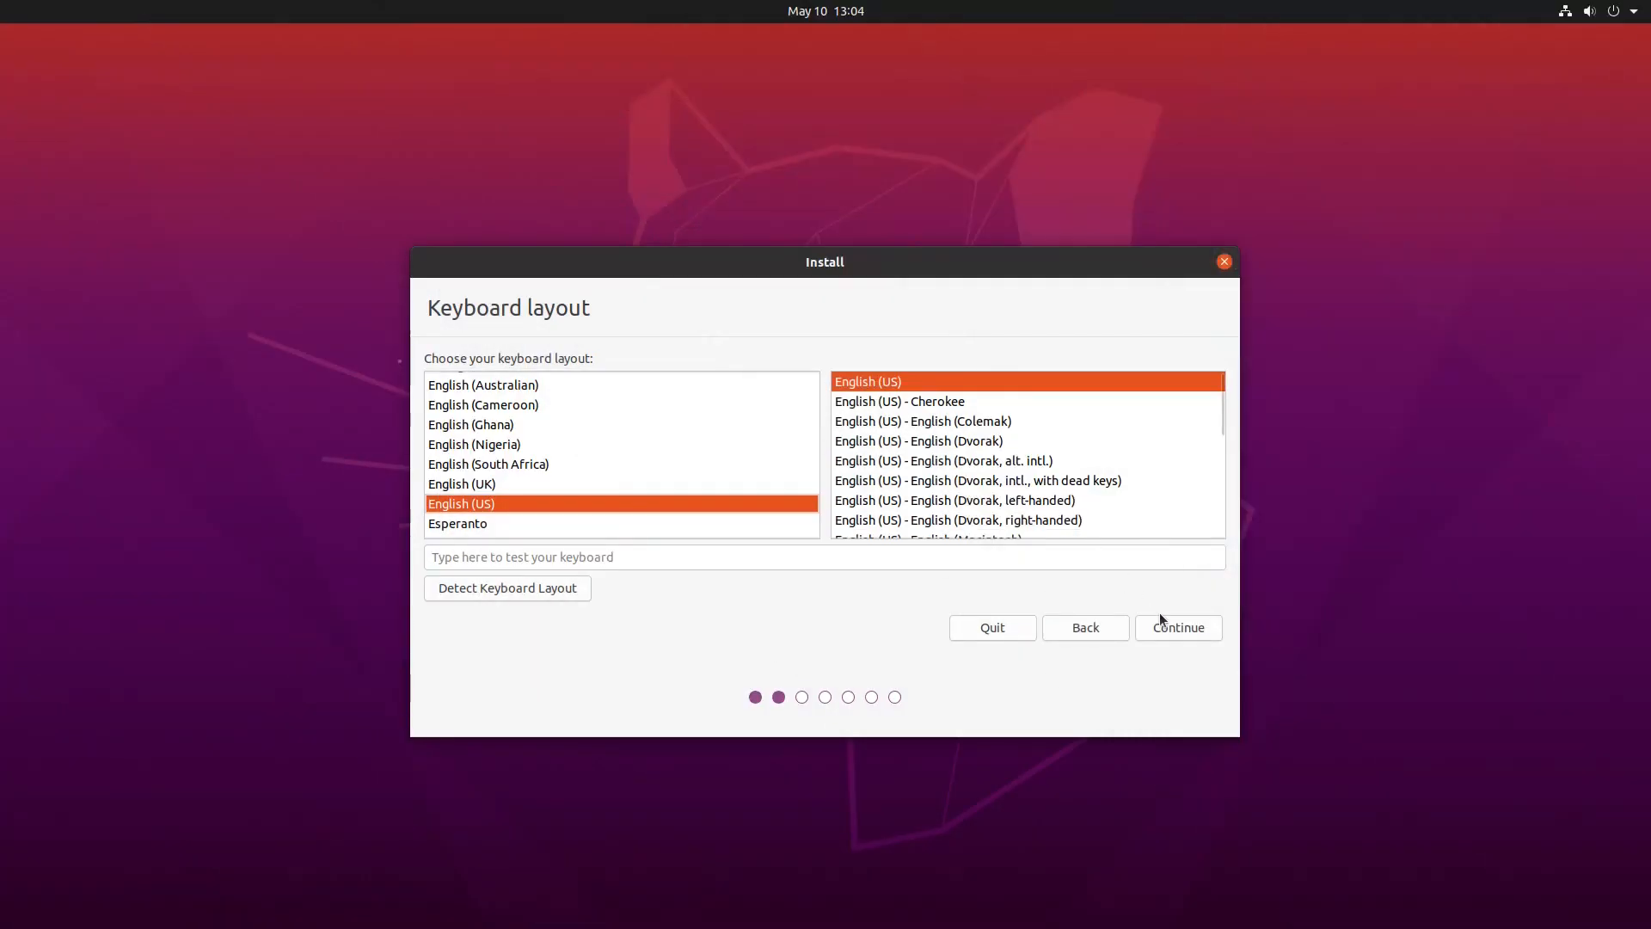
left_click(1176, 626)
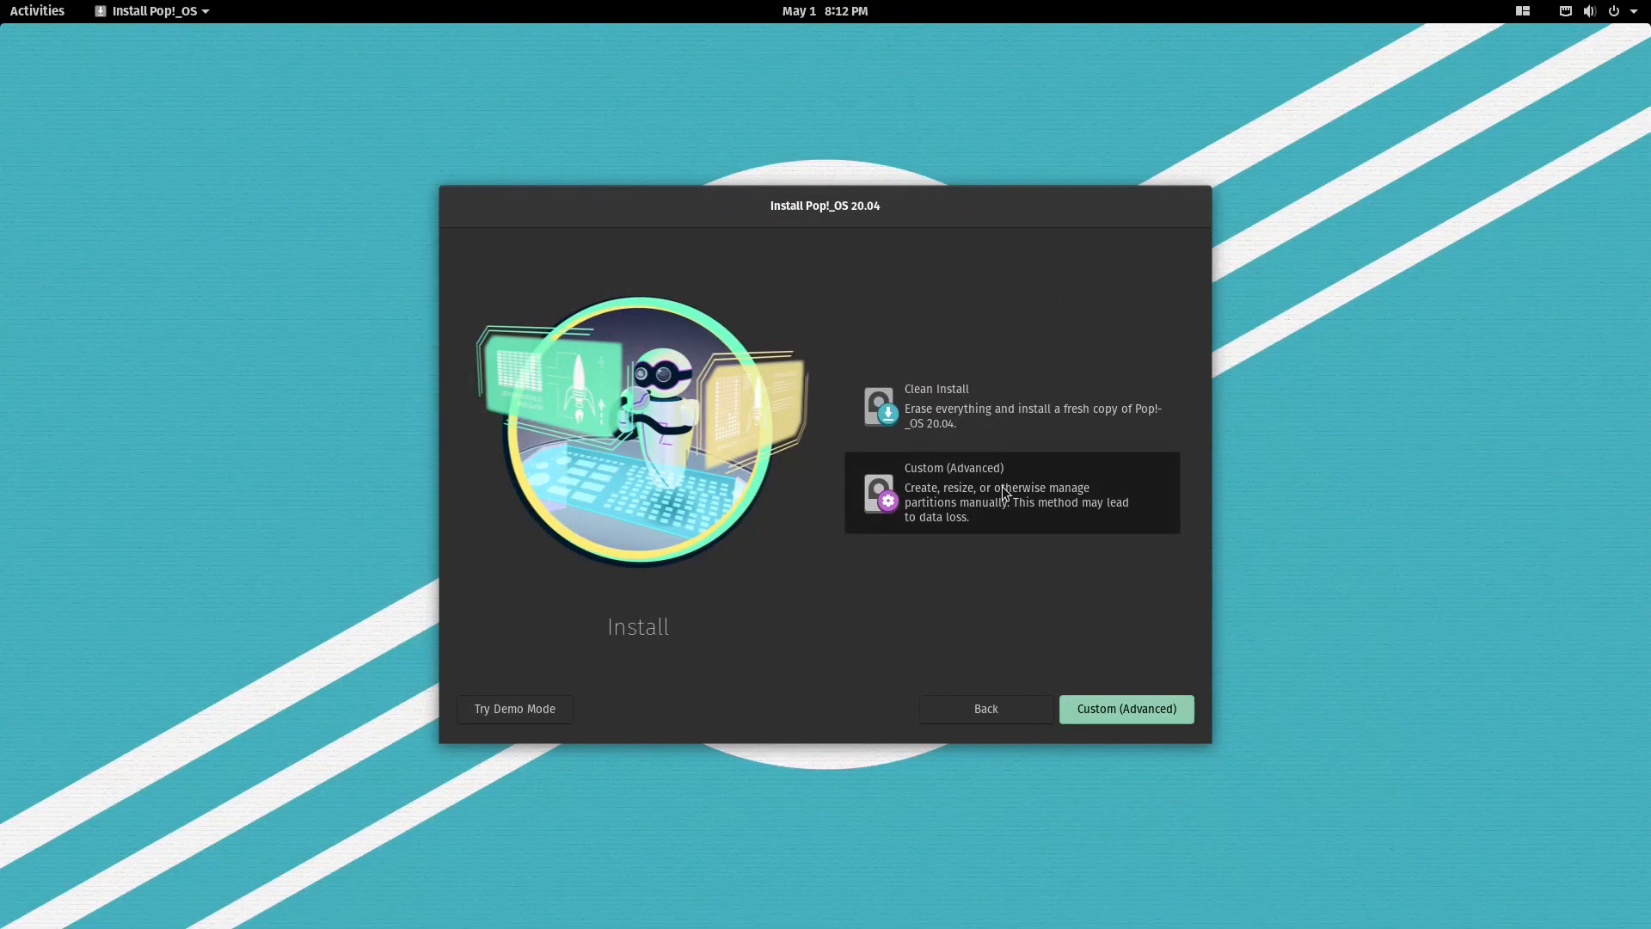
left_click(1010, 406)
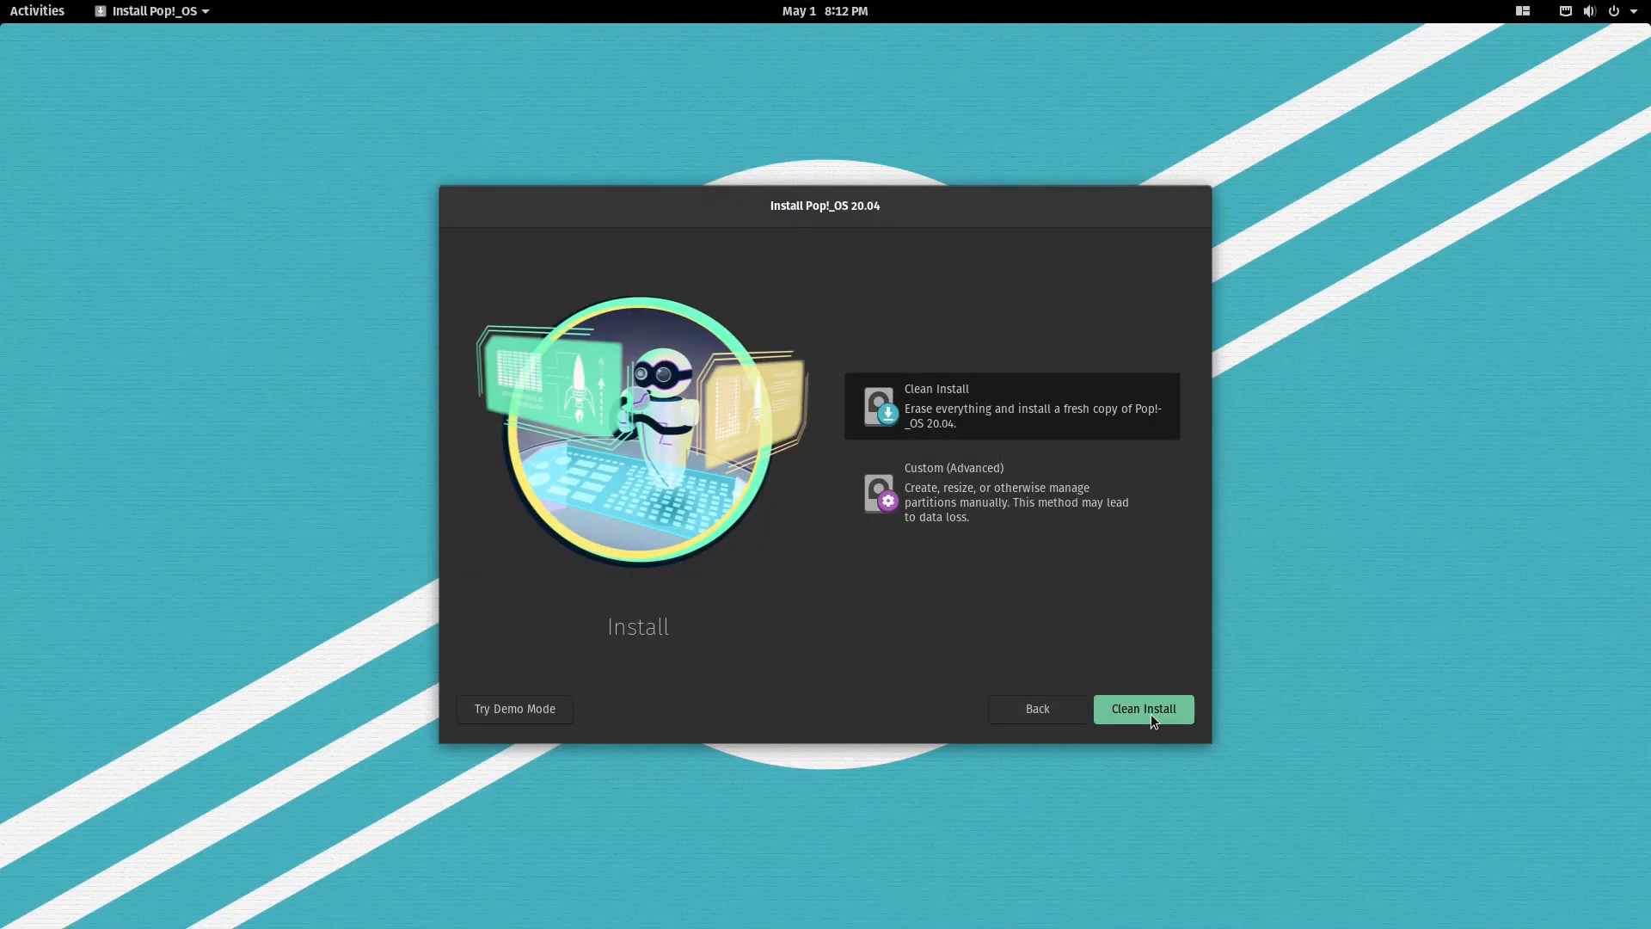
left_click(1142, 709)
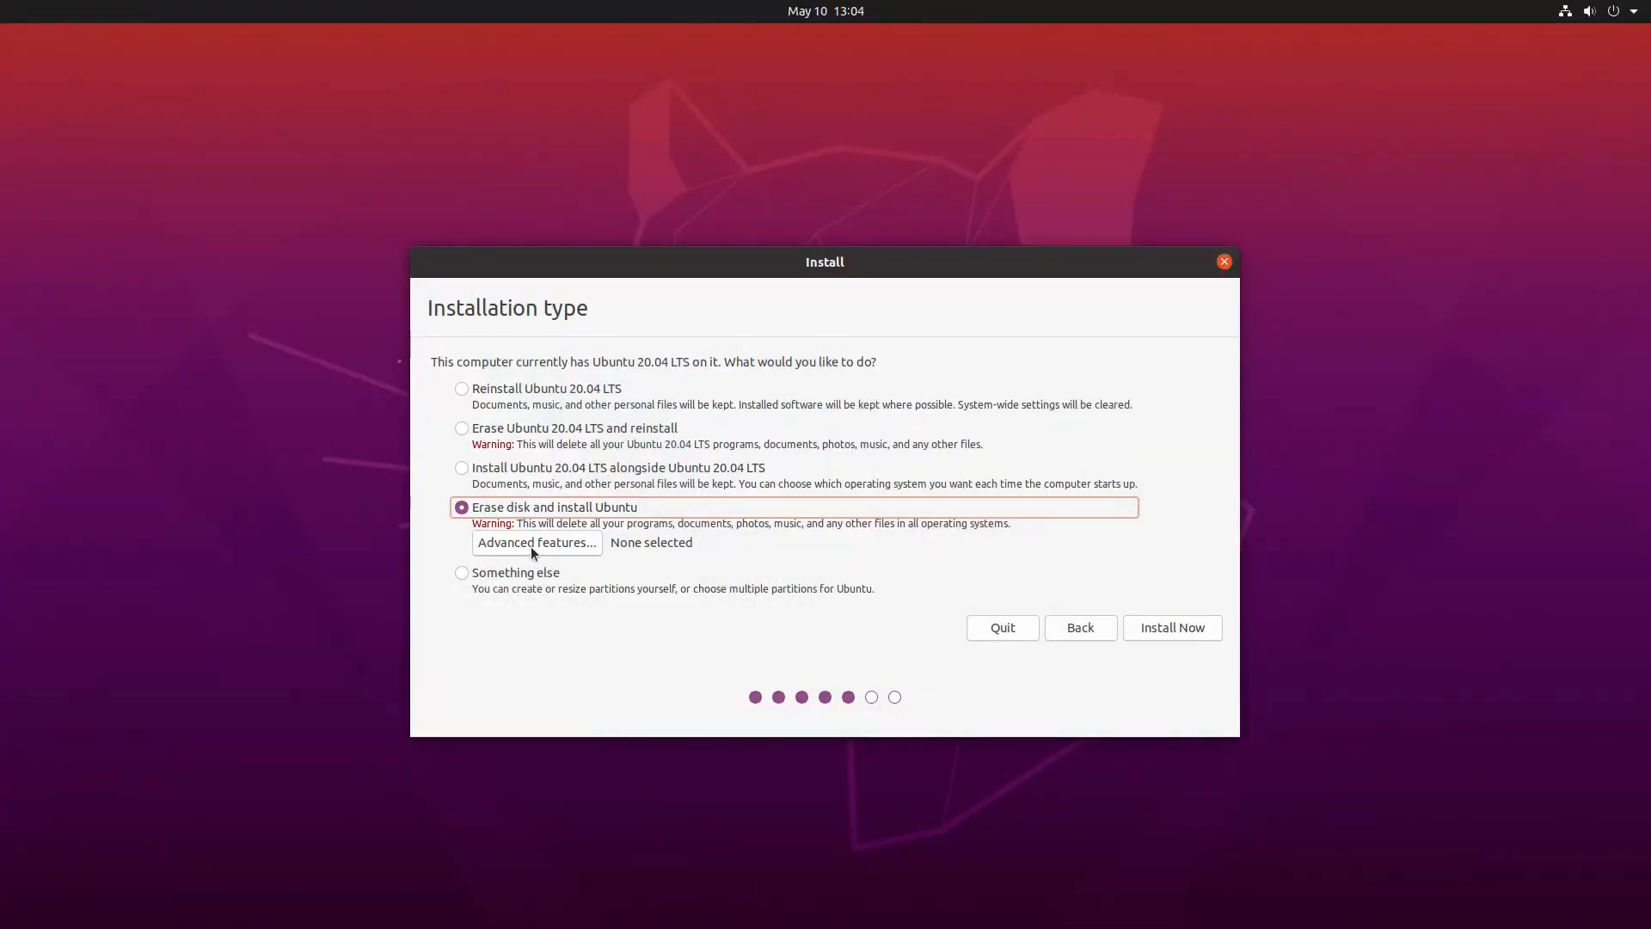
Step: In Advanced features, enable LVM with encryption for the new Ubuntu installation and close the dialog
left_click(536, 541)
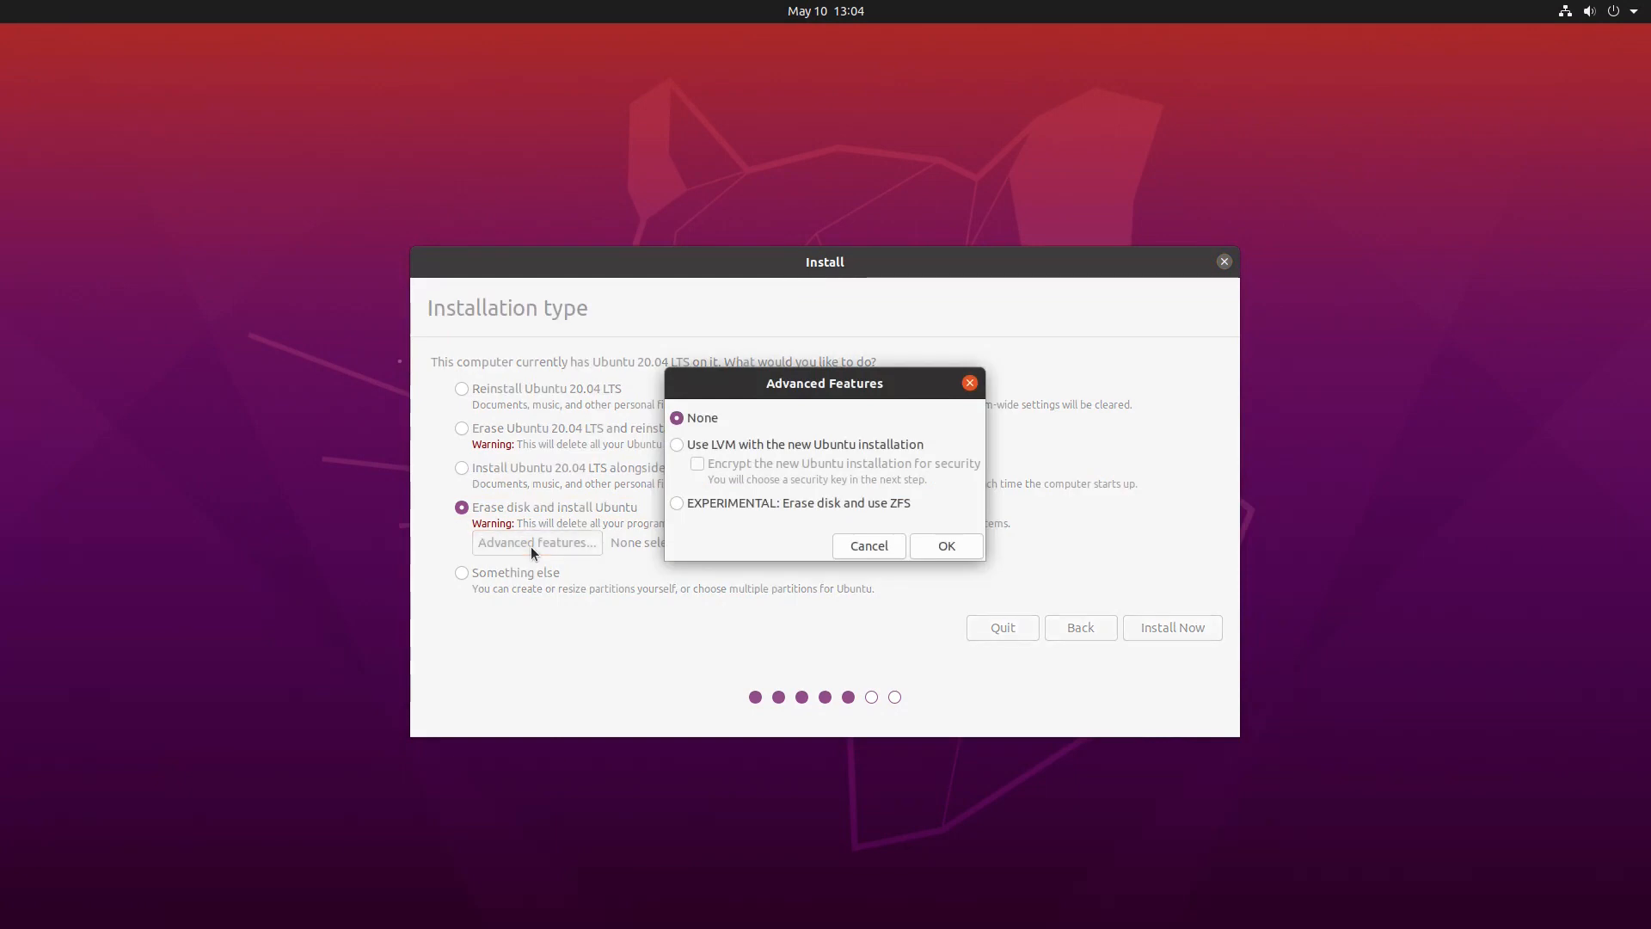
left_click(678, 444)
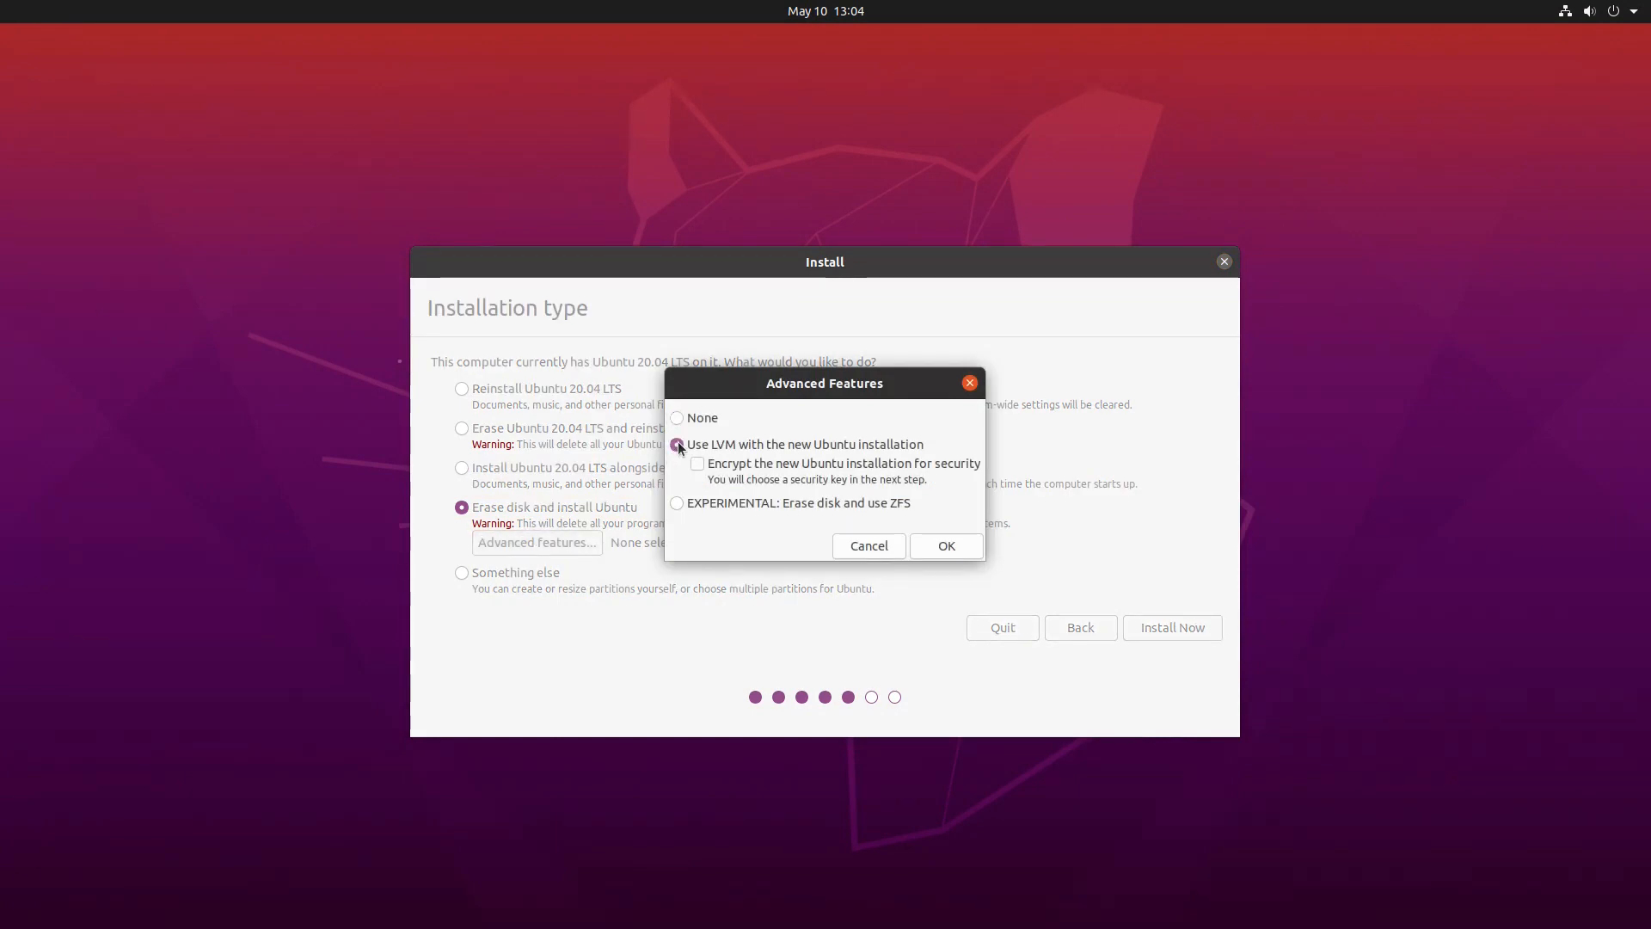
left_click(696, 464)
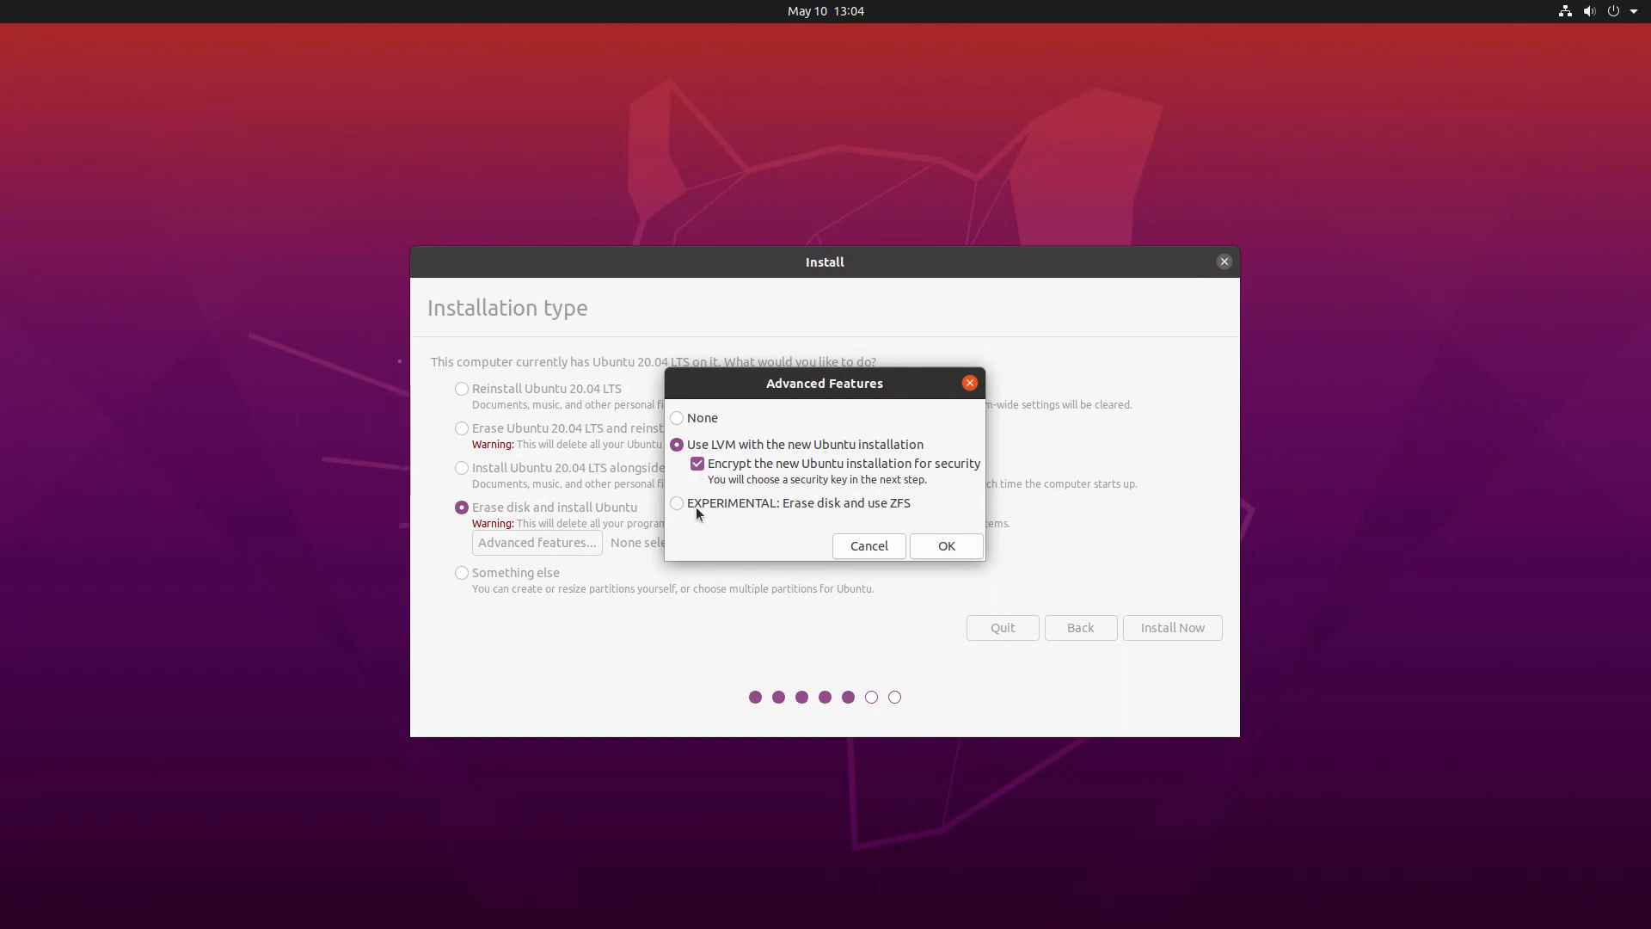
mouse_move(883, 532)
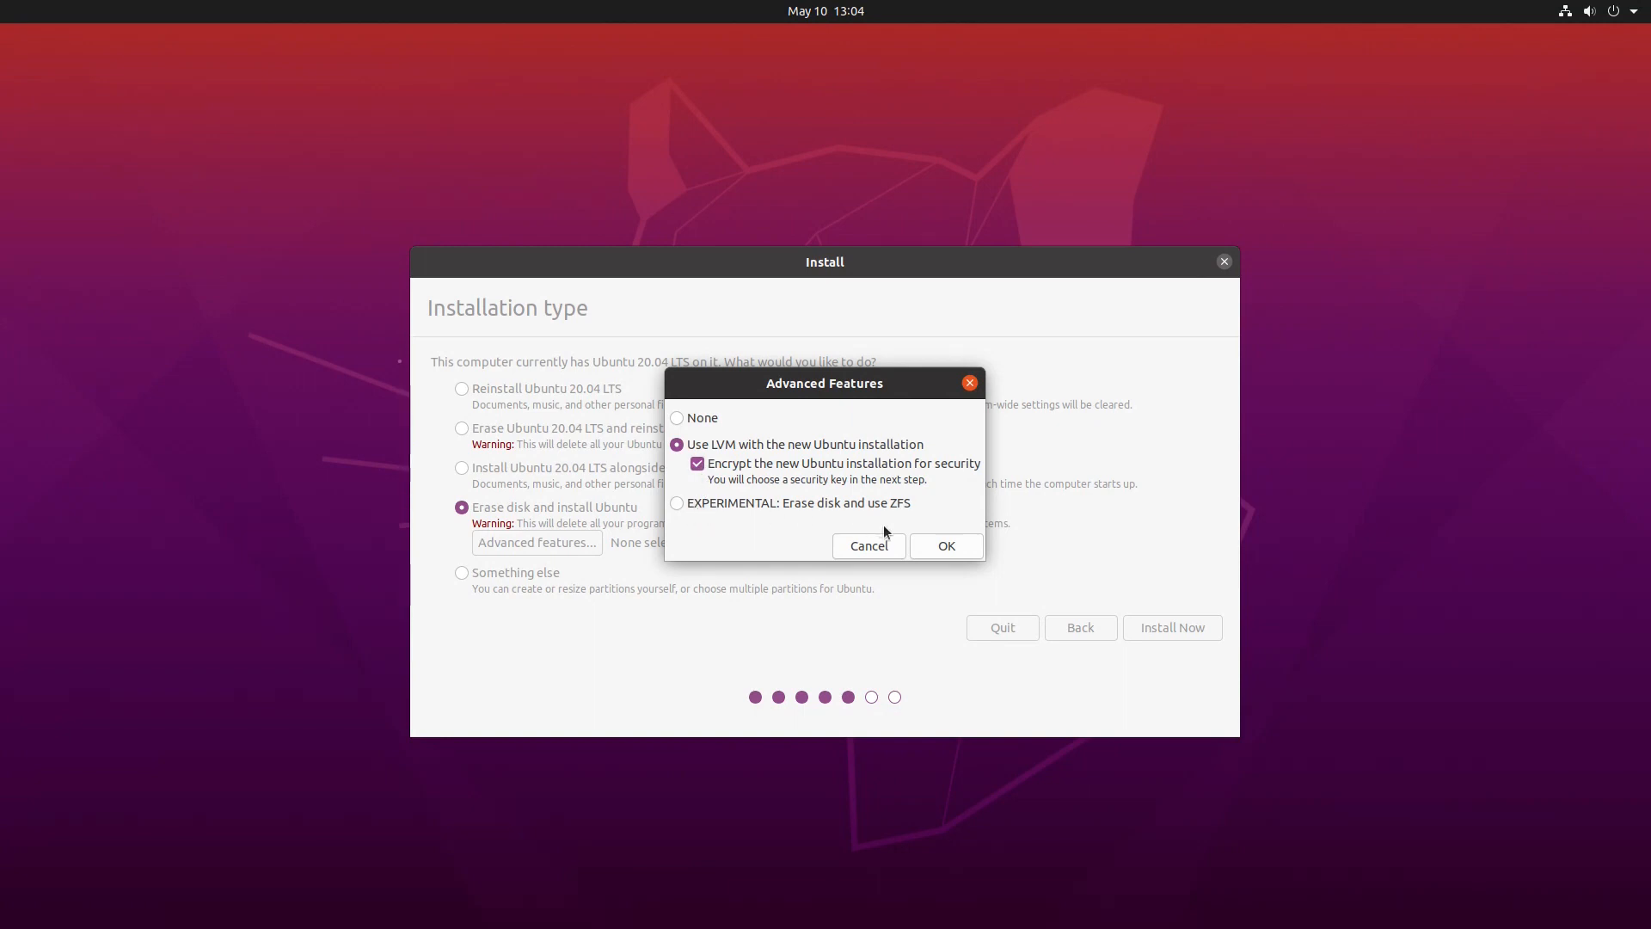
left_click(944, 545)
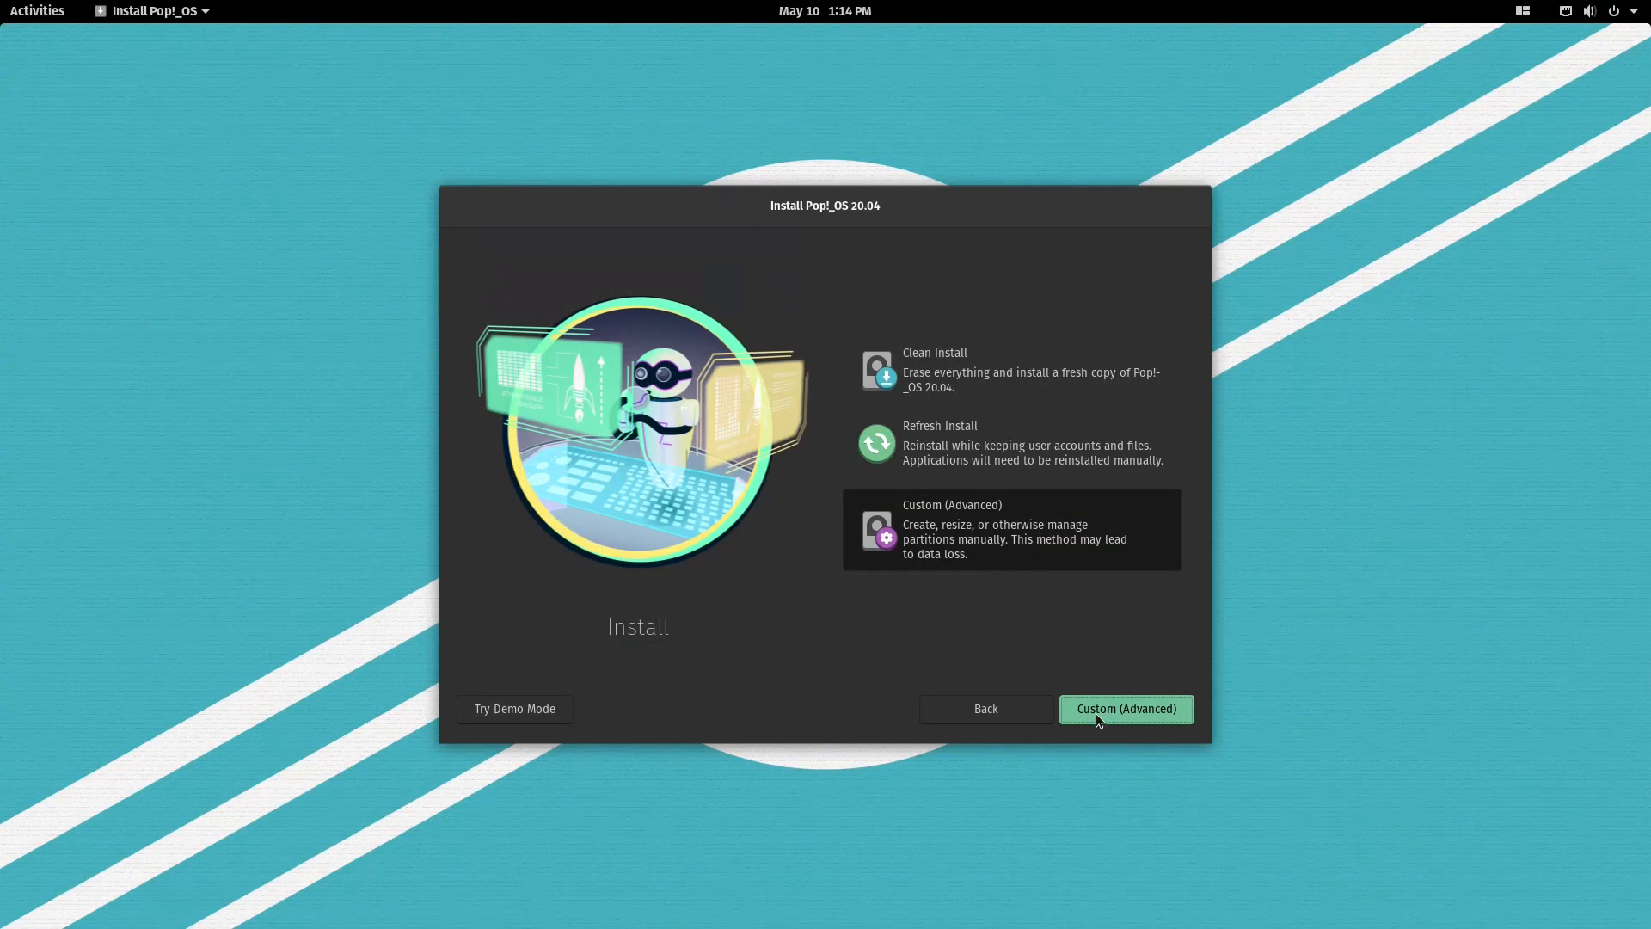
Step: Via Custom (Advanced) and Modify Partitions, resize /dev/sda3 down to 10484 MiB, leaving 11542 MiB free
left_click(1125, 707)
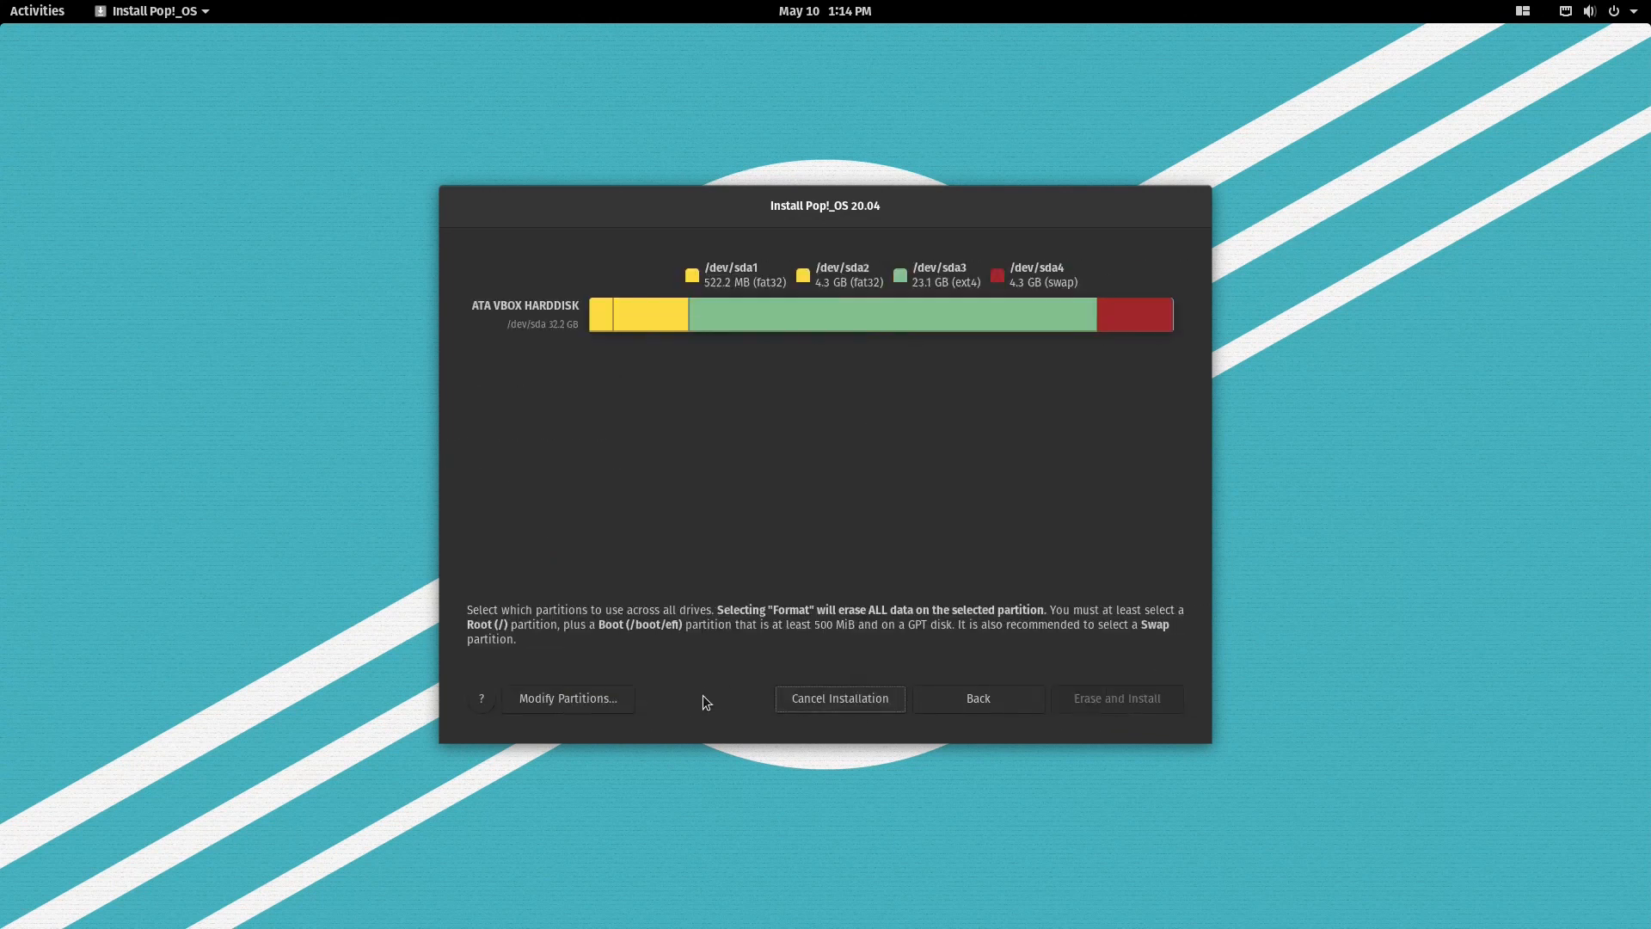
left_click(409, 212)
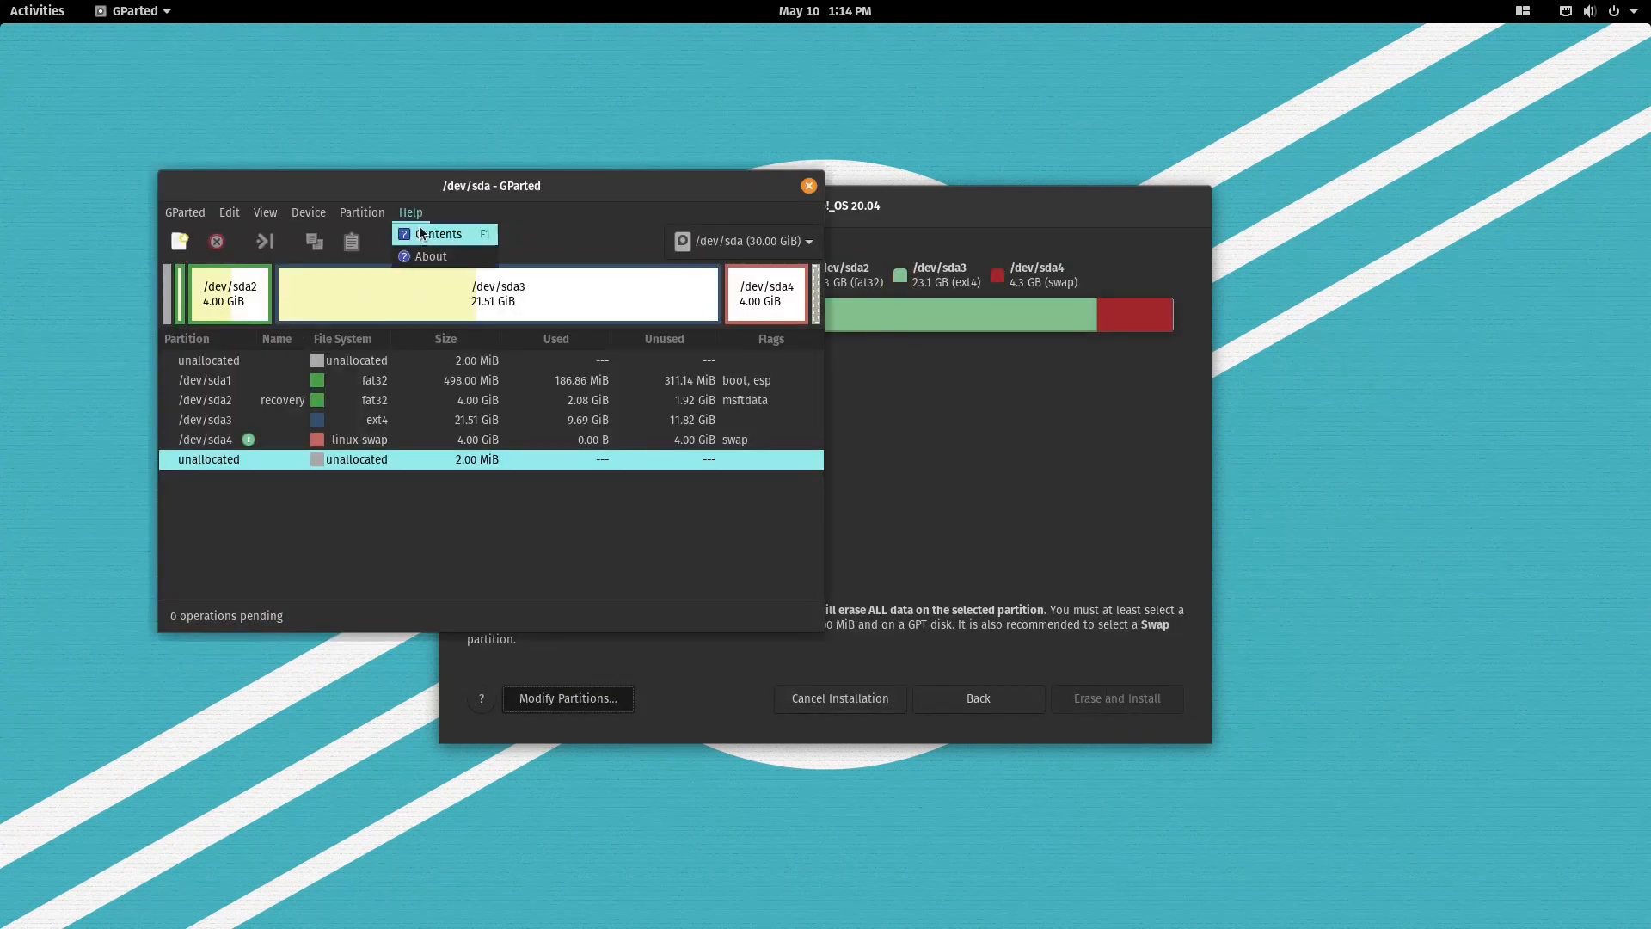
left_click(430, 256)
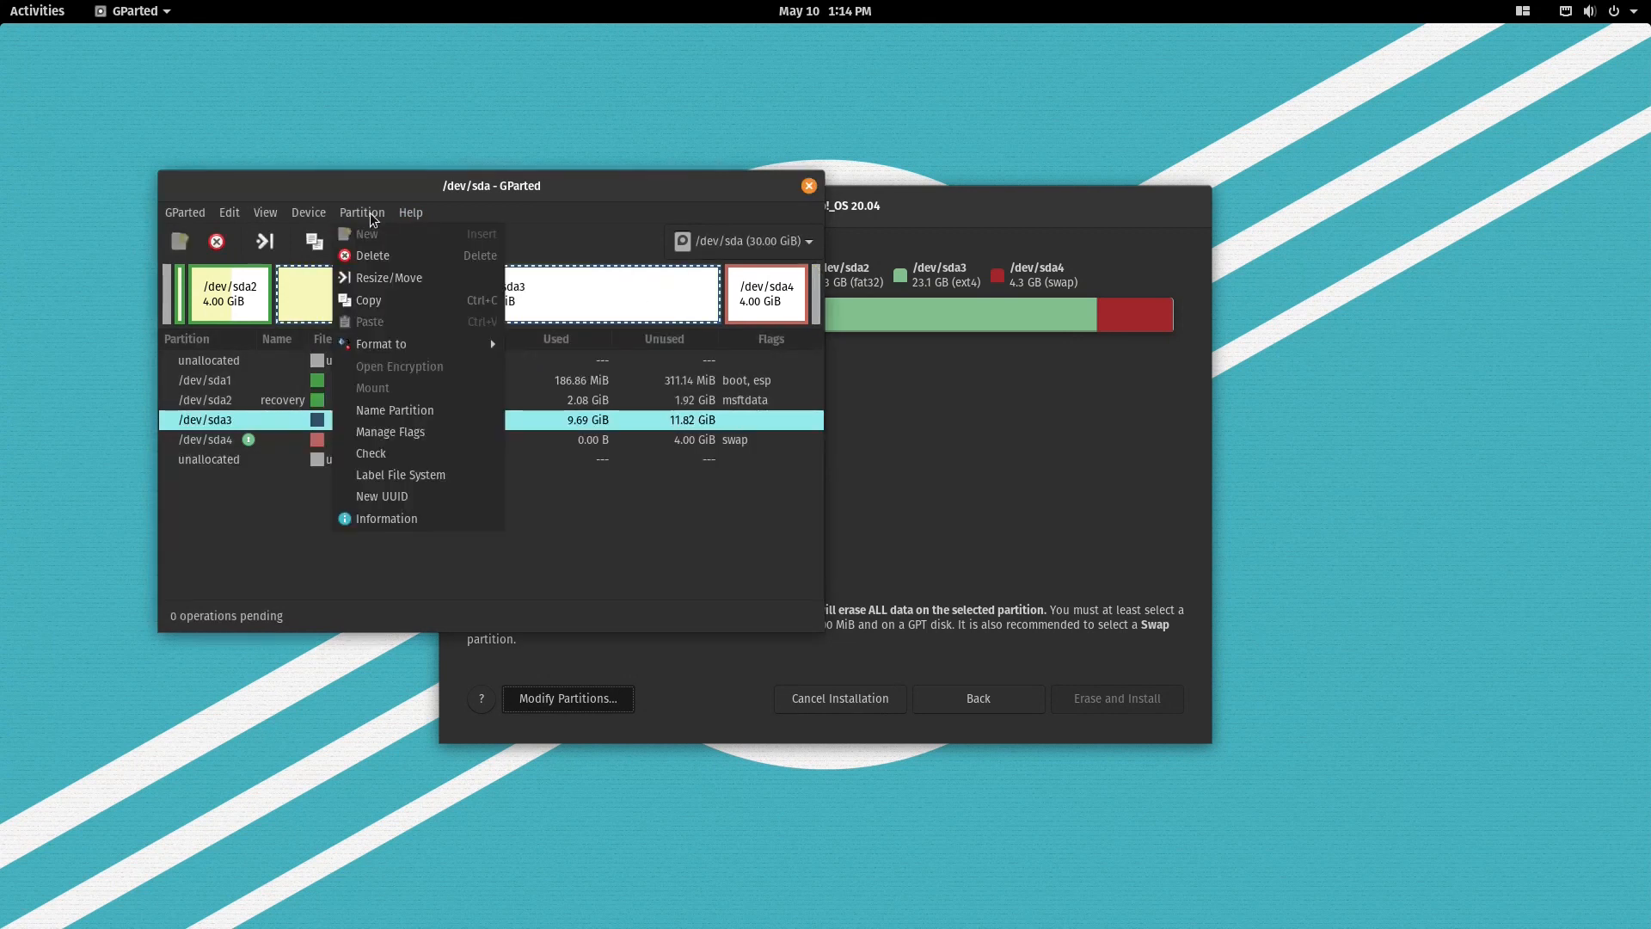
mouse_move(382, 344)
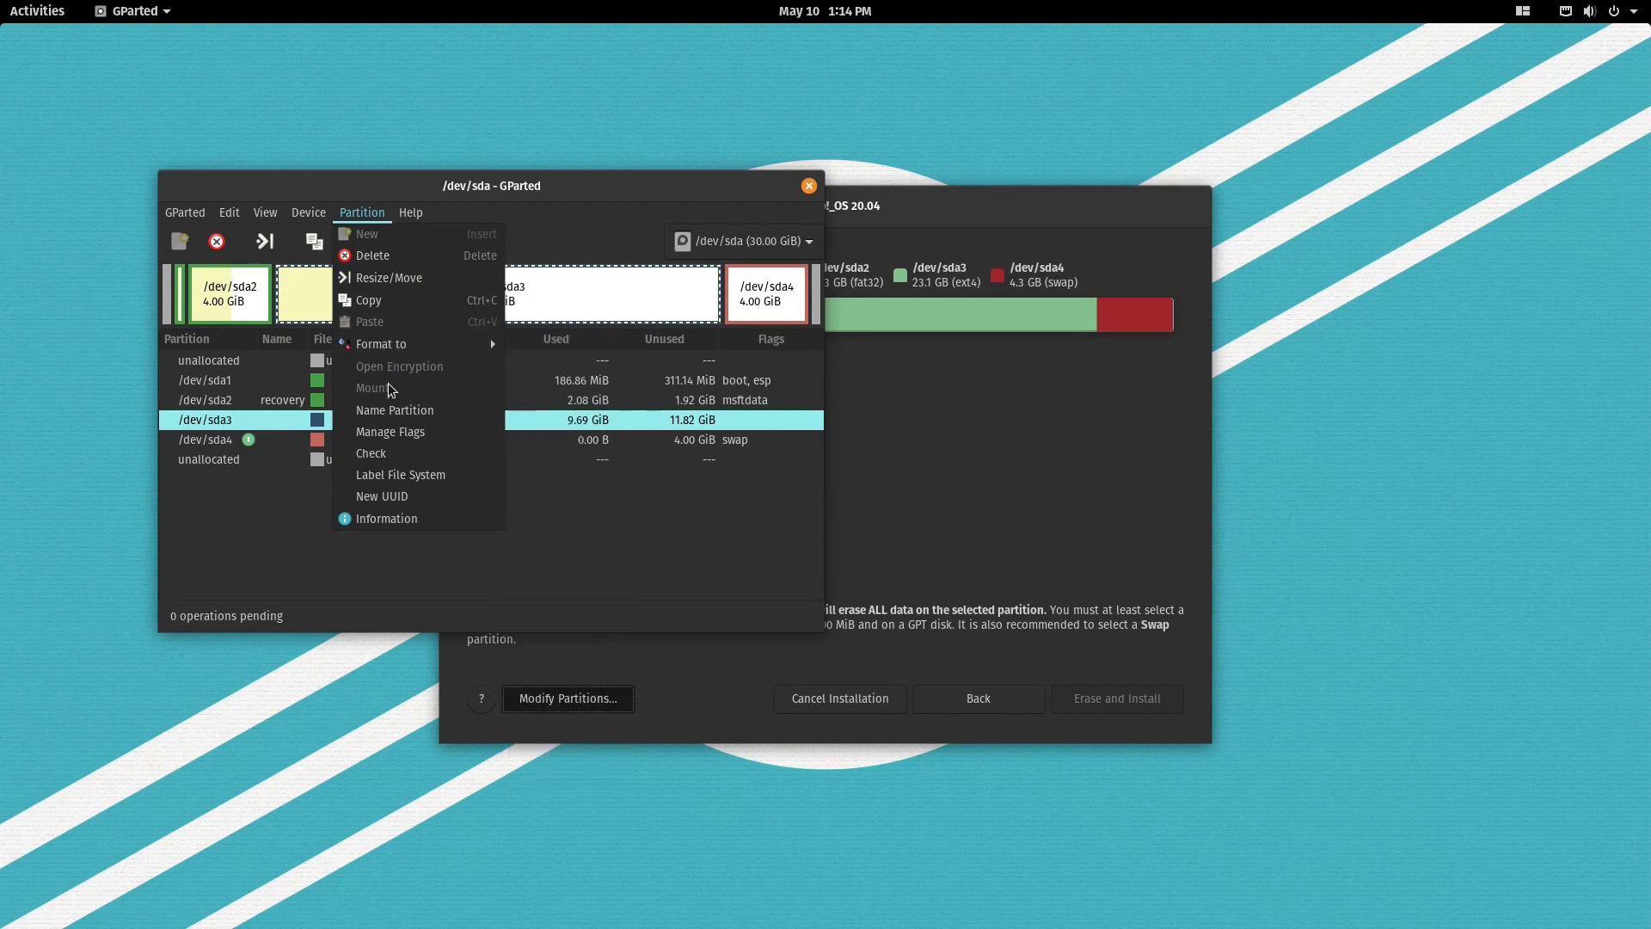
left_click(390, 276)
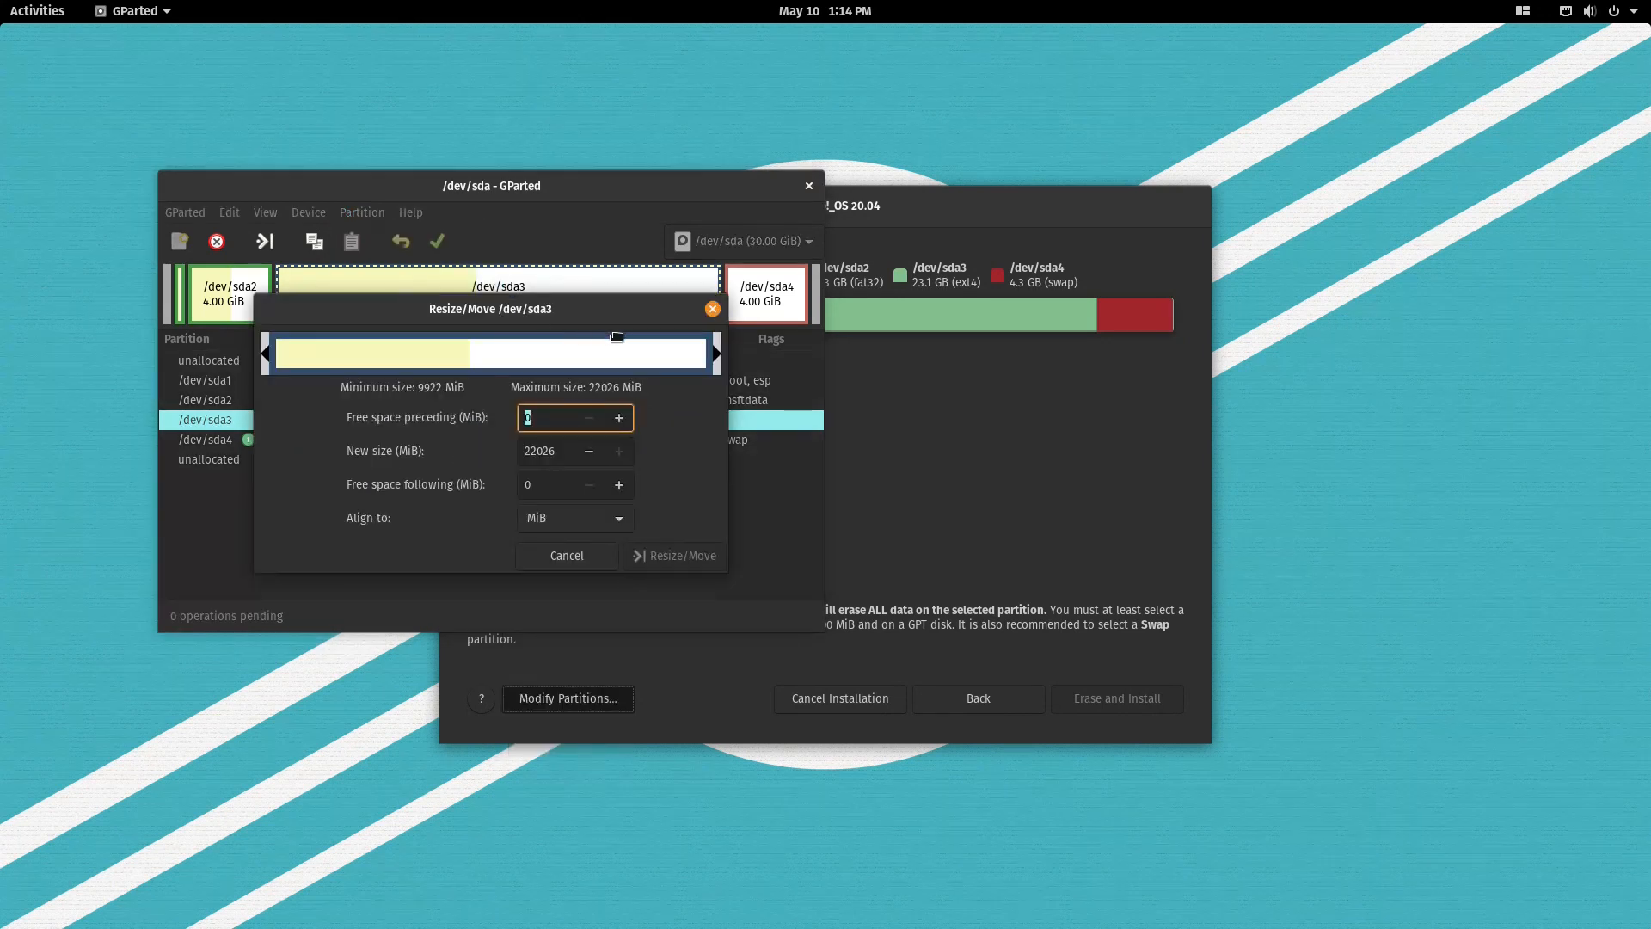
left_click_drag(715, 353, 487, 352)
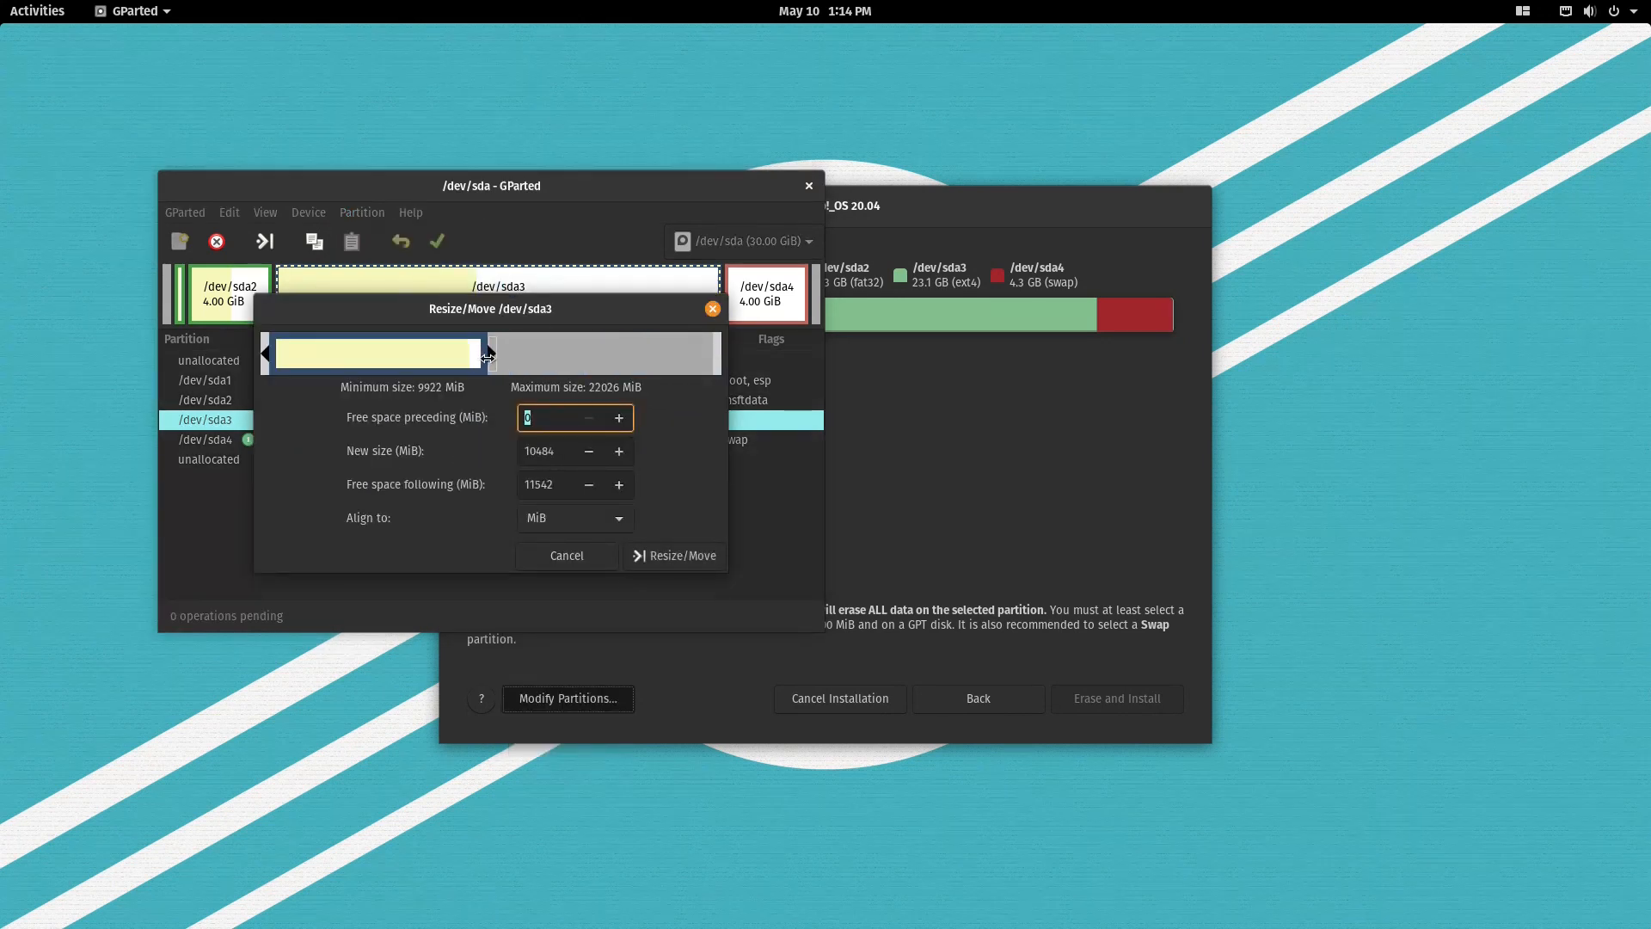
mouse_move(682, 560)
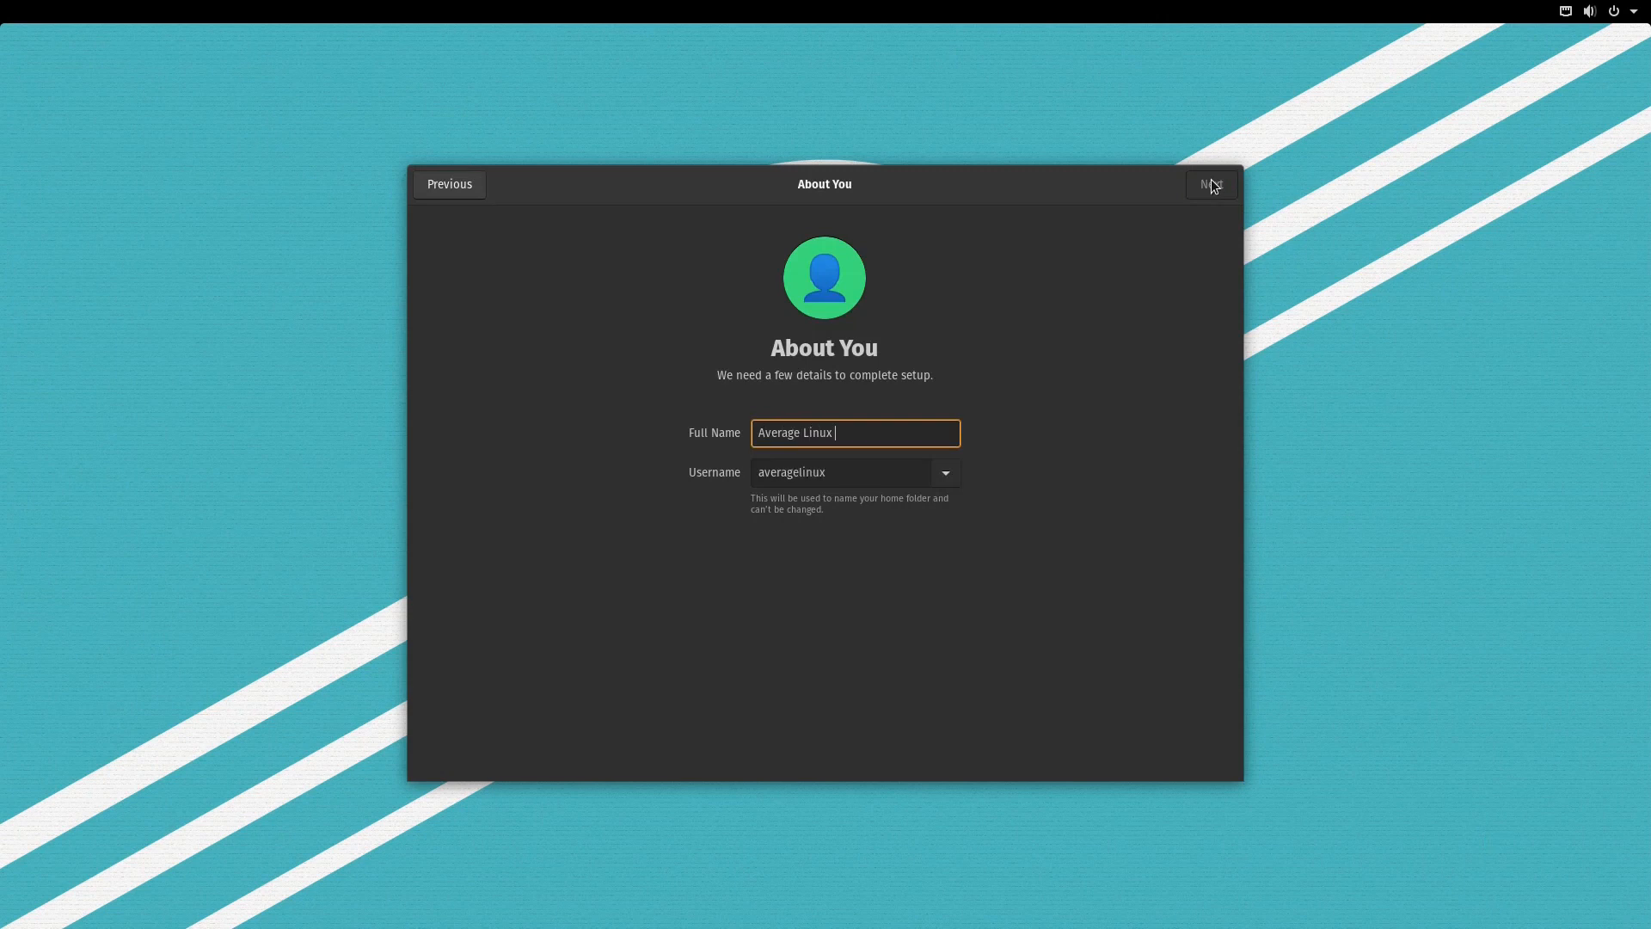
Step: Accept the account details and password, then start using Pop!_OS to reach the desktop
left_click(1209, 184)
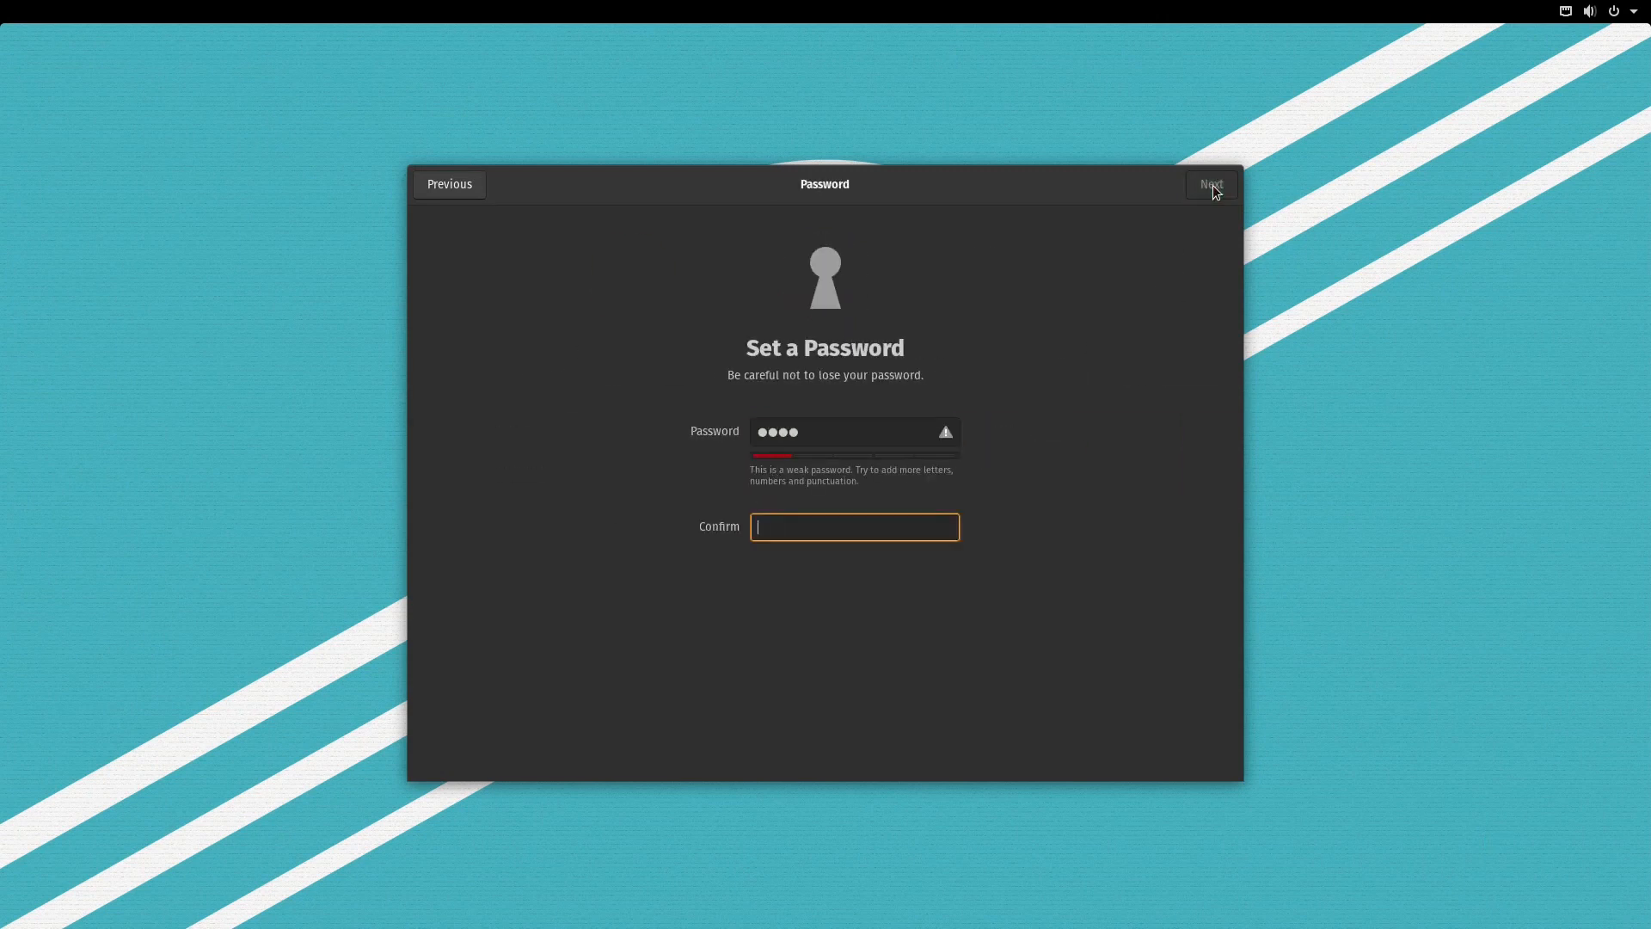
left_click(1208, 184)
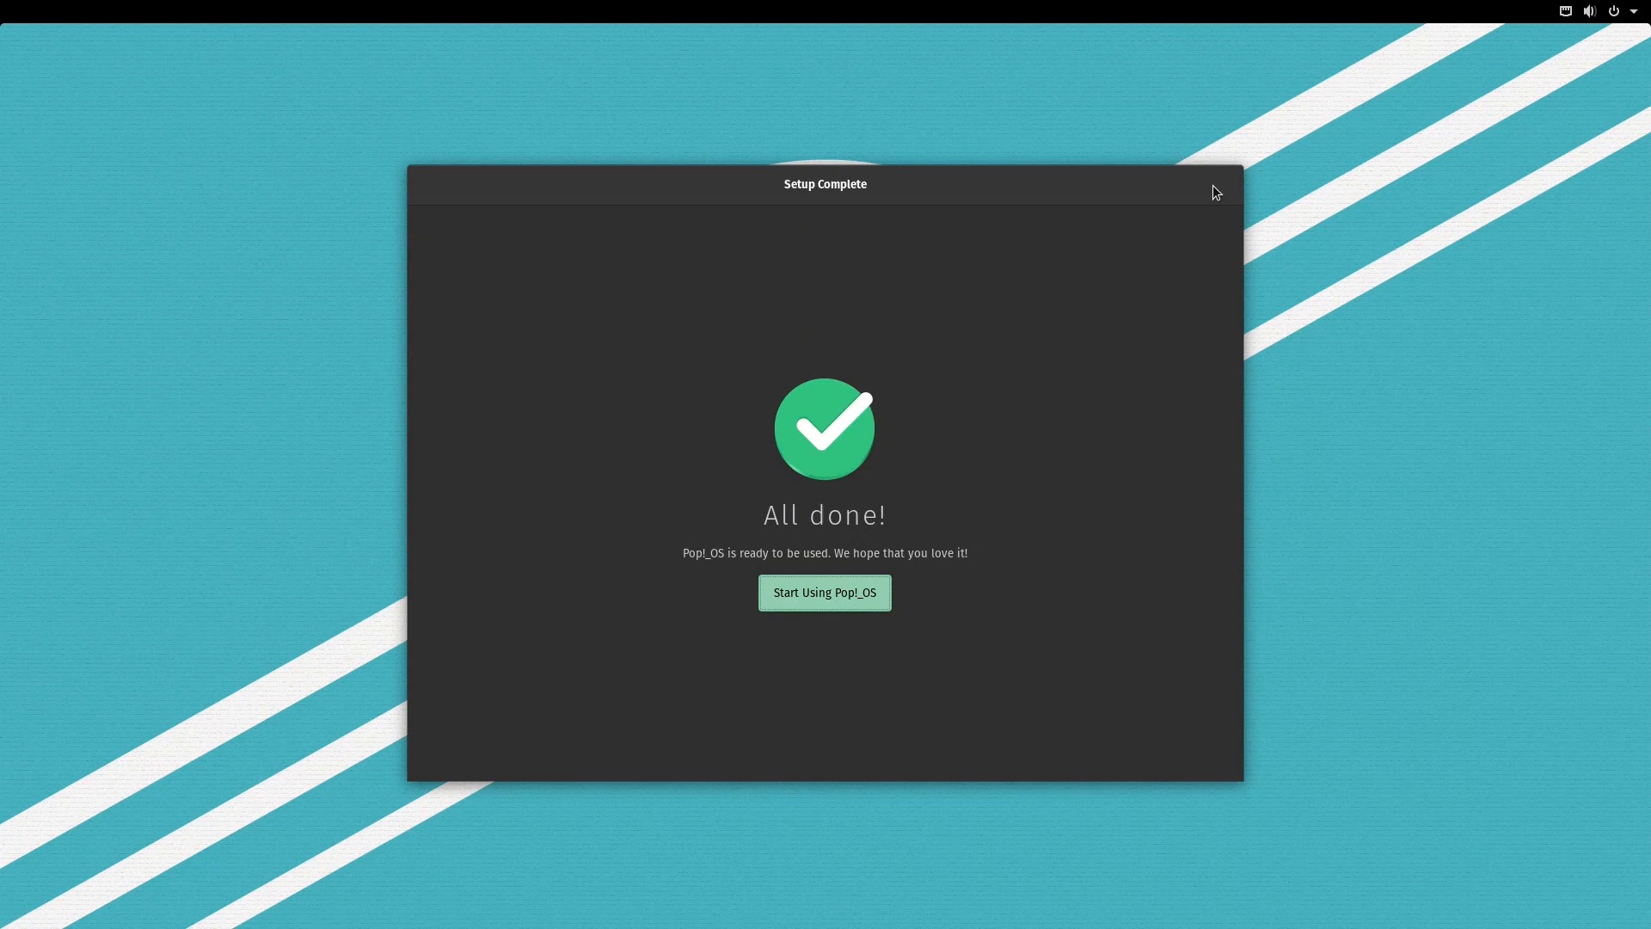
left_click(824, 591)
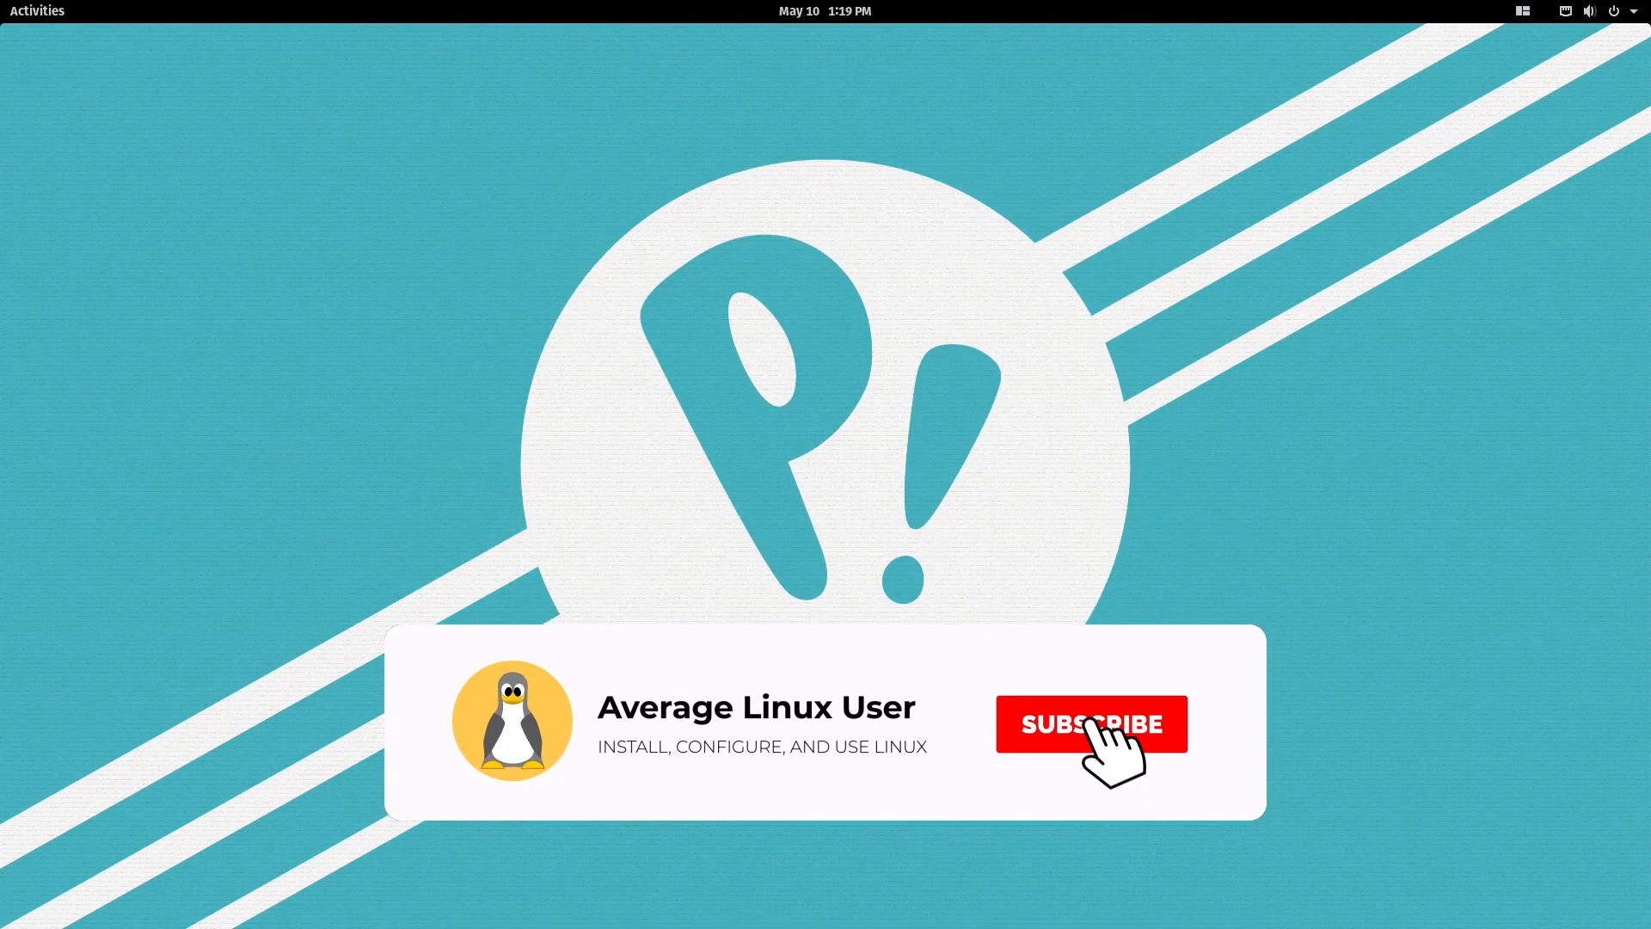
left_click(1090, 724)
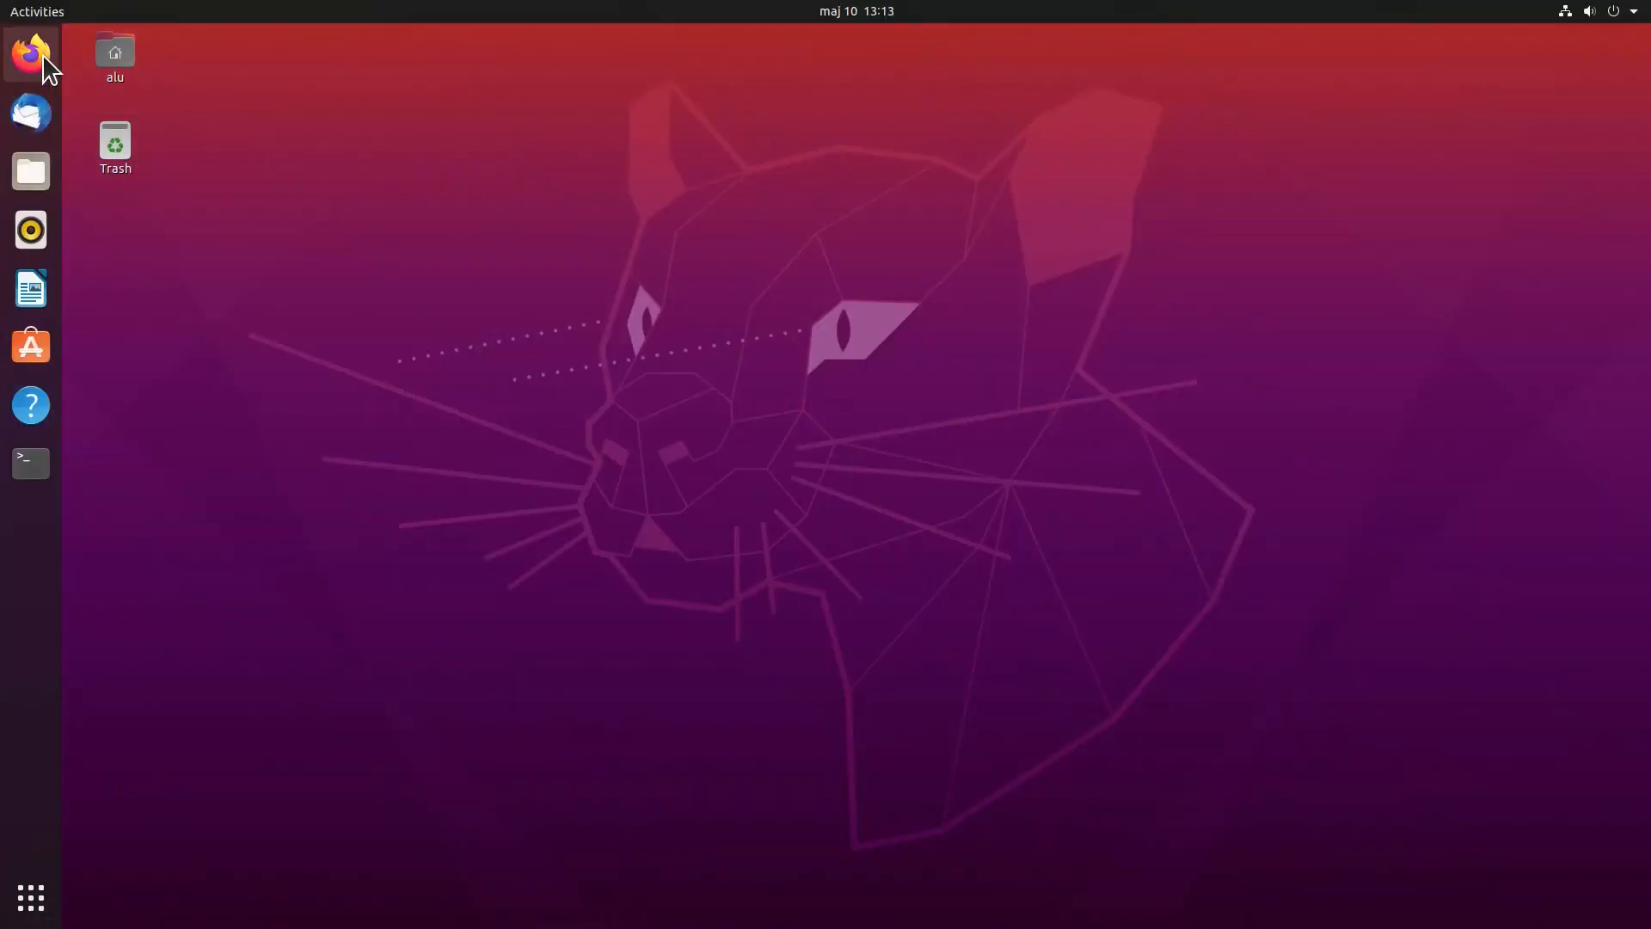
mouse_move(31, 345)
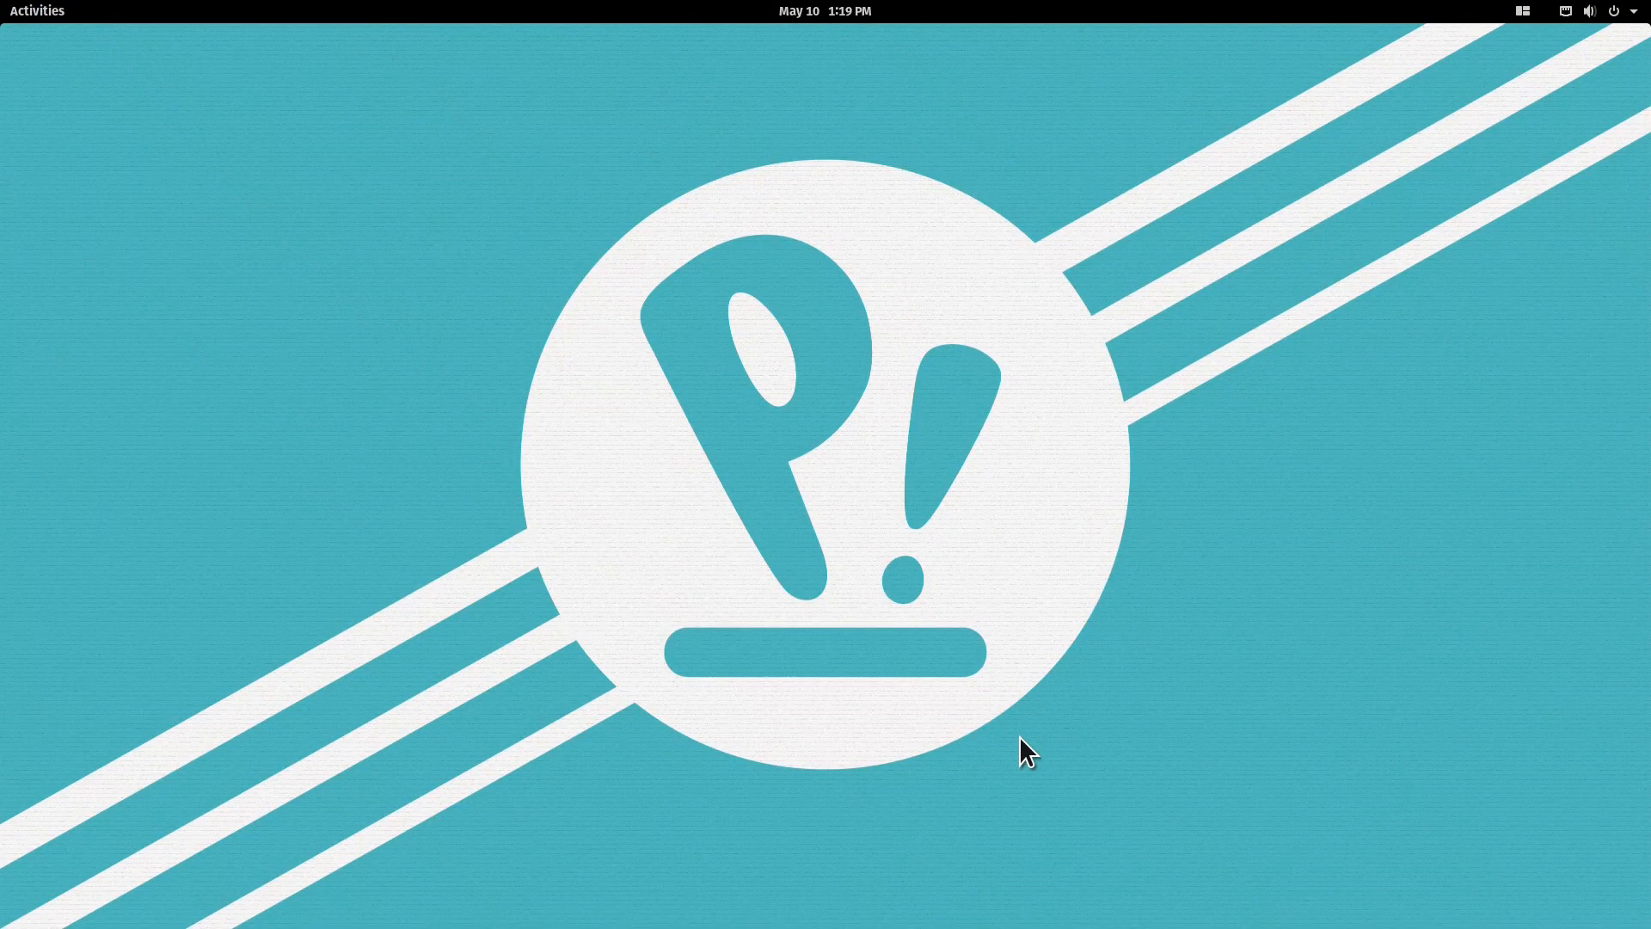
Step: From the Activities overview, show the full grid of installed applications
left_click(36, 10)
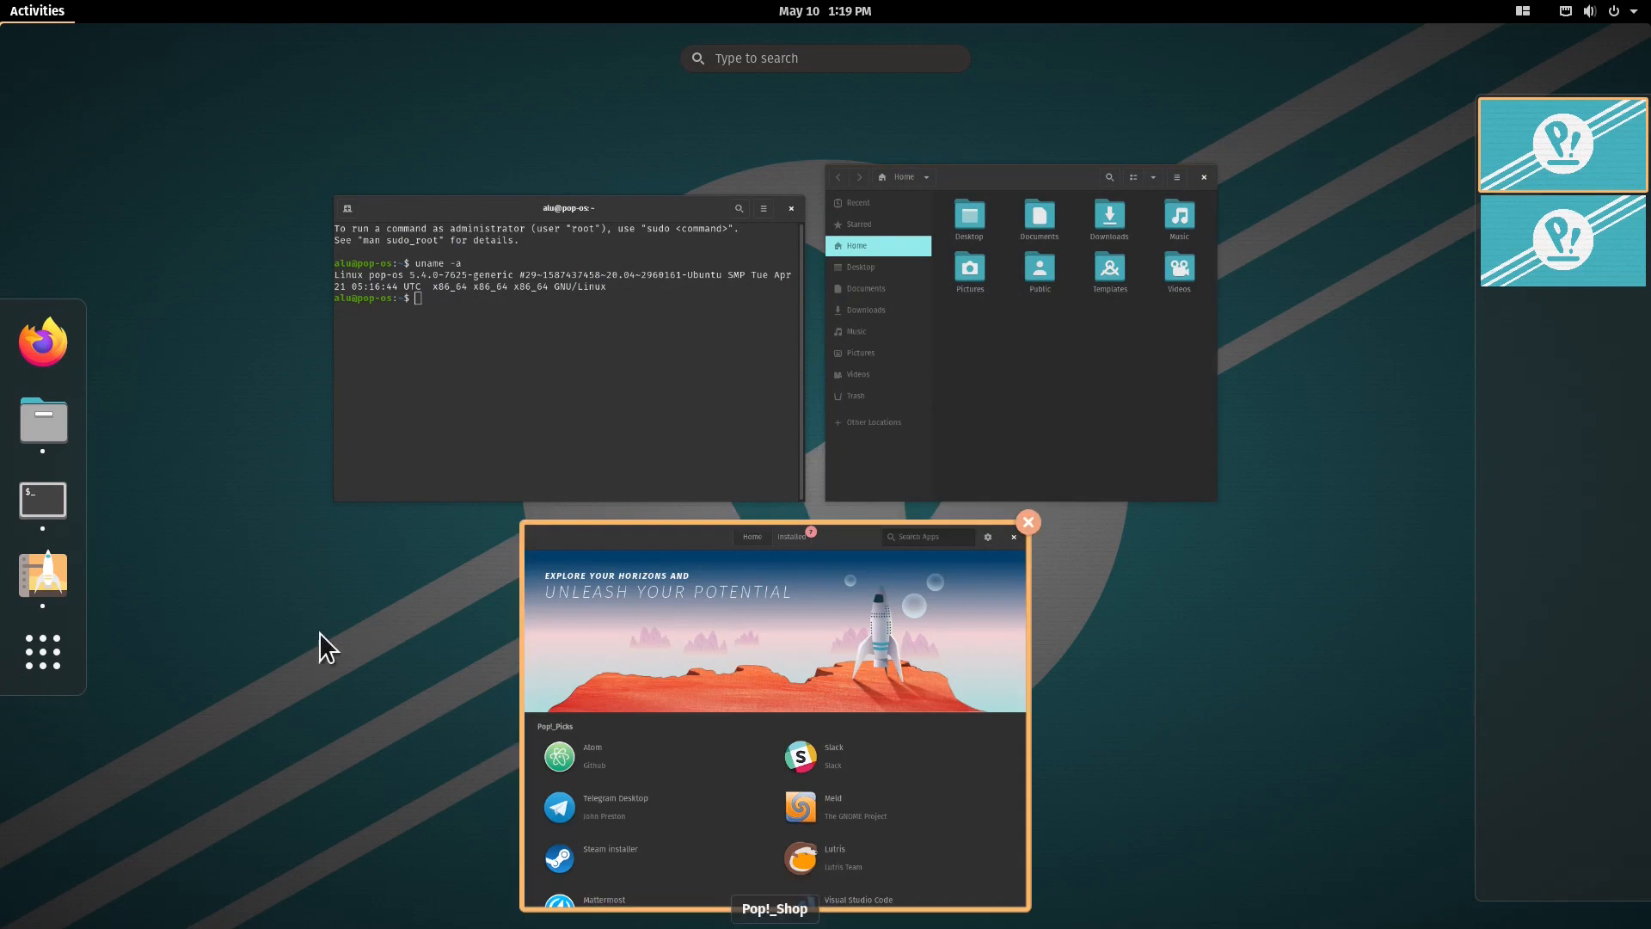
mouse_move(41, 650)
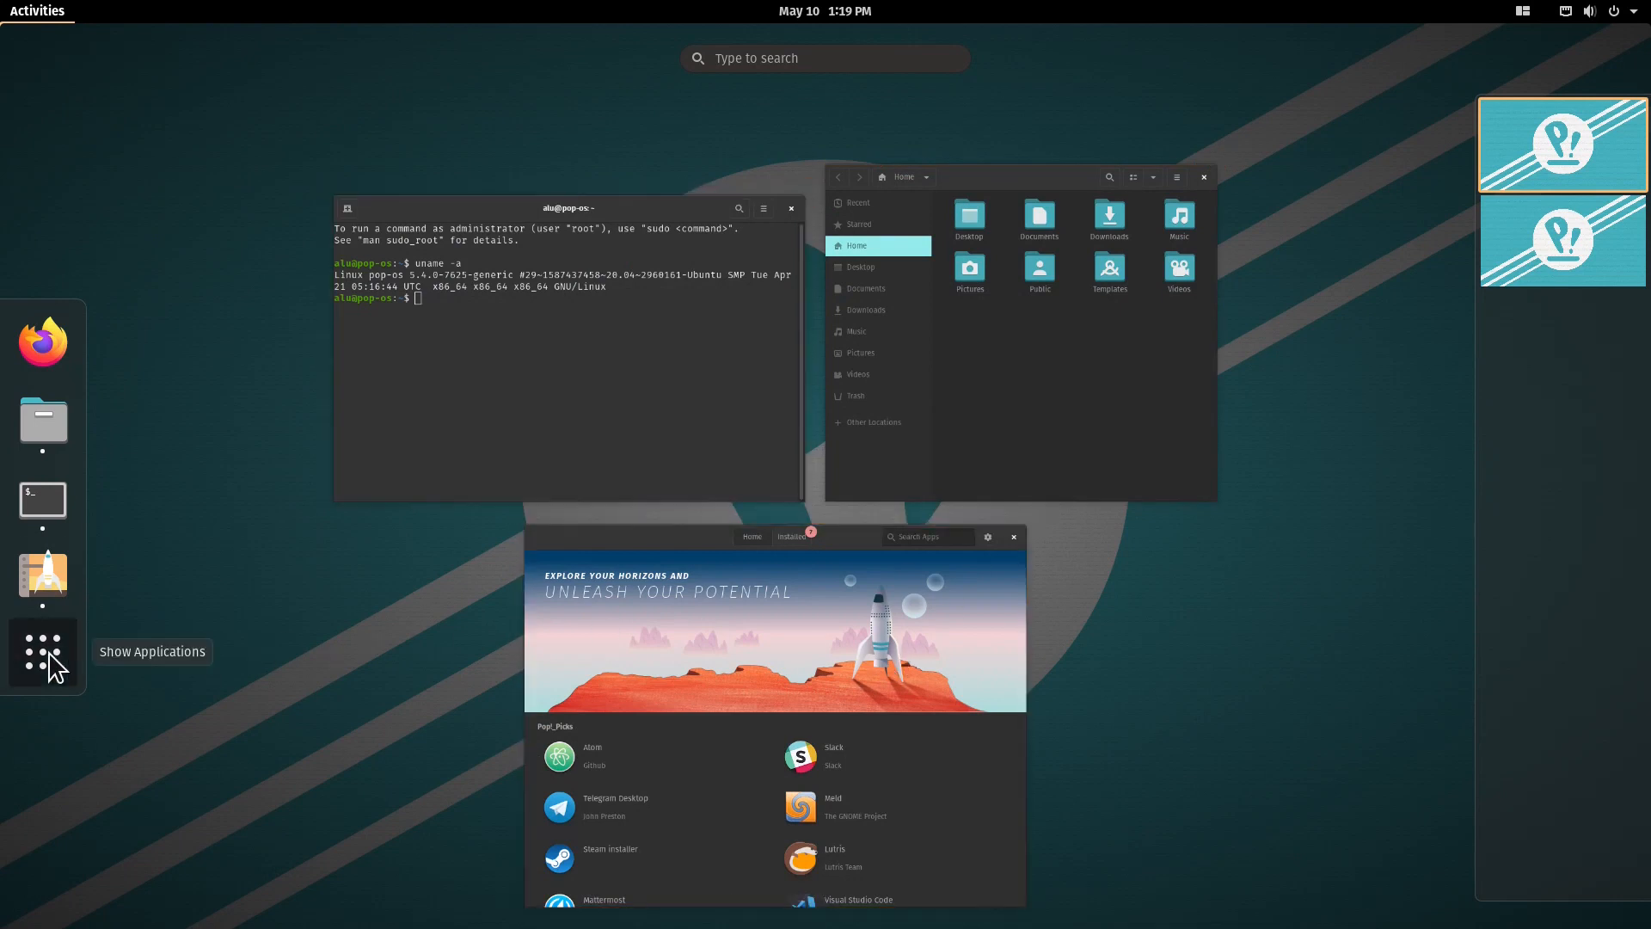
left_click(41, 650)
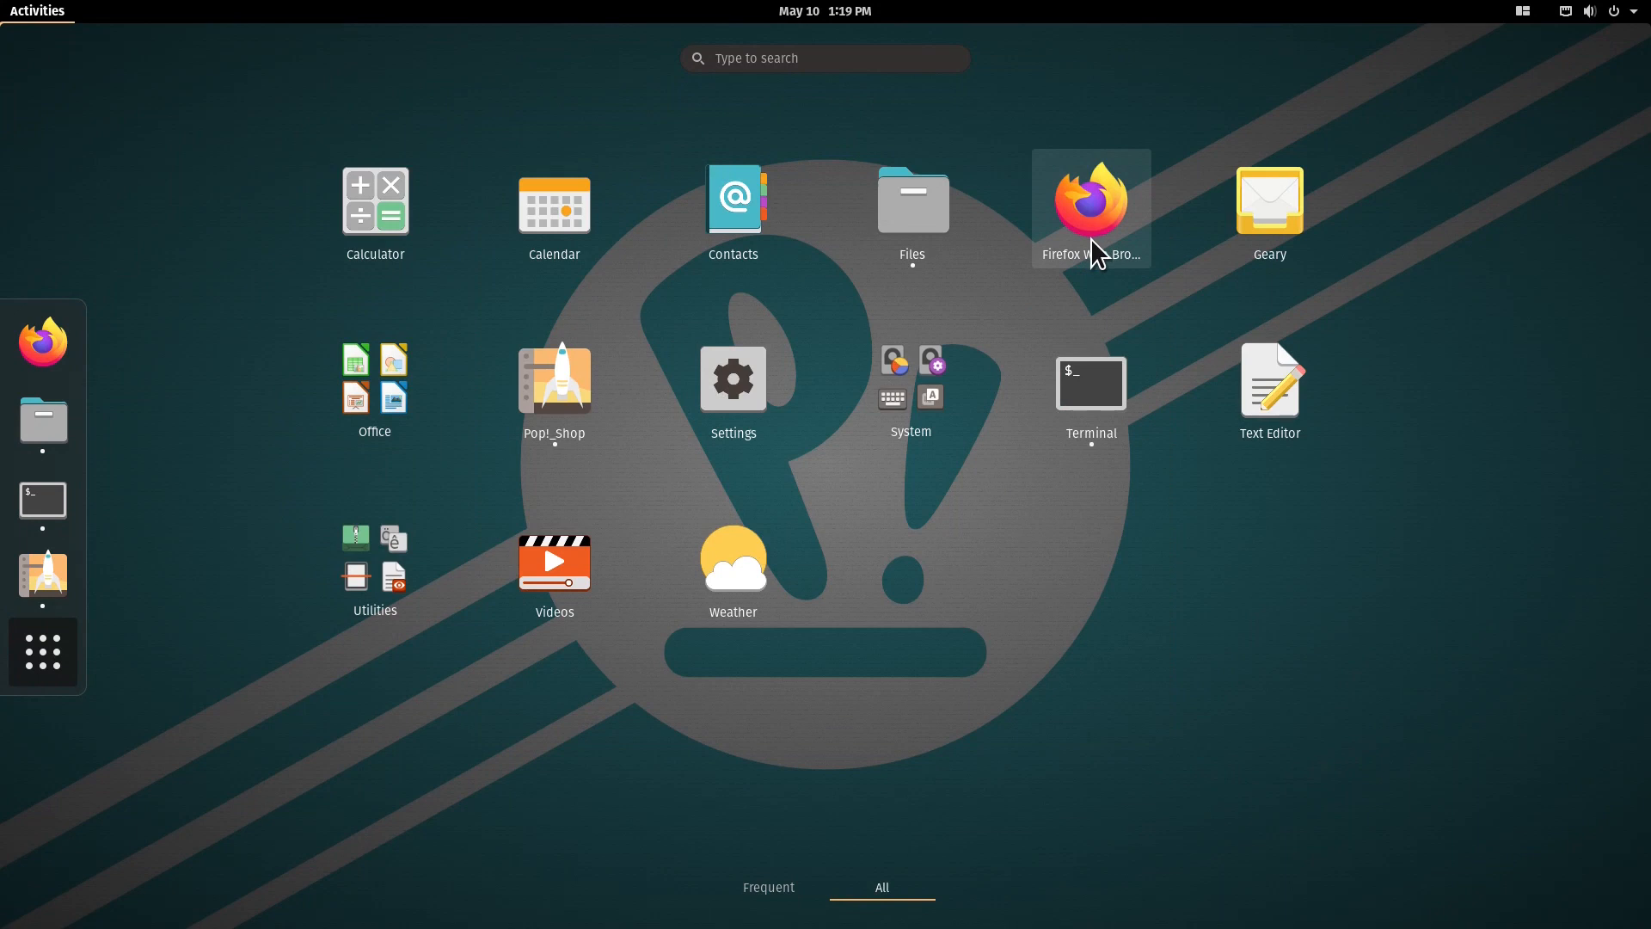
mouse_move(1105, 271)
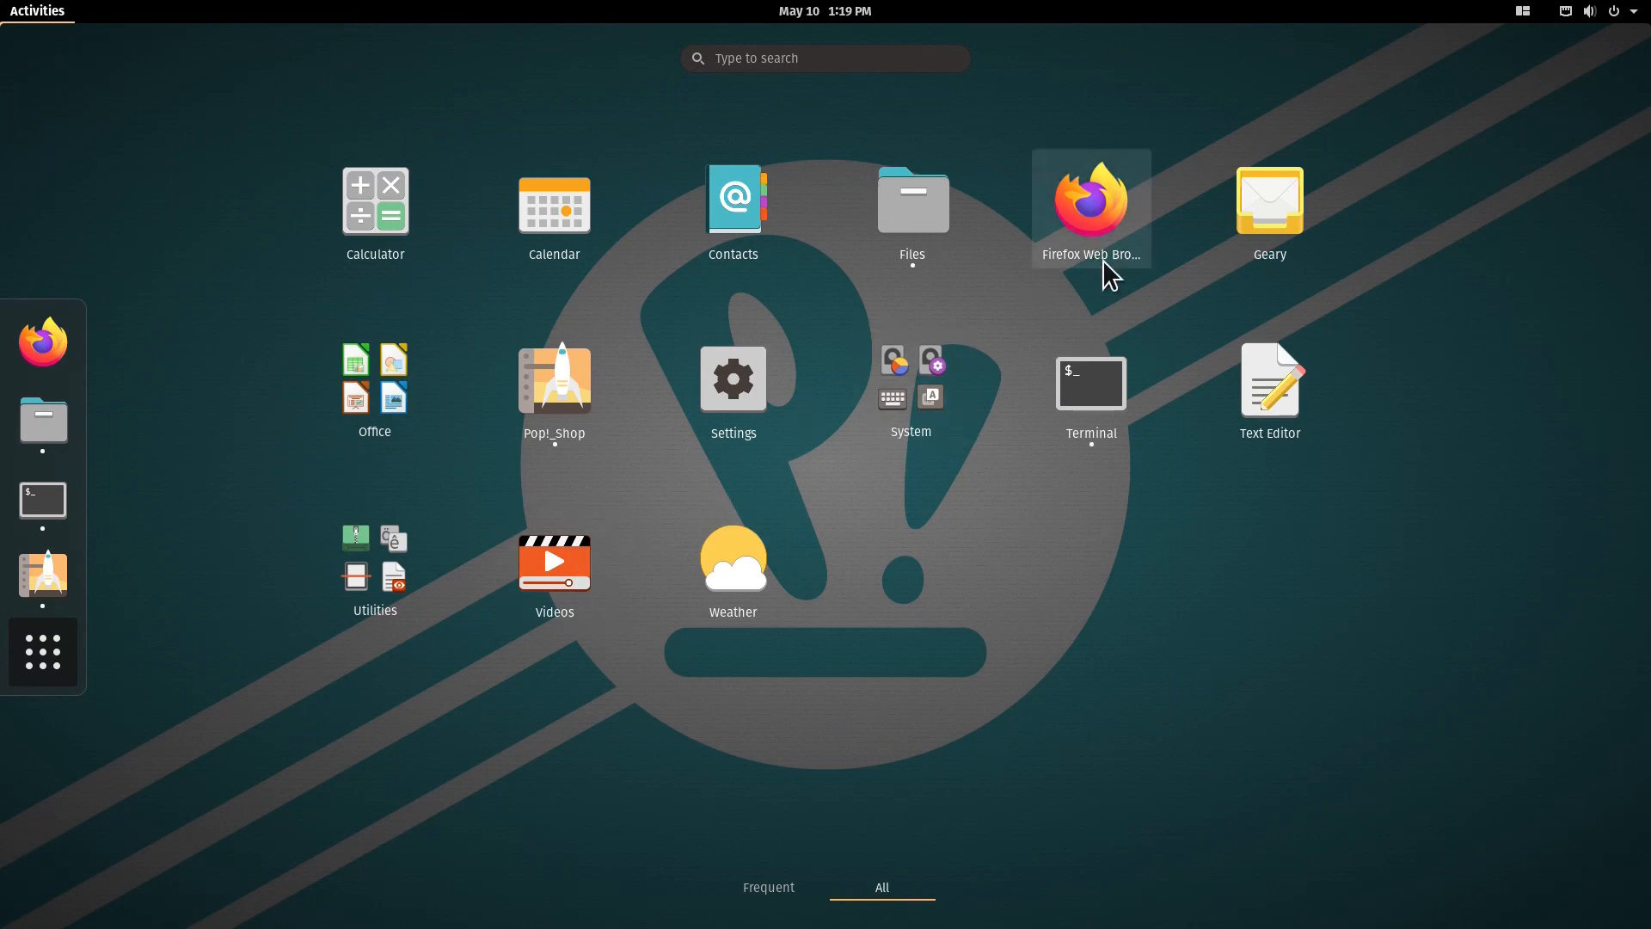
type("m")
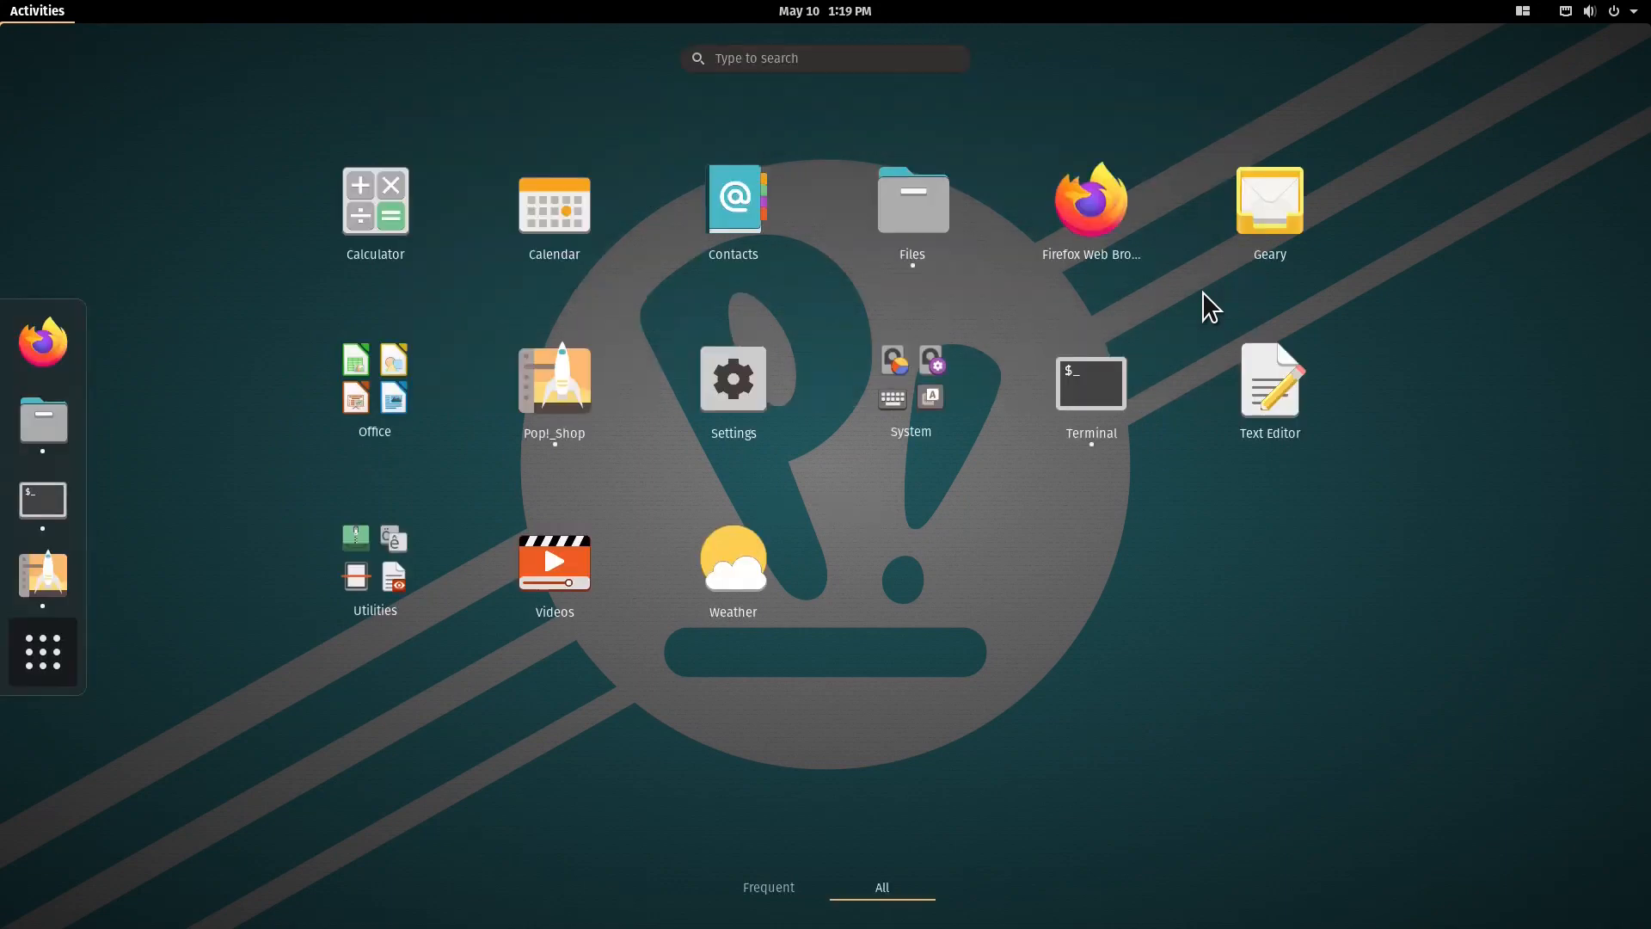
mouse_move(553, 566)
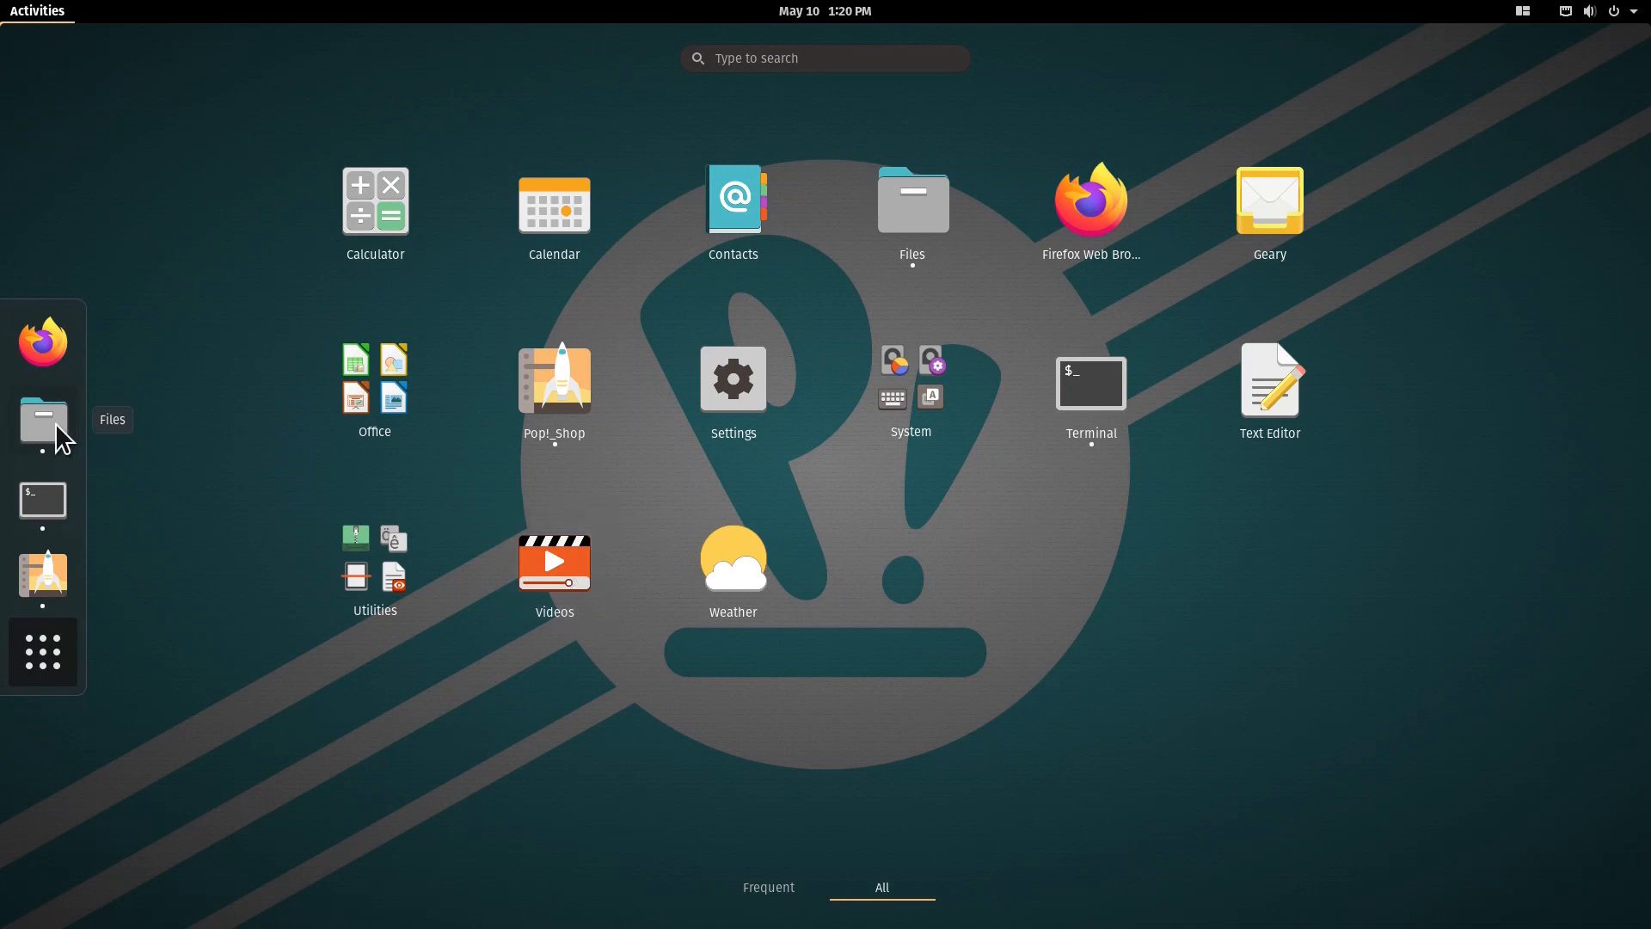
Step: Open Files, then switch the Appearance theme from Dark to Light in Settings
left_click(42, 419)
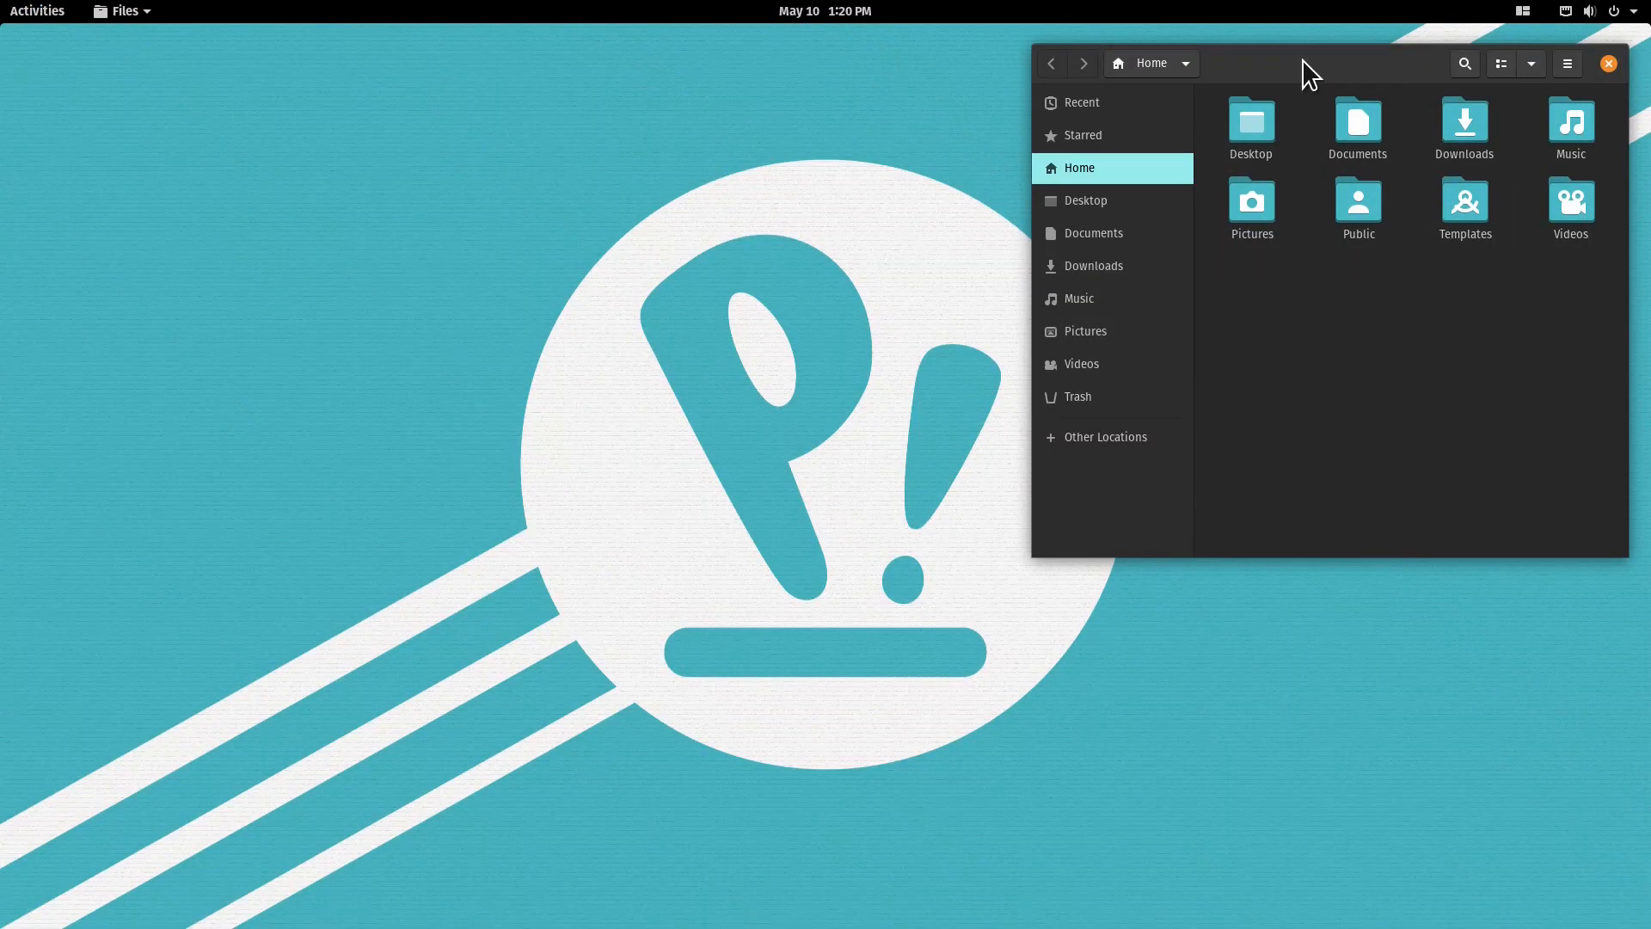
mouse_move(75, 24)
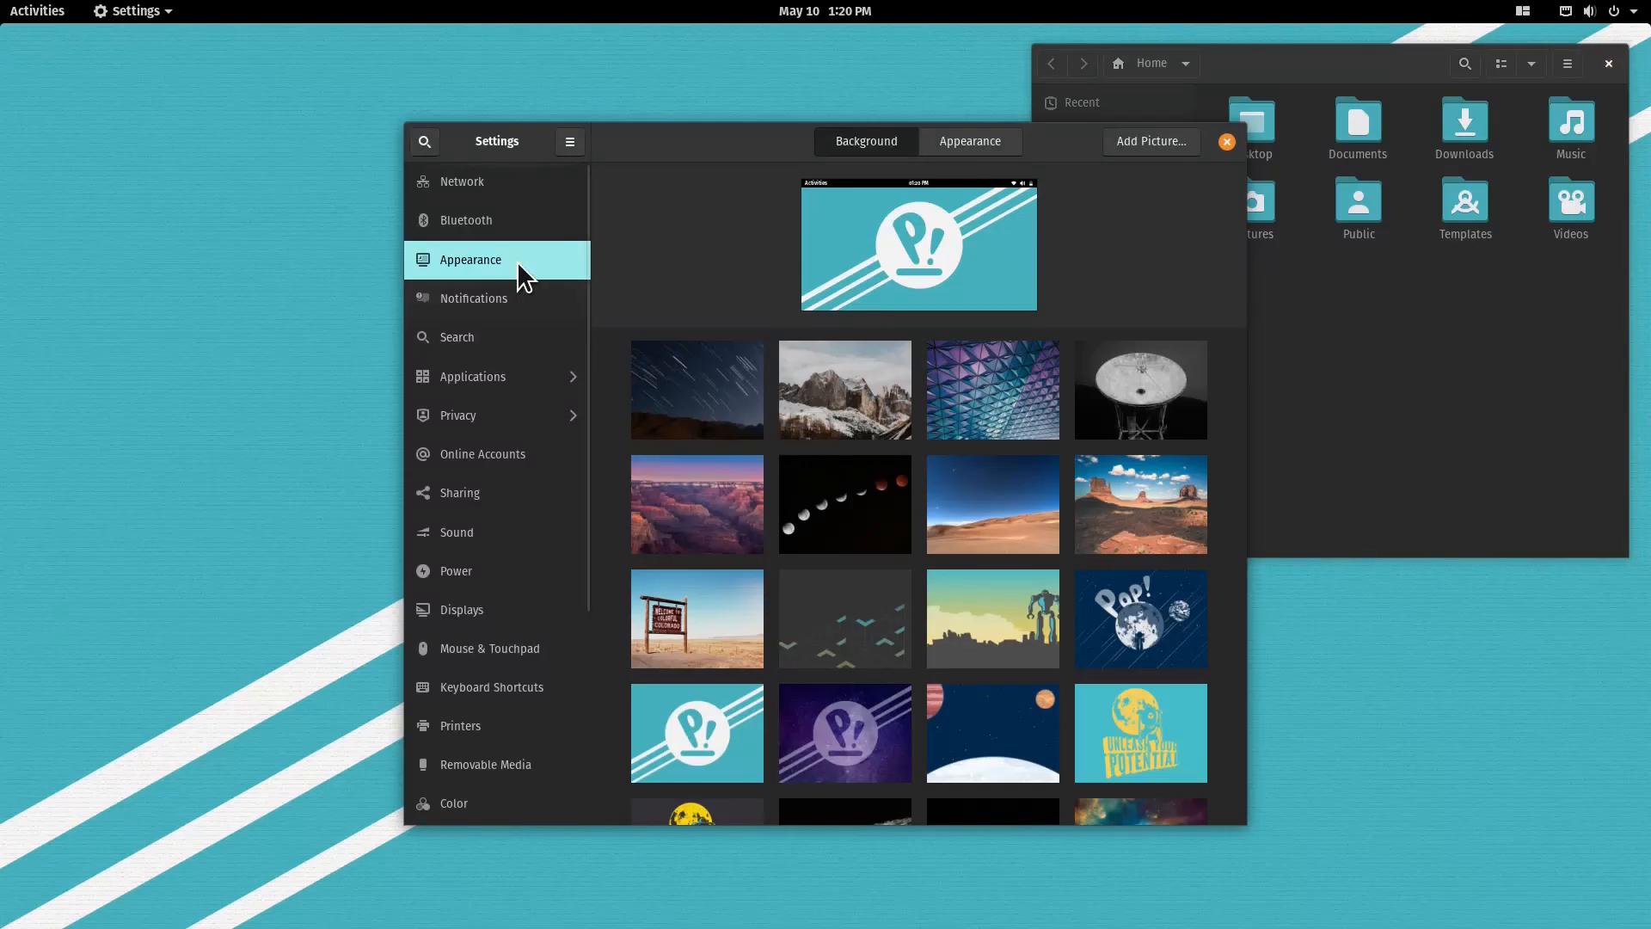
mouse_move(884, 182)
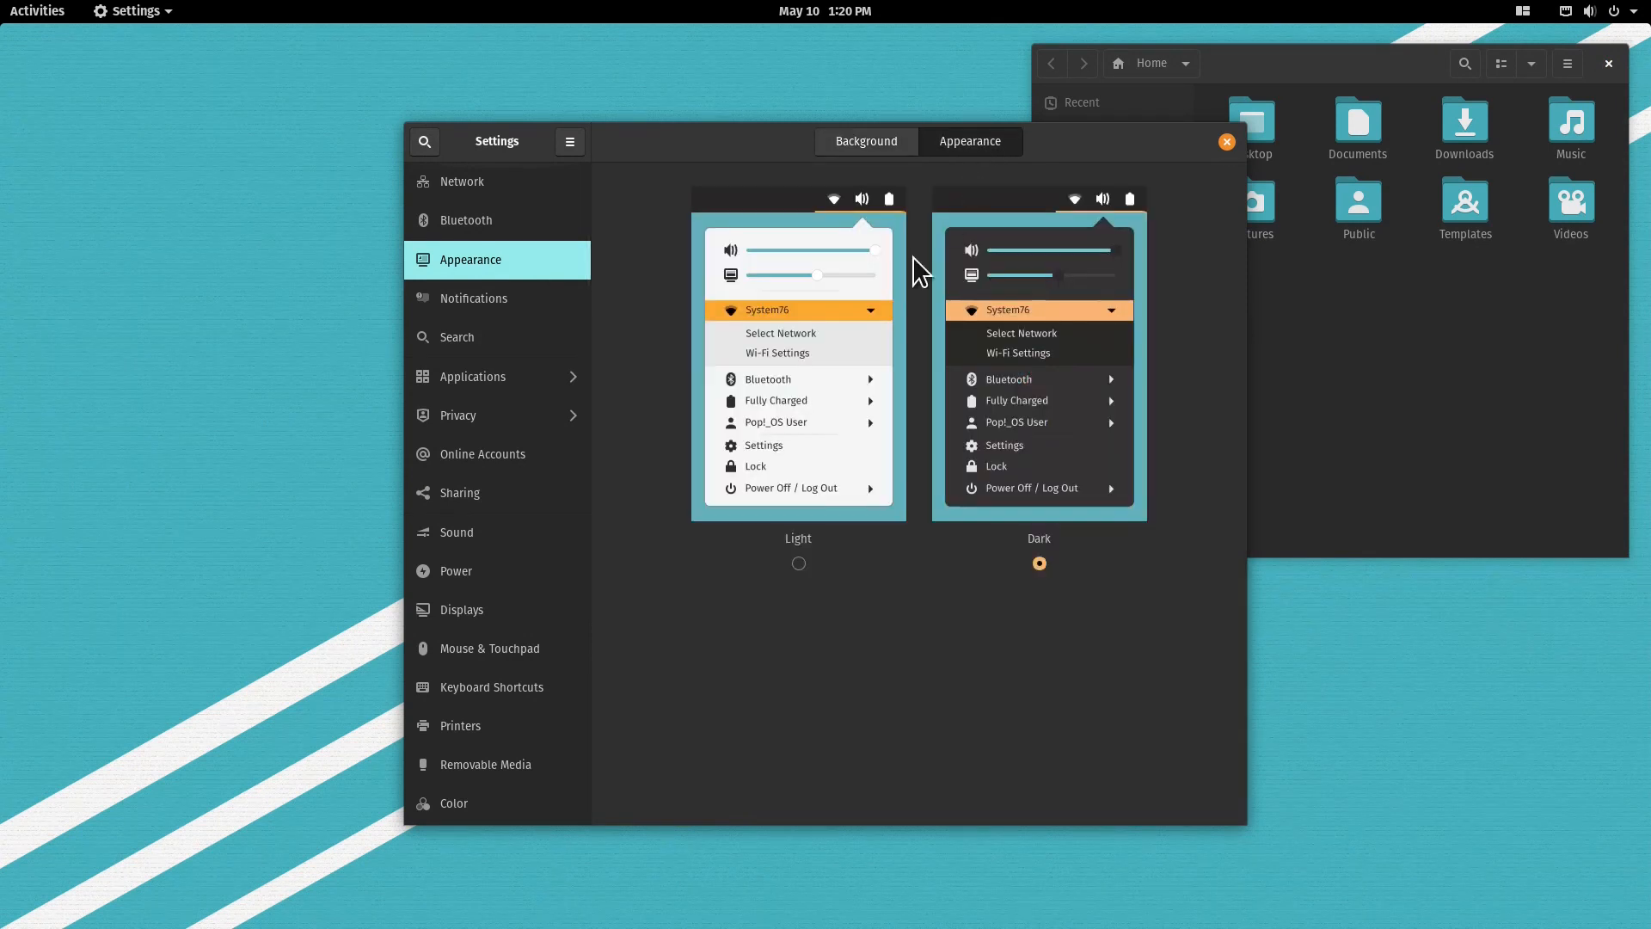
left_click(798, 564)
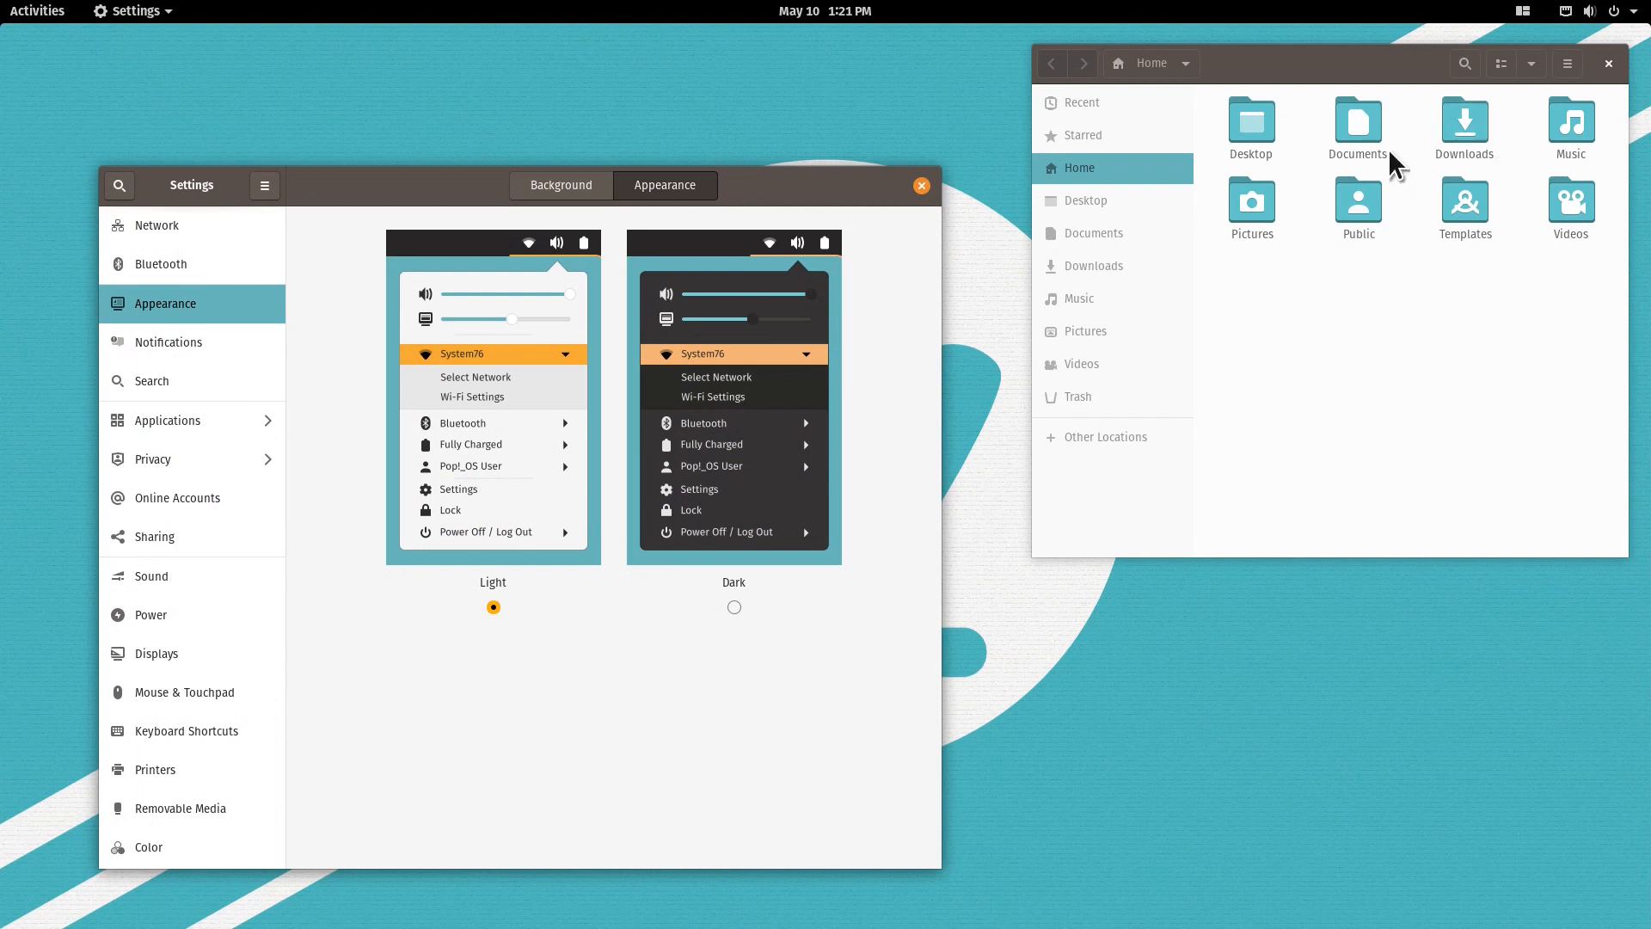
mouse_move(753, 418)
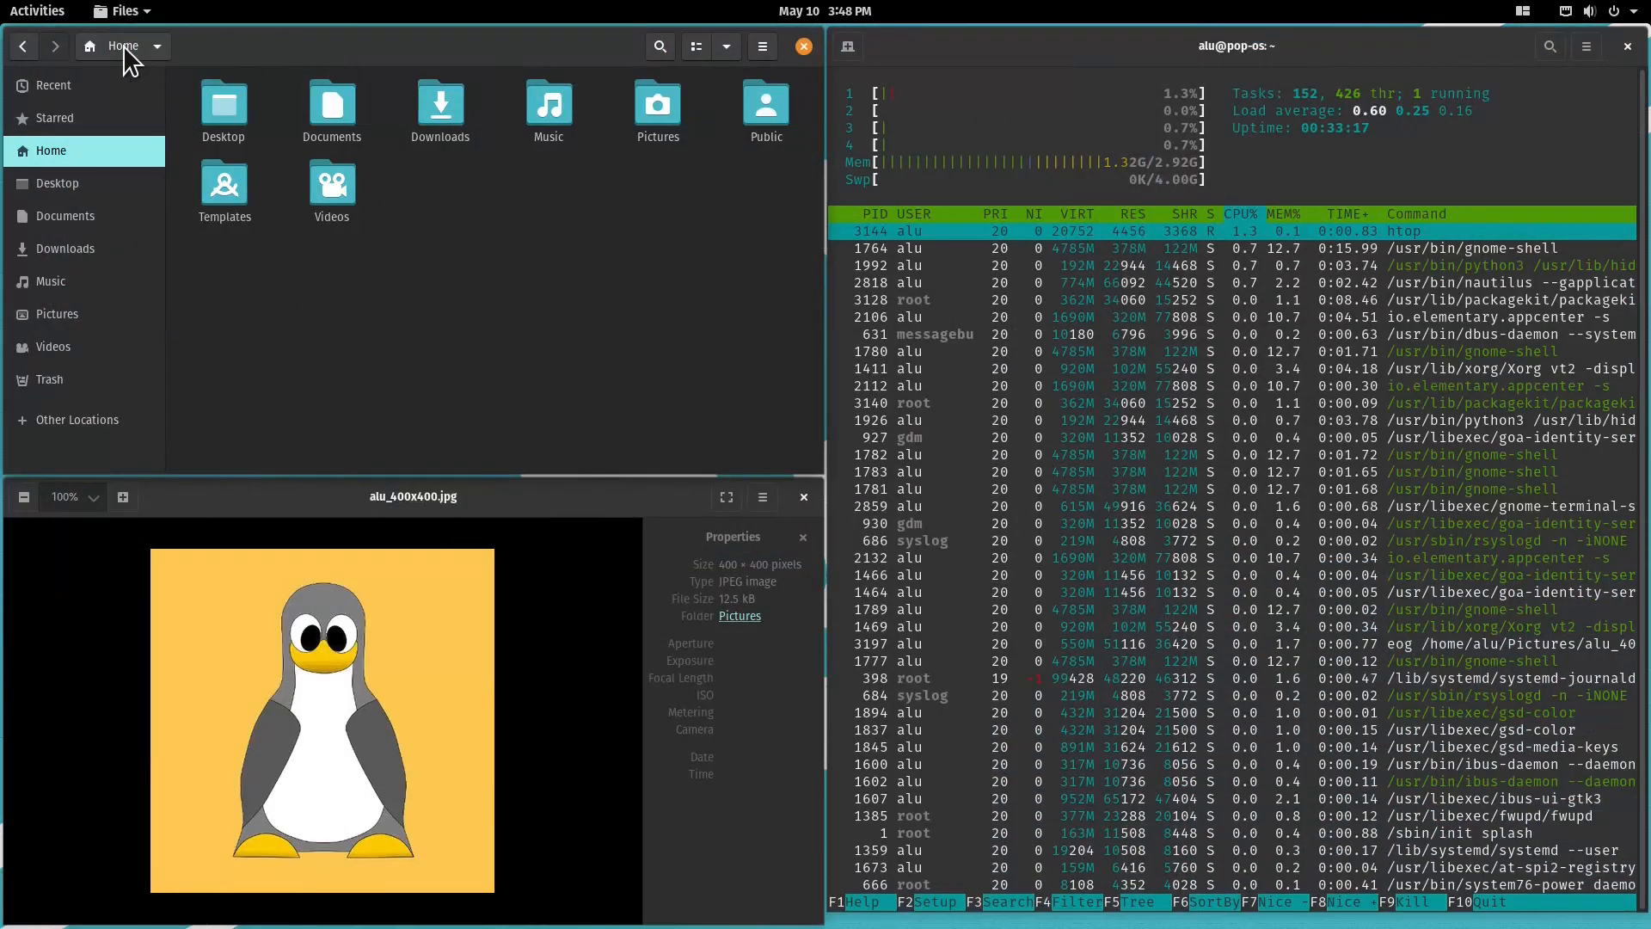
Step: Launch Writer via the launcher search 'write', make its tile taller than the terminal, and type 'Pop!'
left_click(36, 10)
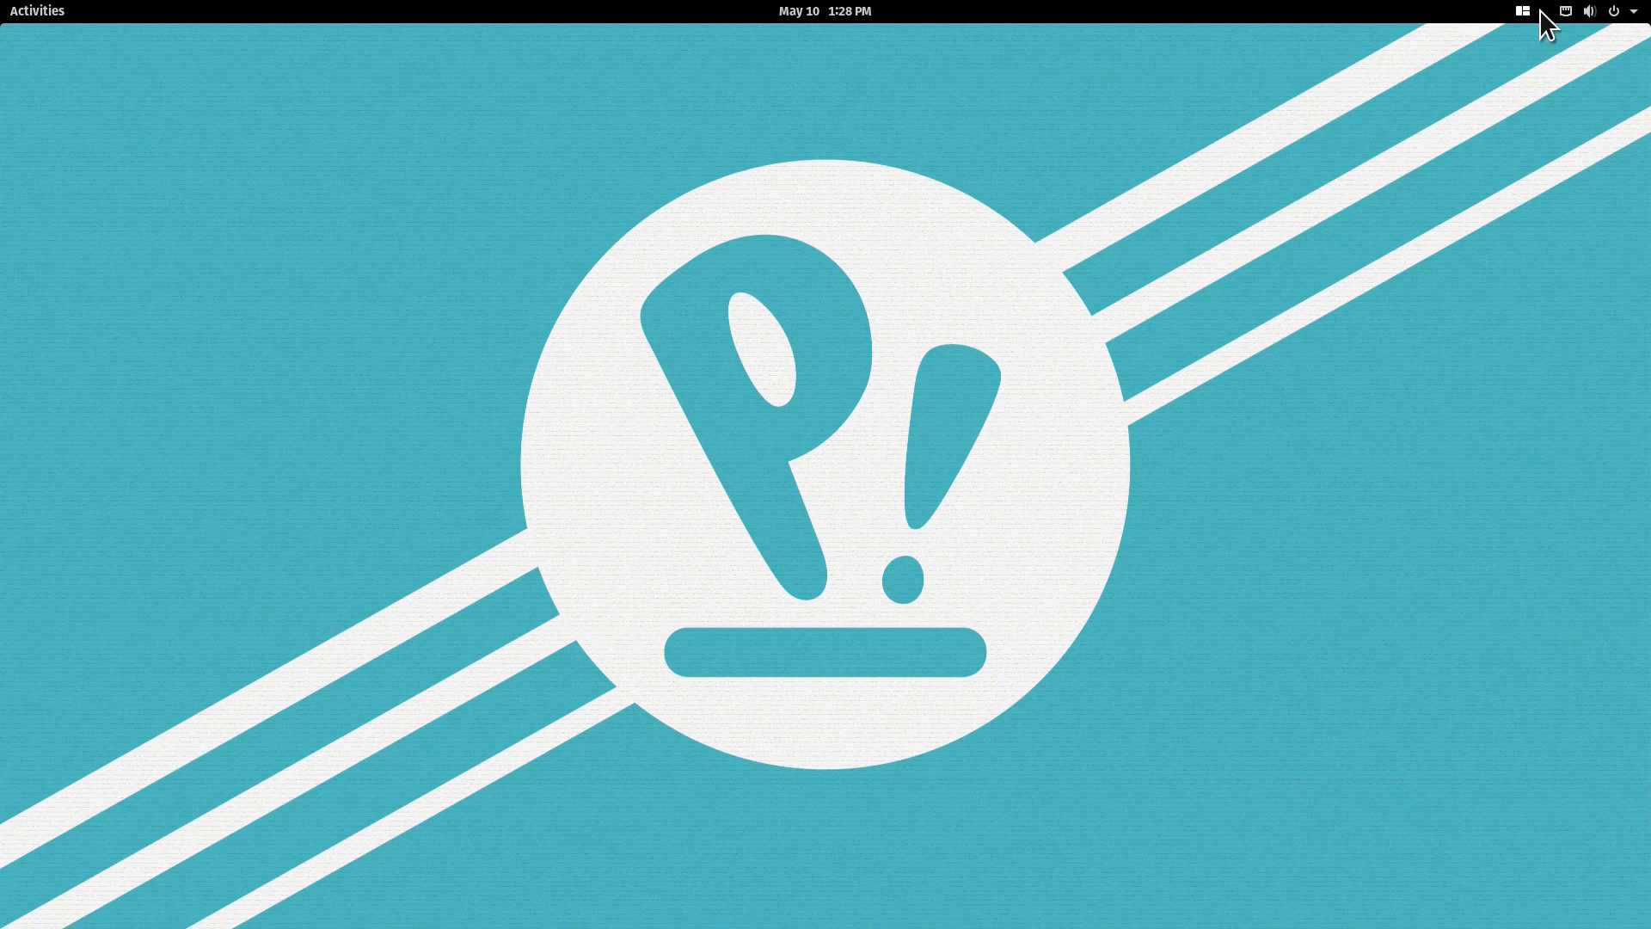
mouse_move(643, 217)
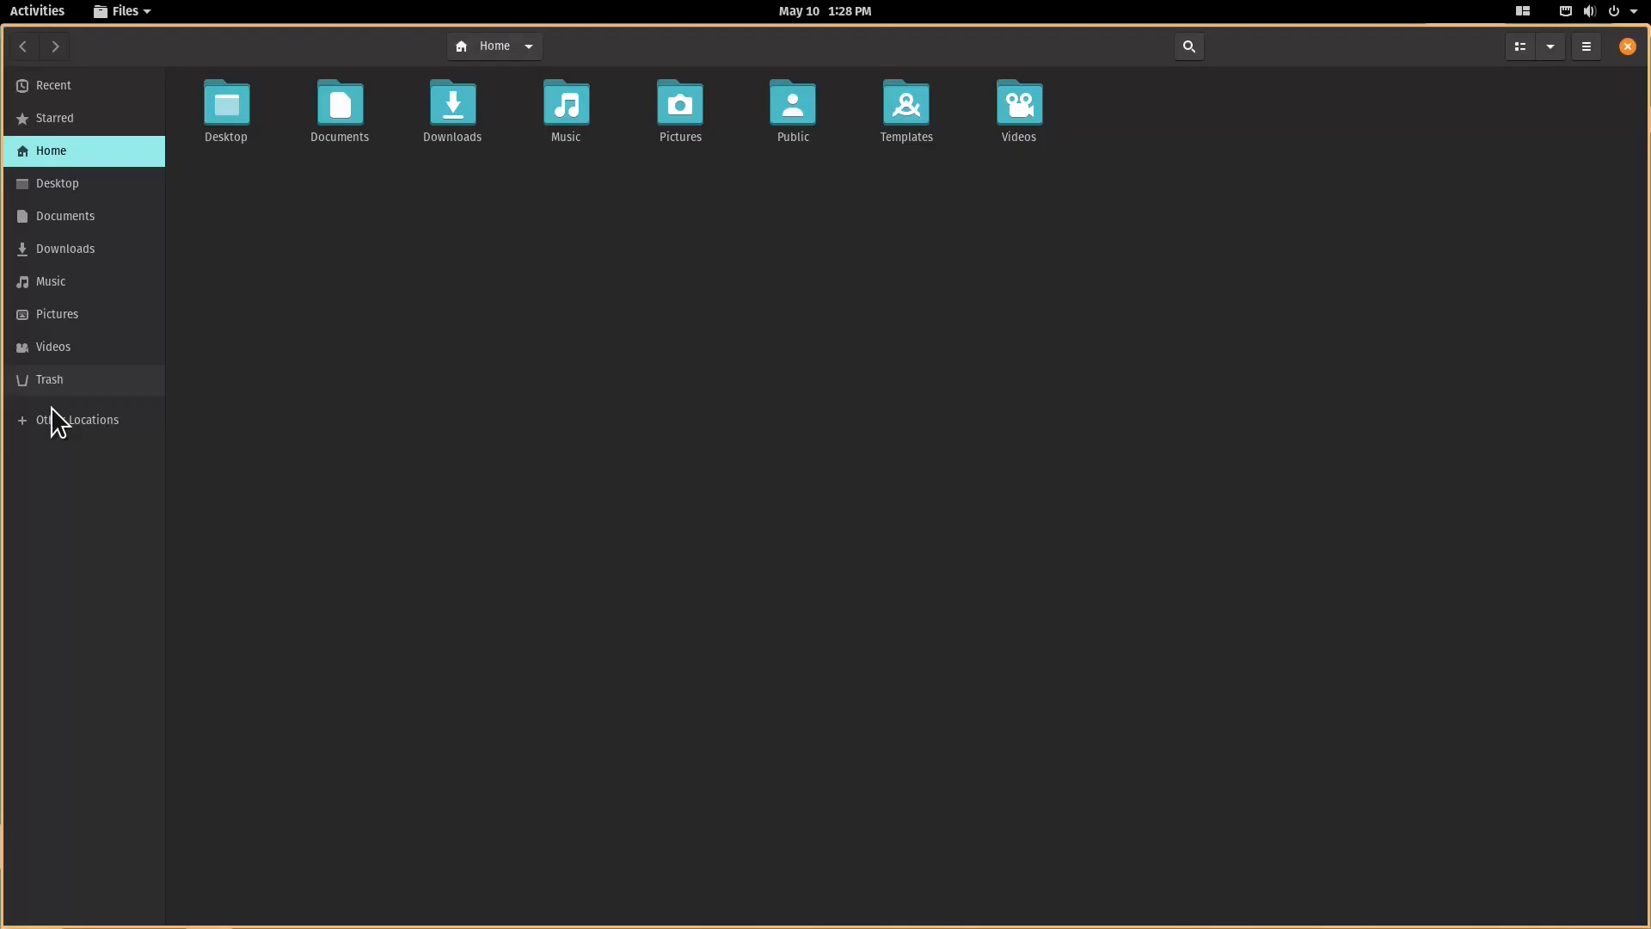
left_click(36, 11)
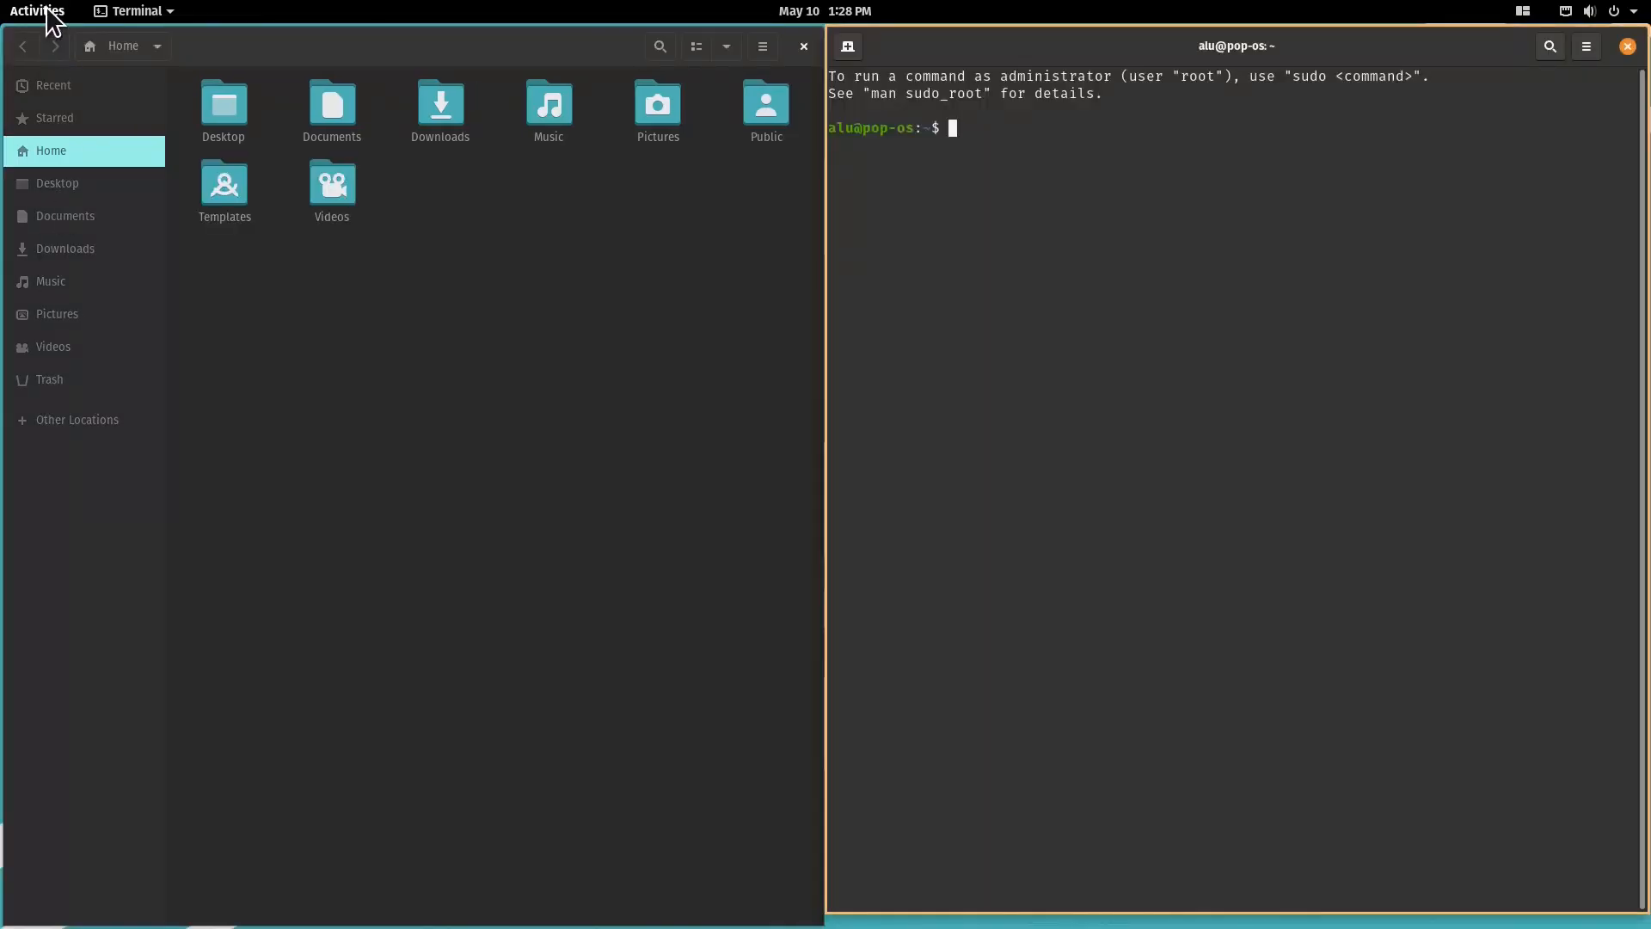
type("write")
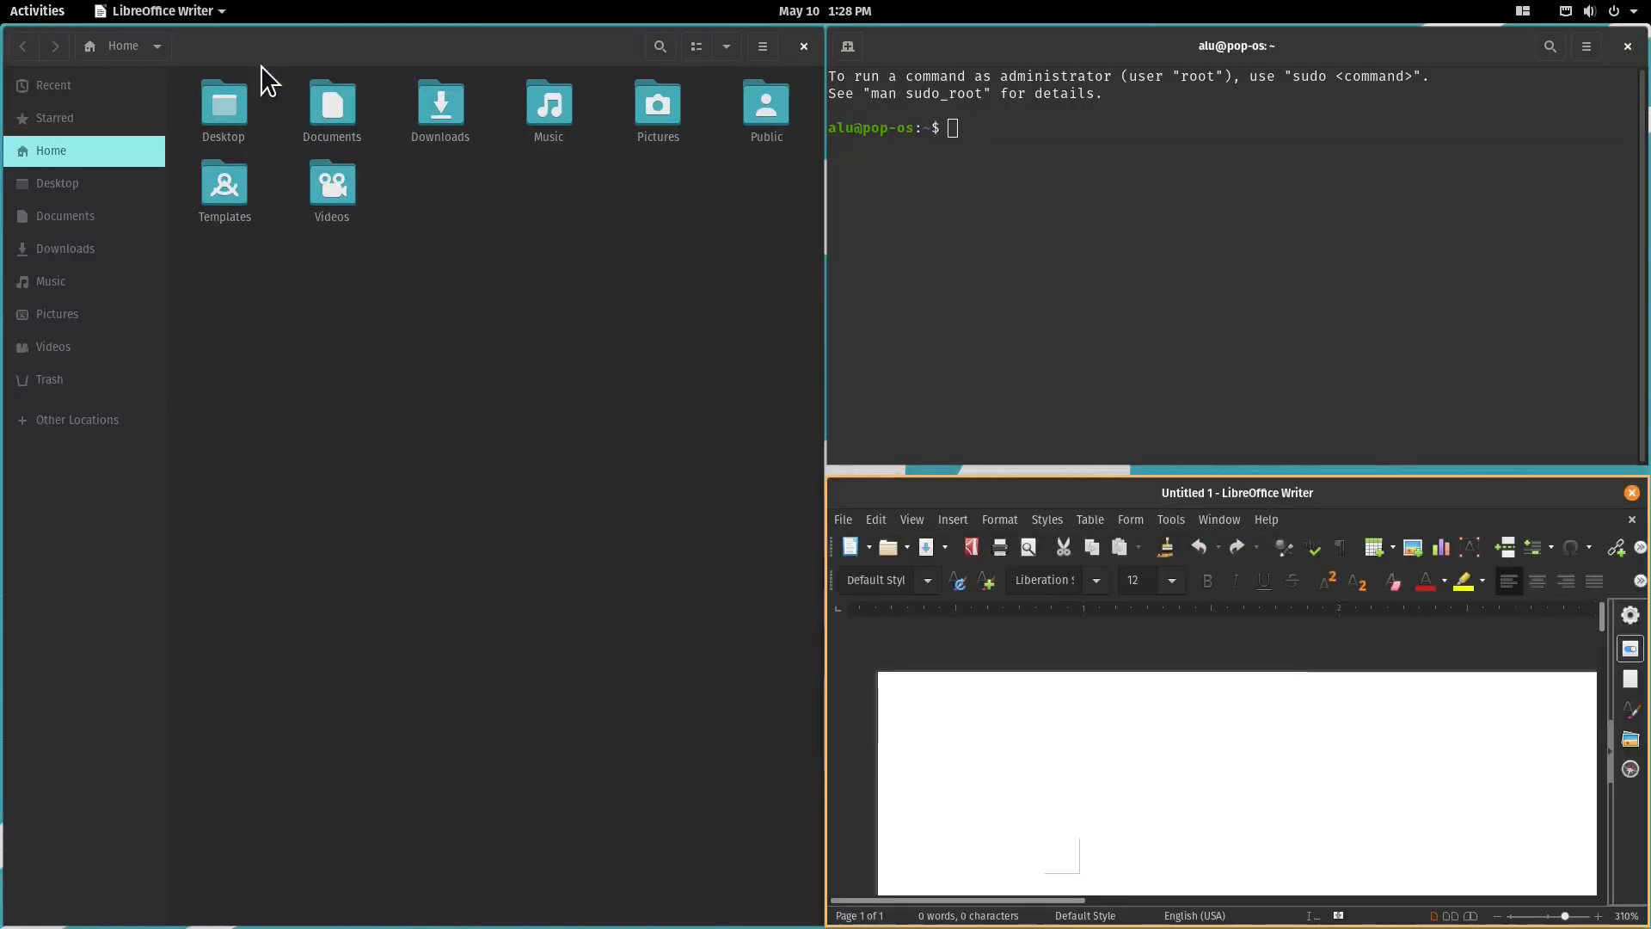
left_click_drag(1202, 485, 1202, 258)
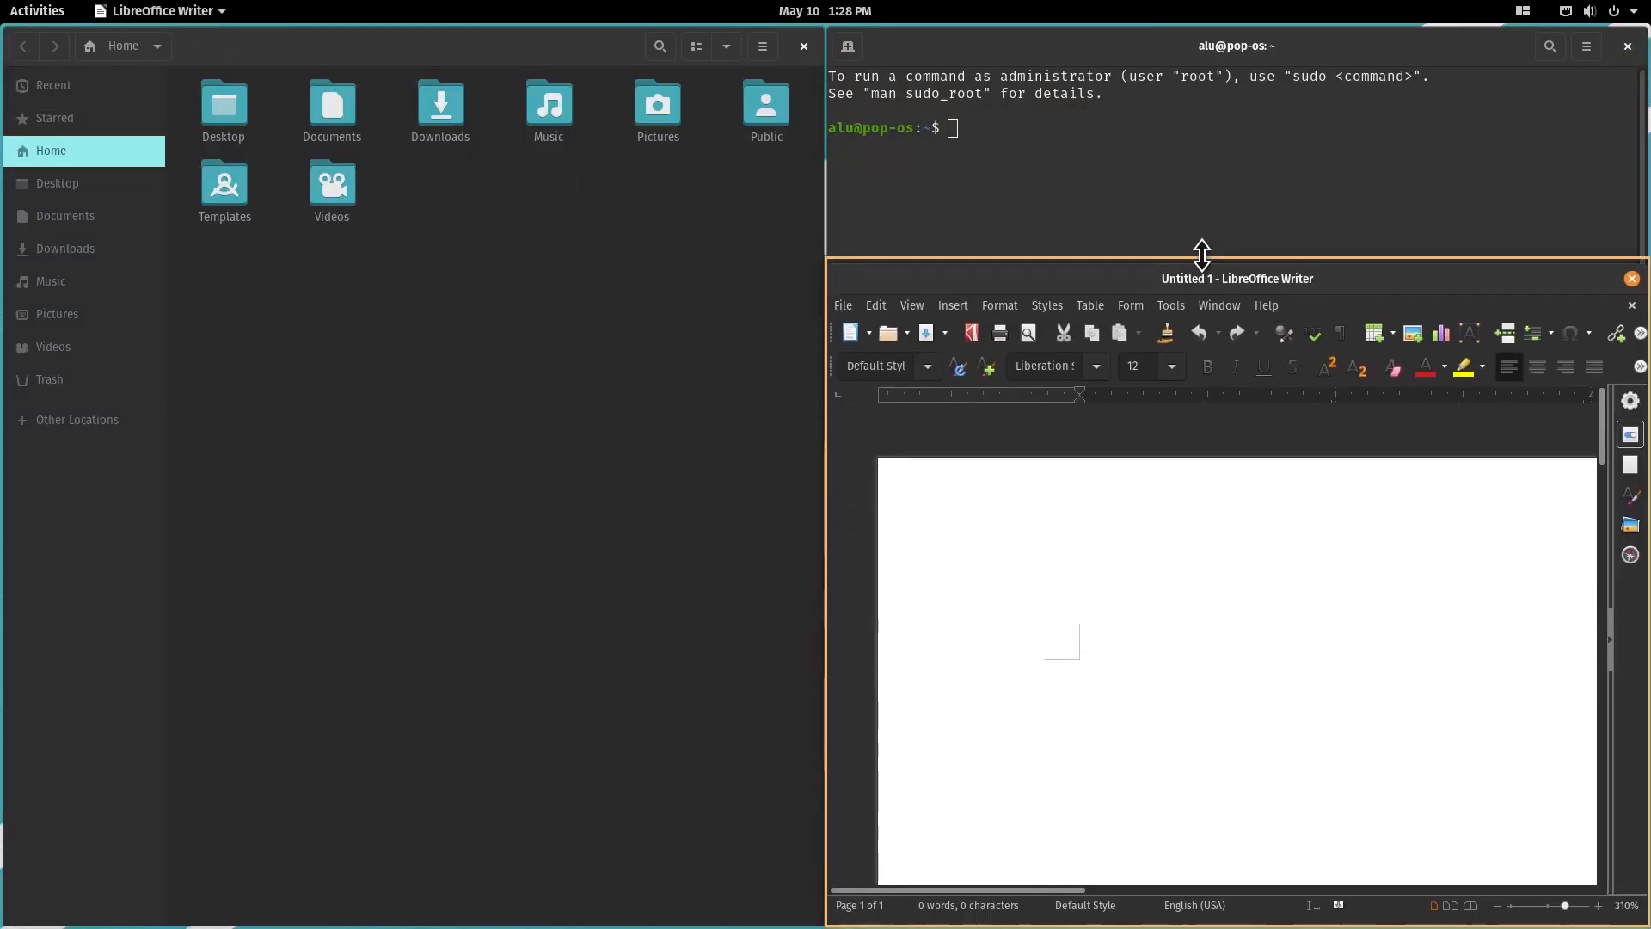
left_click(1231, 45)
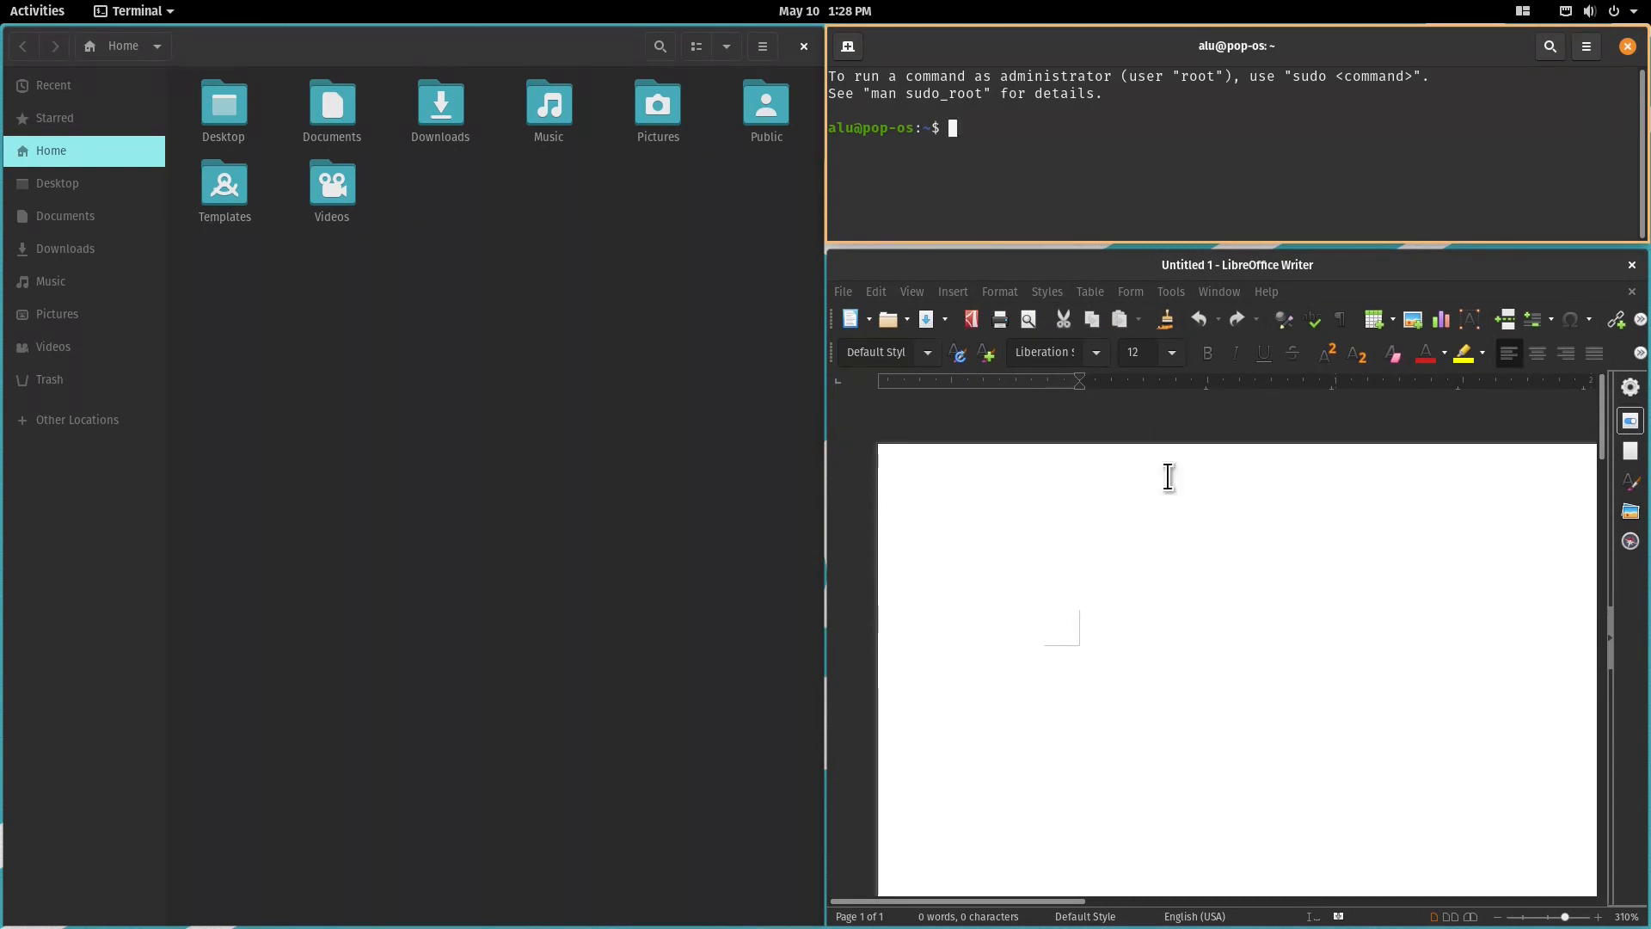
type("Pop!")
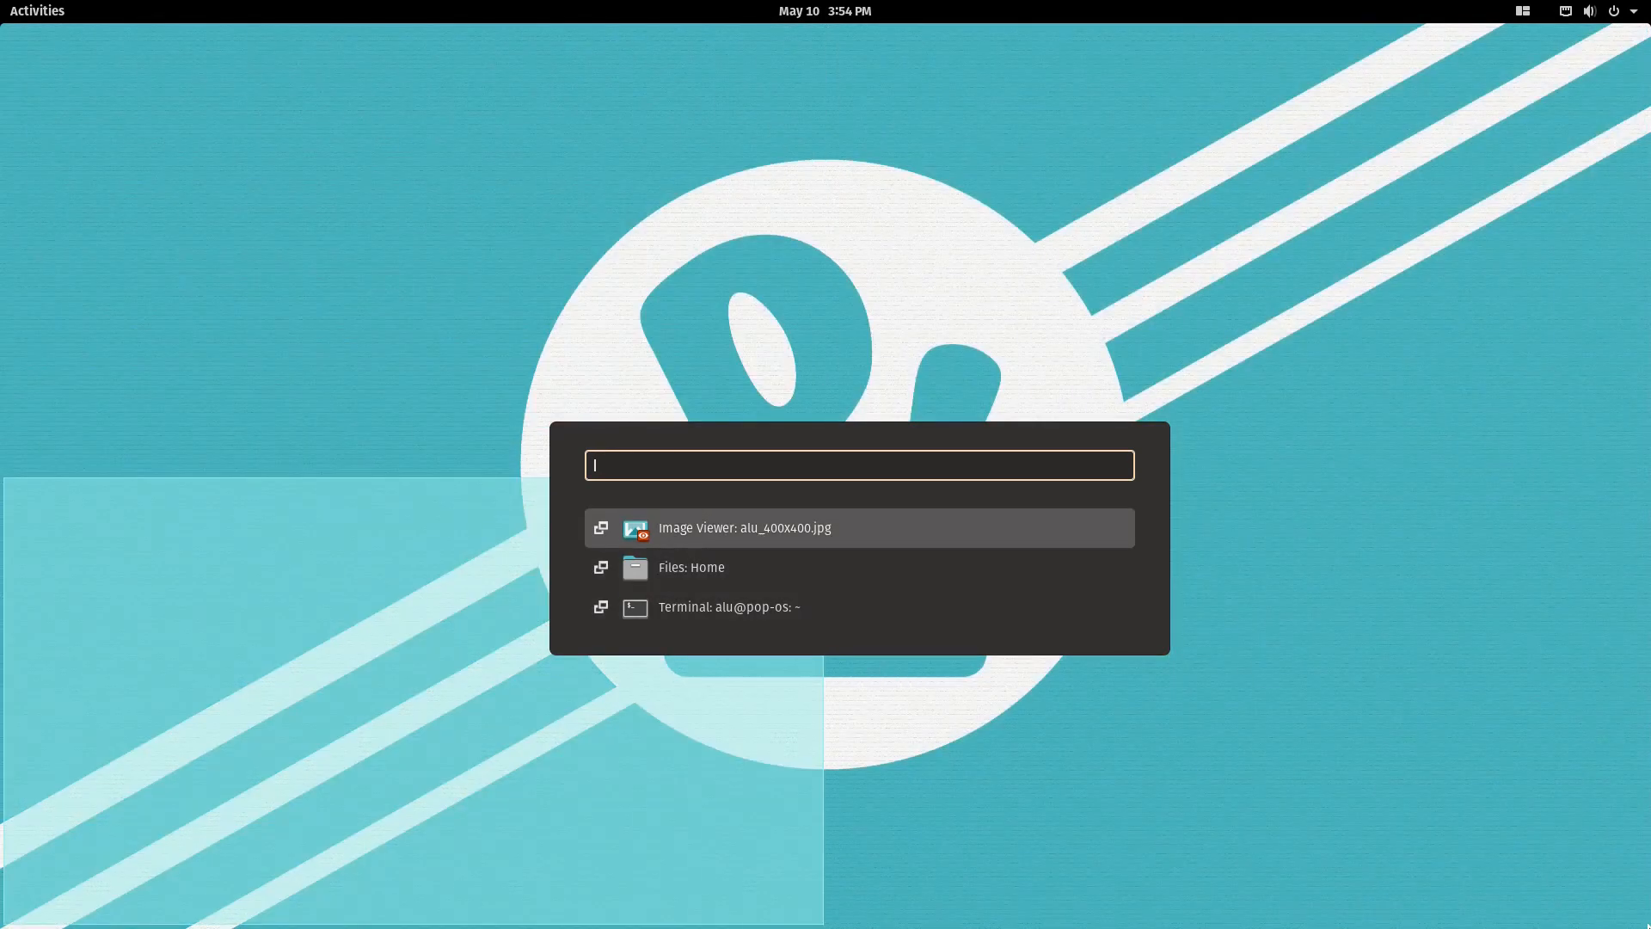
Step: Search 'pop' in the launcher to start Pop!_Shop, then continue typing in the Writer document
type("pop")
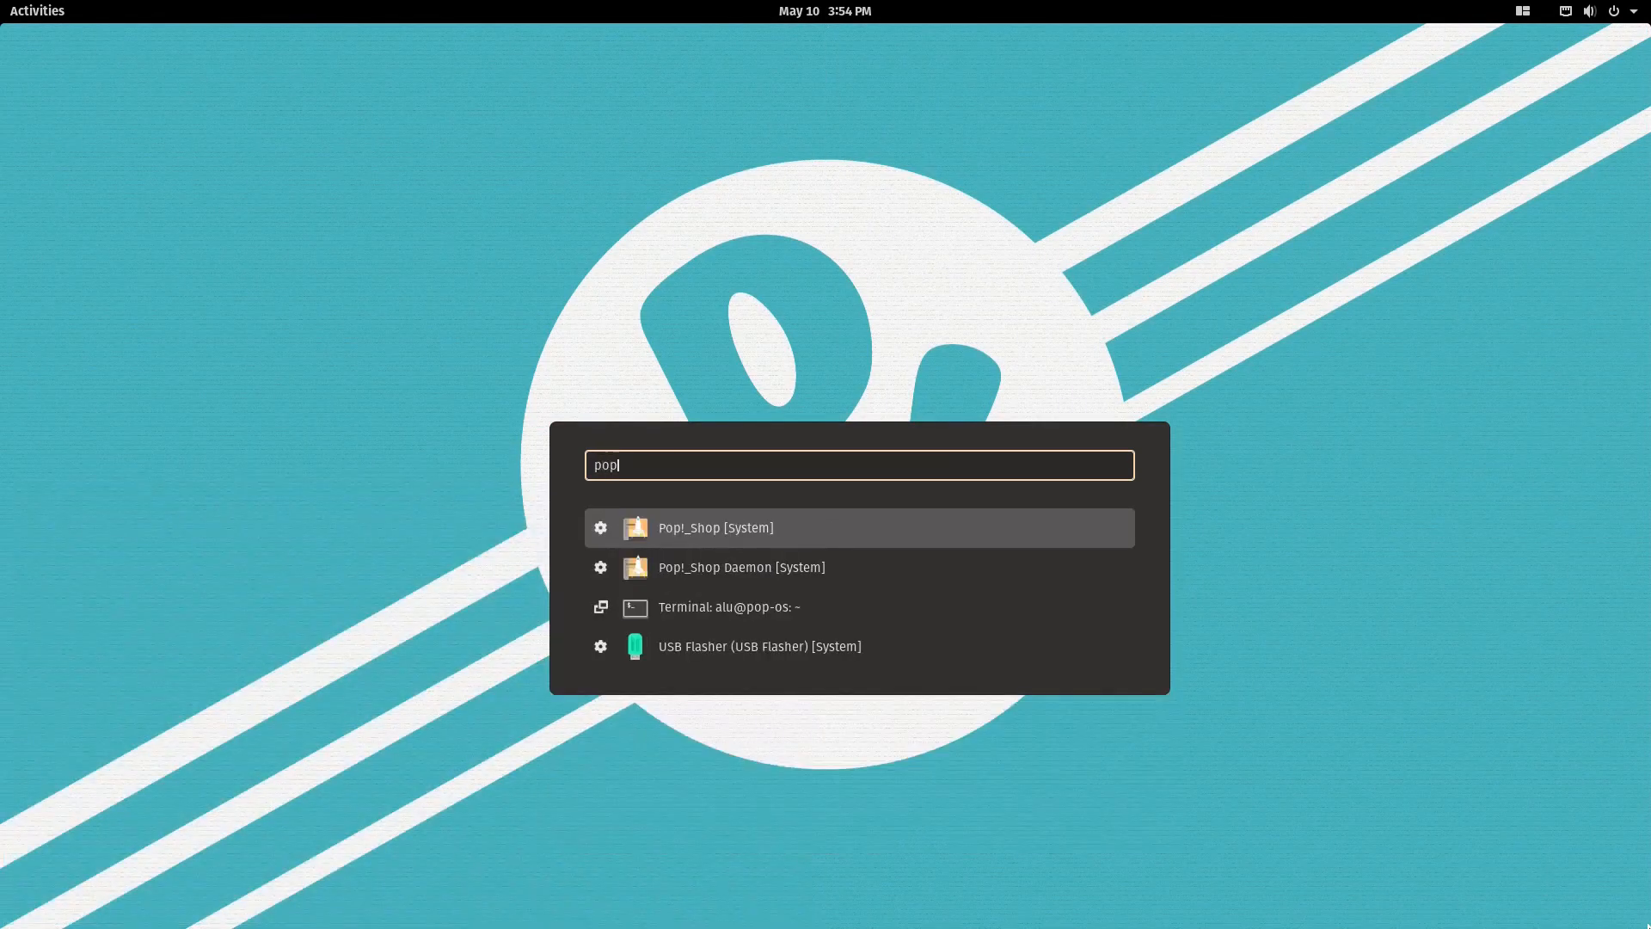
left_click(714, 528)
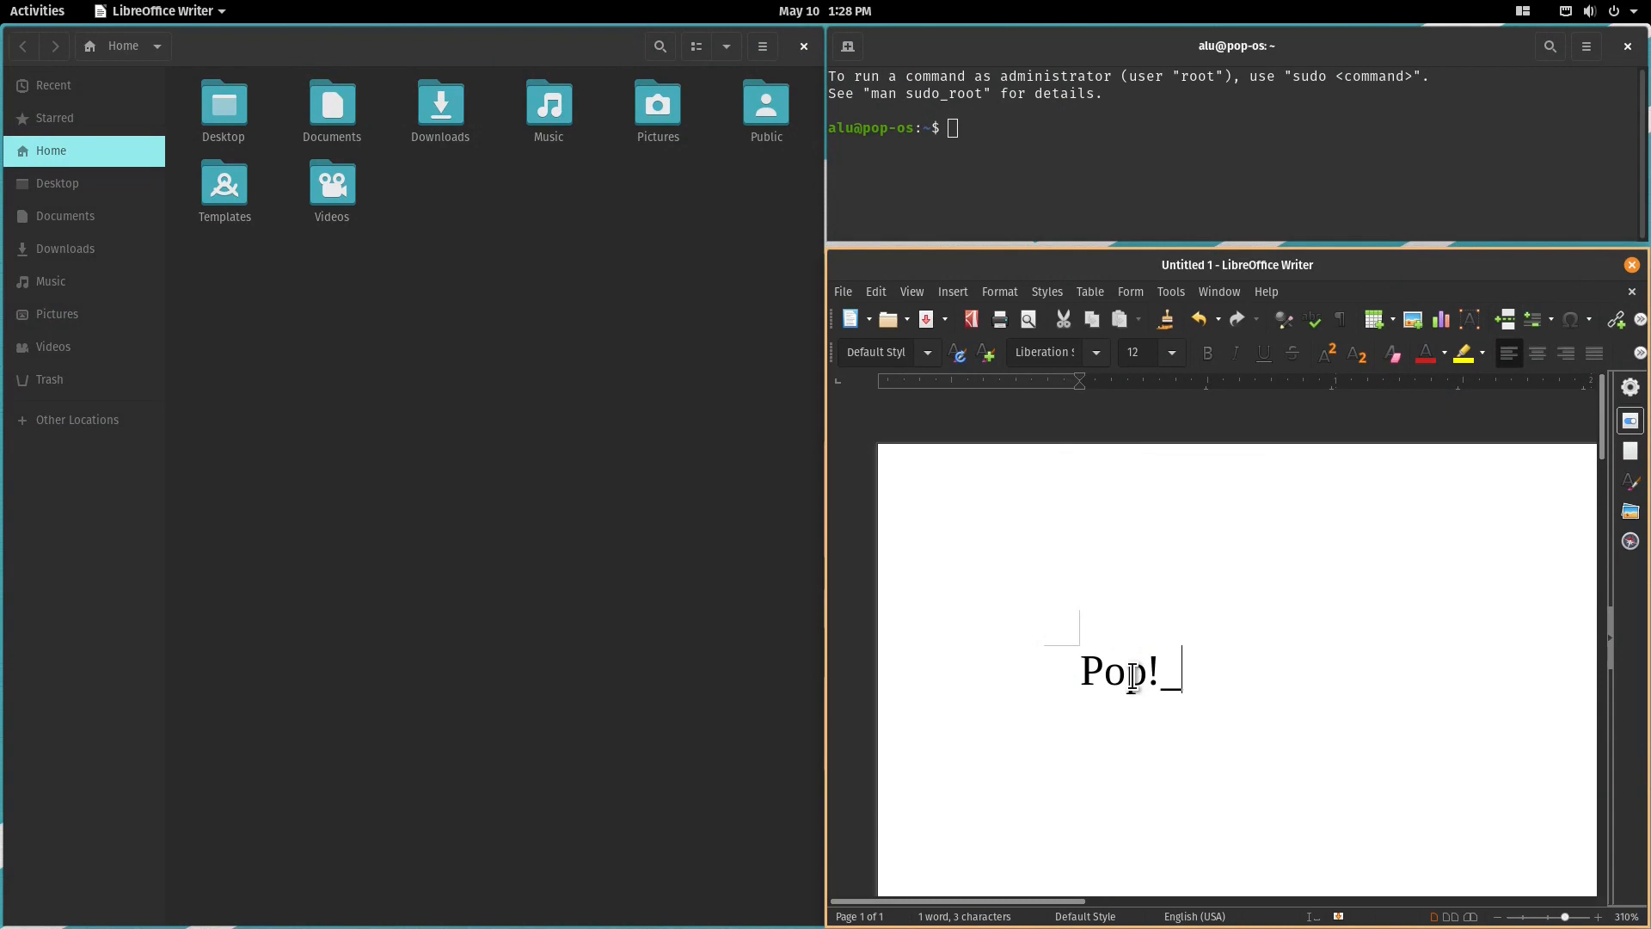
type("OS")
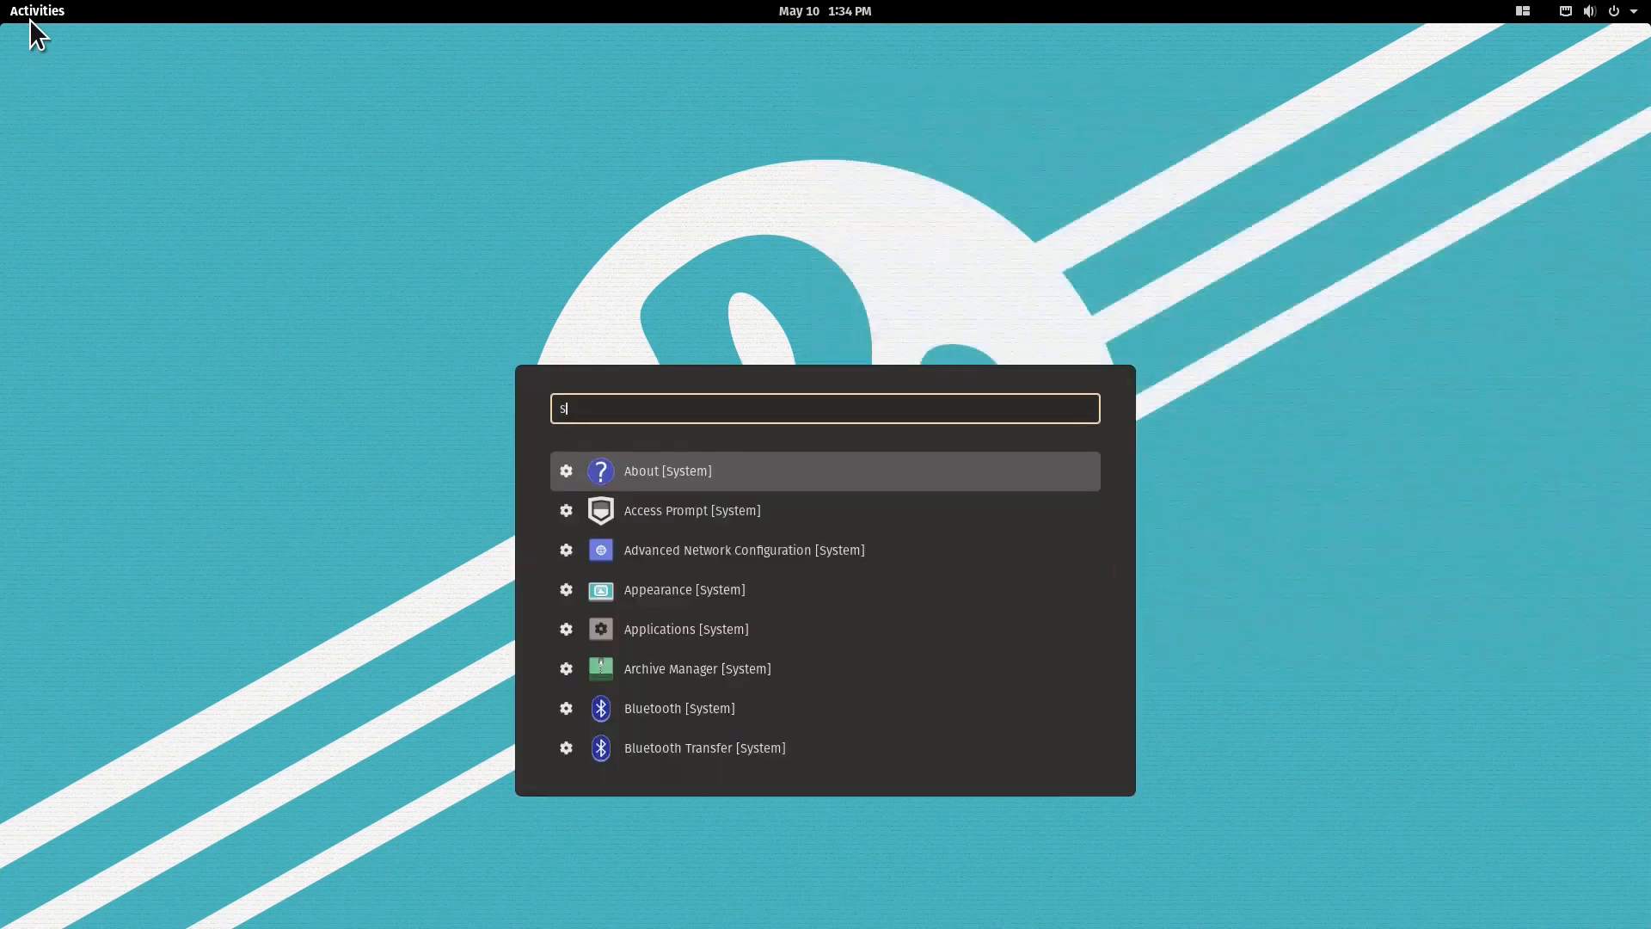
type("ett")
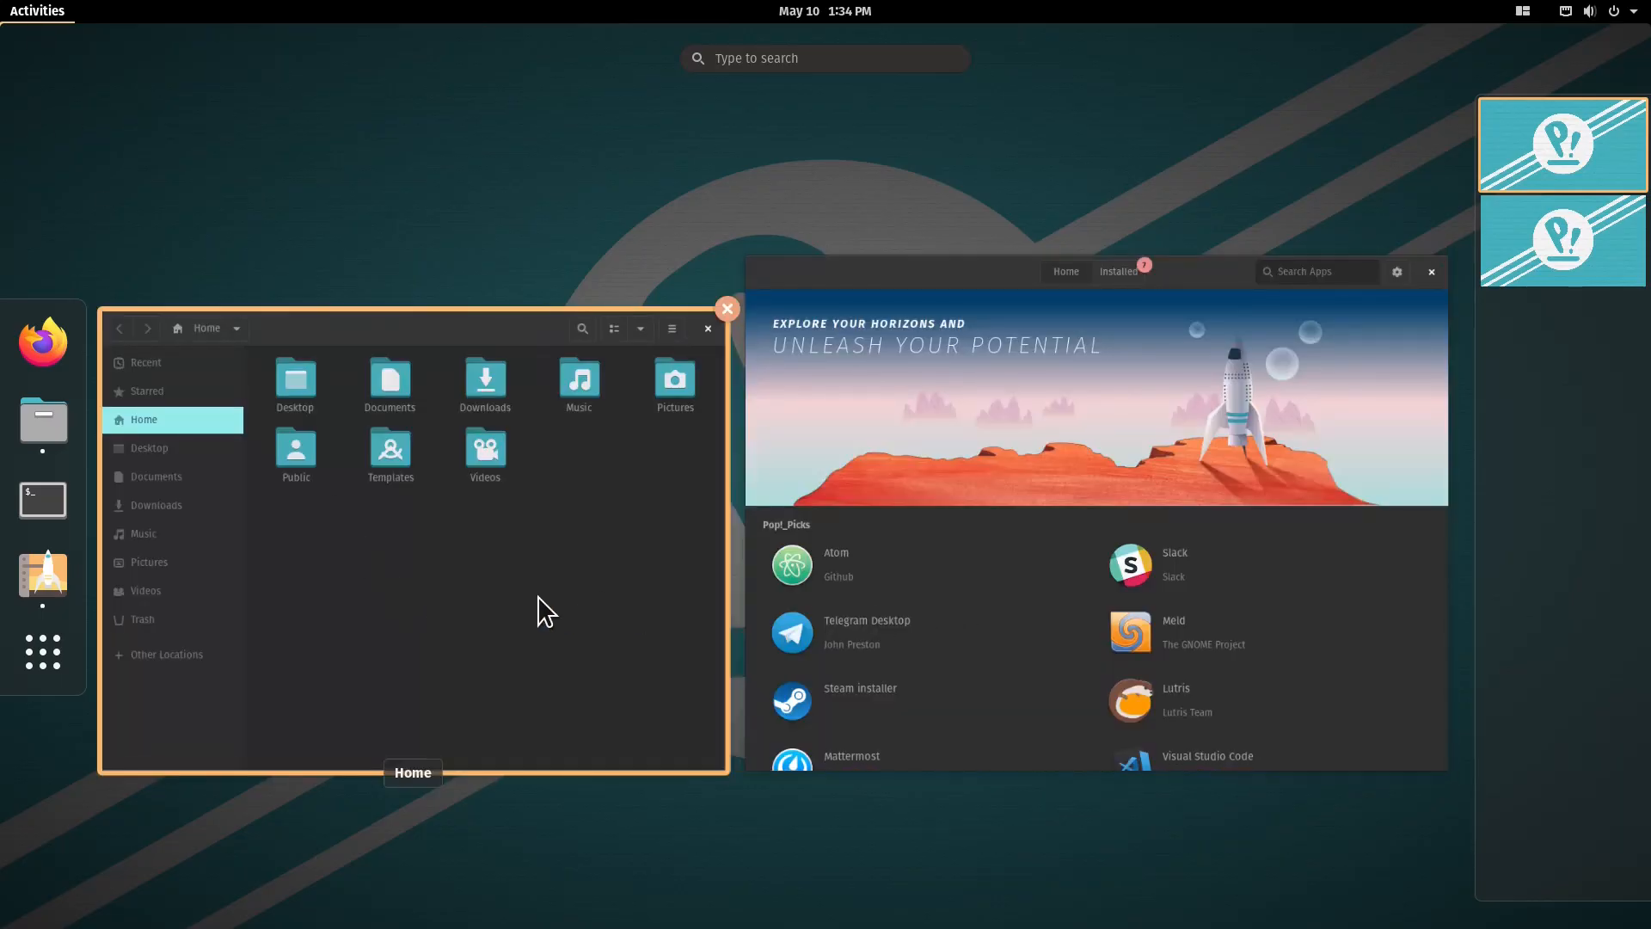
Step: Search 'fir' in the Activities overview search field
type("fir")
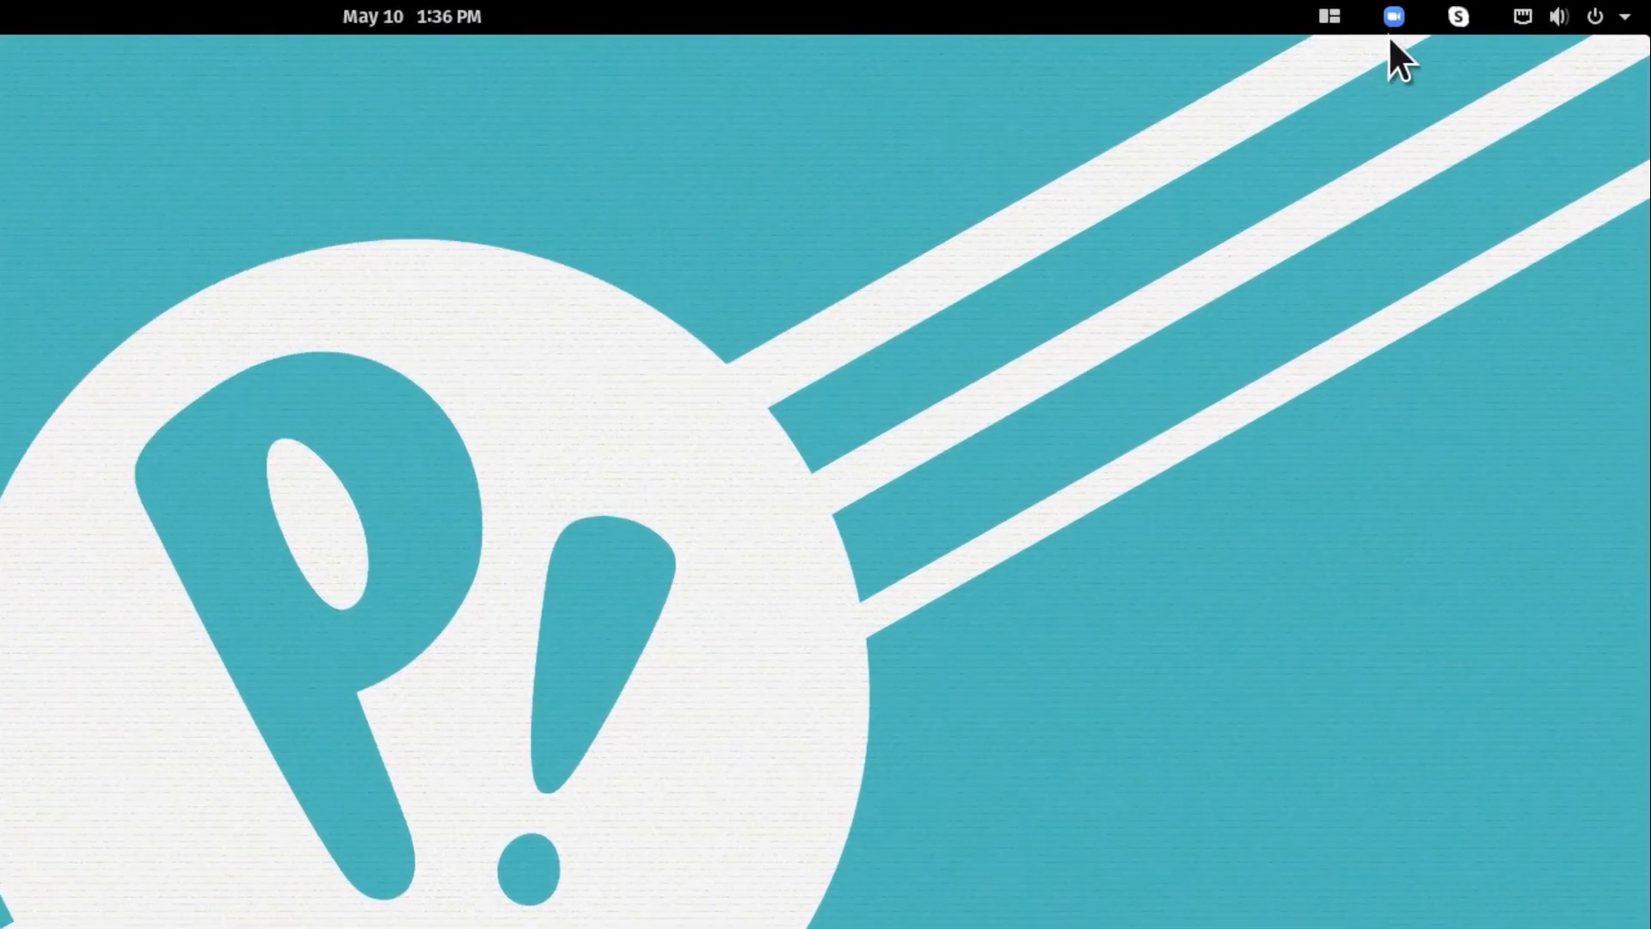
mouse_move(1473, 41)
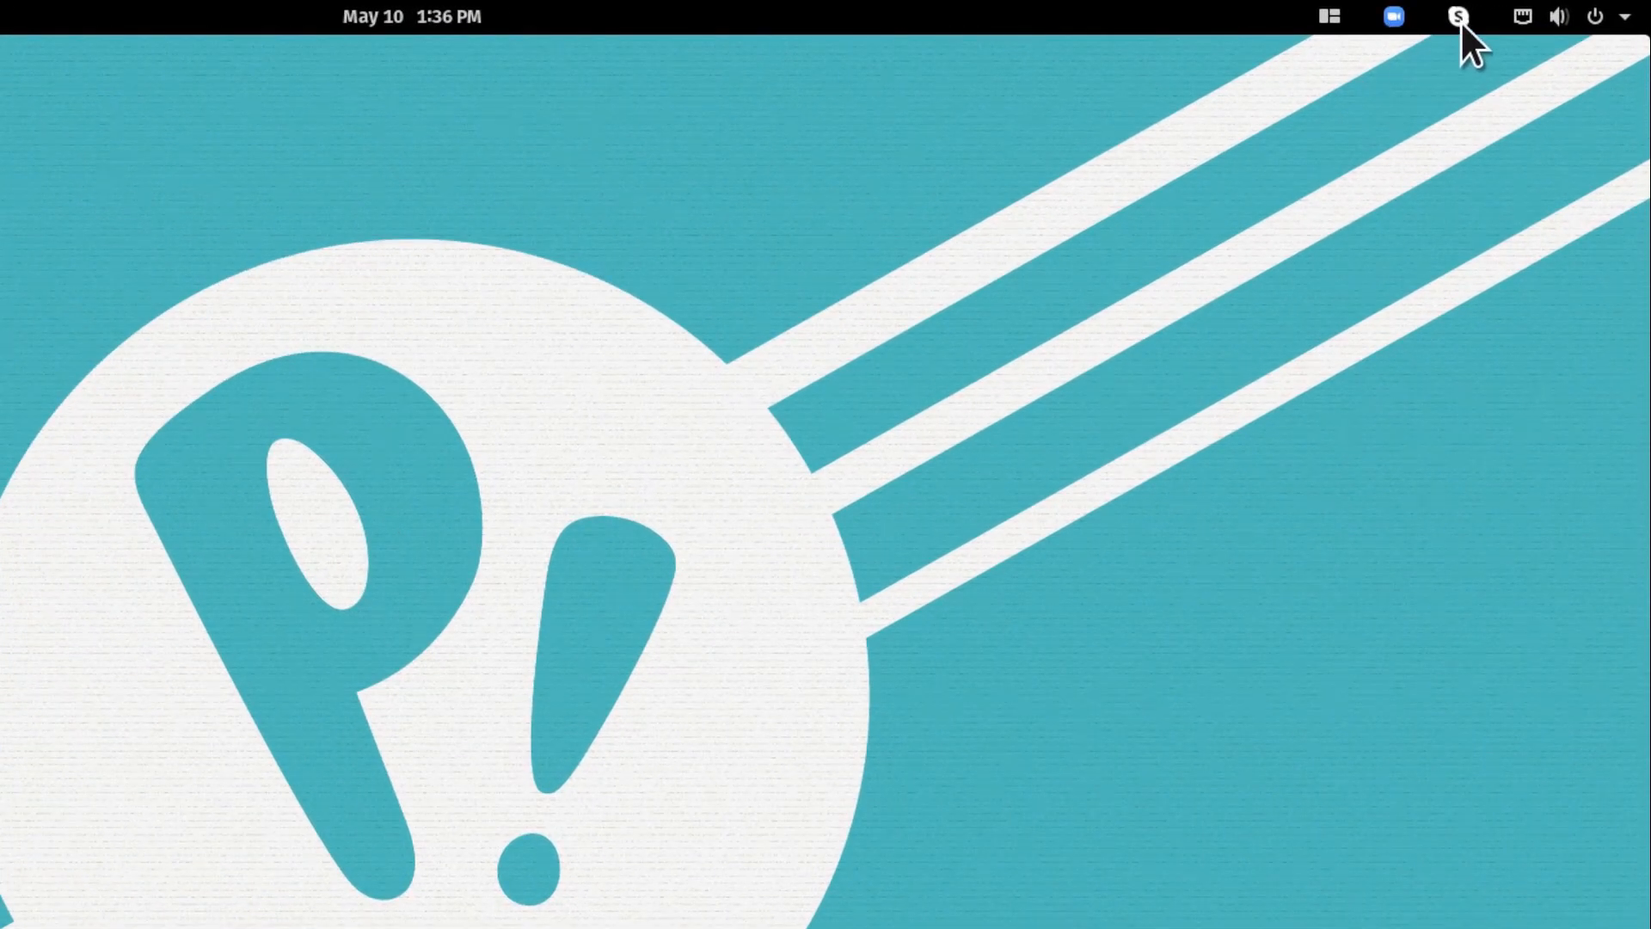
left_click(1458, 15)
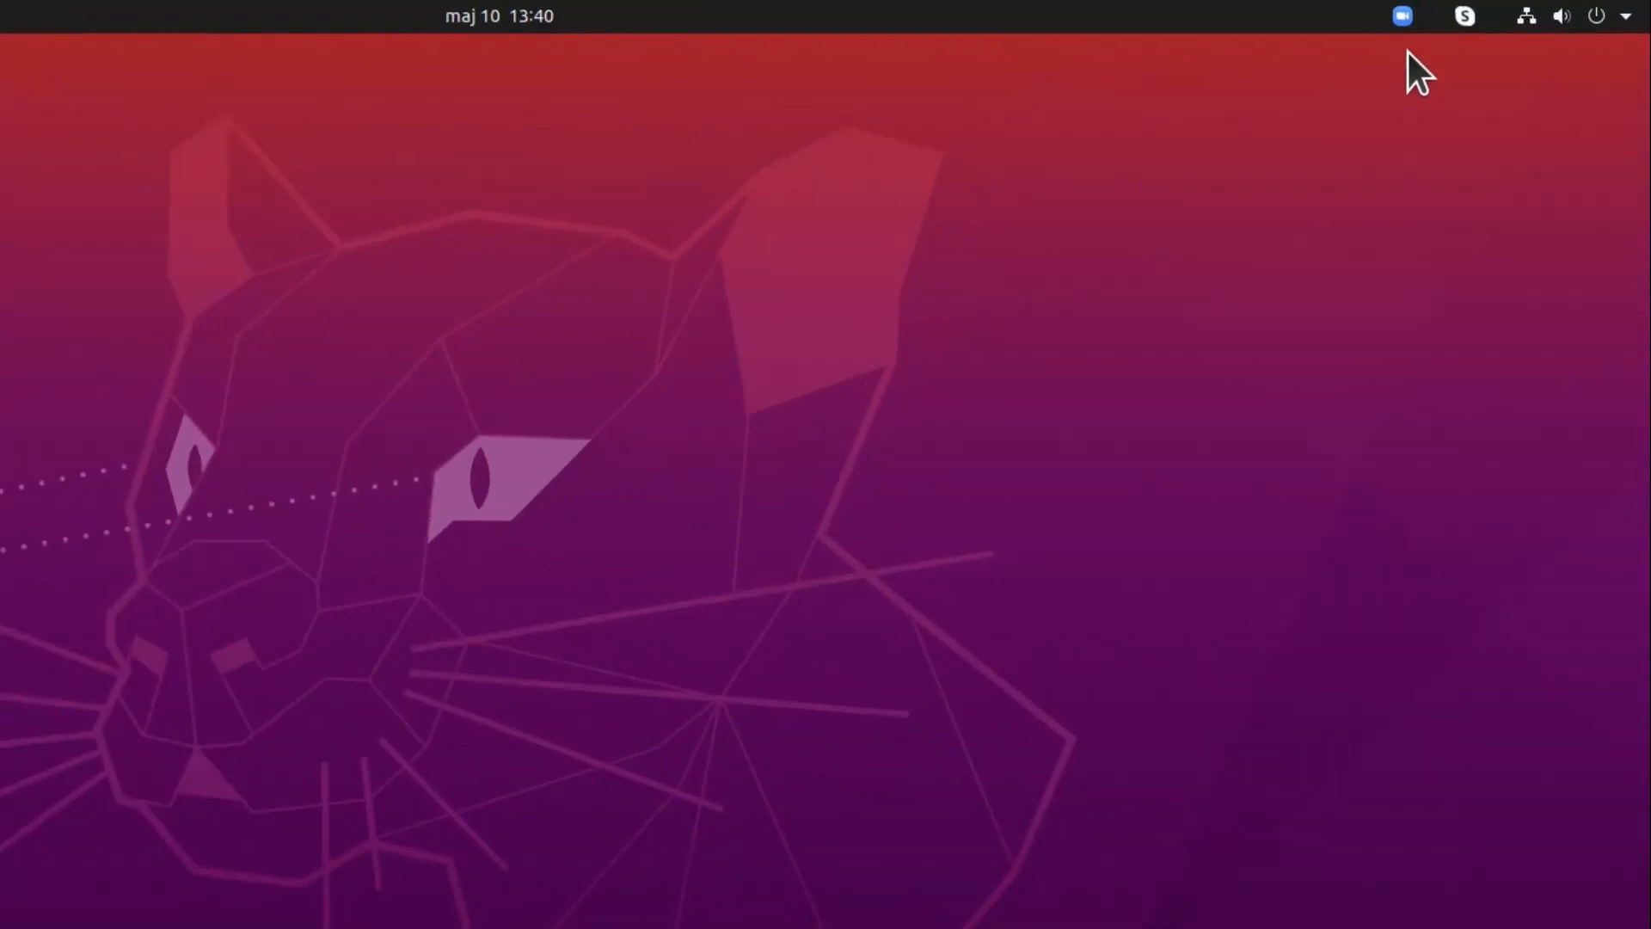
mouse_move(1567, 195)
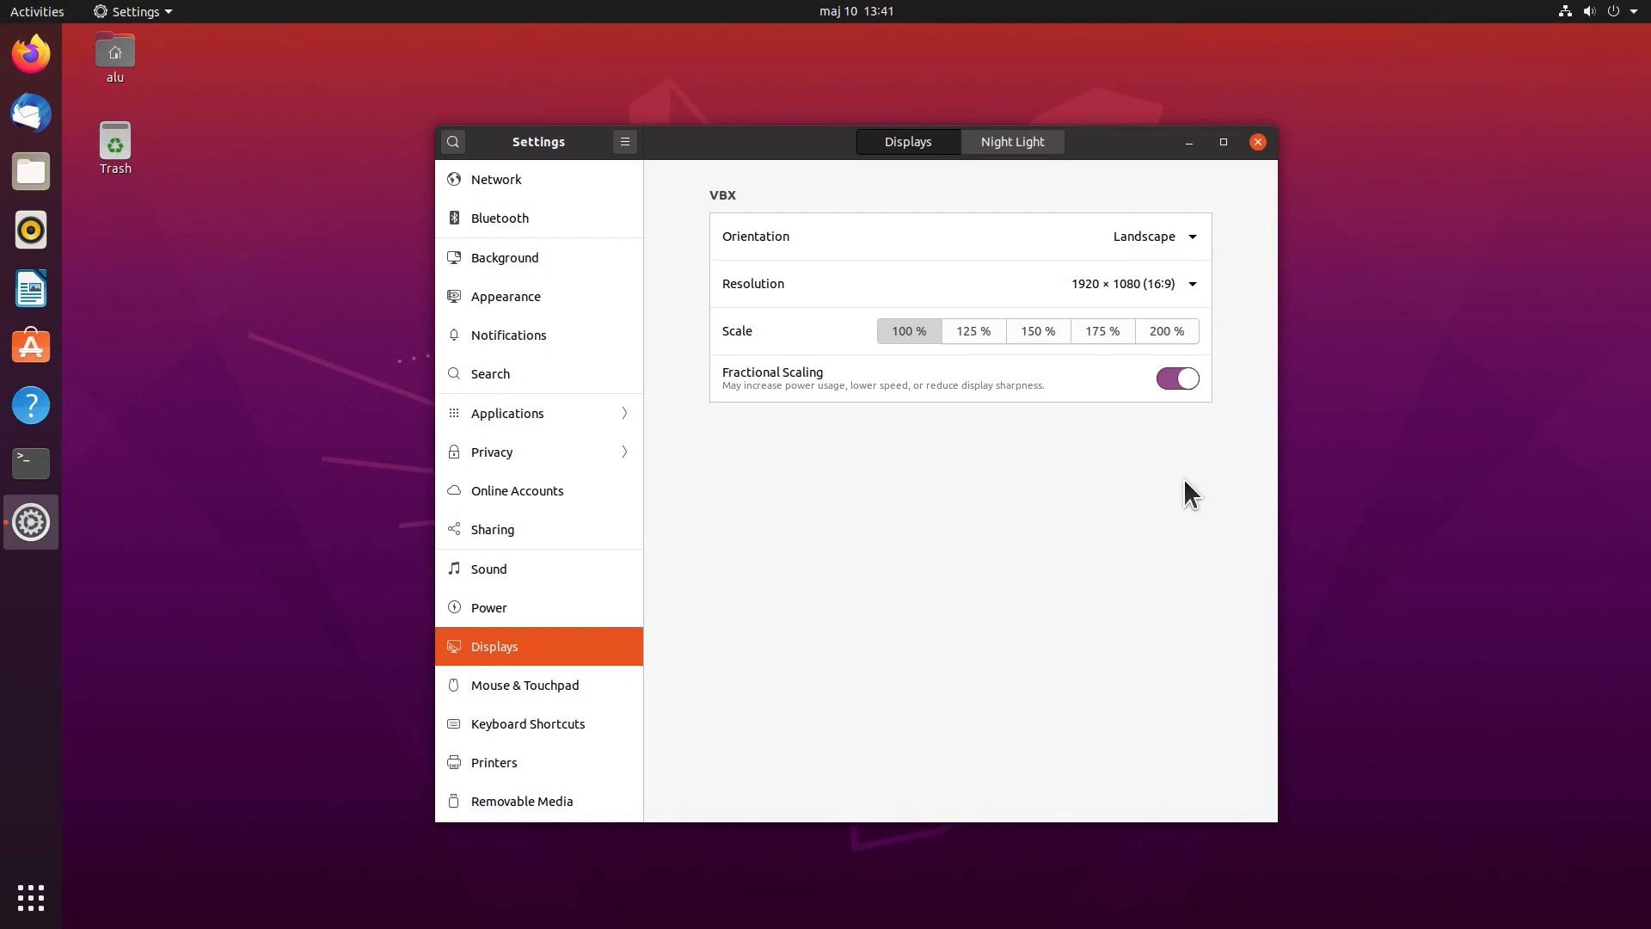
mouse_move(1037, 352)
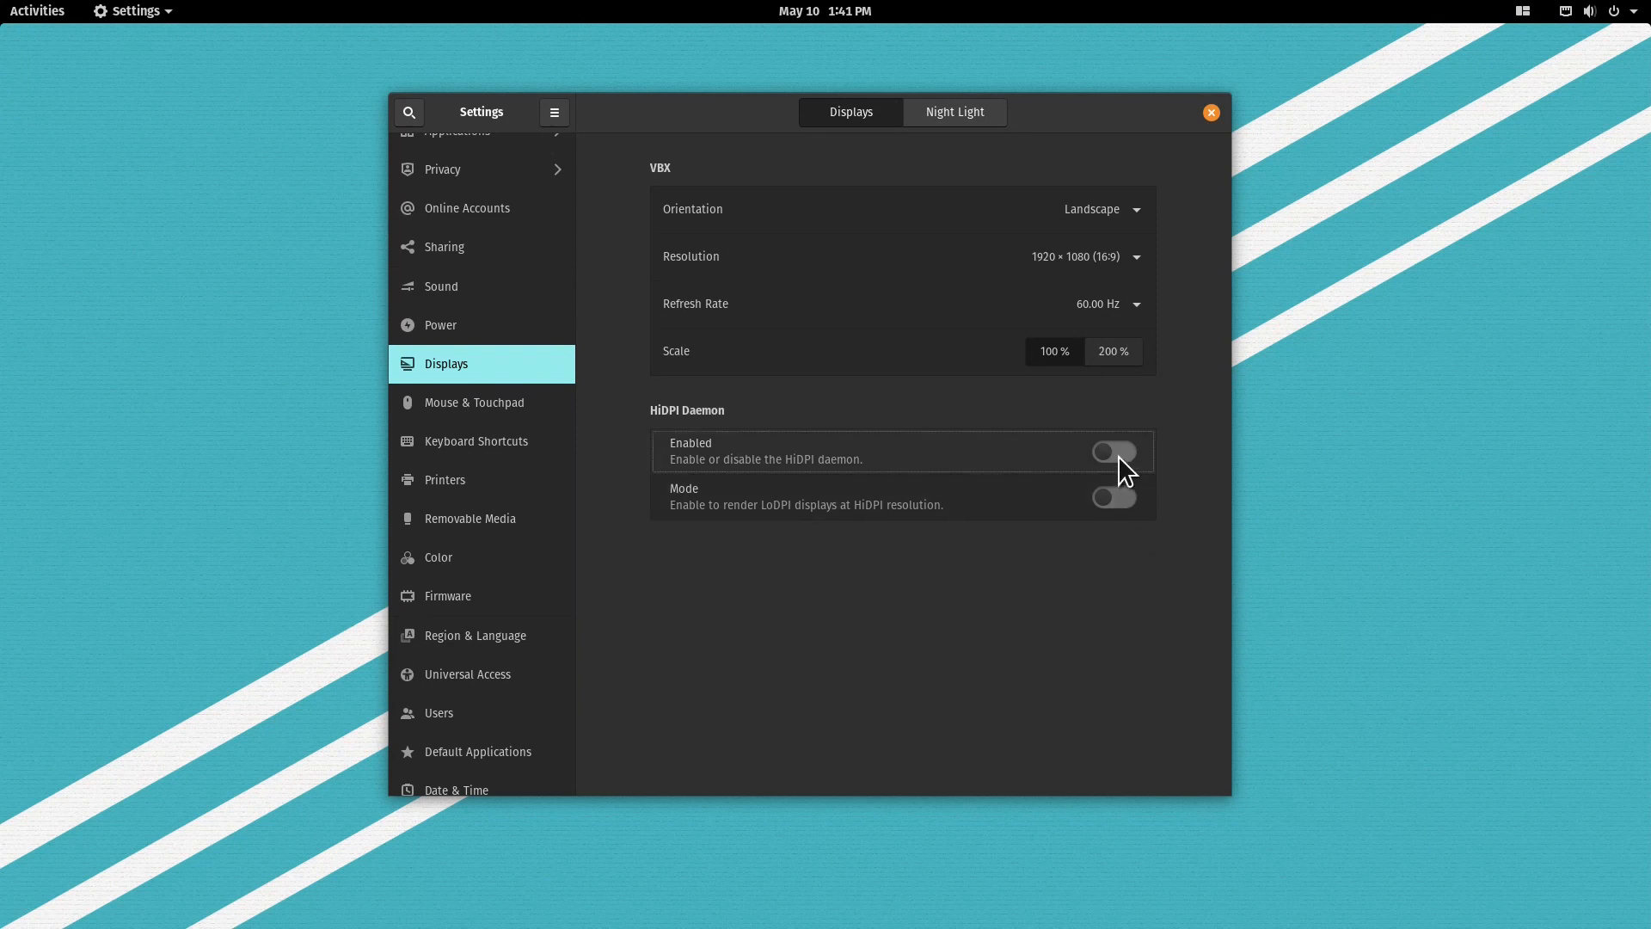
Step: Turn on the HiDPI Daemon and its mode for rendering LoDPI displays at HiDPI resolution
left_click(1113, 452)
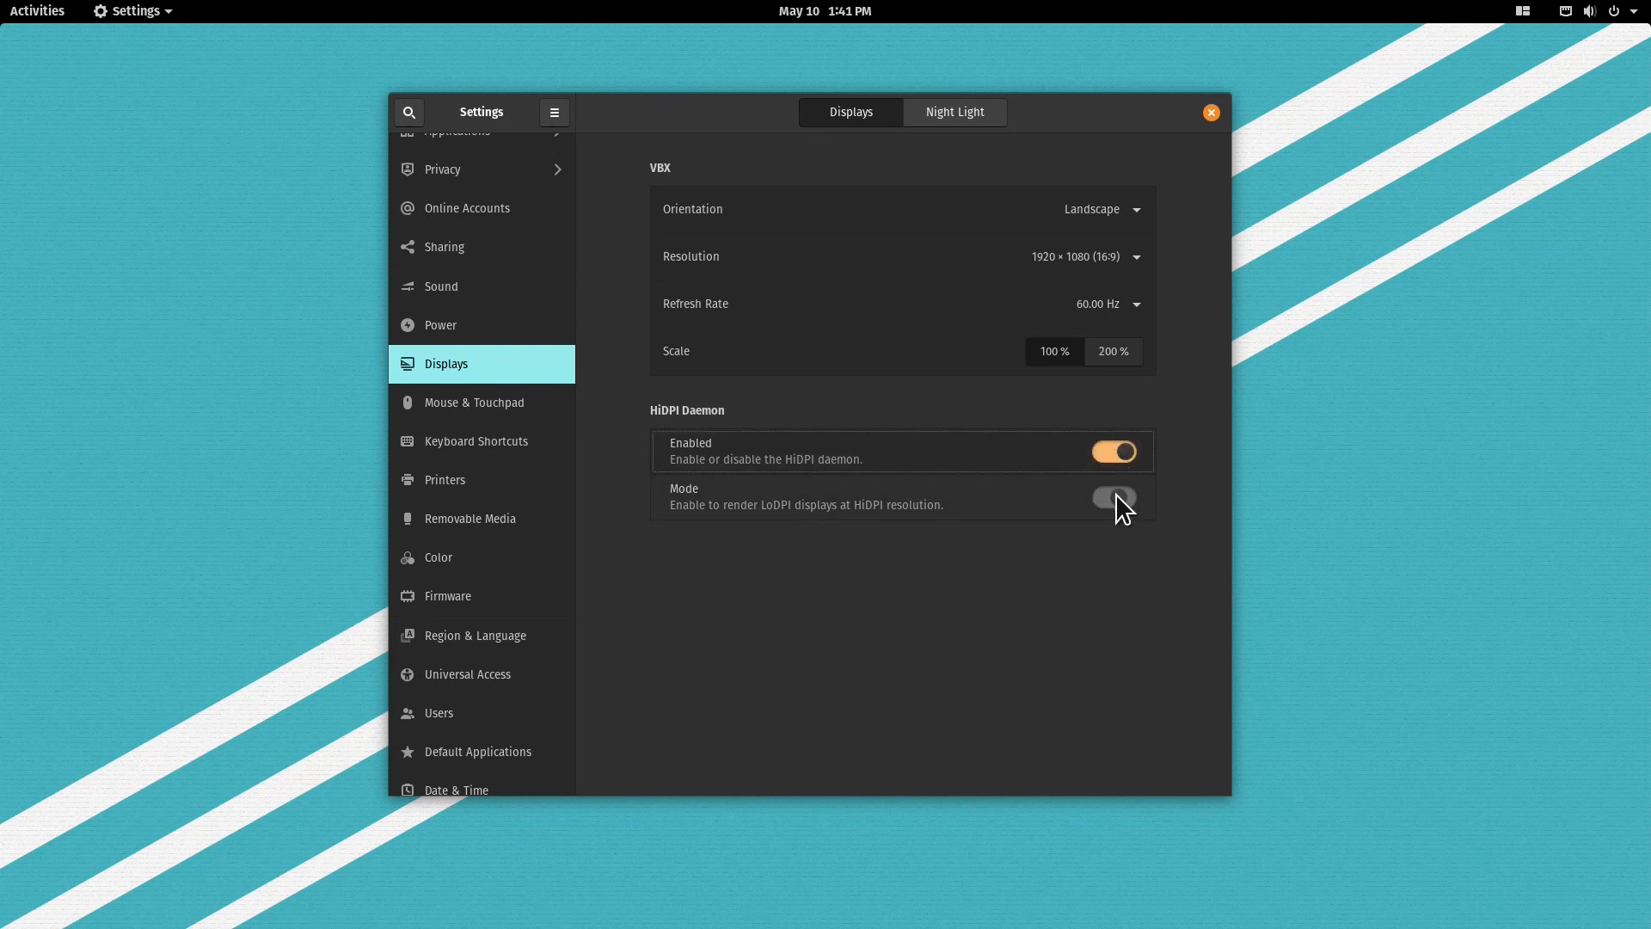
left_click(1113, 497)
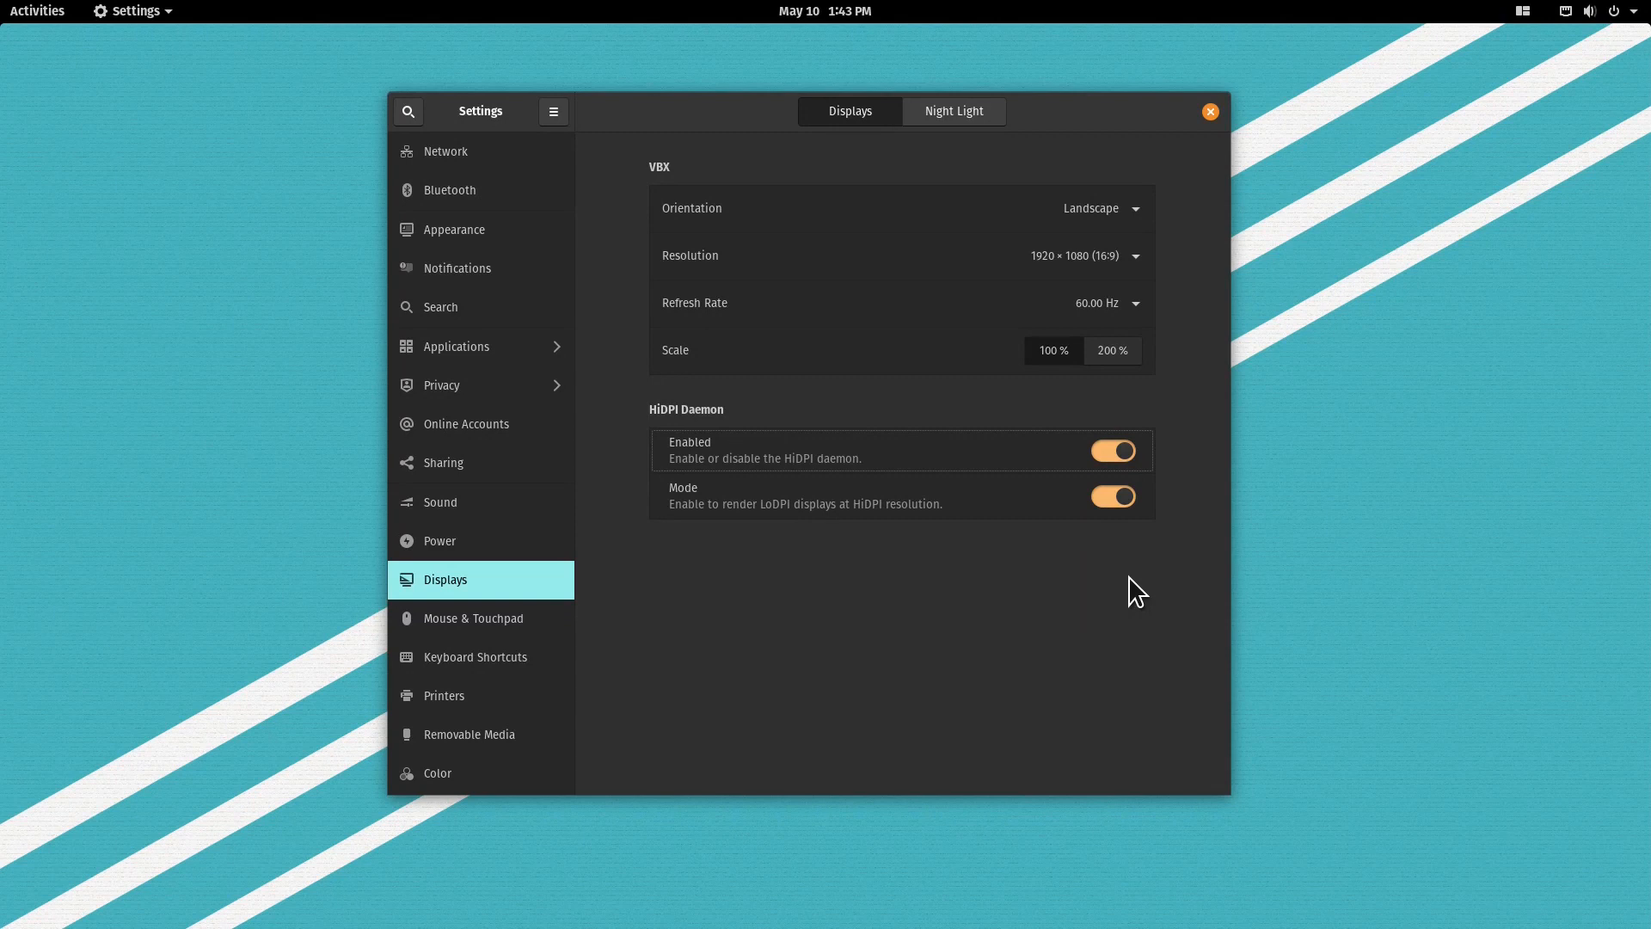
mouse_move(686, 445)
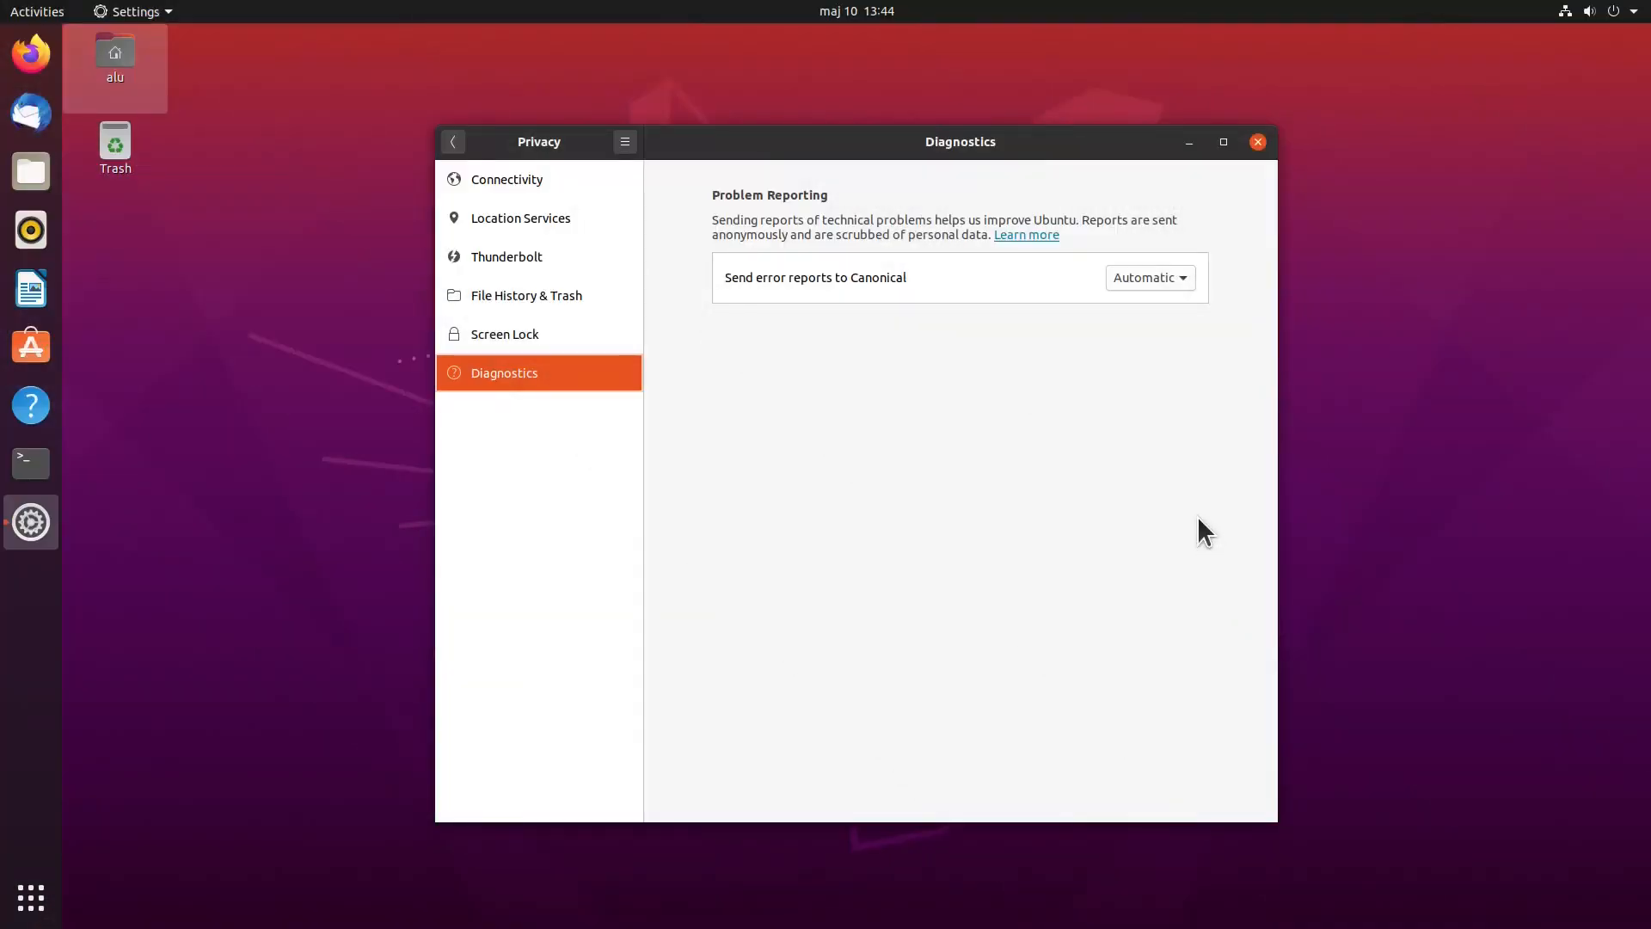
Step: Show the Diagnostics page with error reports to Canonical set to Never
left_click(1149, 277)
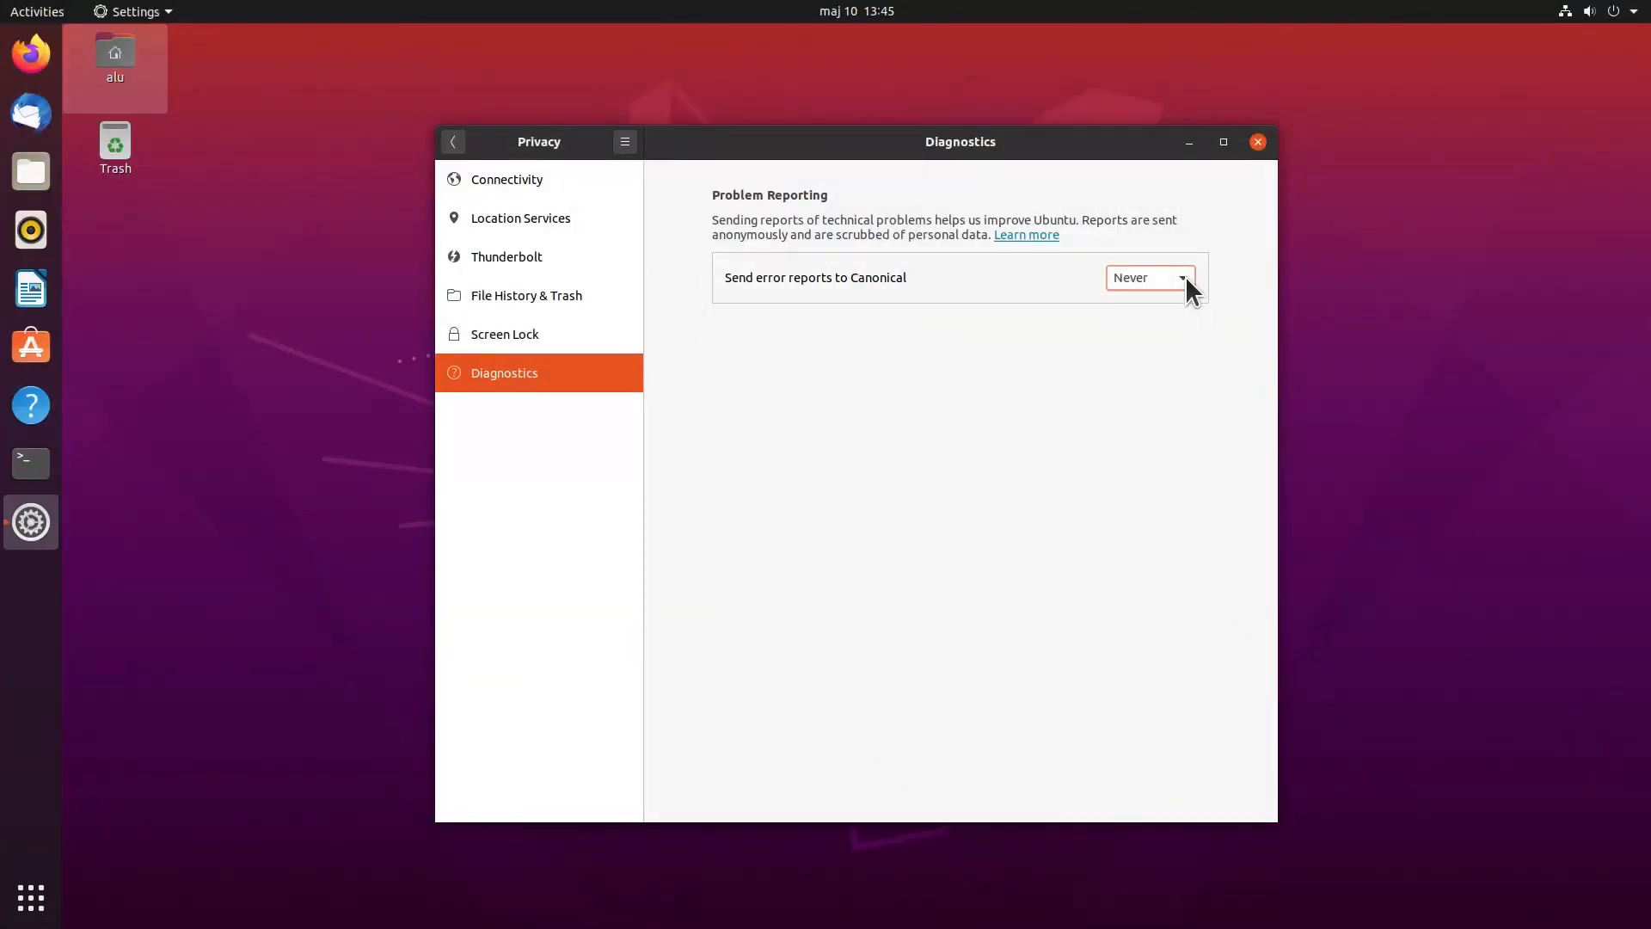
mouse_move(545, 392)
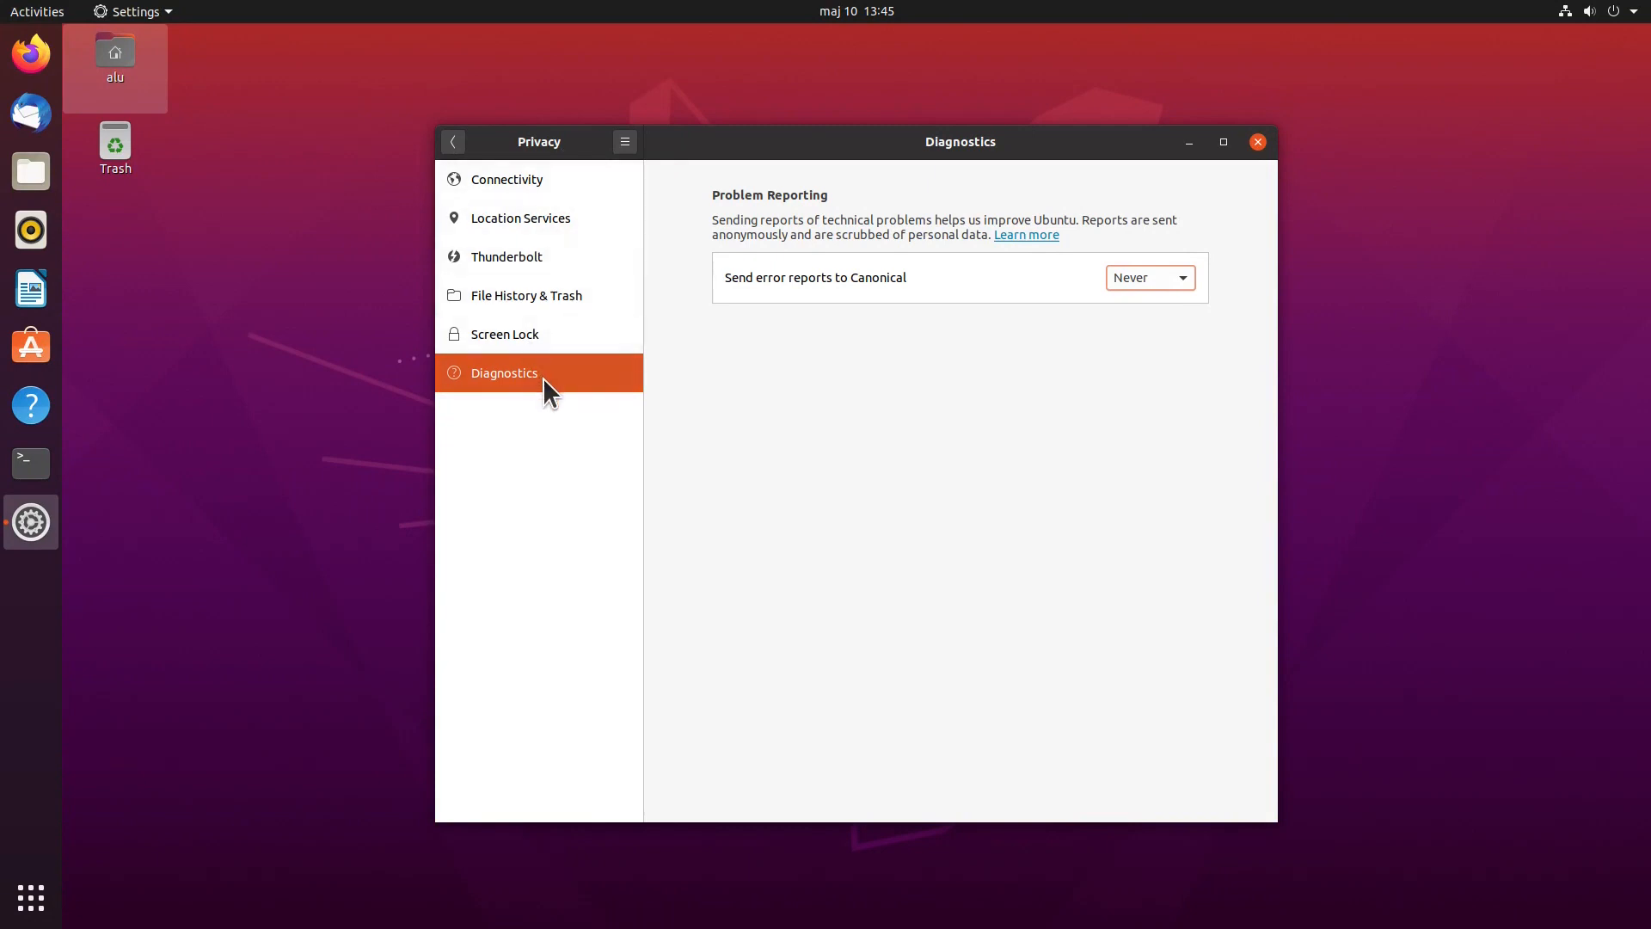
mouse_move(1099, 660)
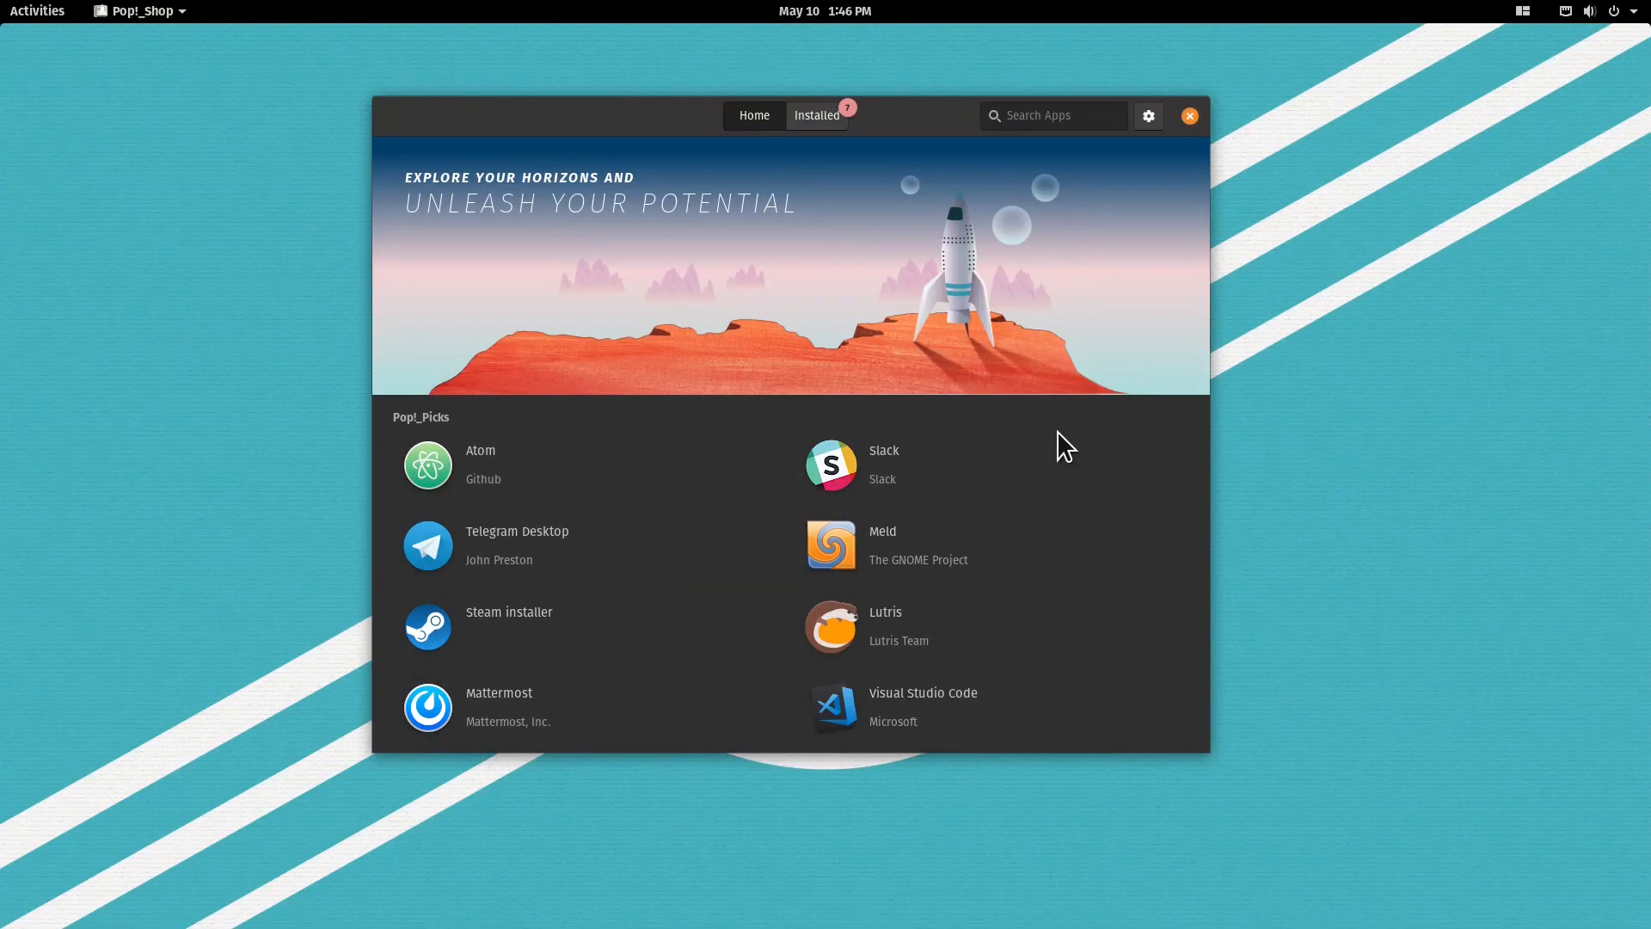
mouse_move(1058, 115)
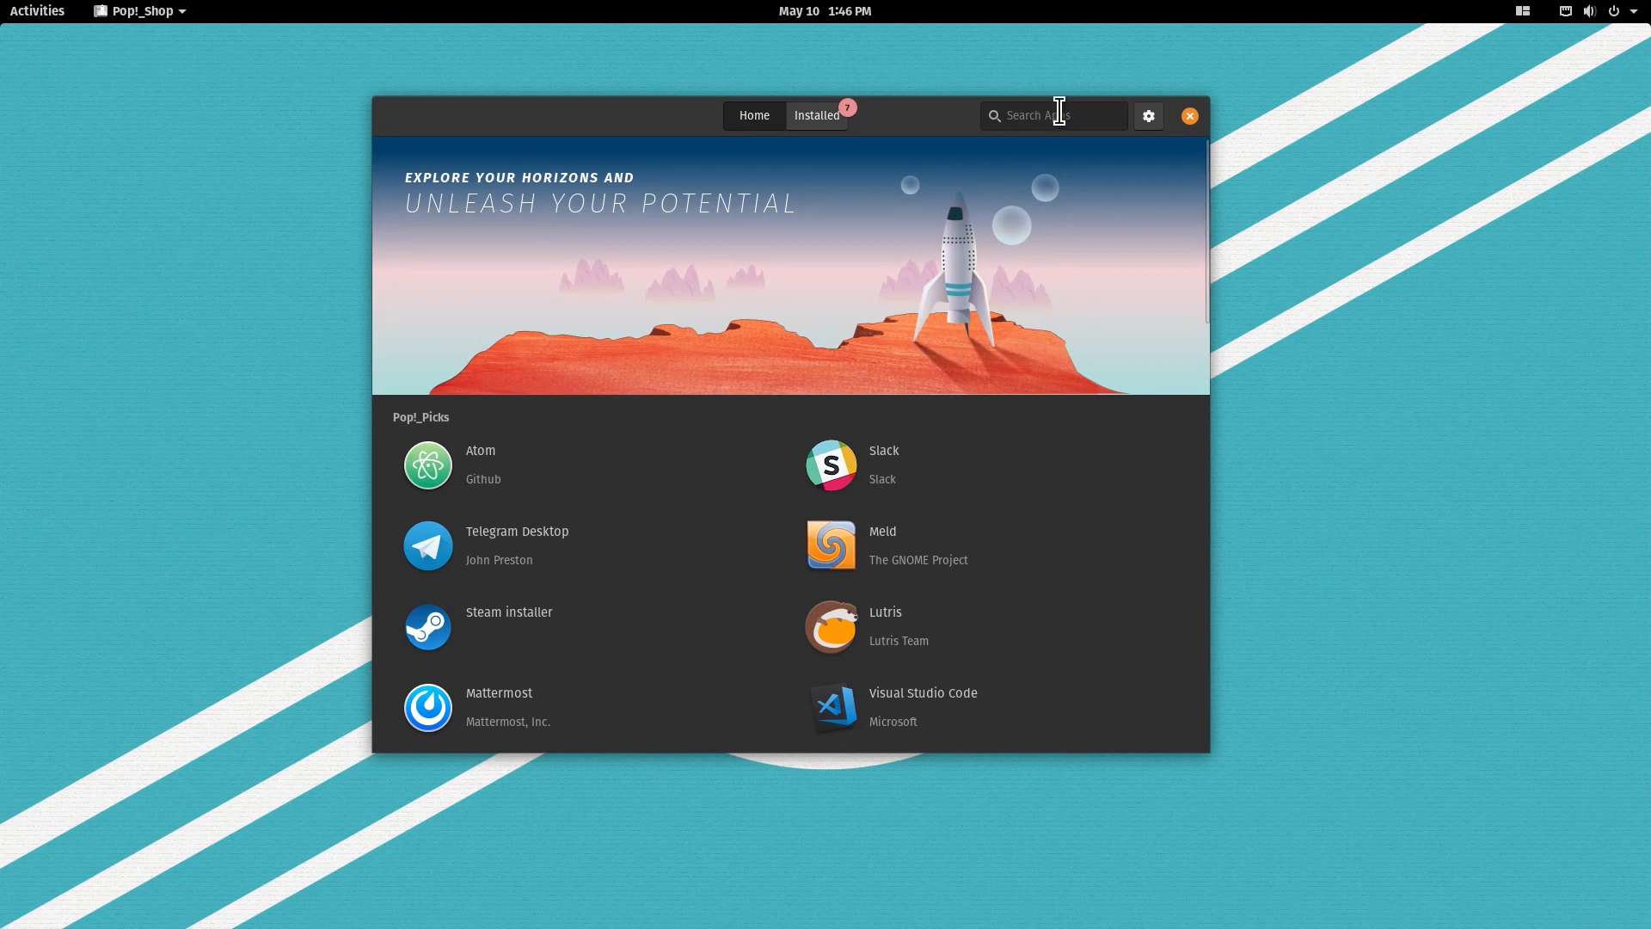
Step: Search Pop!_Shop for 'kdenlive' and show its Flathub flatpak details page
left_click(1053, 116)
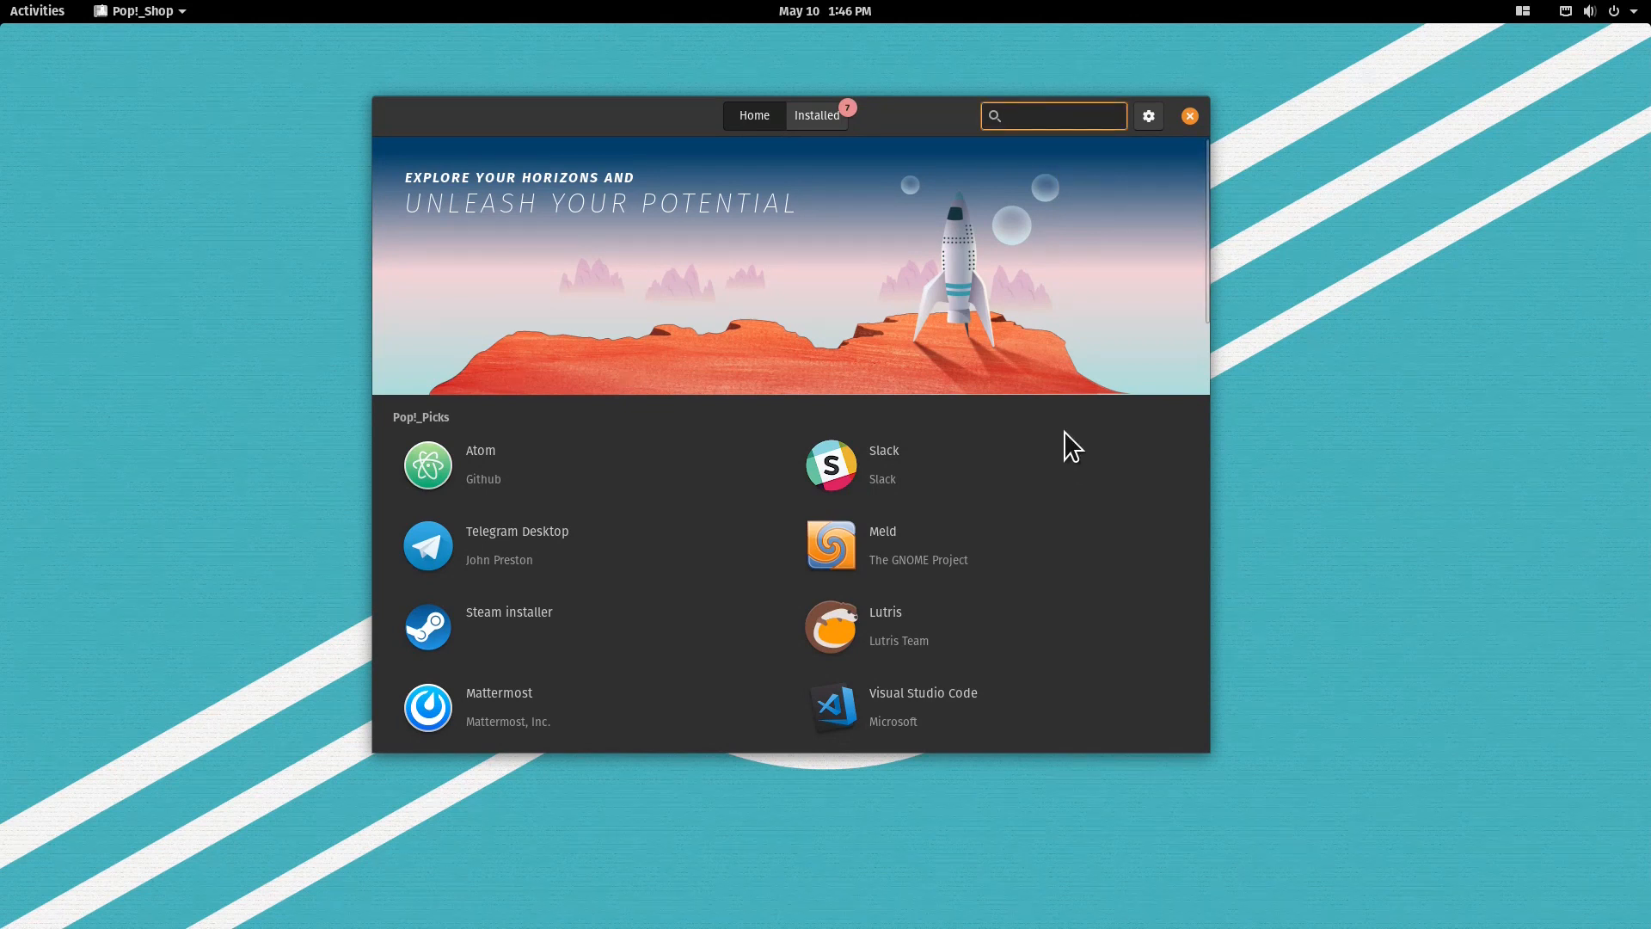
type("kdenlive")
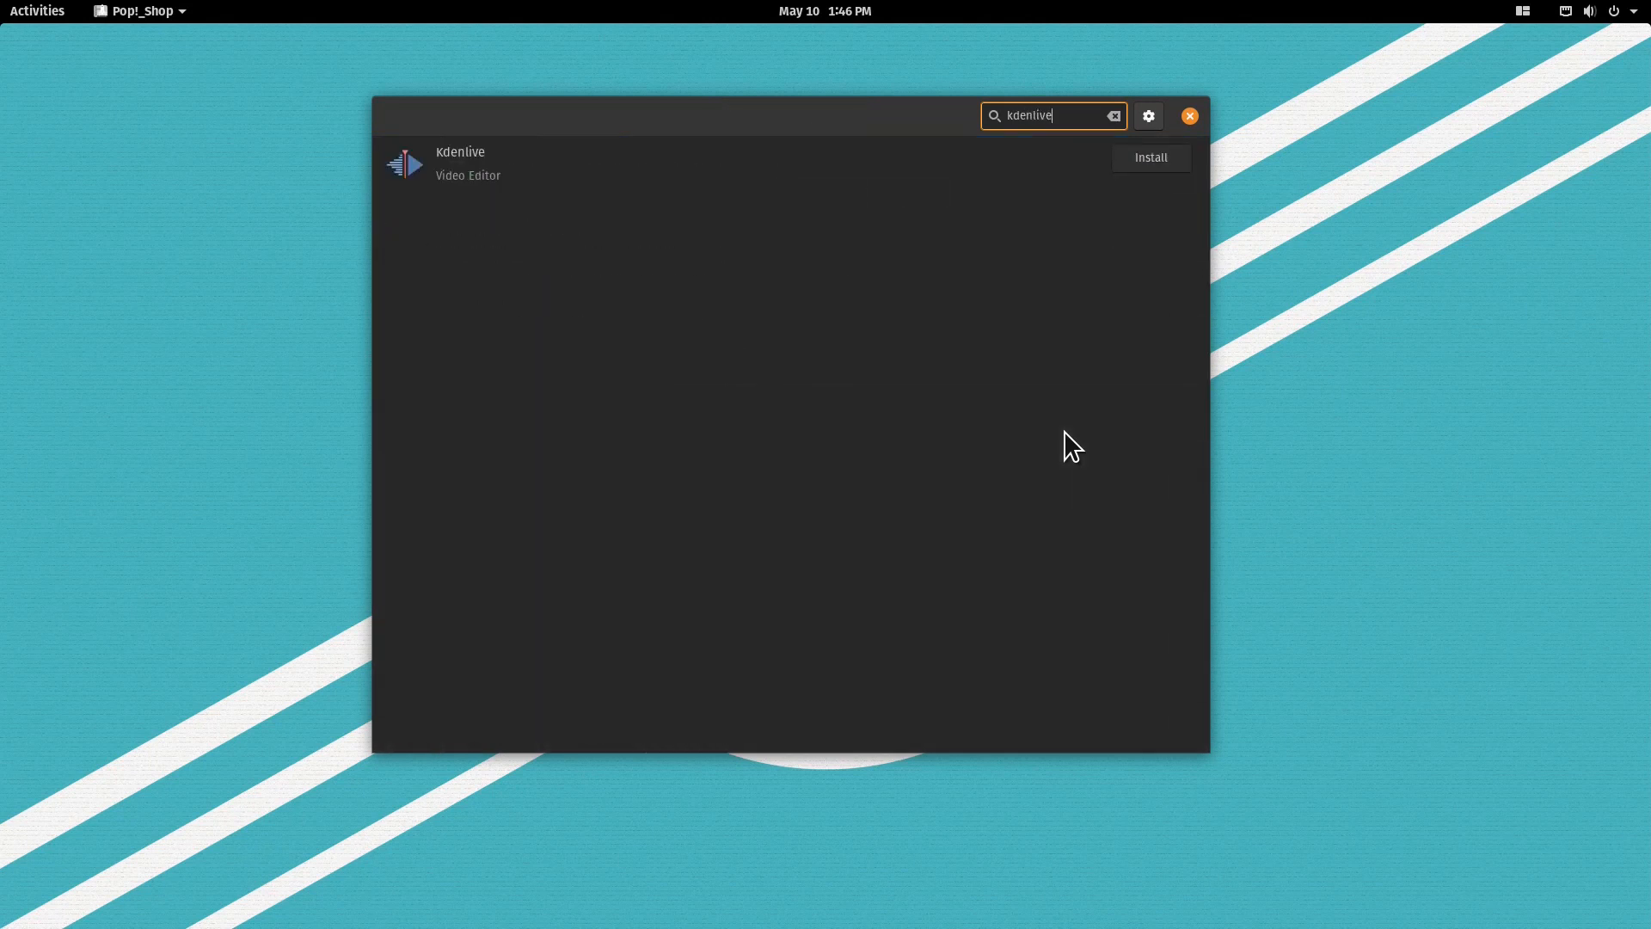
left_click(461, 162)
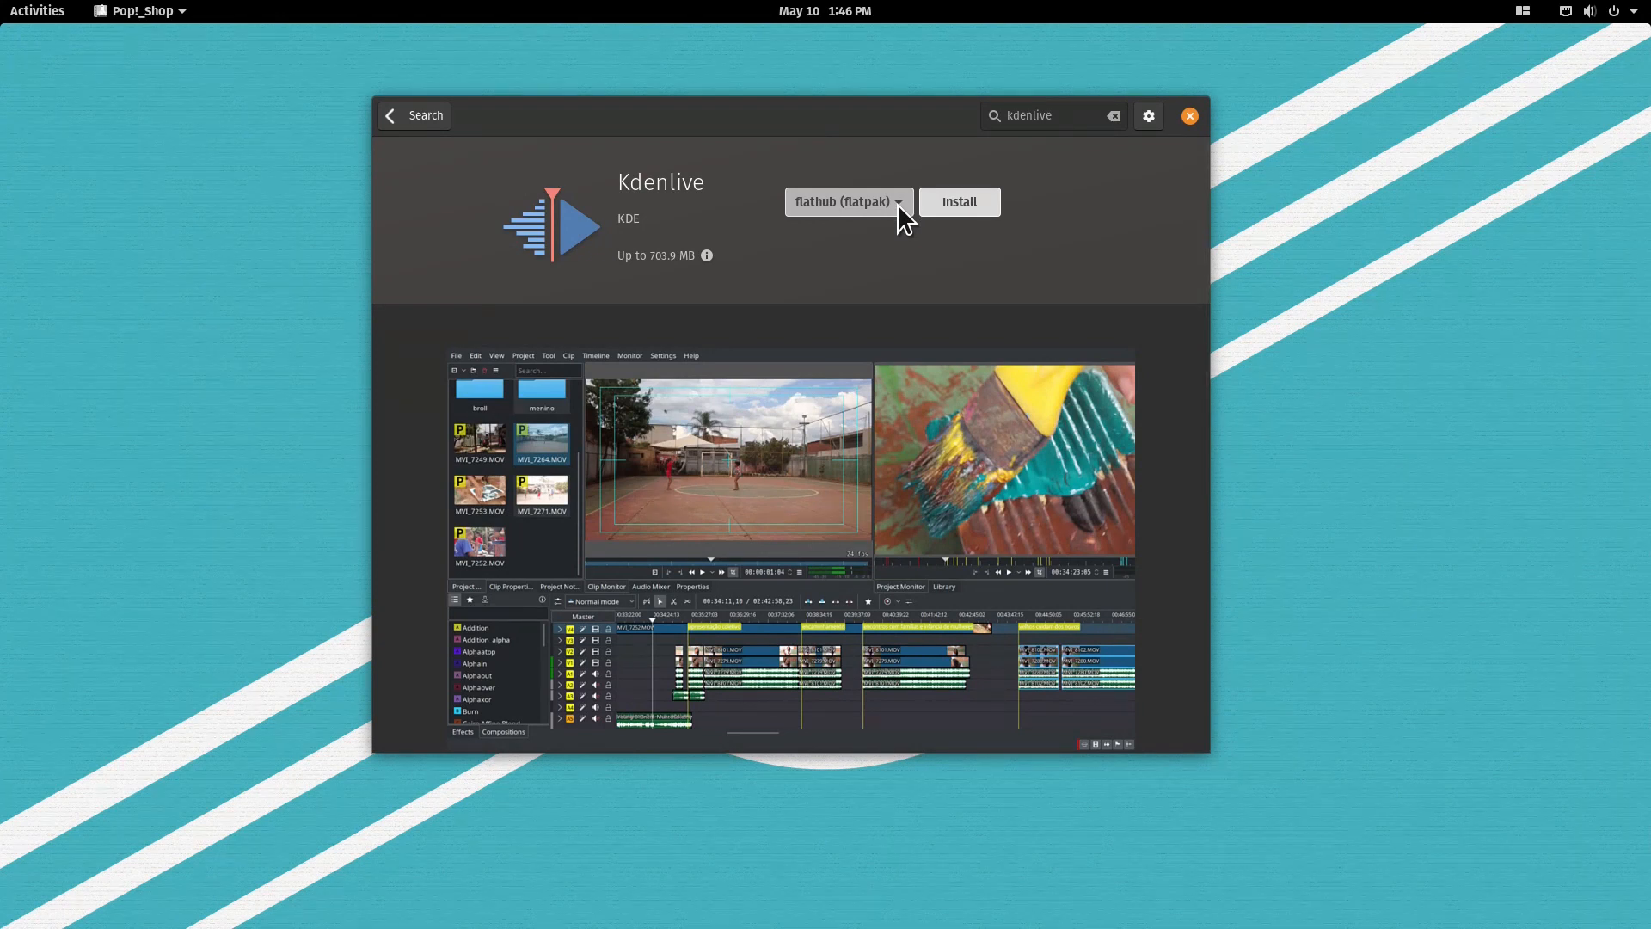
mouse_move(883, 242)
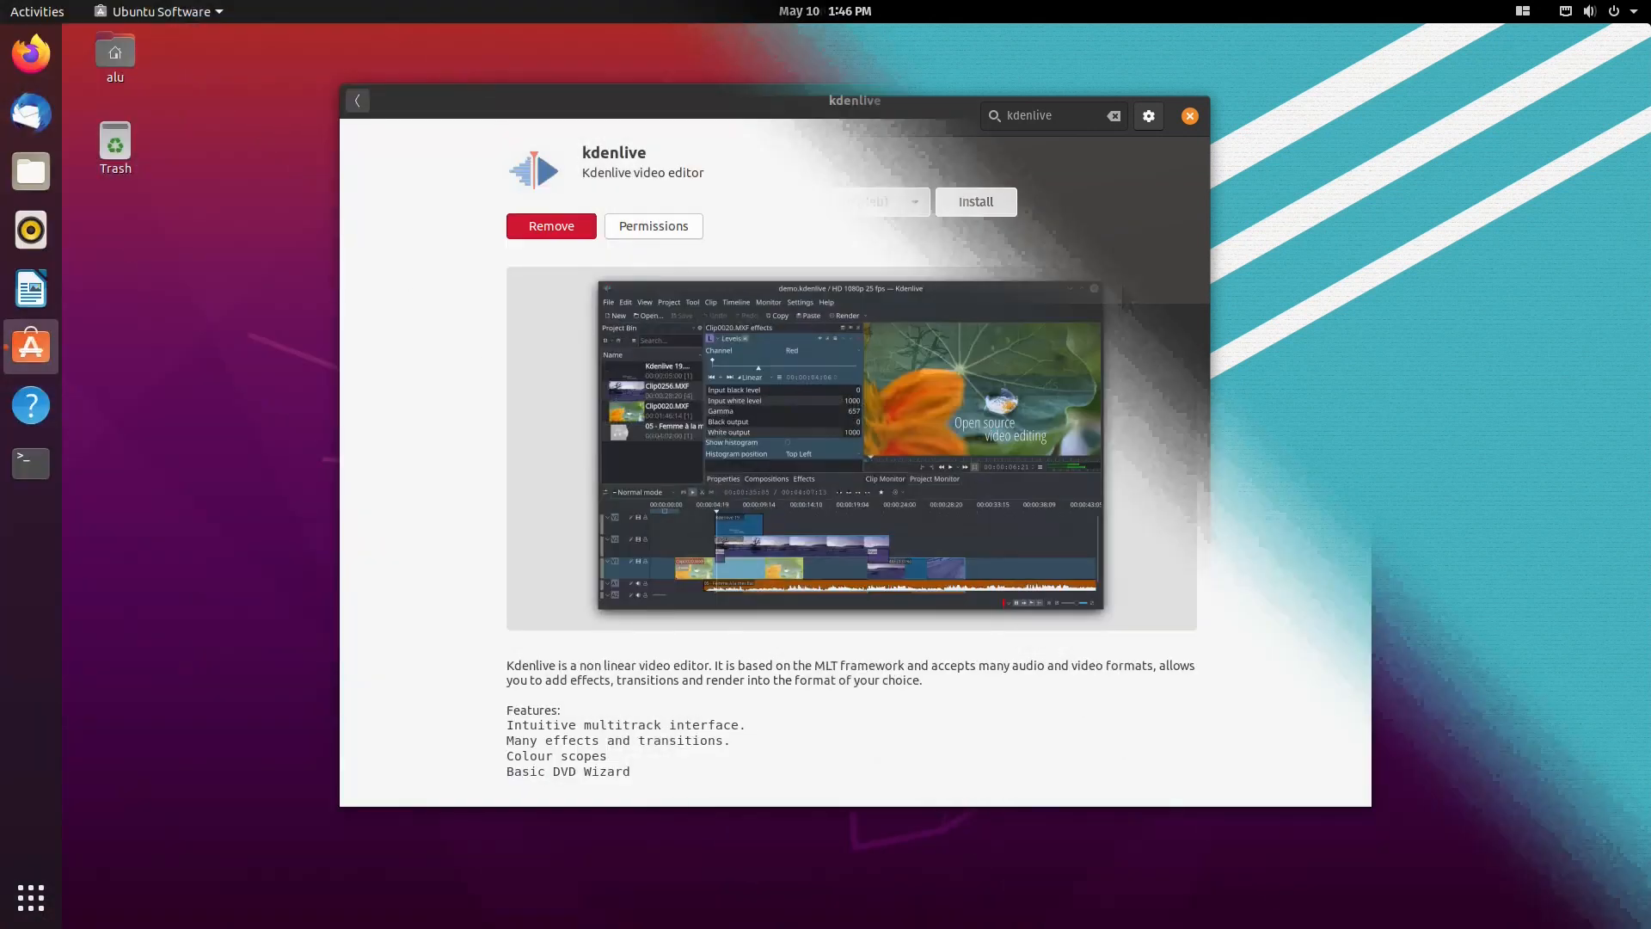
Step: Reveal Kdenlive's Details section showing the snapcraft.io source, then return to Pop!_Shop
scroll("down", 3)
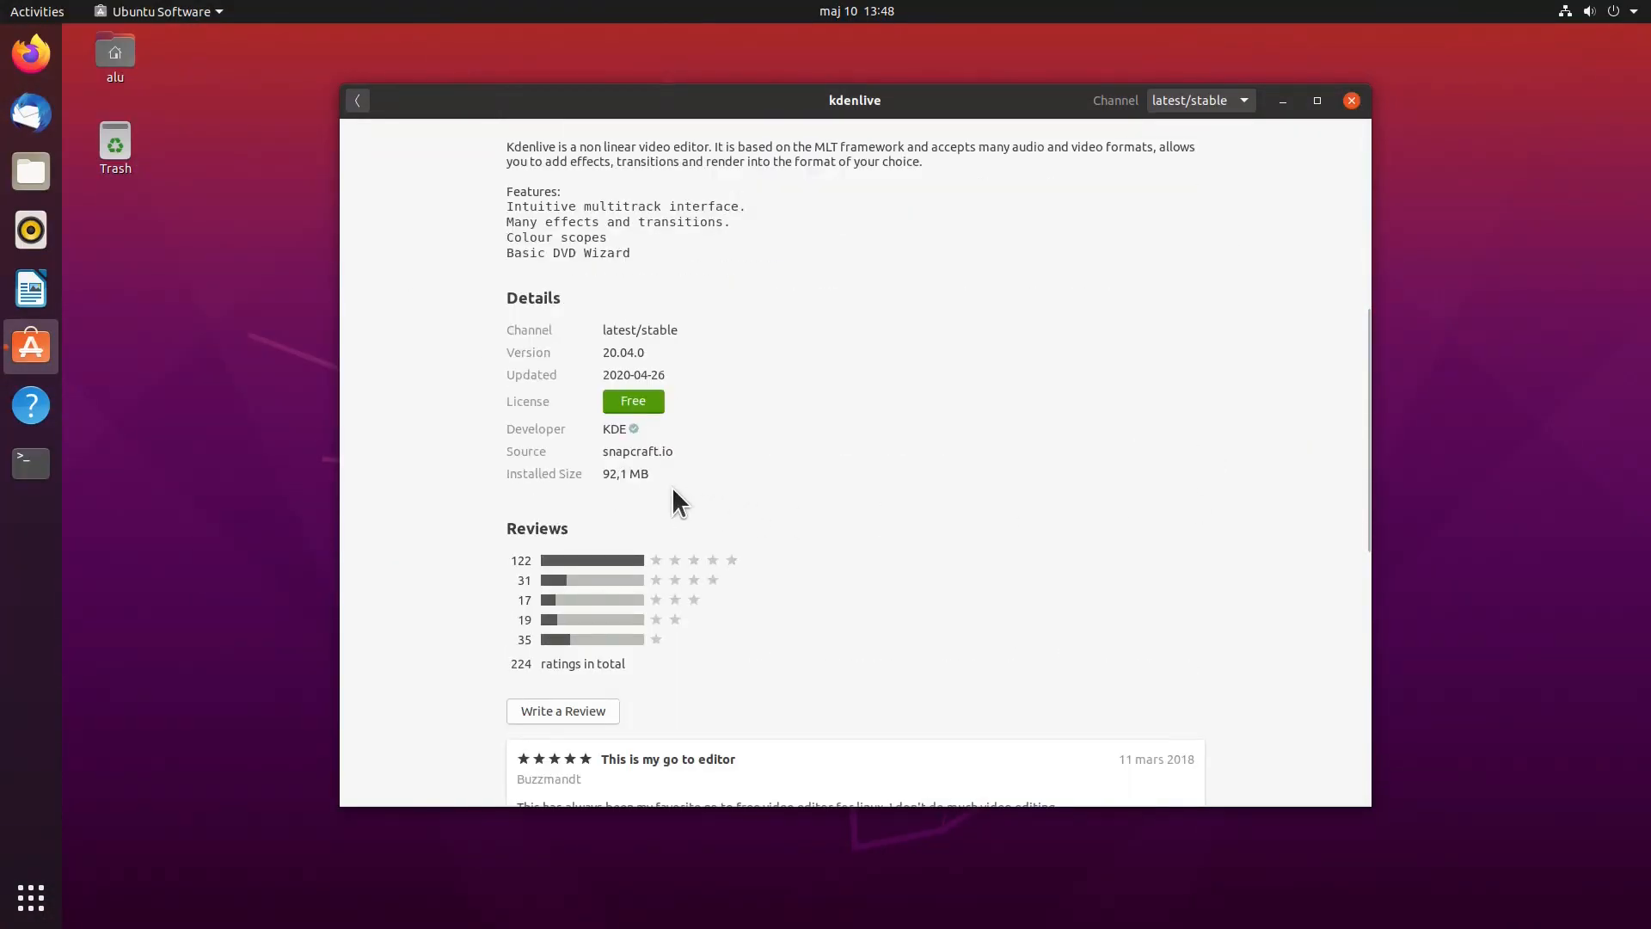
mouse_move(674, 452)
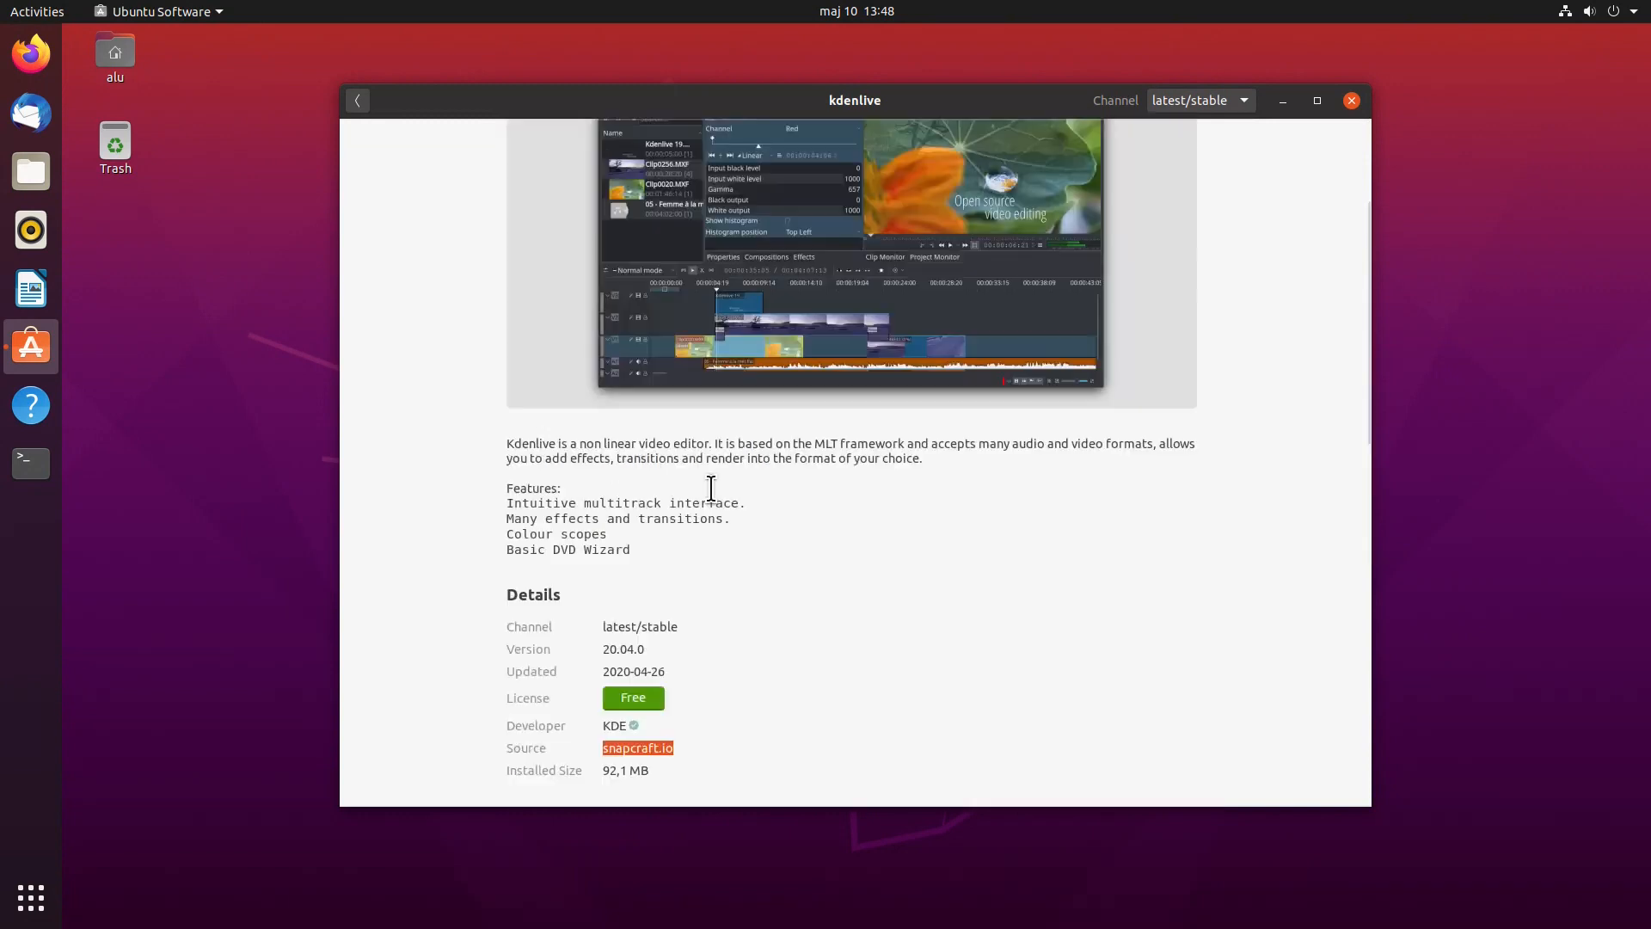
left_click(358, 100)
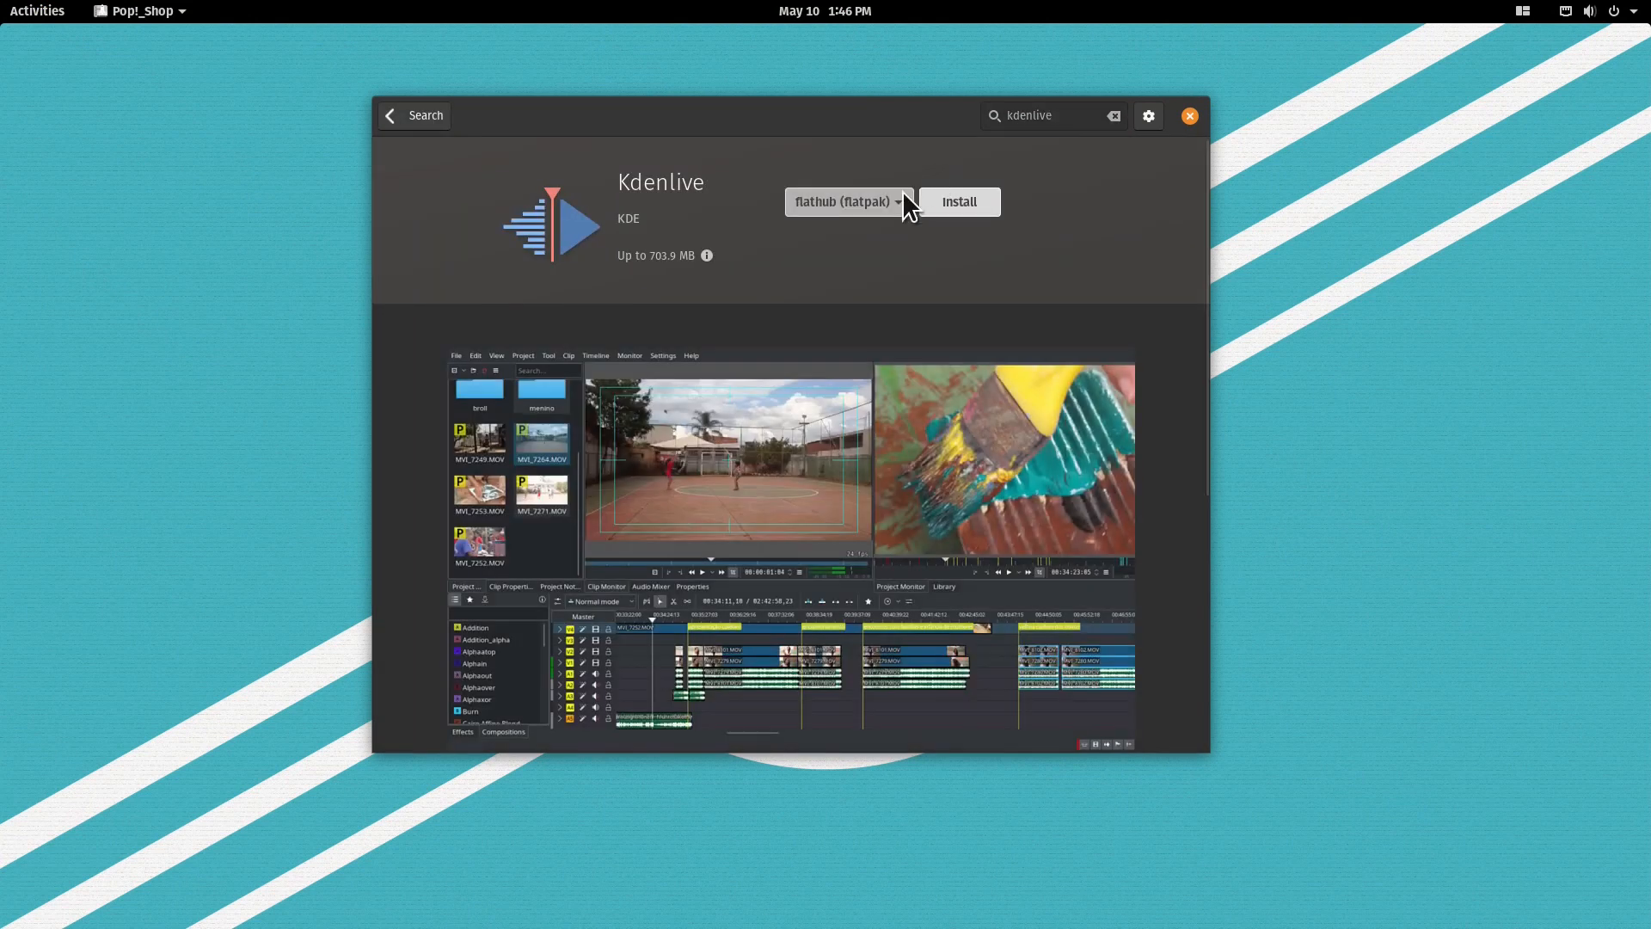
Step: Switch Kdenlive's source from Flathub to Ubuntu (deb), 113.5 MB, and move on to Inkscape
left_click(842, 202)
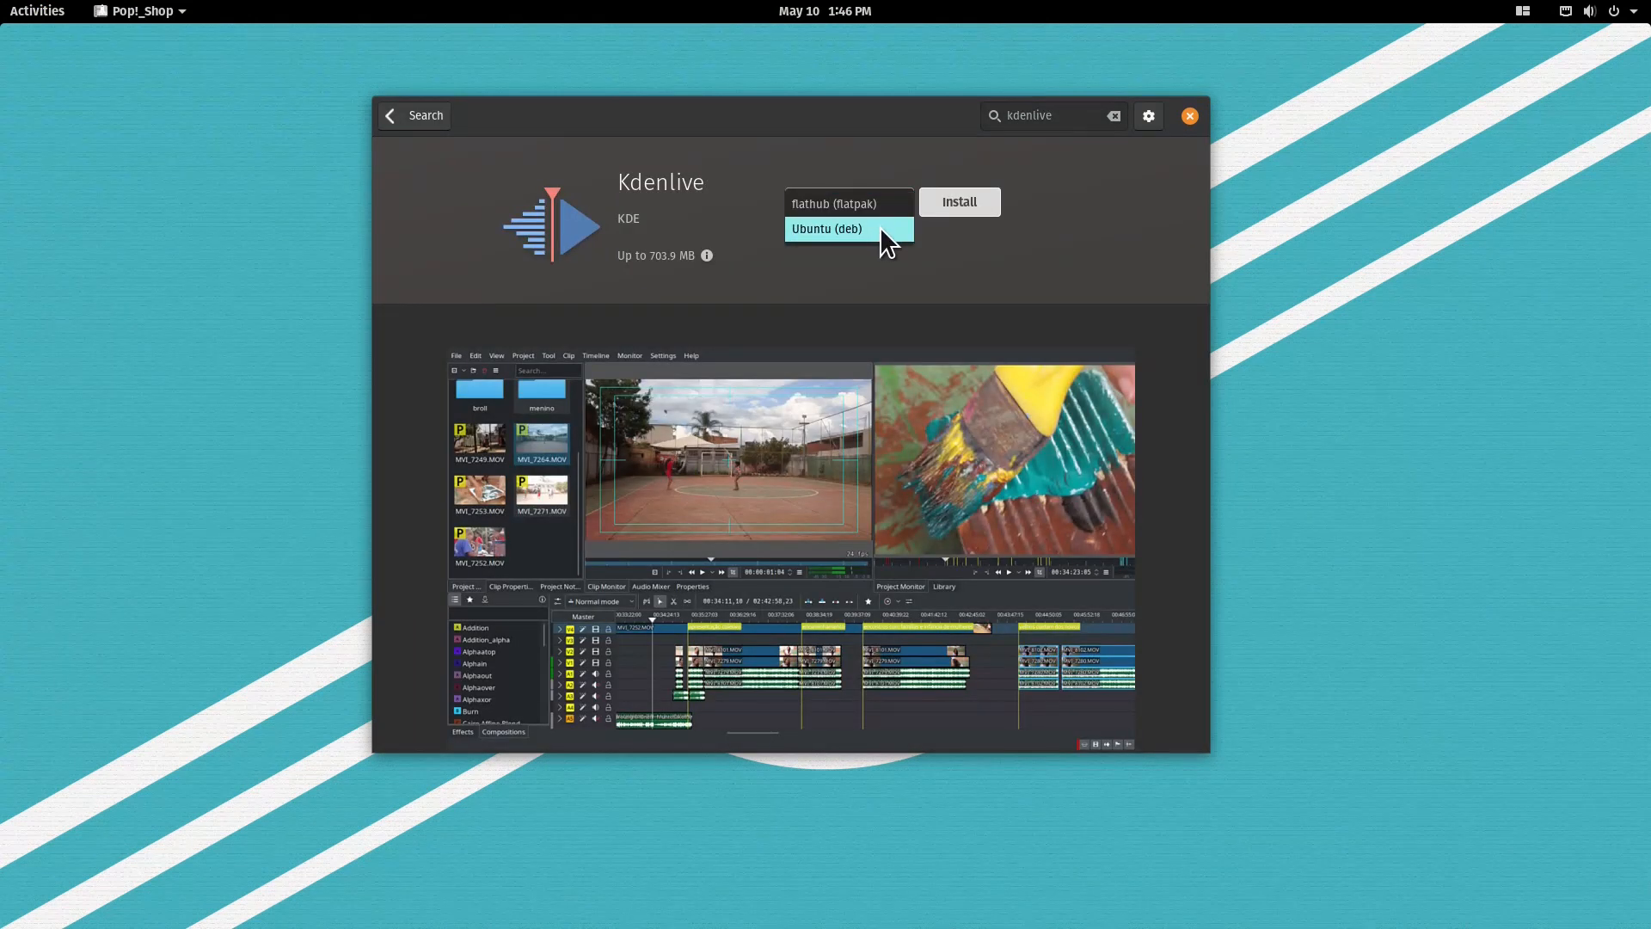
left_click(825, 228)
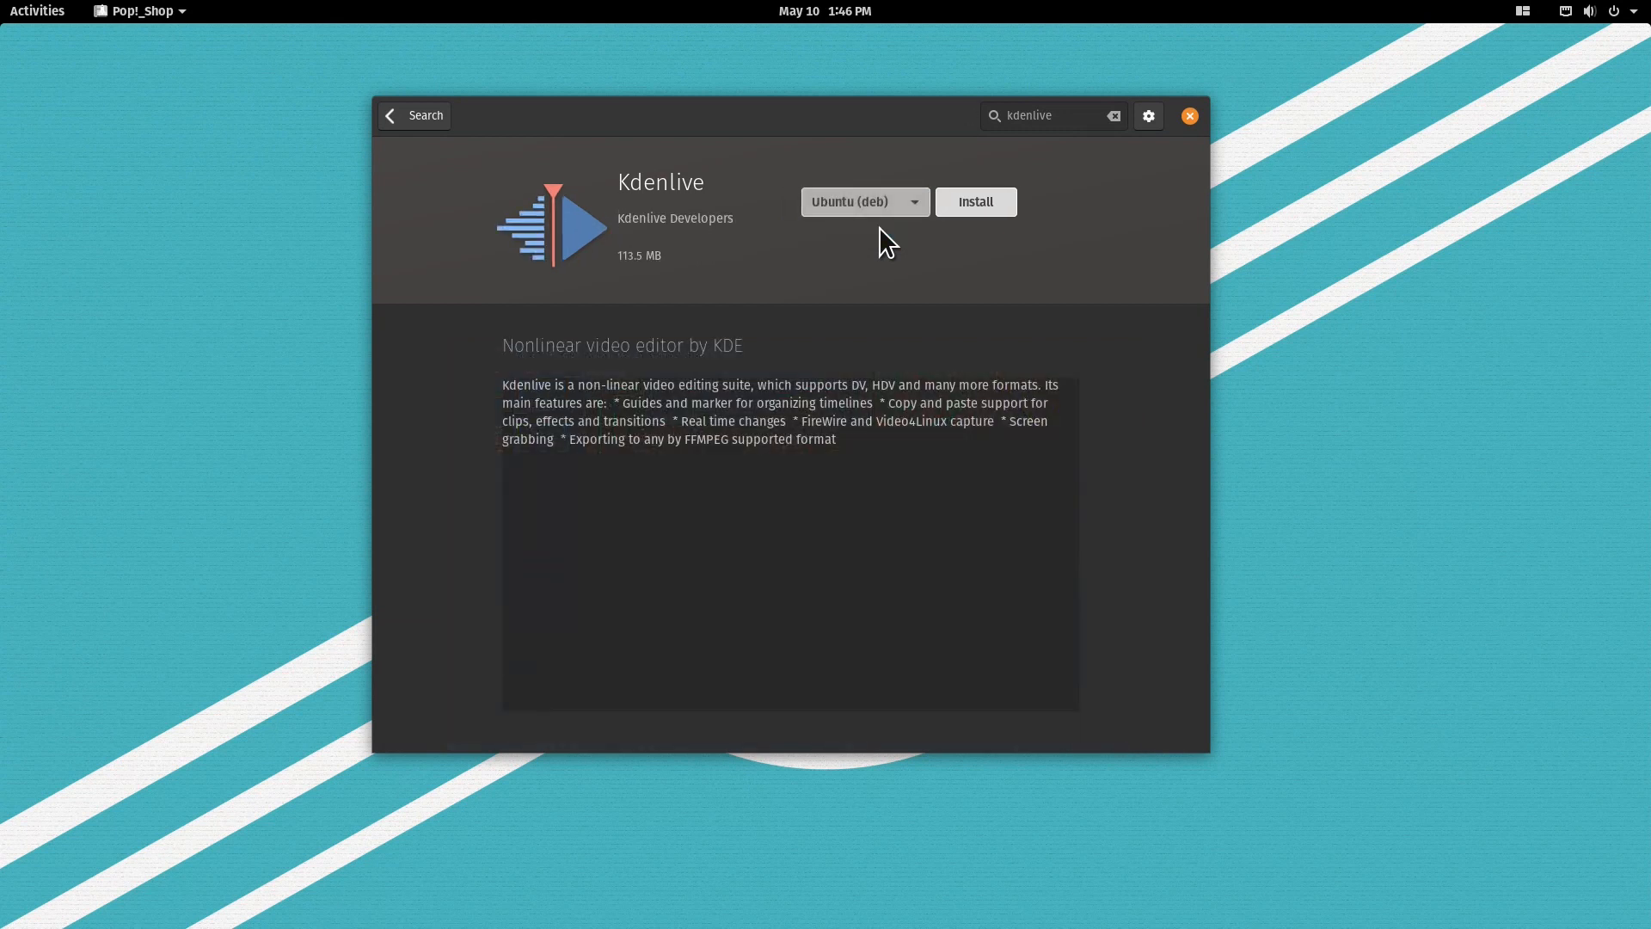
left_click(413, 115)
type("inkscape")
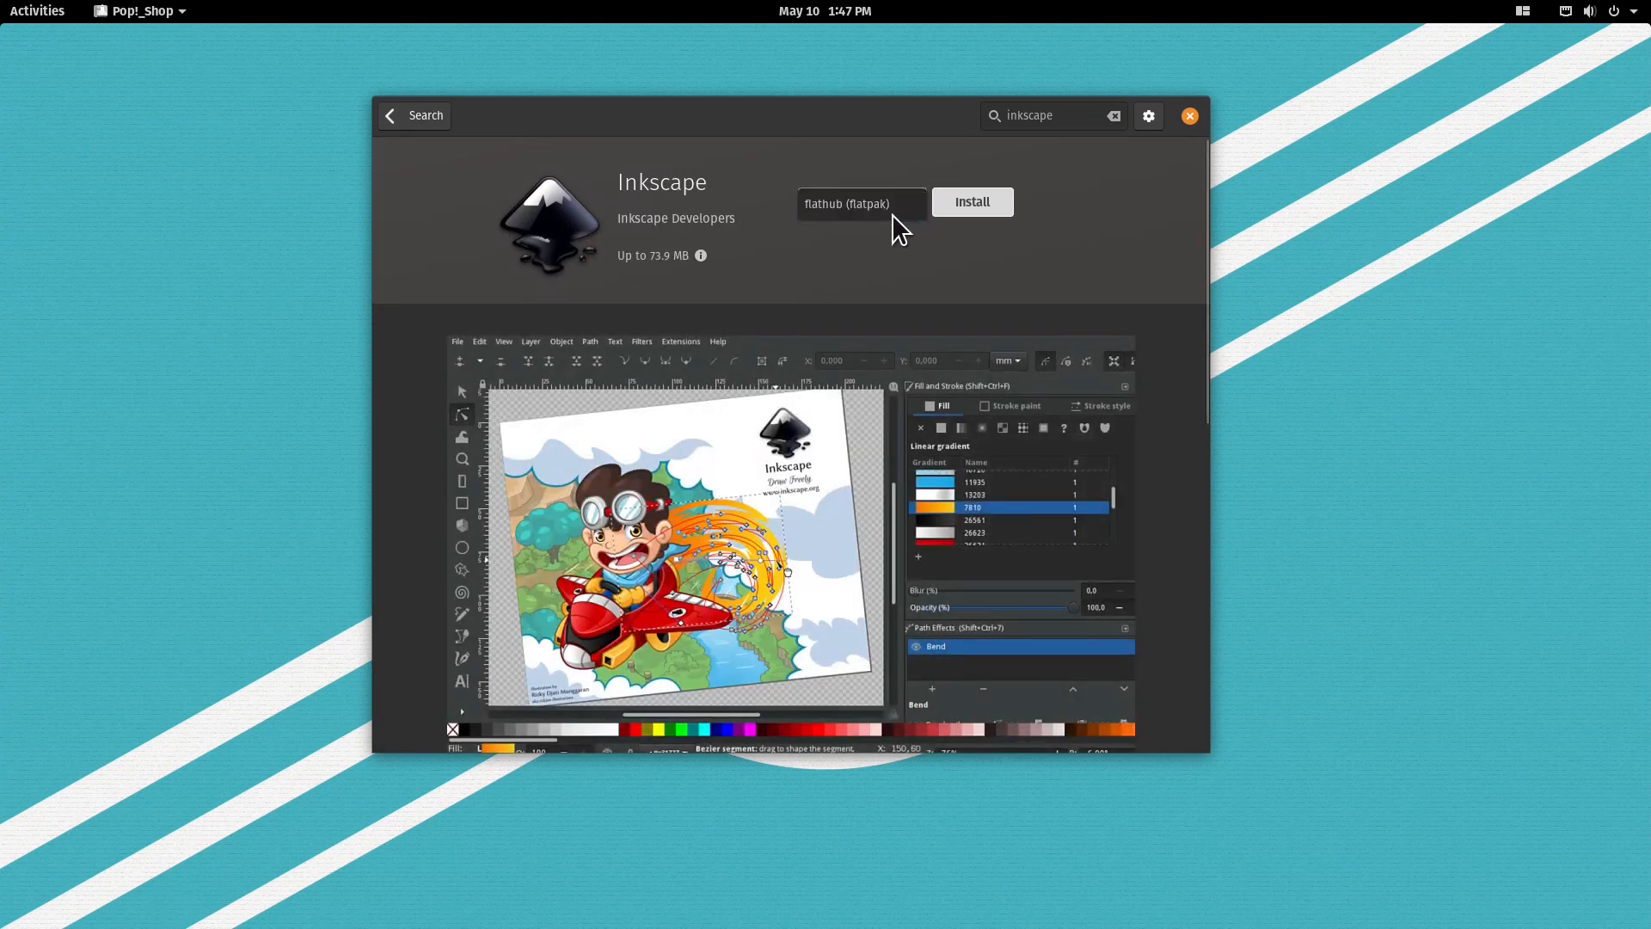
Step: From the inkscape results, show the second Inkscape listing, the 27.1 MB Ubuntu (deb) package
left_click(861, 203)
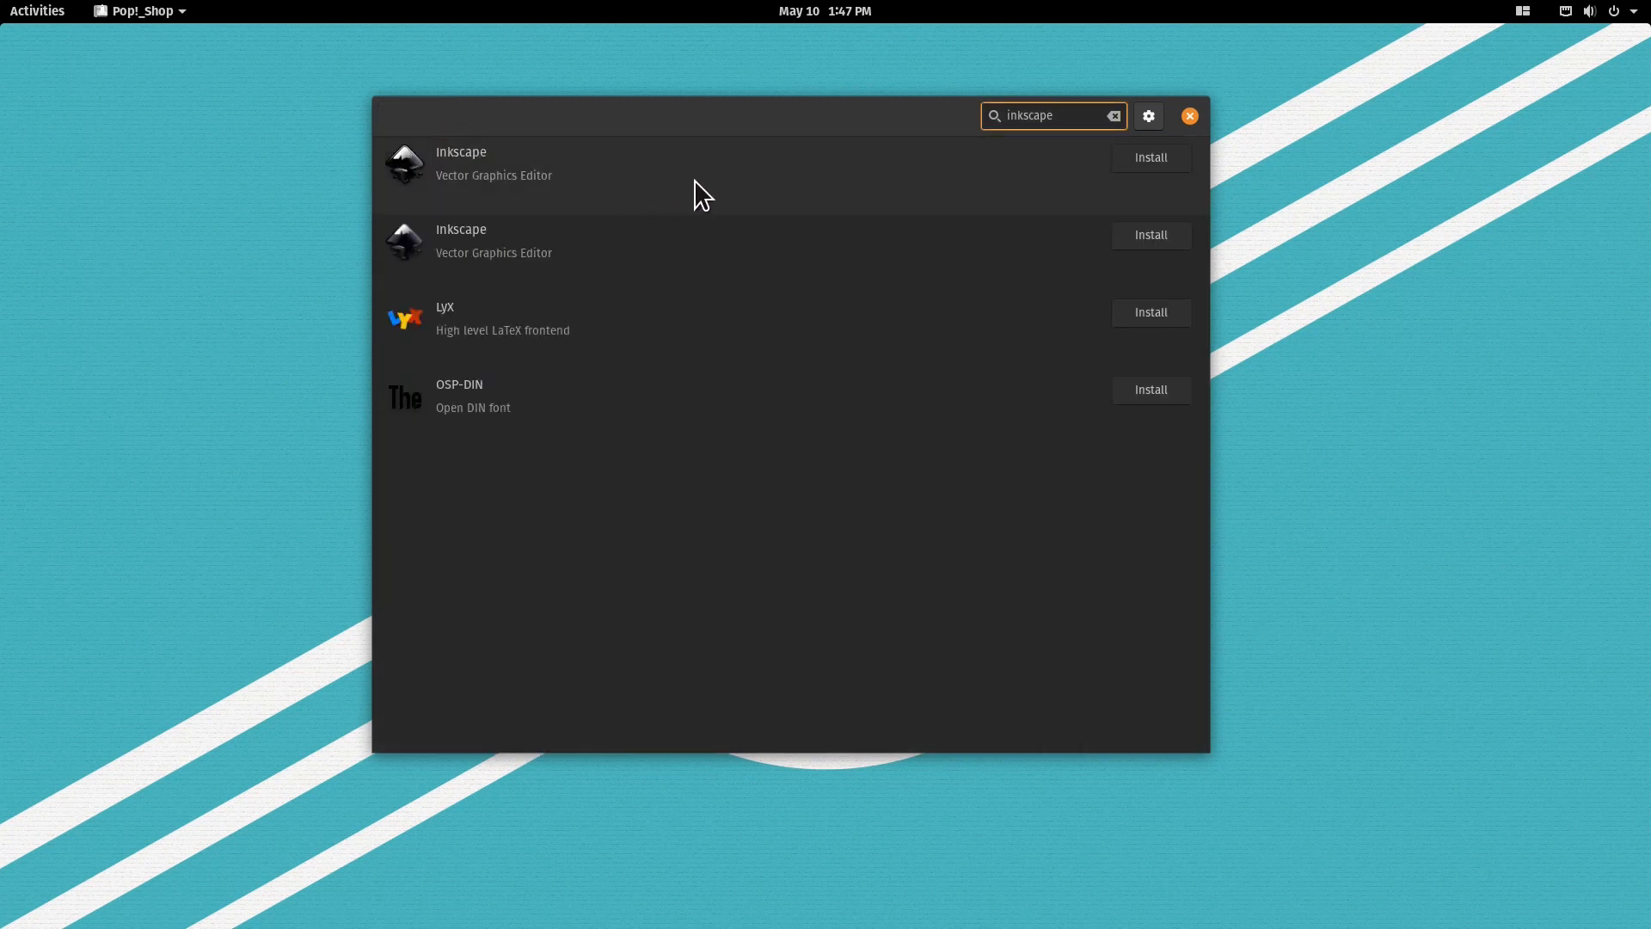
left_click(461, 163)
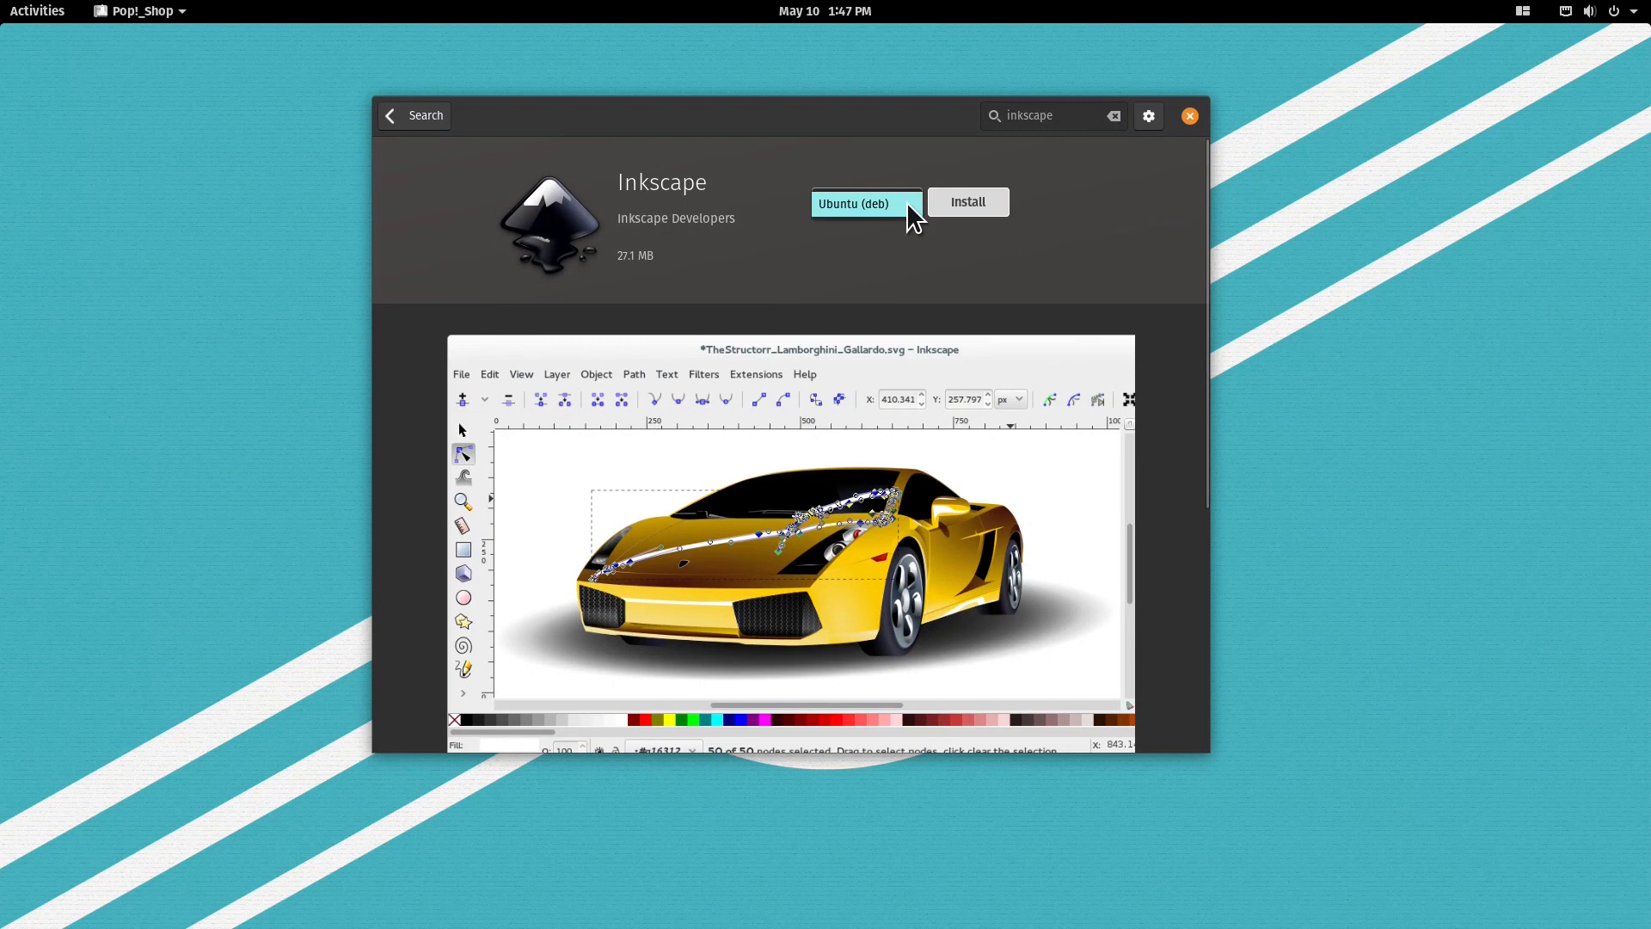
mouse_move(906, 260)
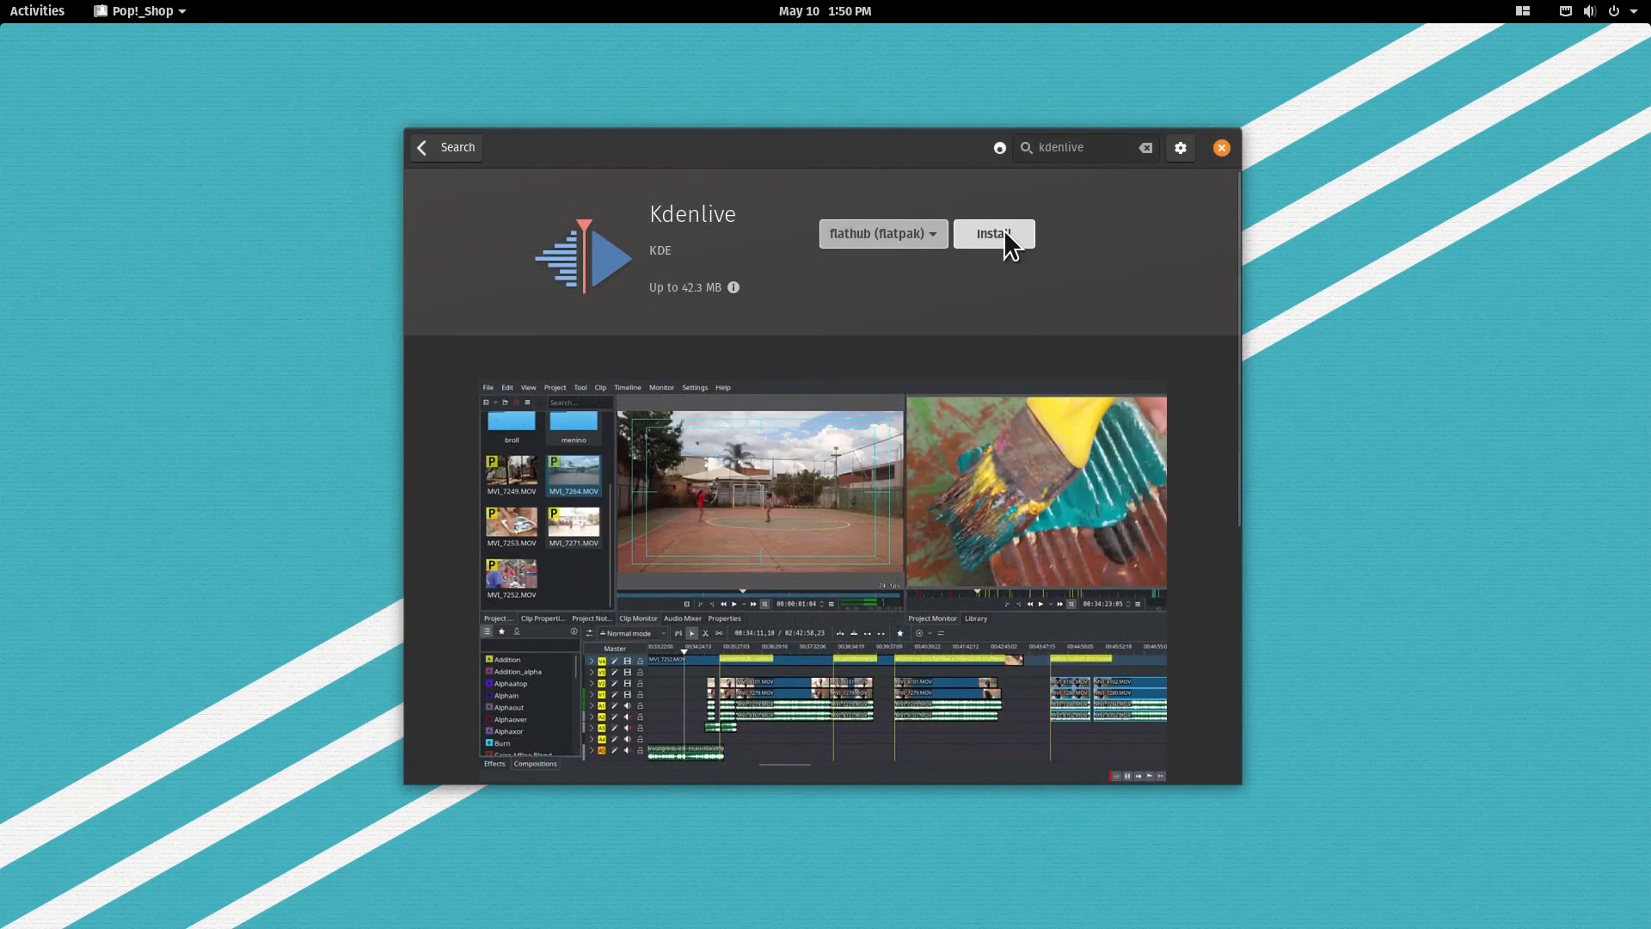
Step: Install Kdenlive from Flathub and launch it once finished
left_click(993, 232)
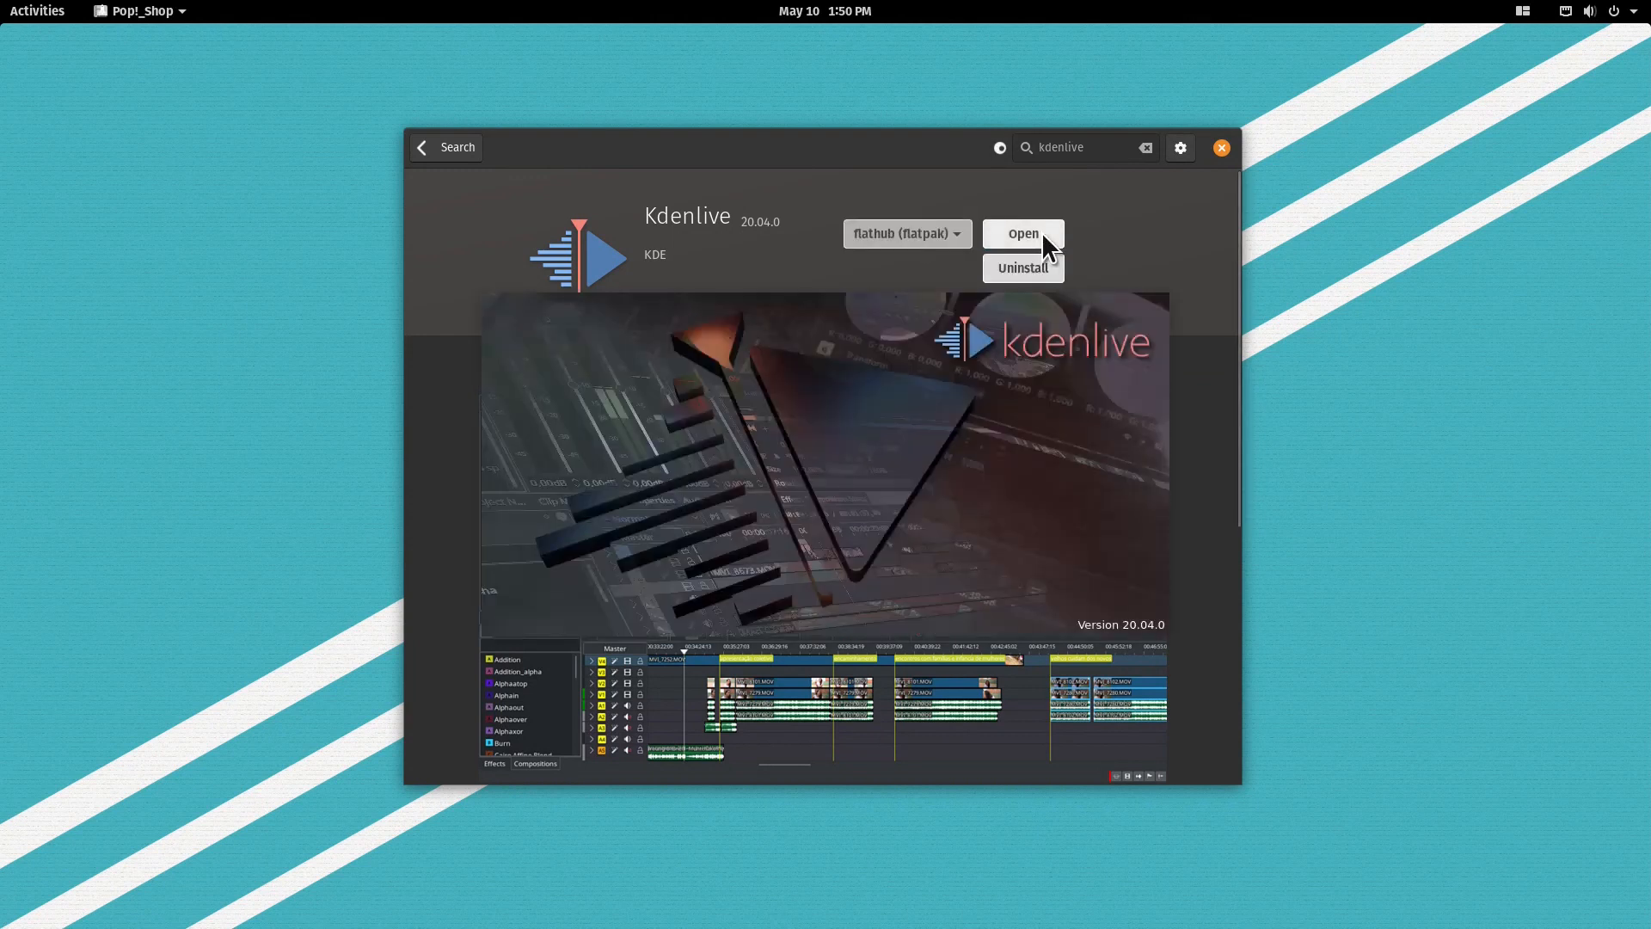
left_click(1019, 232)
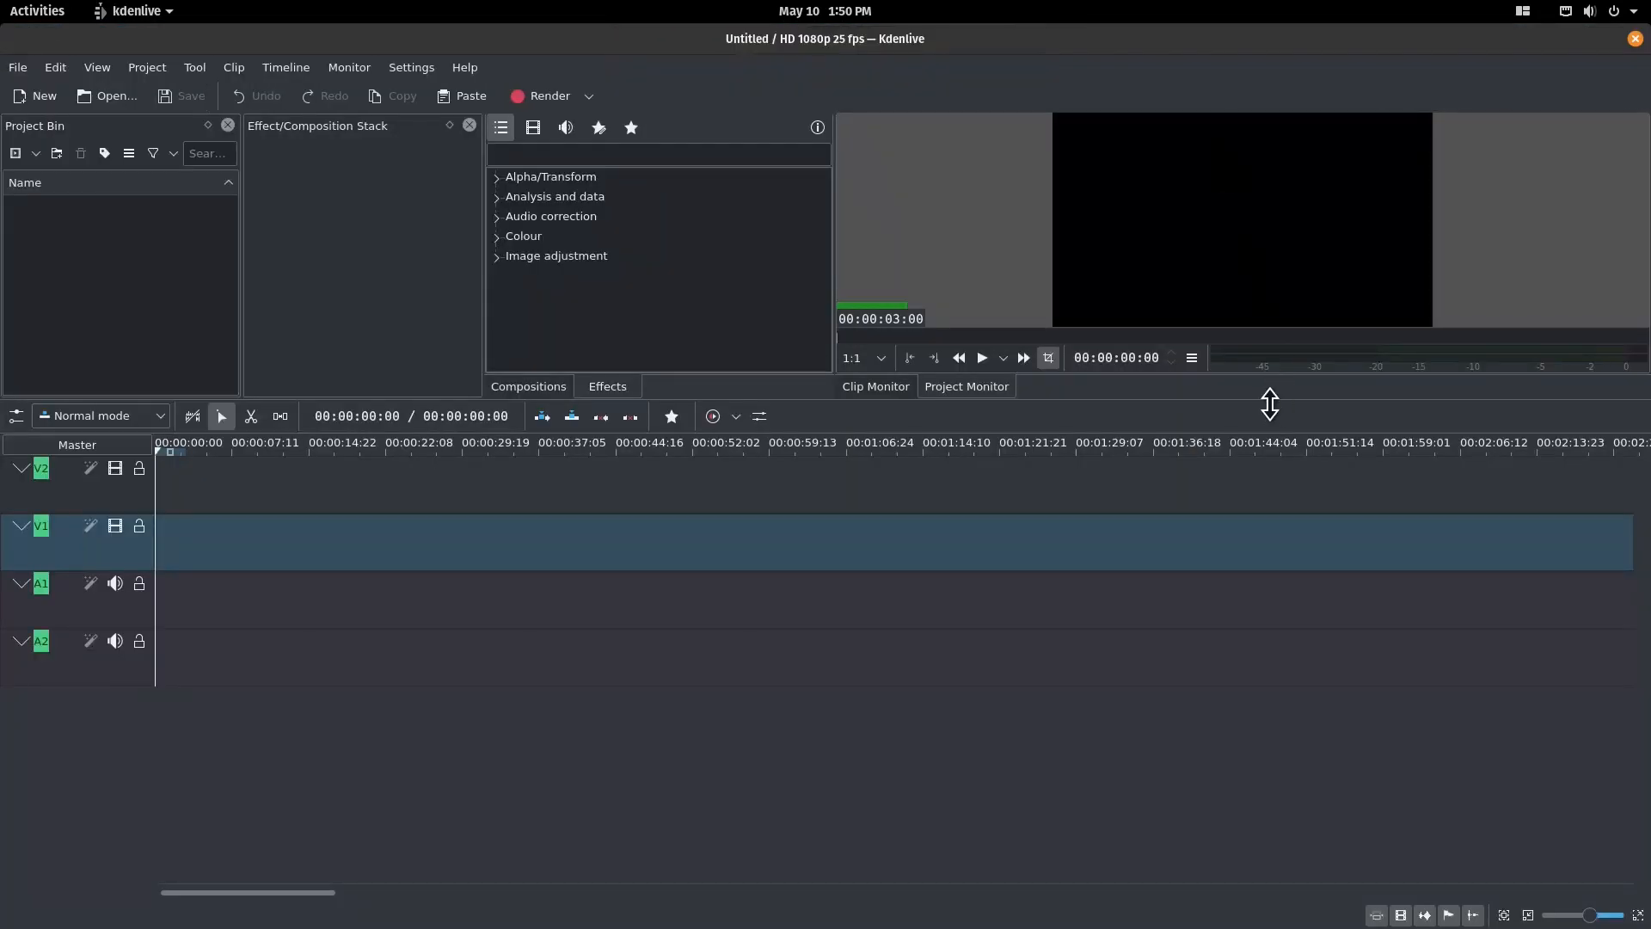
Step: Enlarge the monitor panel and show About Kdenlive confirming version 20.04.0
left_click_drag(1269, 402, 1305, 660)
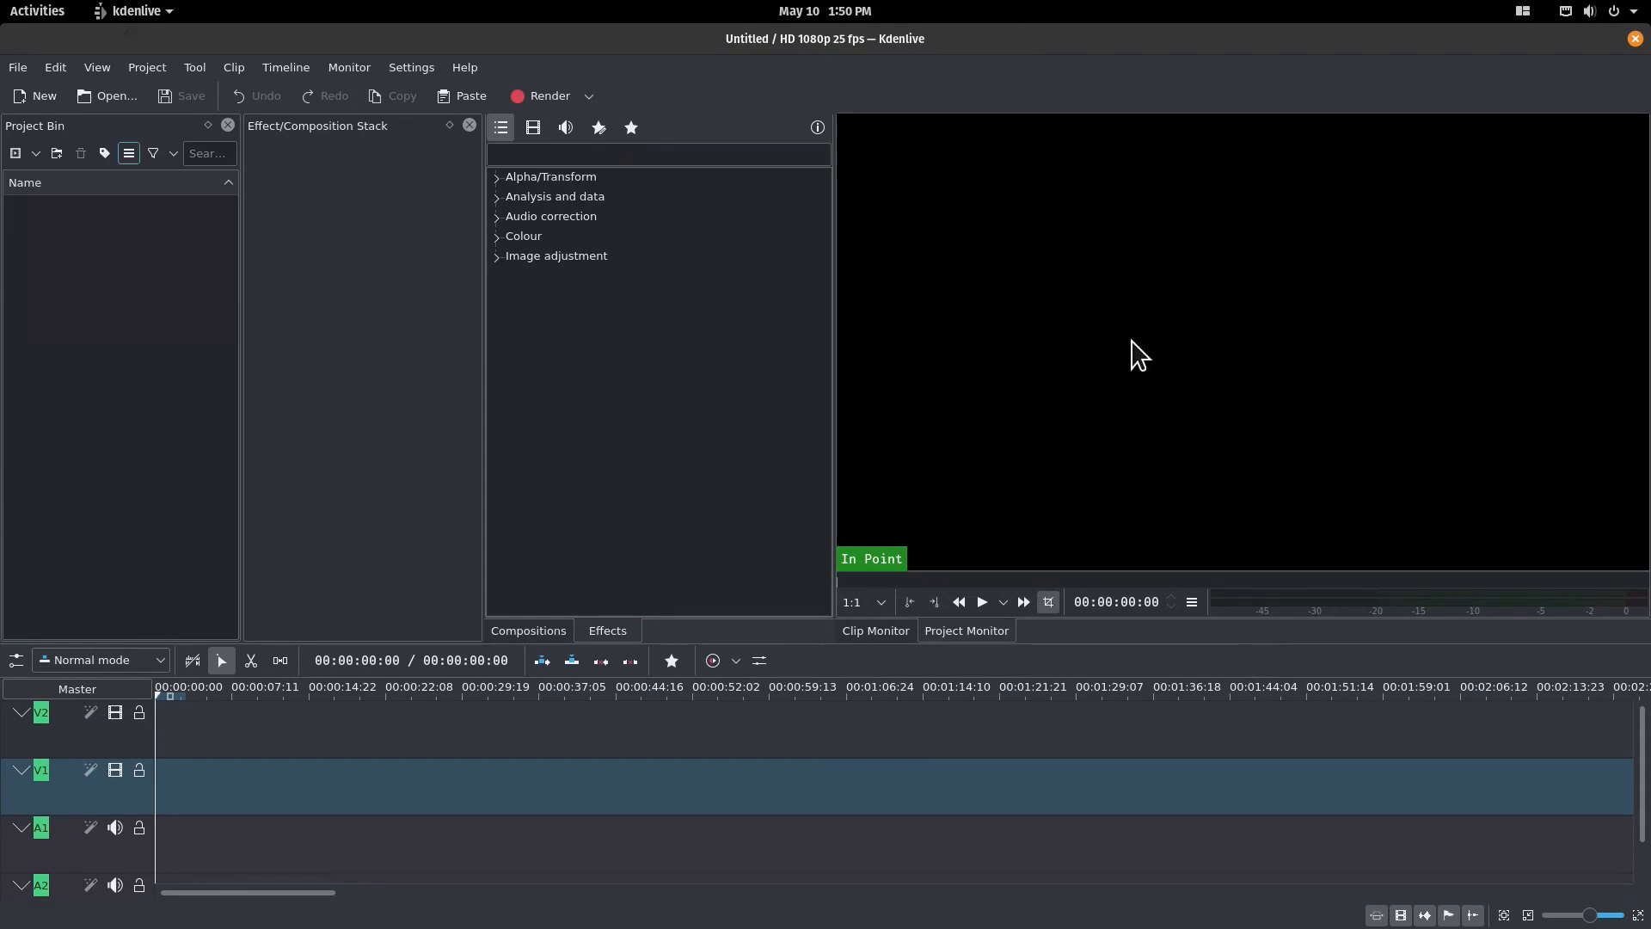
left_click(464, 67)
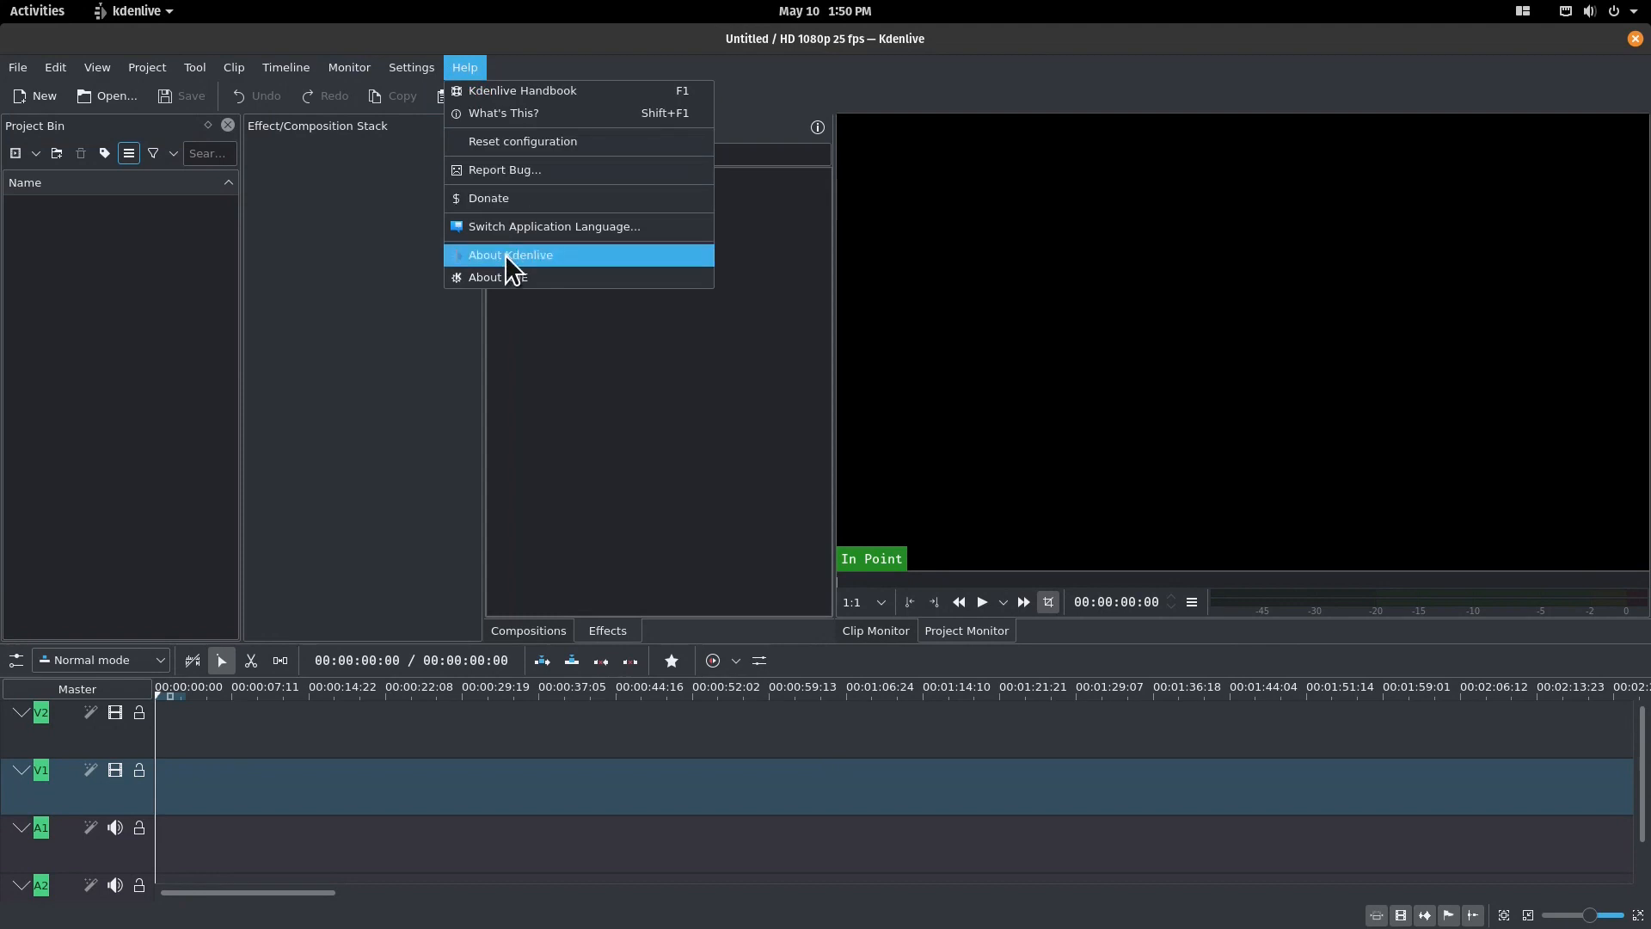
left_click(509, 255)
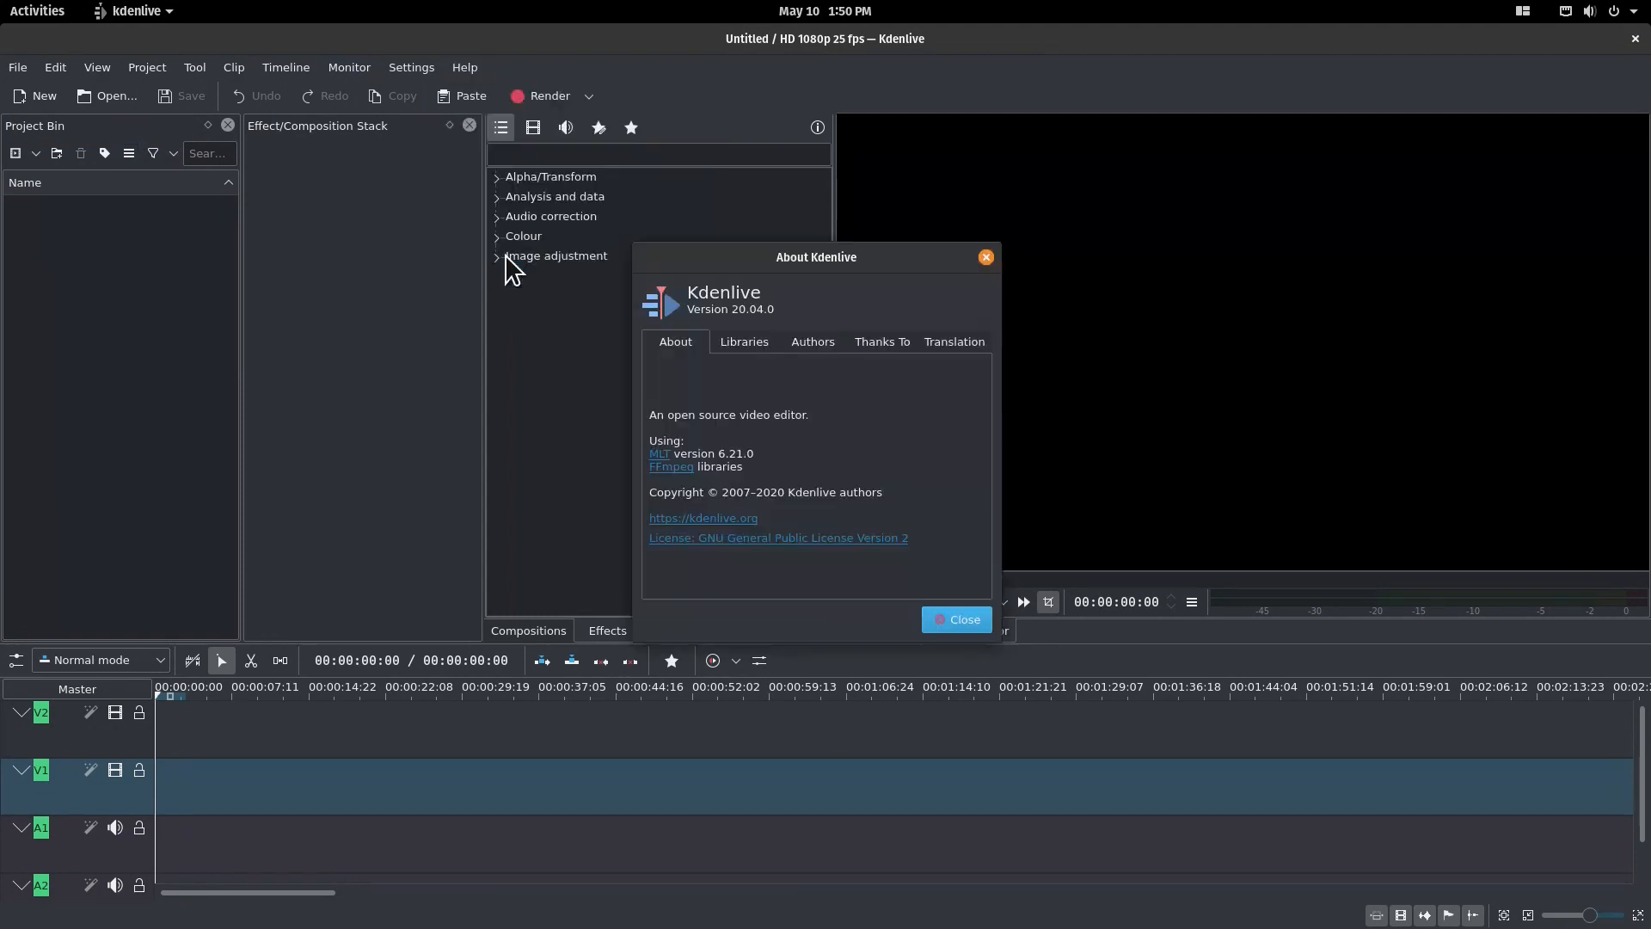
mouse_move(985, 257)
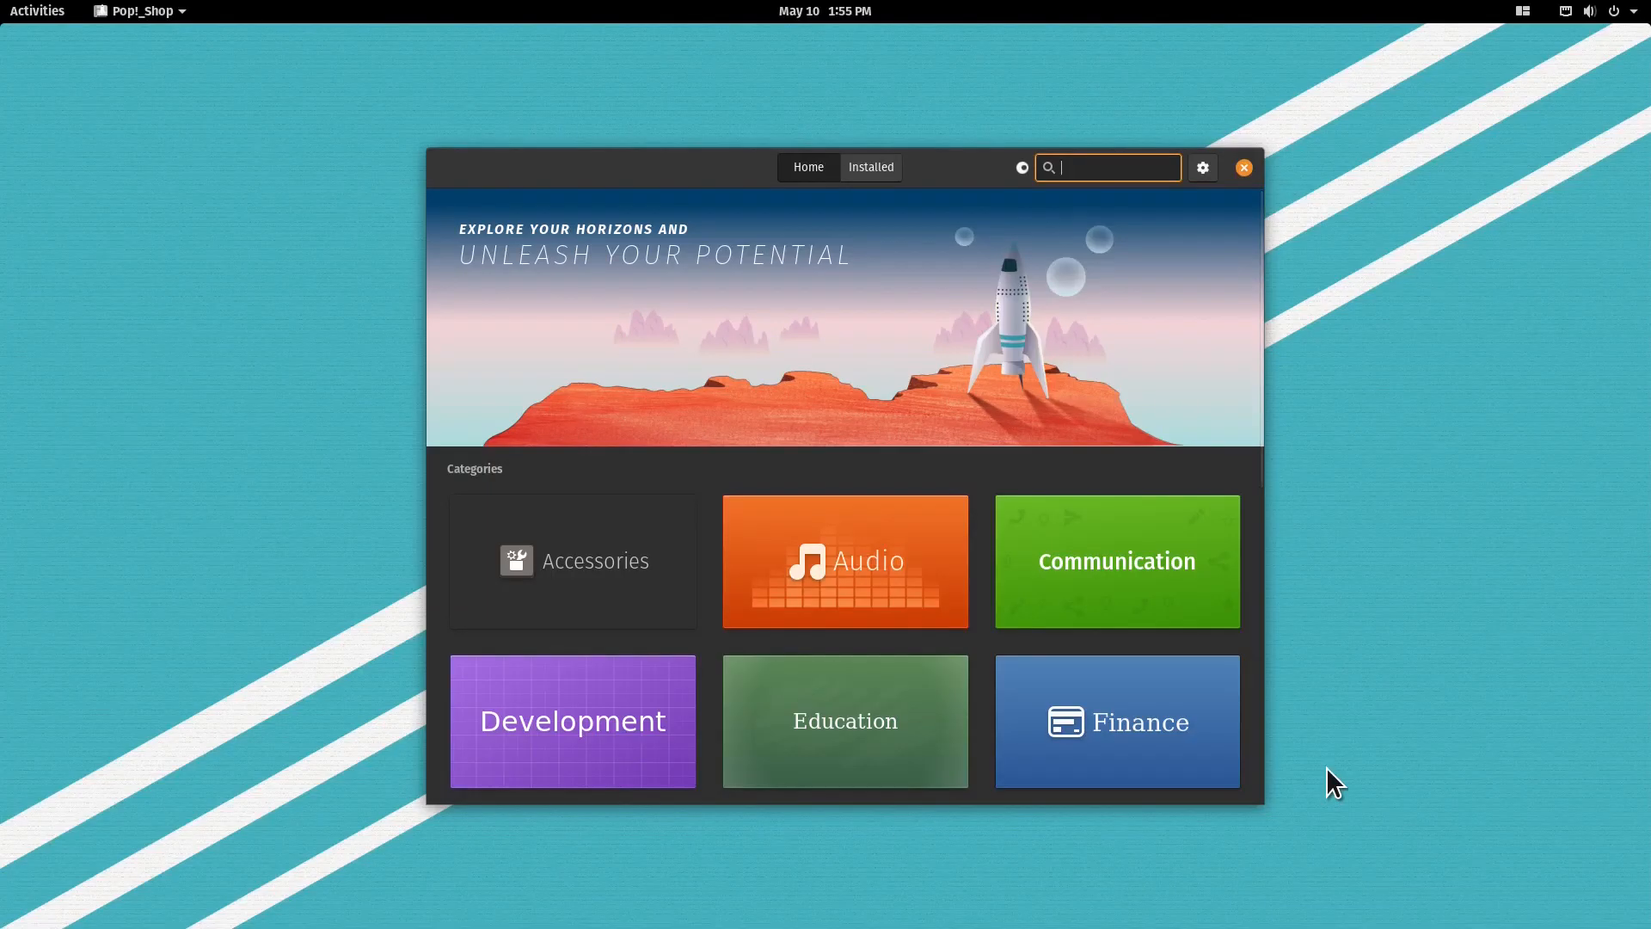
mouse_move(1232, 194)
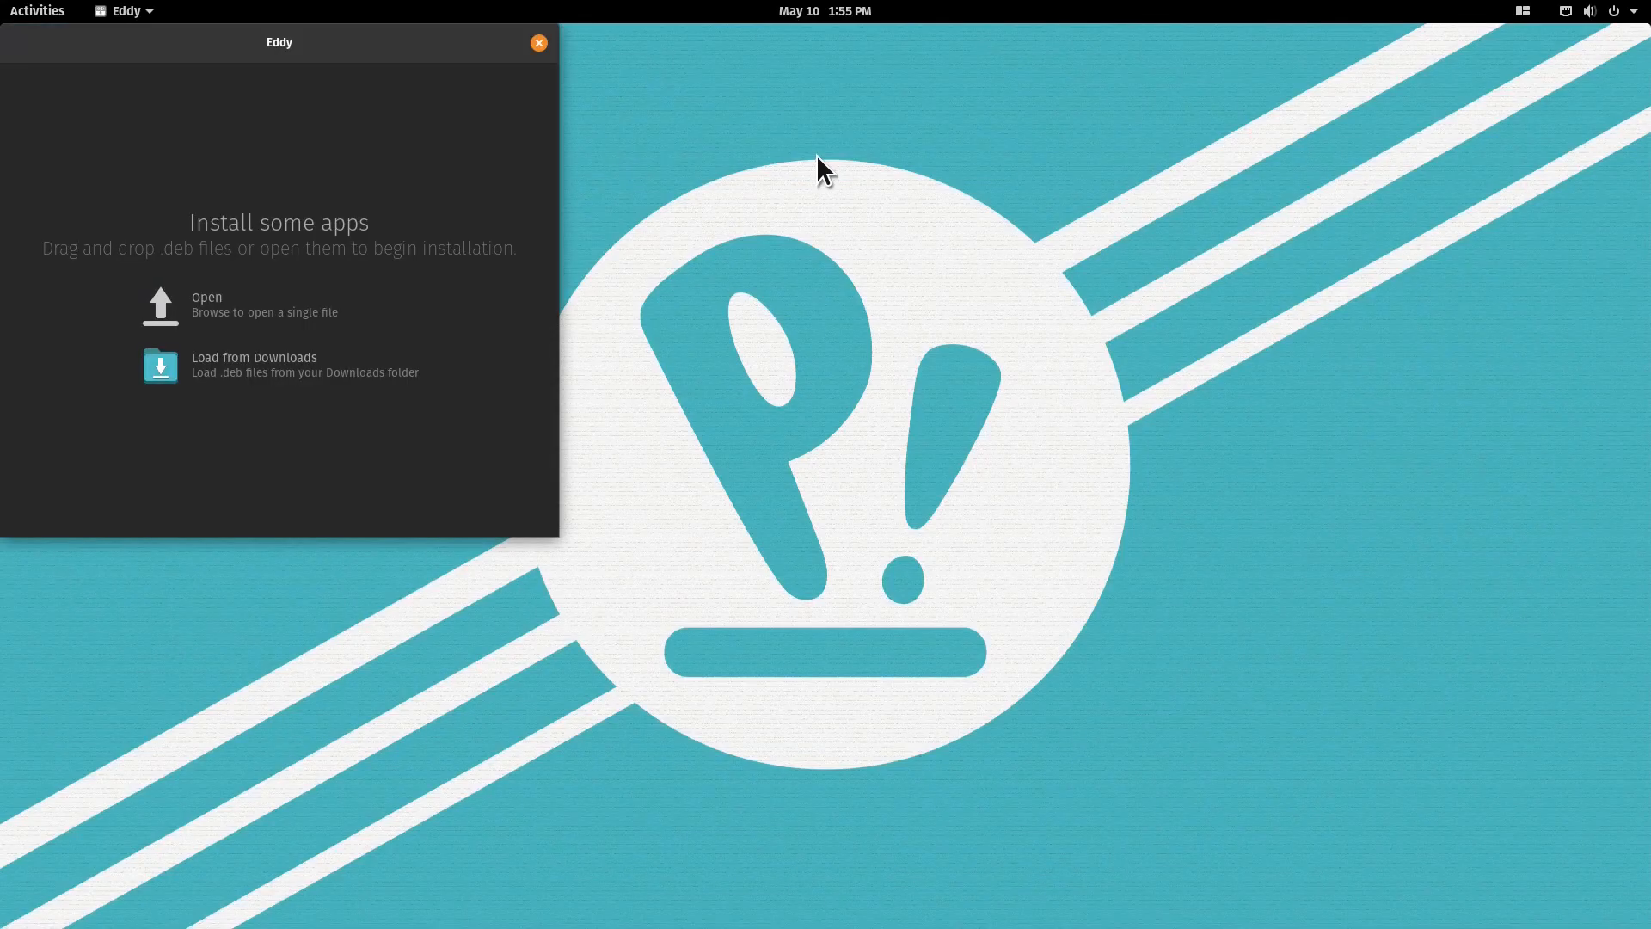
Step: Accept Chrome's terms, download the .deb and have it open with Eddy (default)
left_click(36, 11)
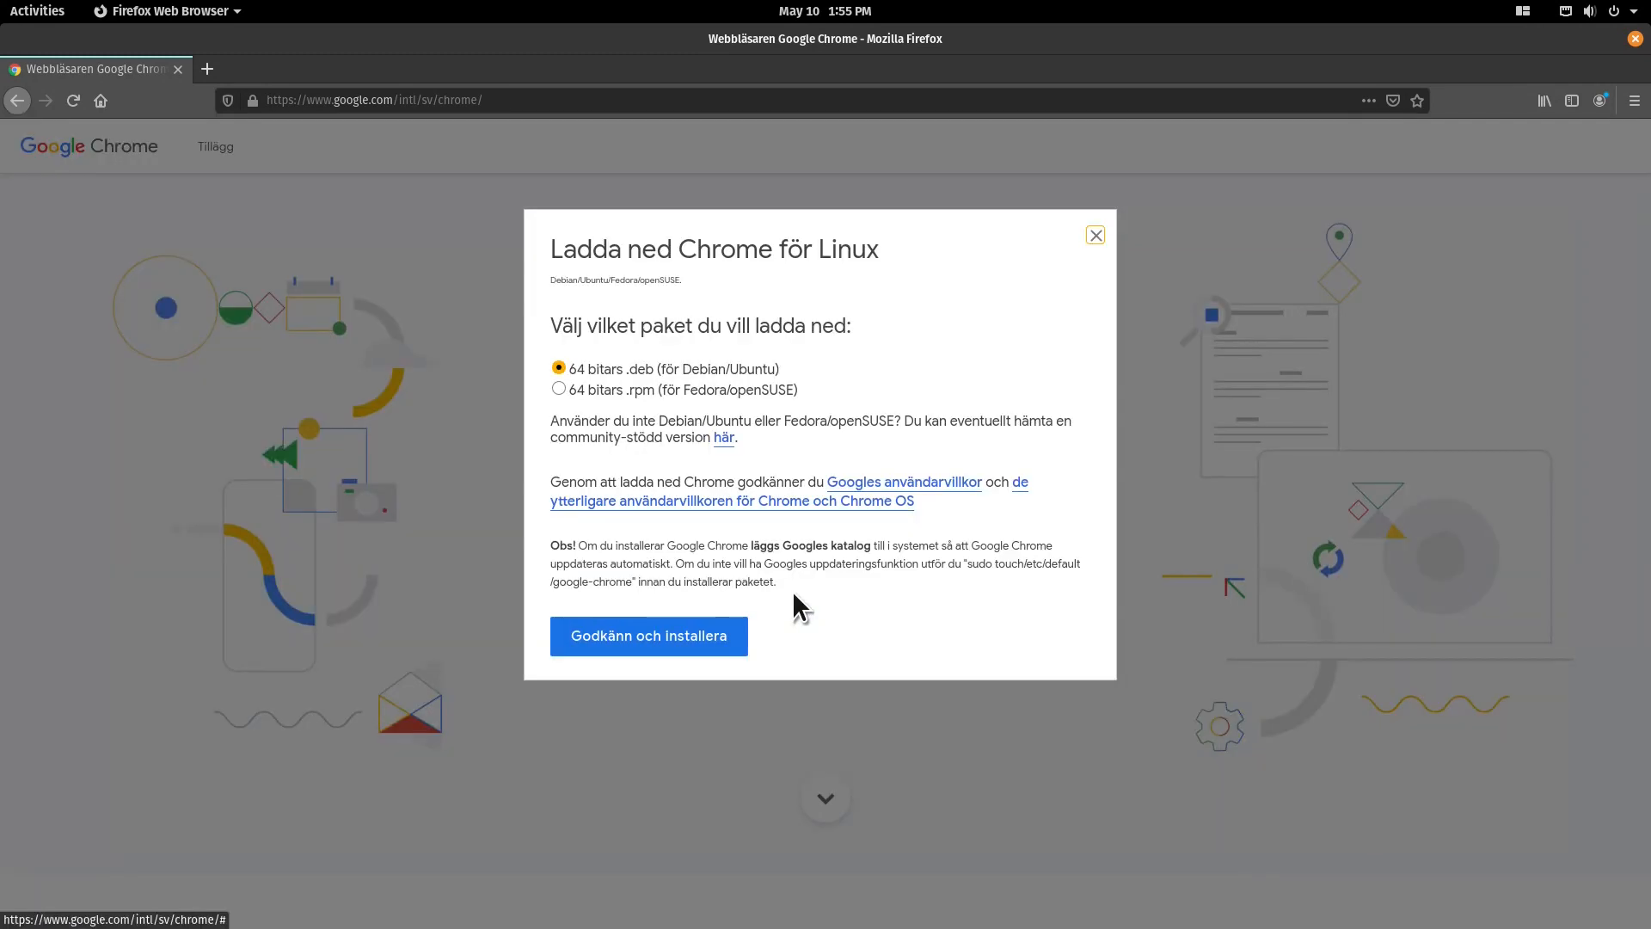
left_click(648, 636)
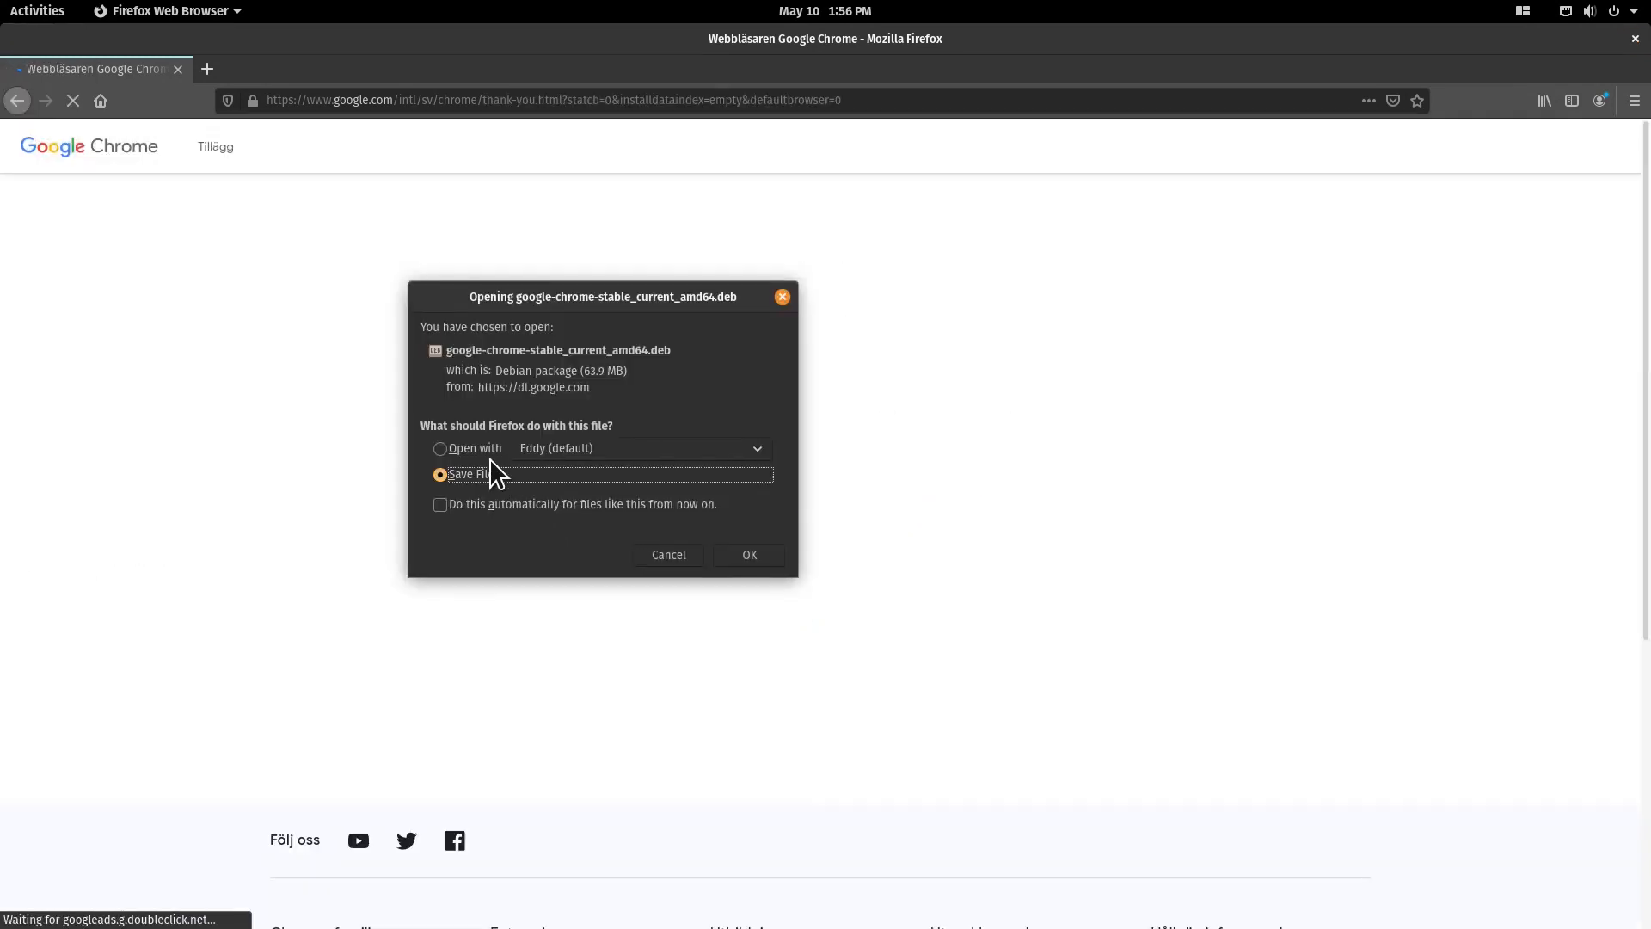
left_click(439, 447)
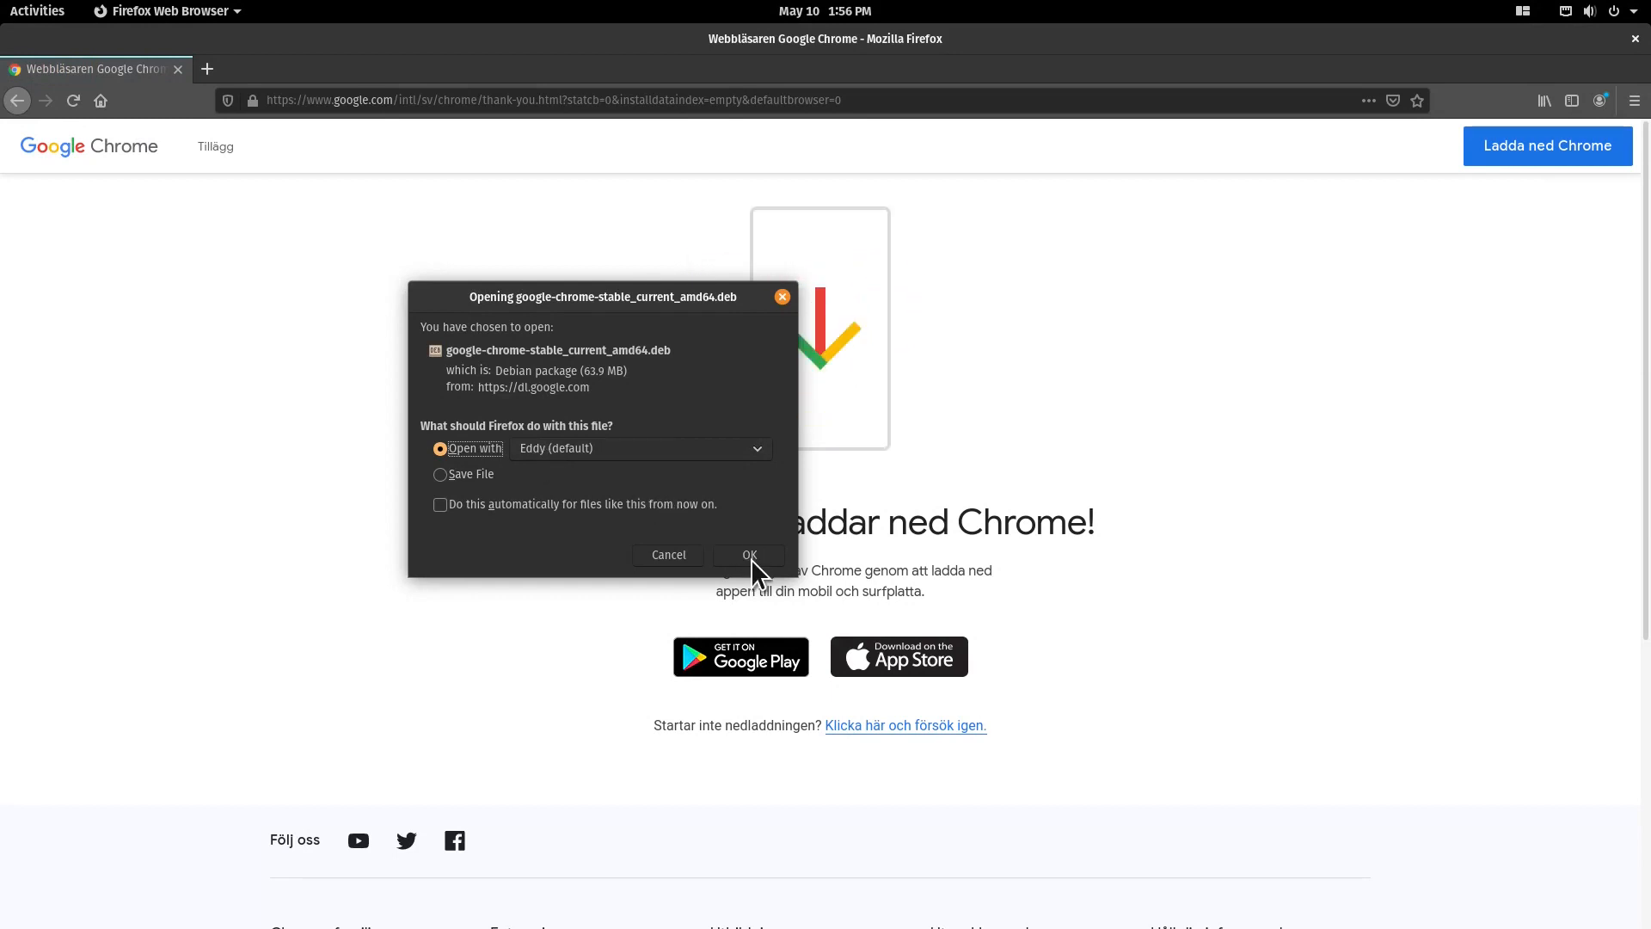
left_click(748, 555)
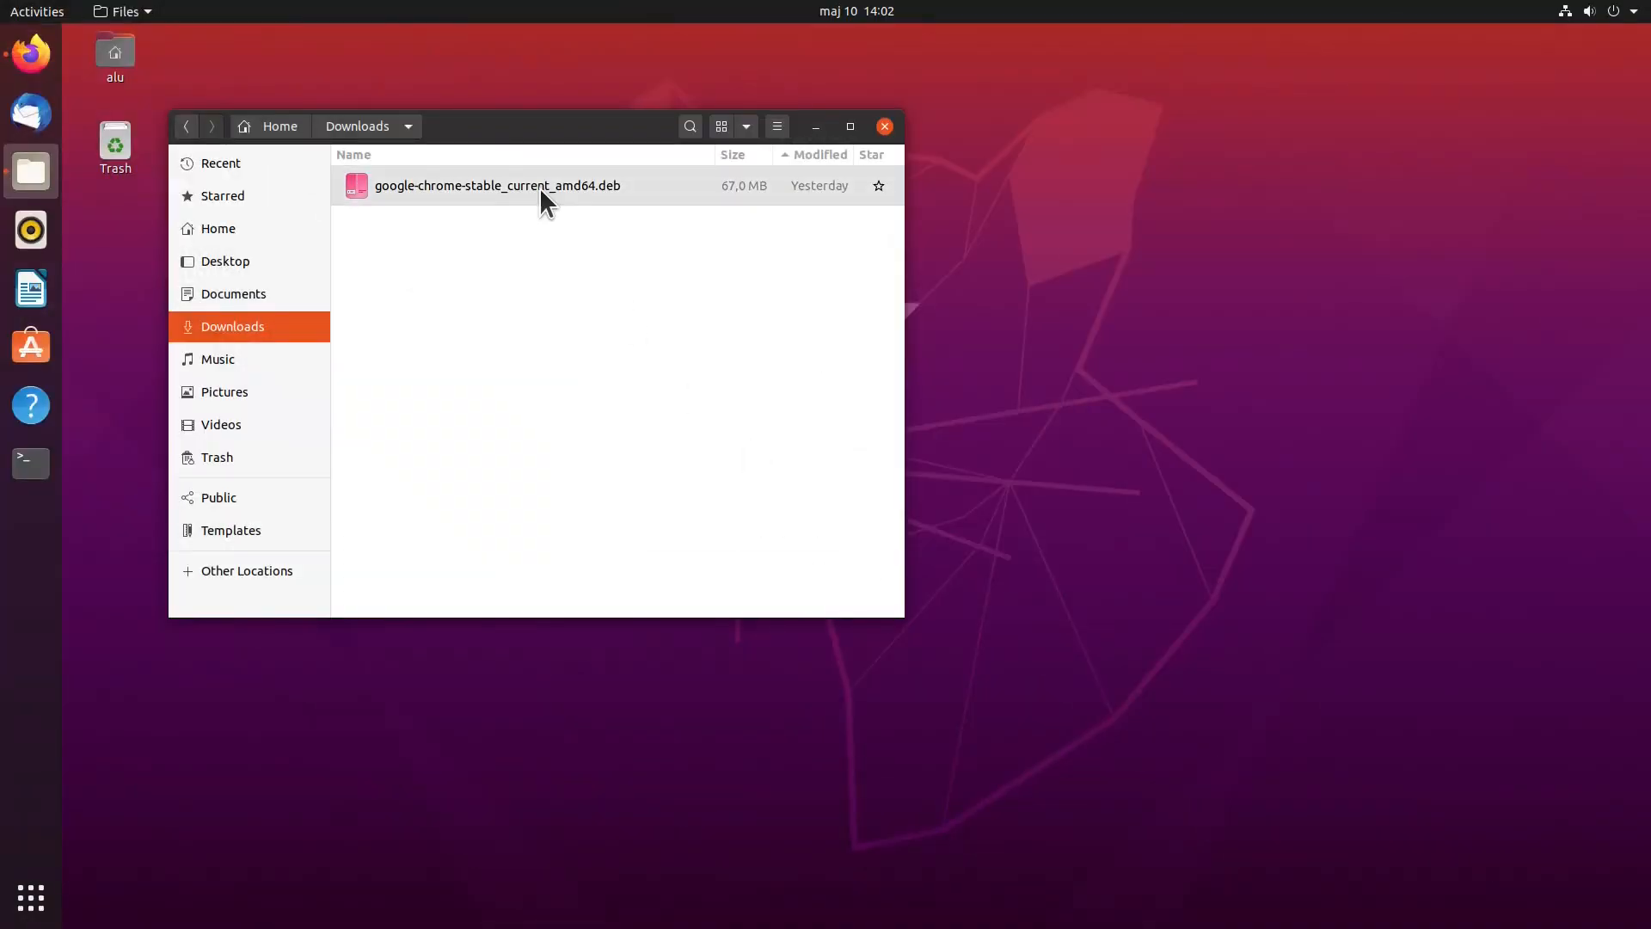
Step: Dismiss Archive Manager and set the Chrome .deb to open with Software Install
double_click(497, 186)
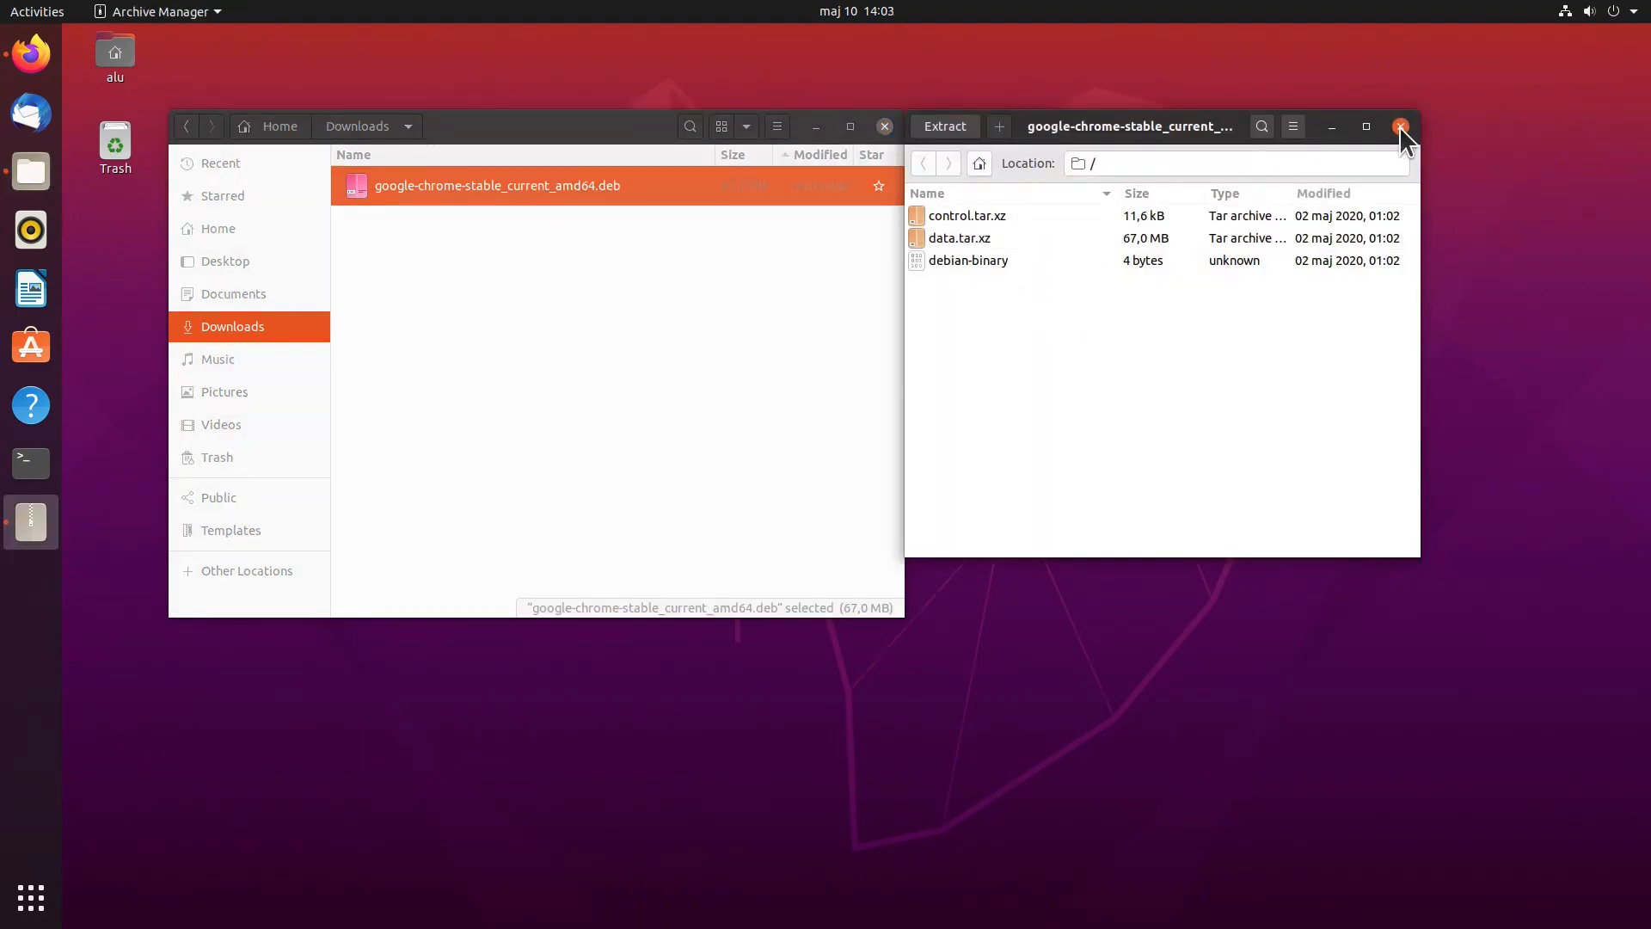
left_click(1402, 126)
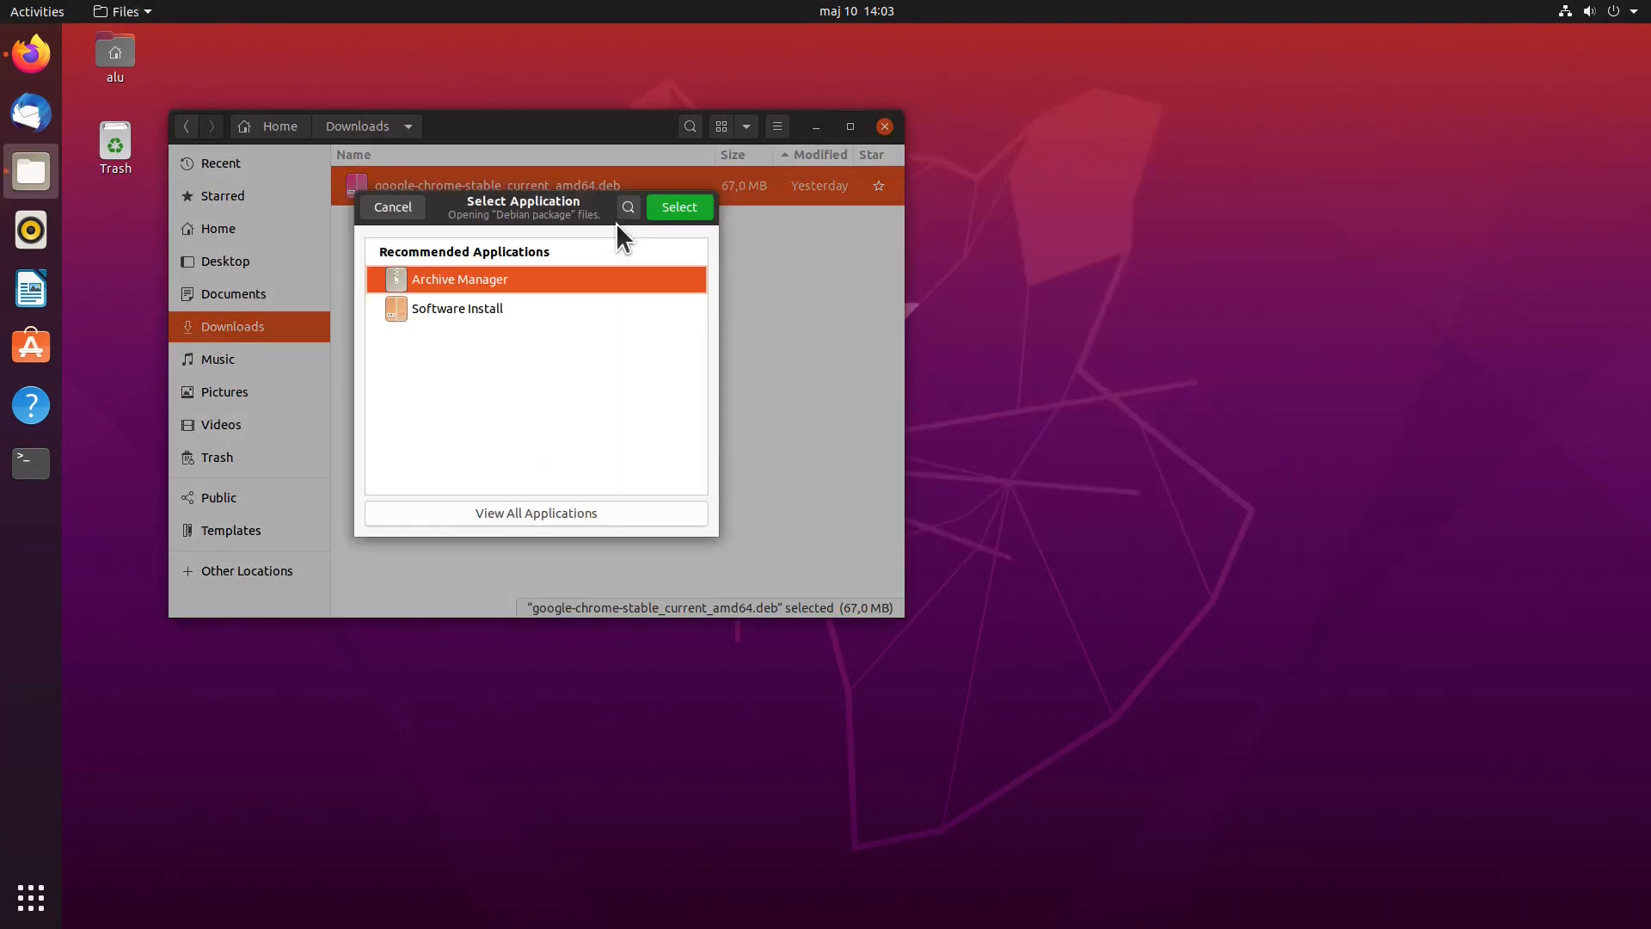
left_click(455, 307)
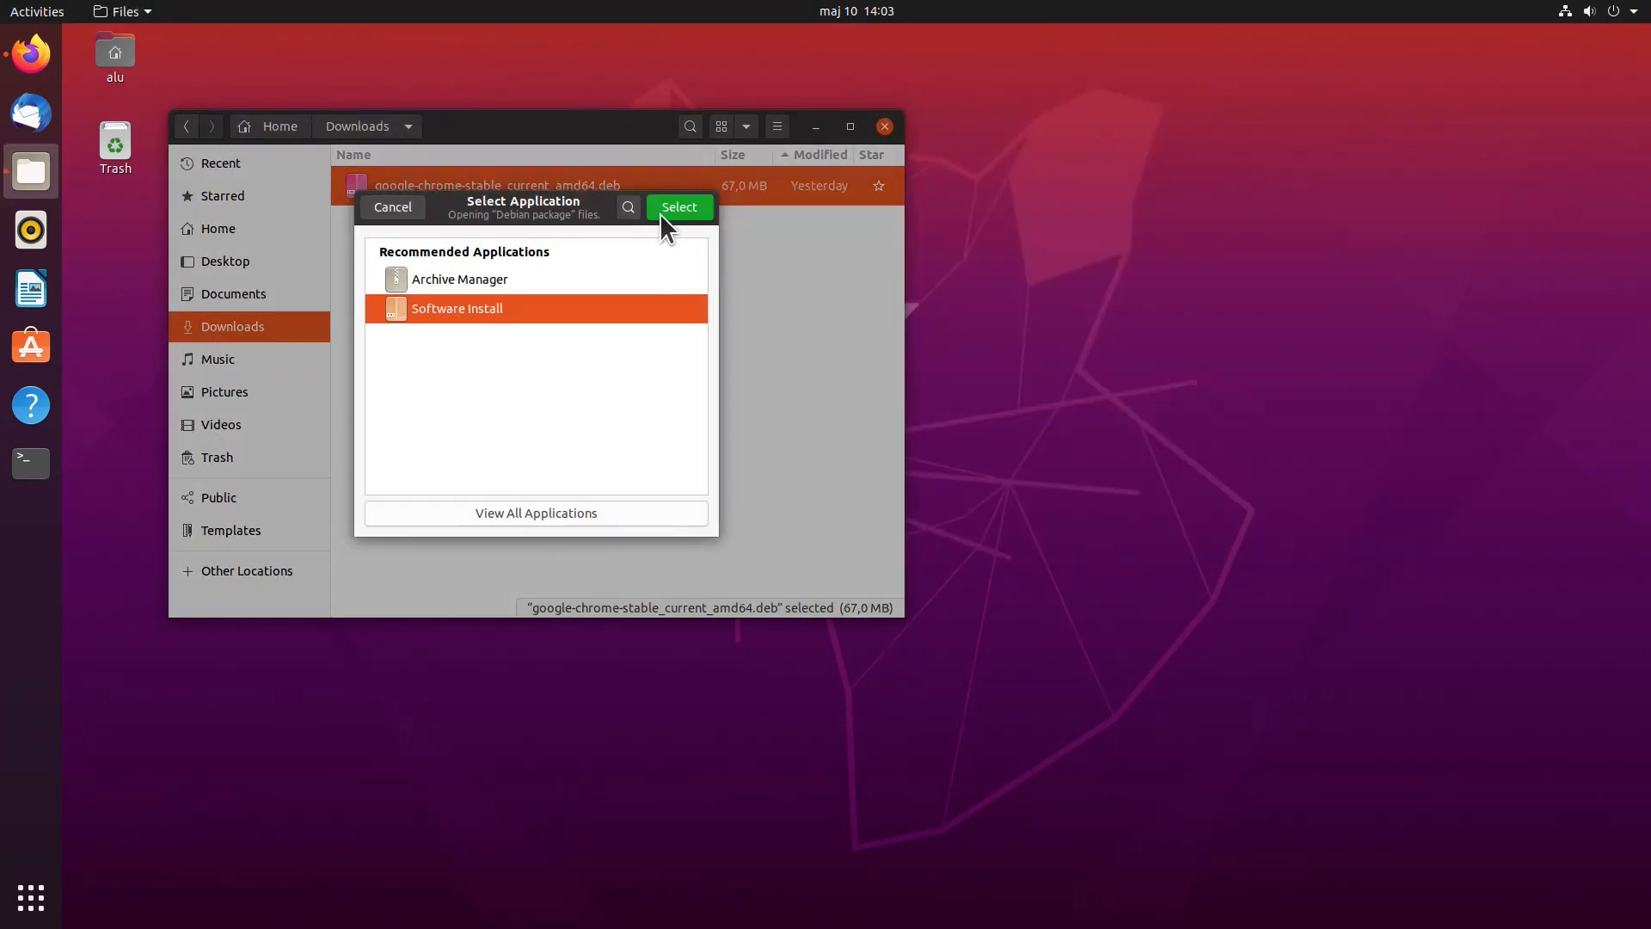
left_click(677, 206)
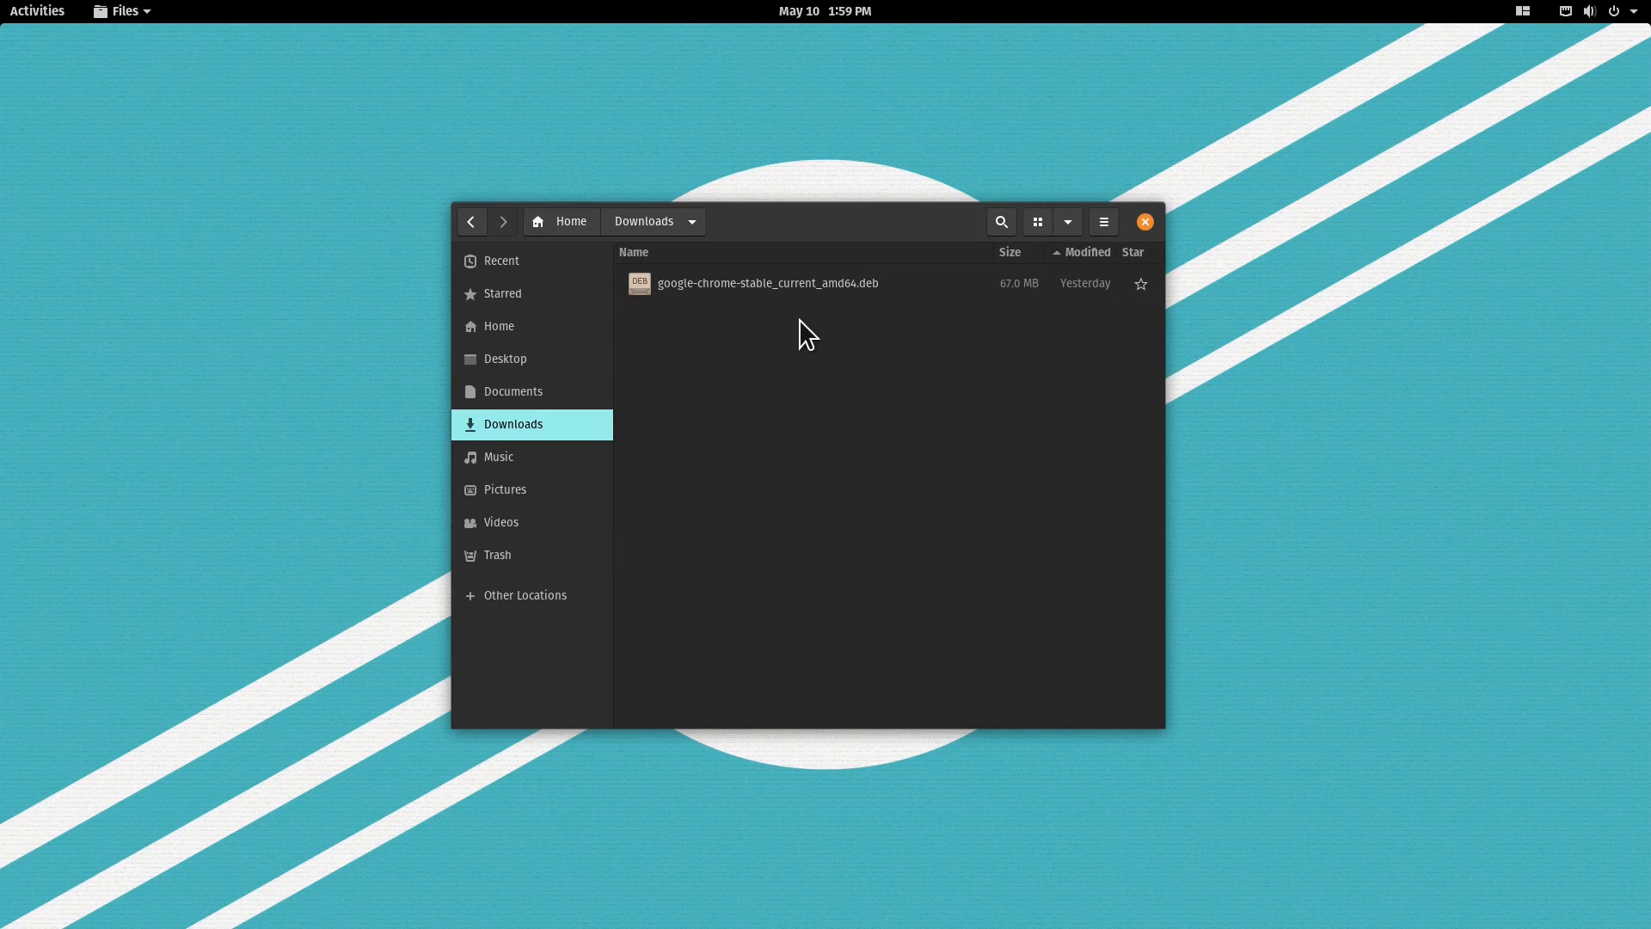
Step: Load google-chrome-stable .deb in Eddy and install Google Chrome
double_click(767, 282)
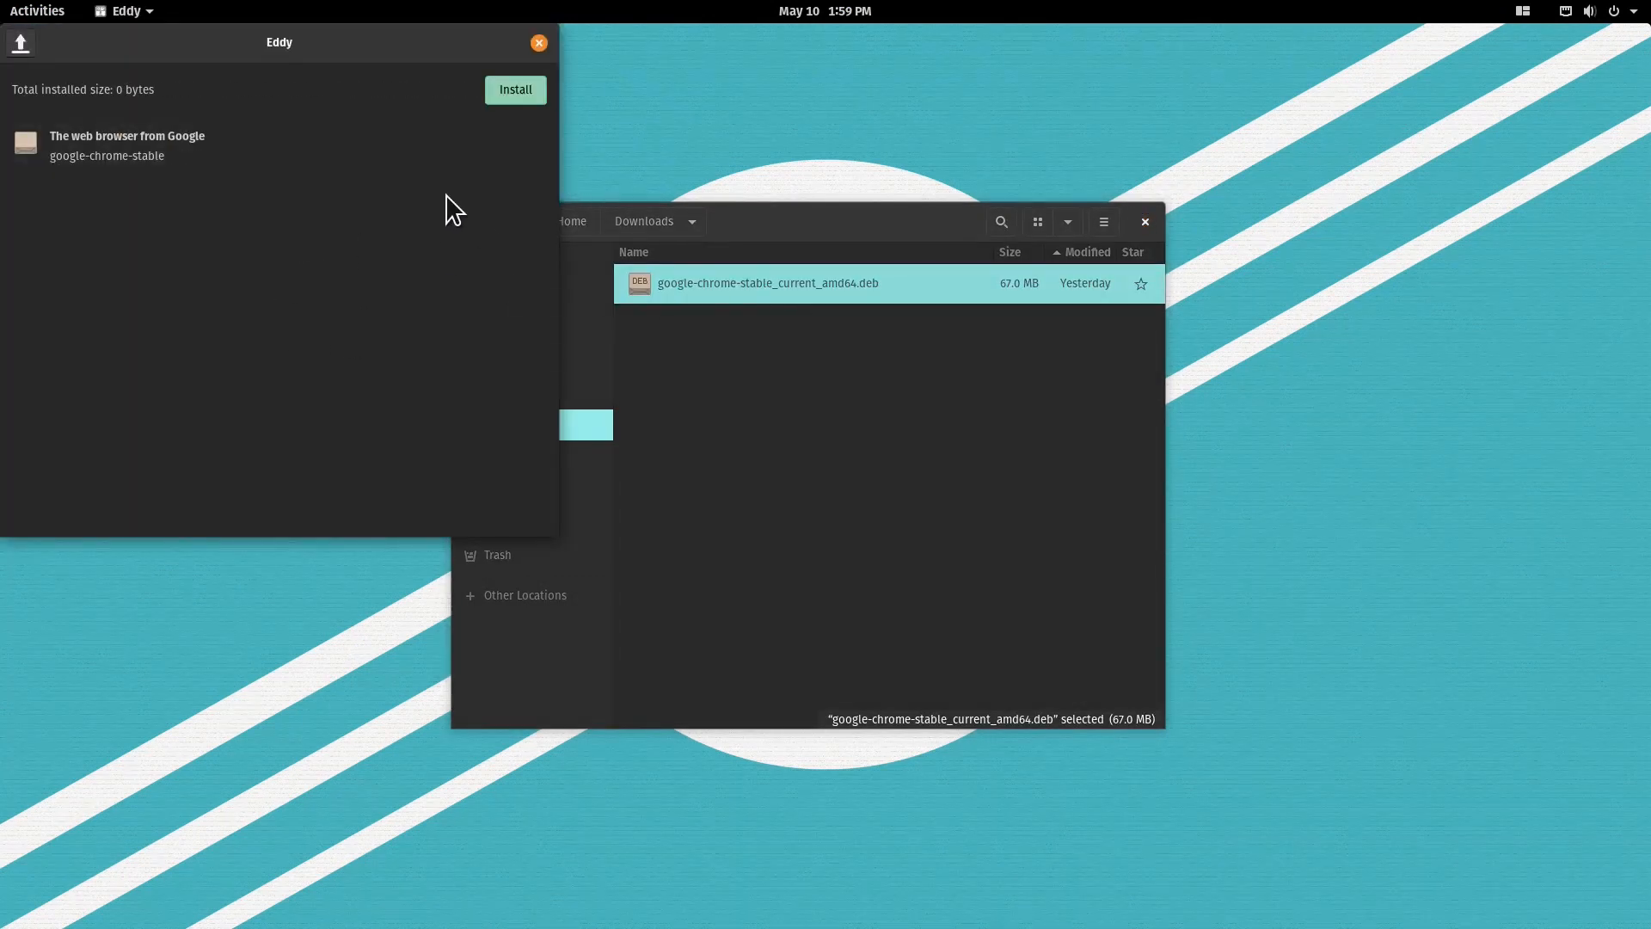
left_click(514, 90)
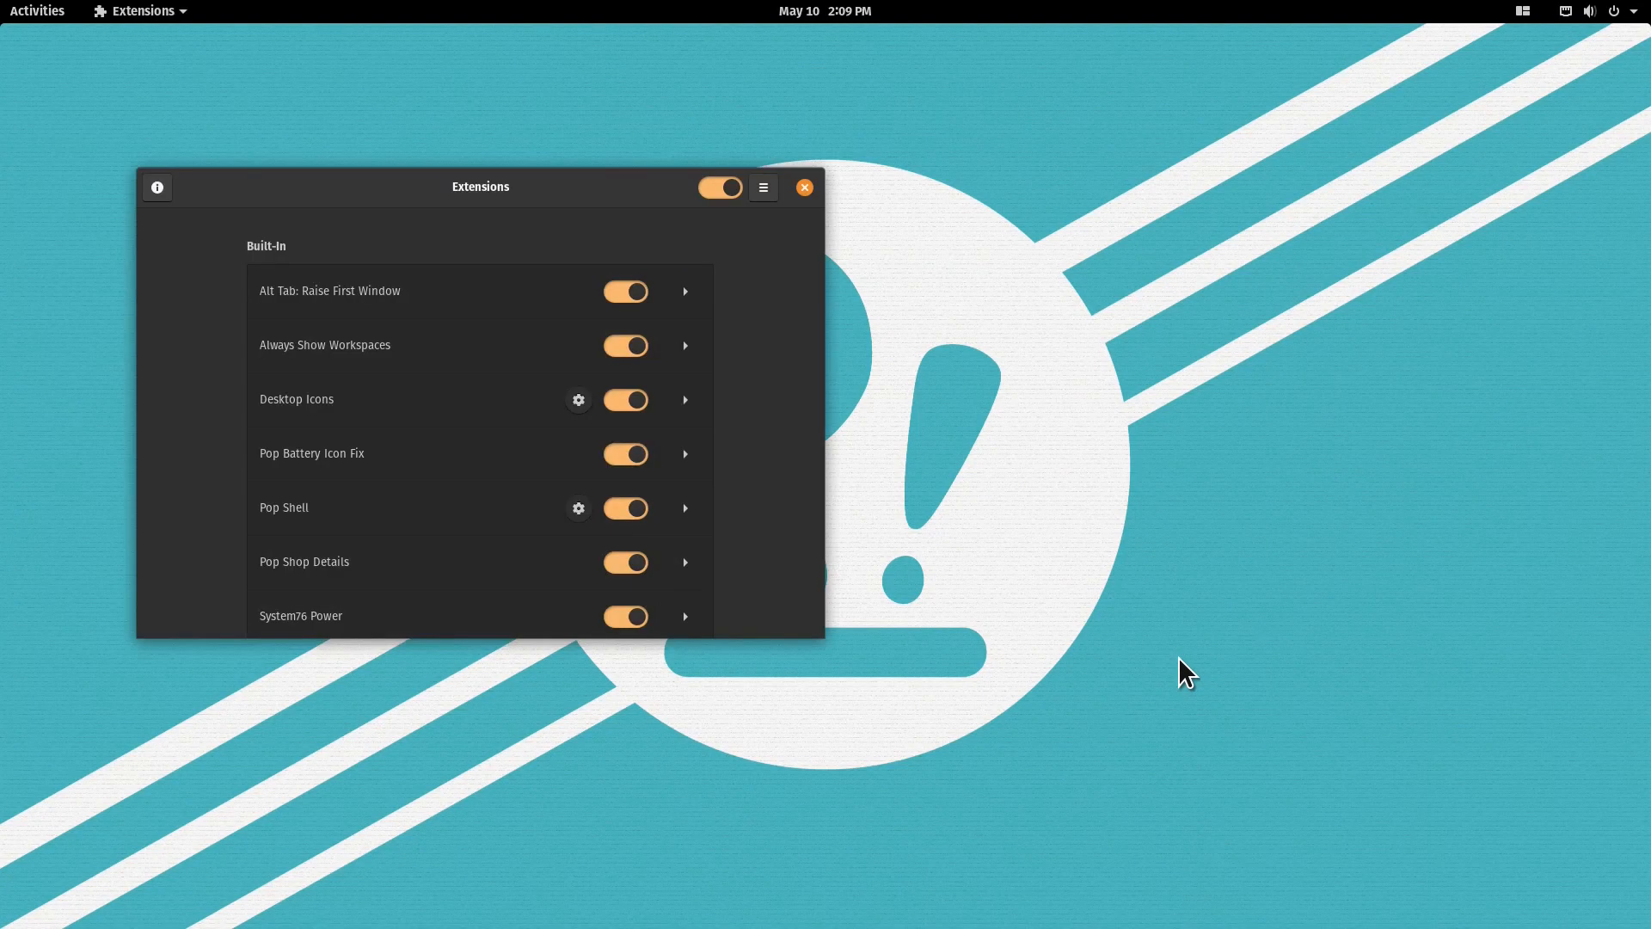
Step: Review the eight built-in GNOME shell extensions, all toggled on, then leave the Extensions app
scroll("down", 3)
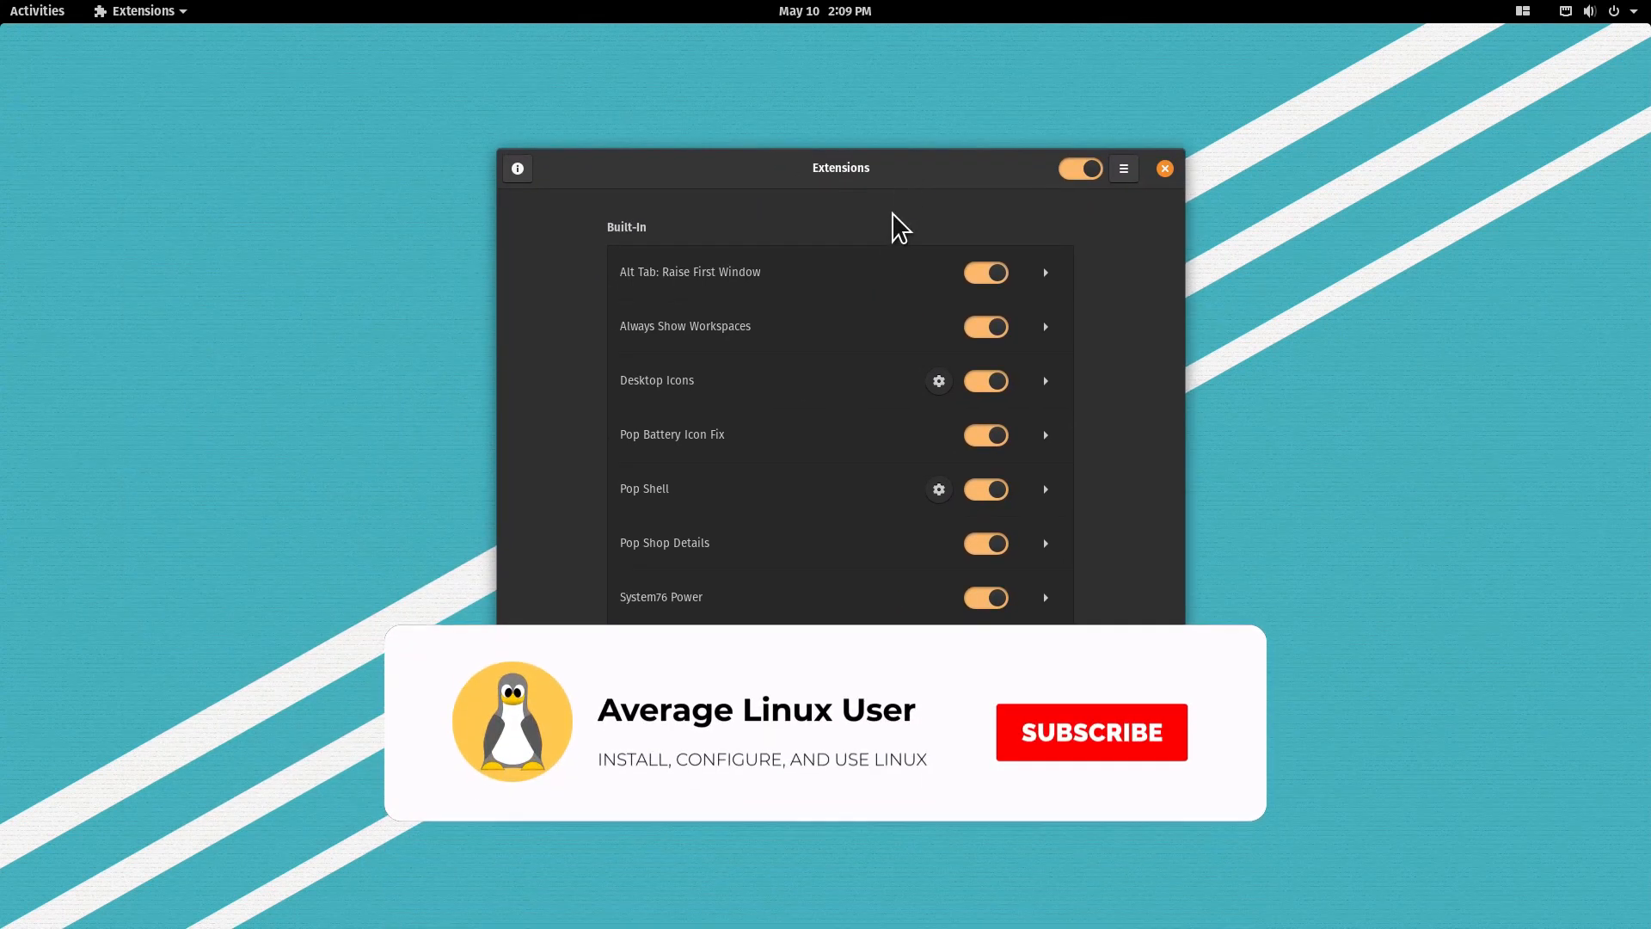
left_click(1090, 731)
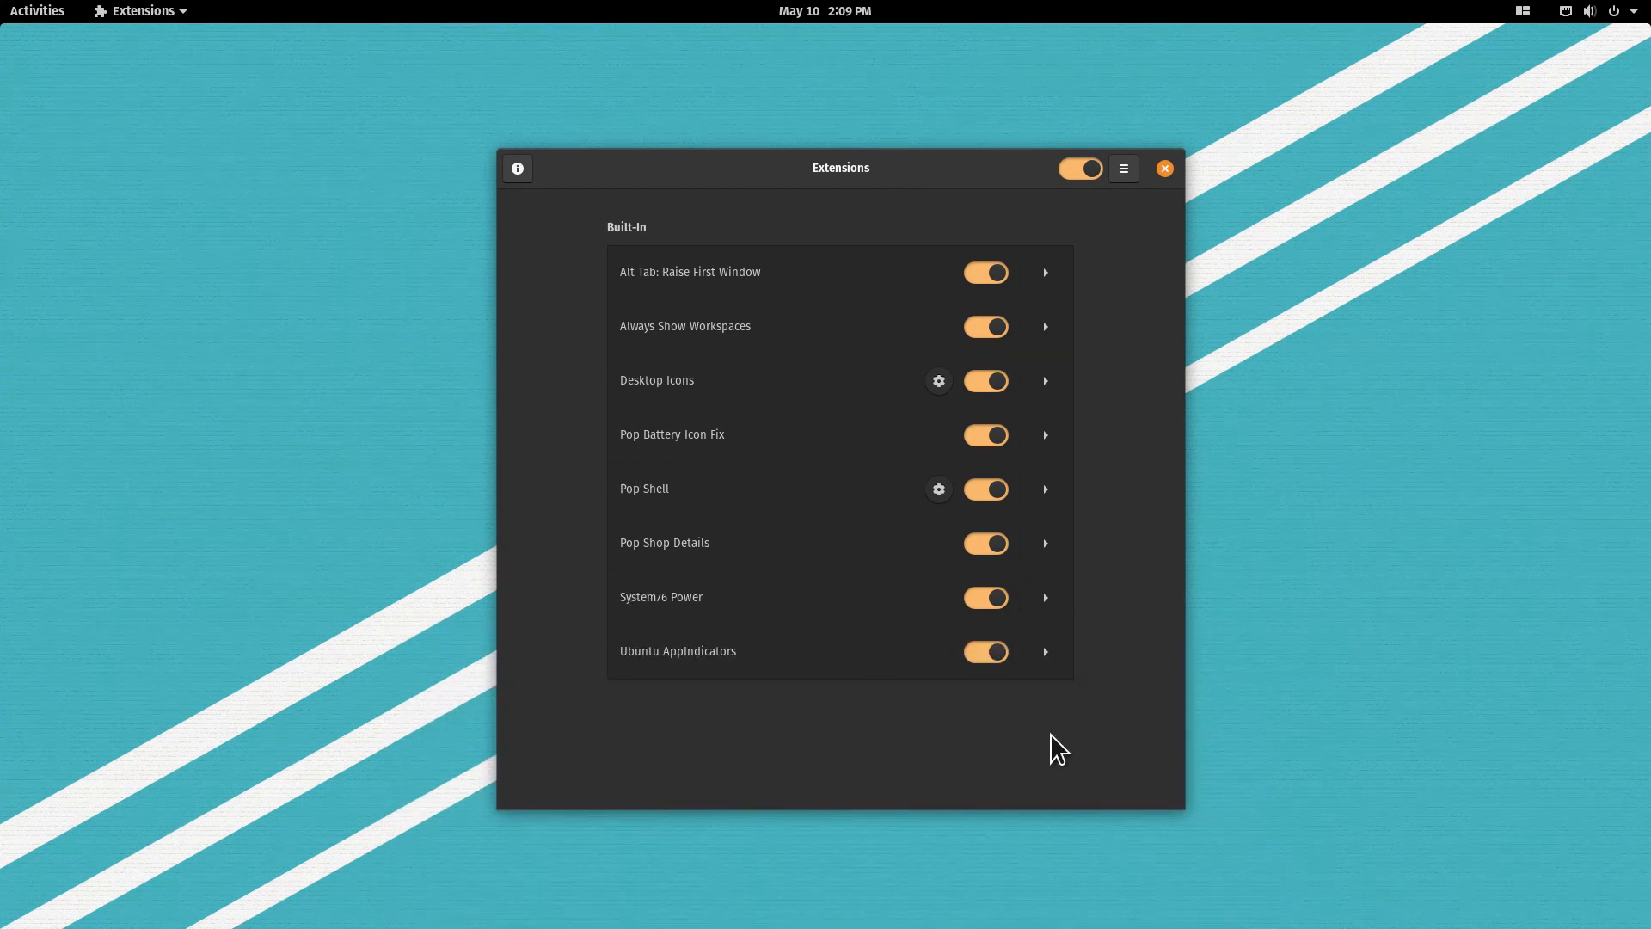
left_click(1165, 166)
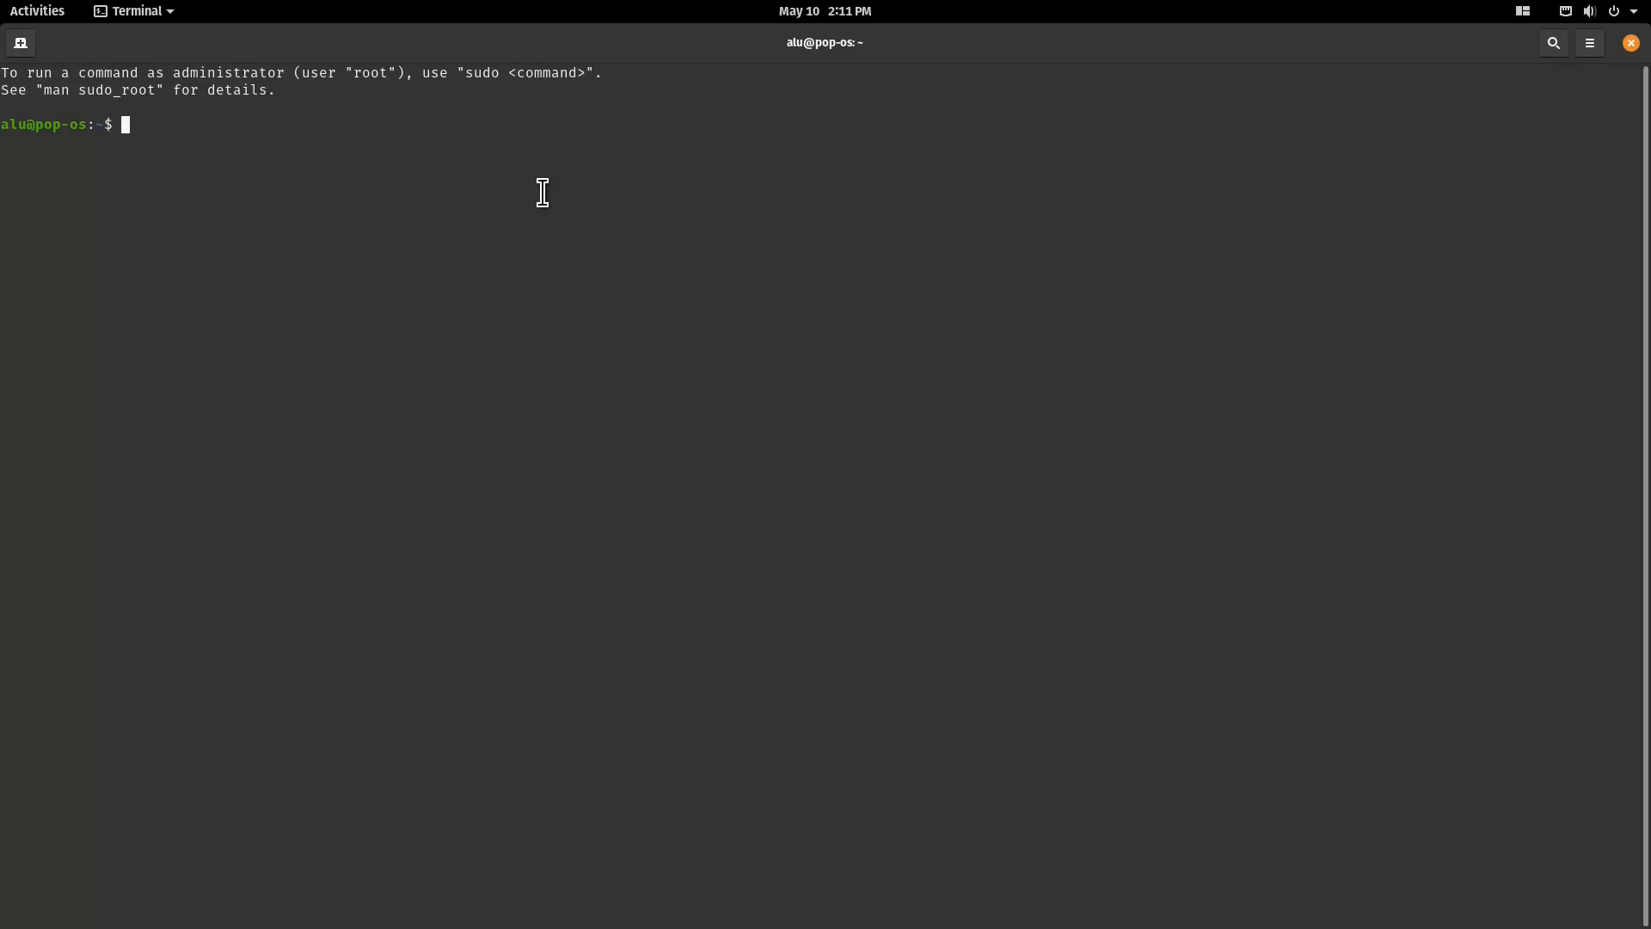
Step: Run 'apt-cache search nvidia' in Terminal to list available NVIDIA driver packages
type("apt-cache search nvidia")
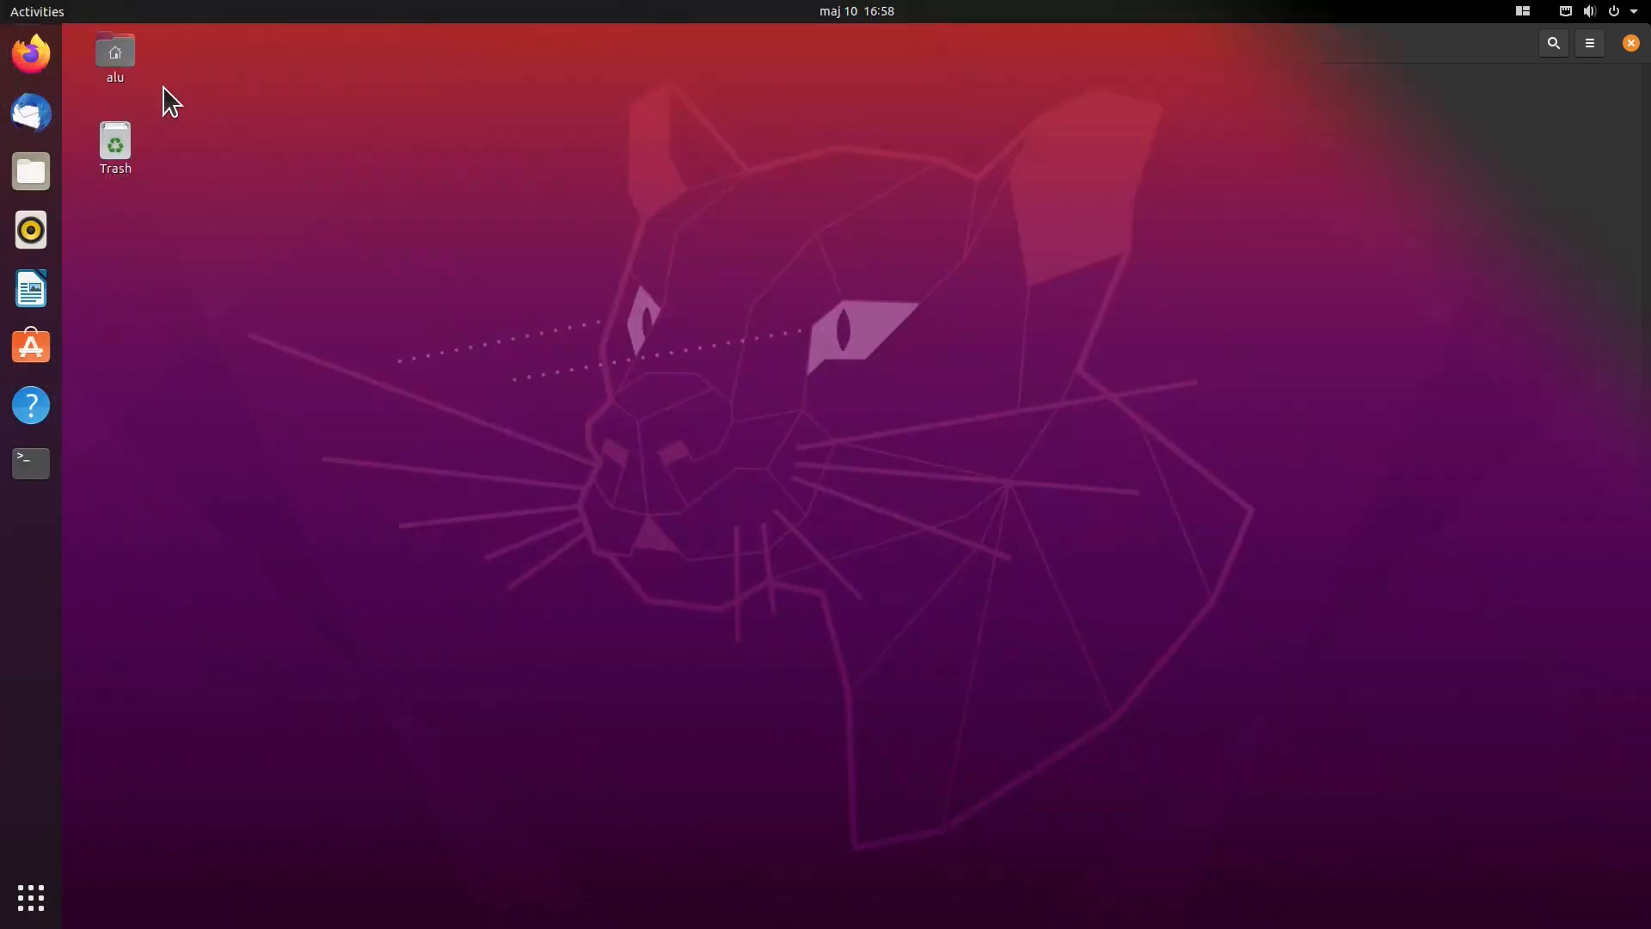
type("dril")
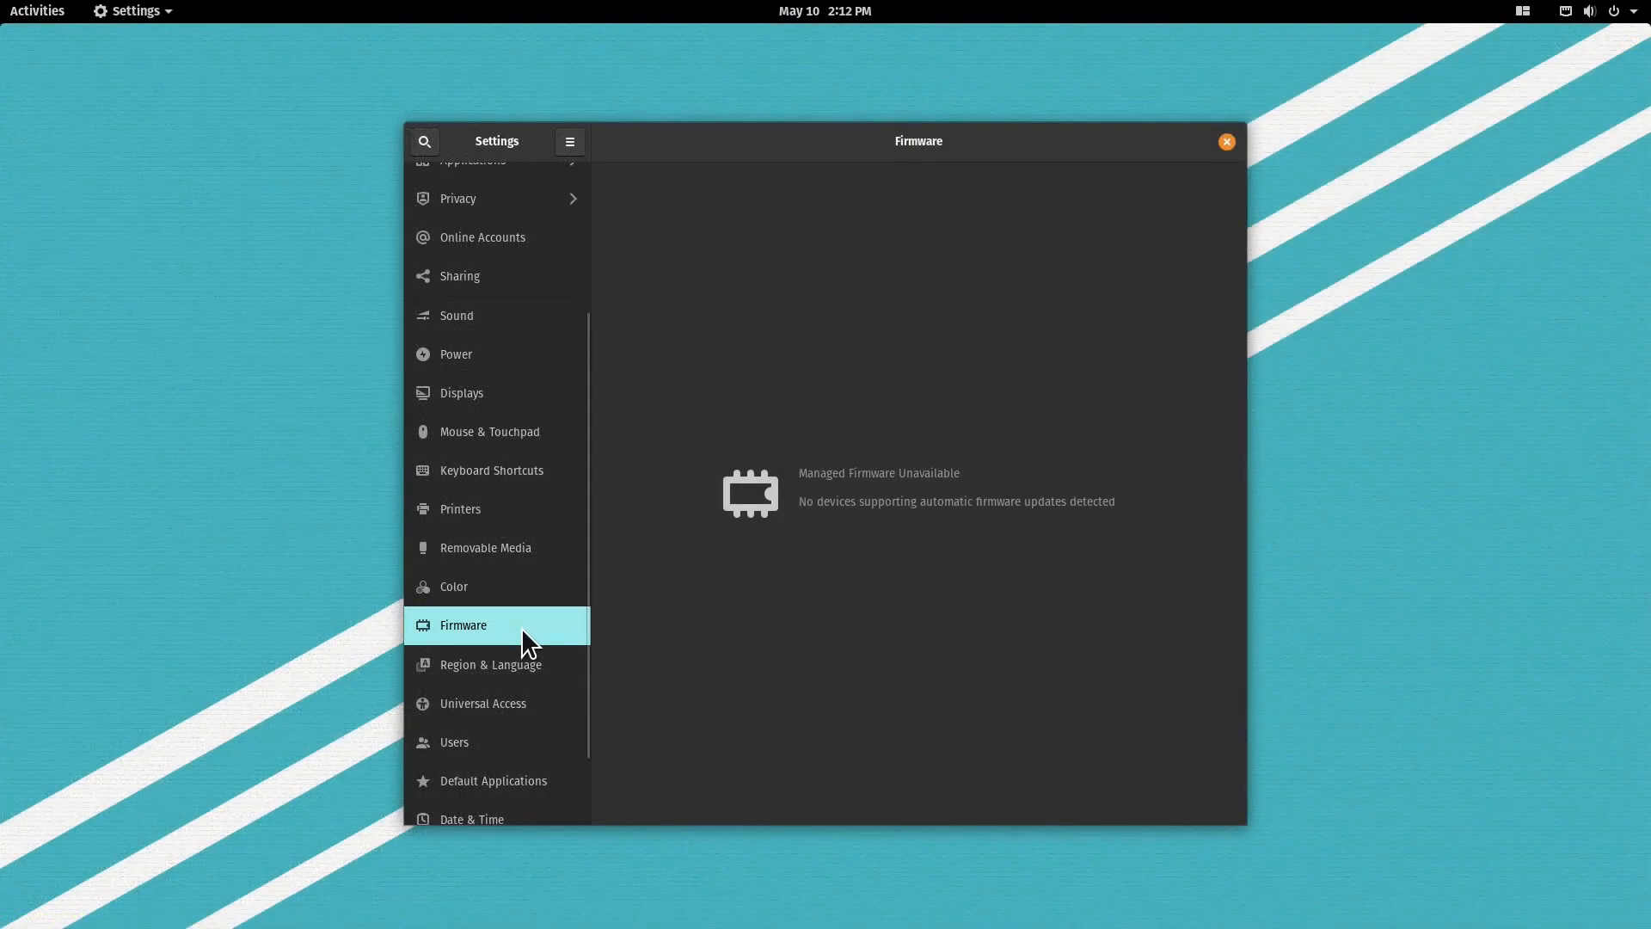
Step: Show the Firmware panel in Settings, reporting no devices supporting automatic firmware updates
scroll("down", 3)
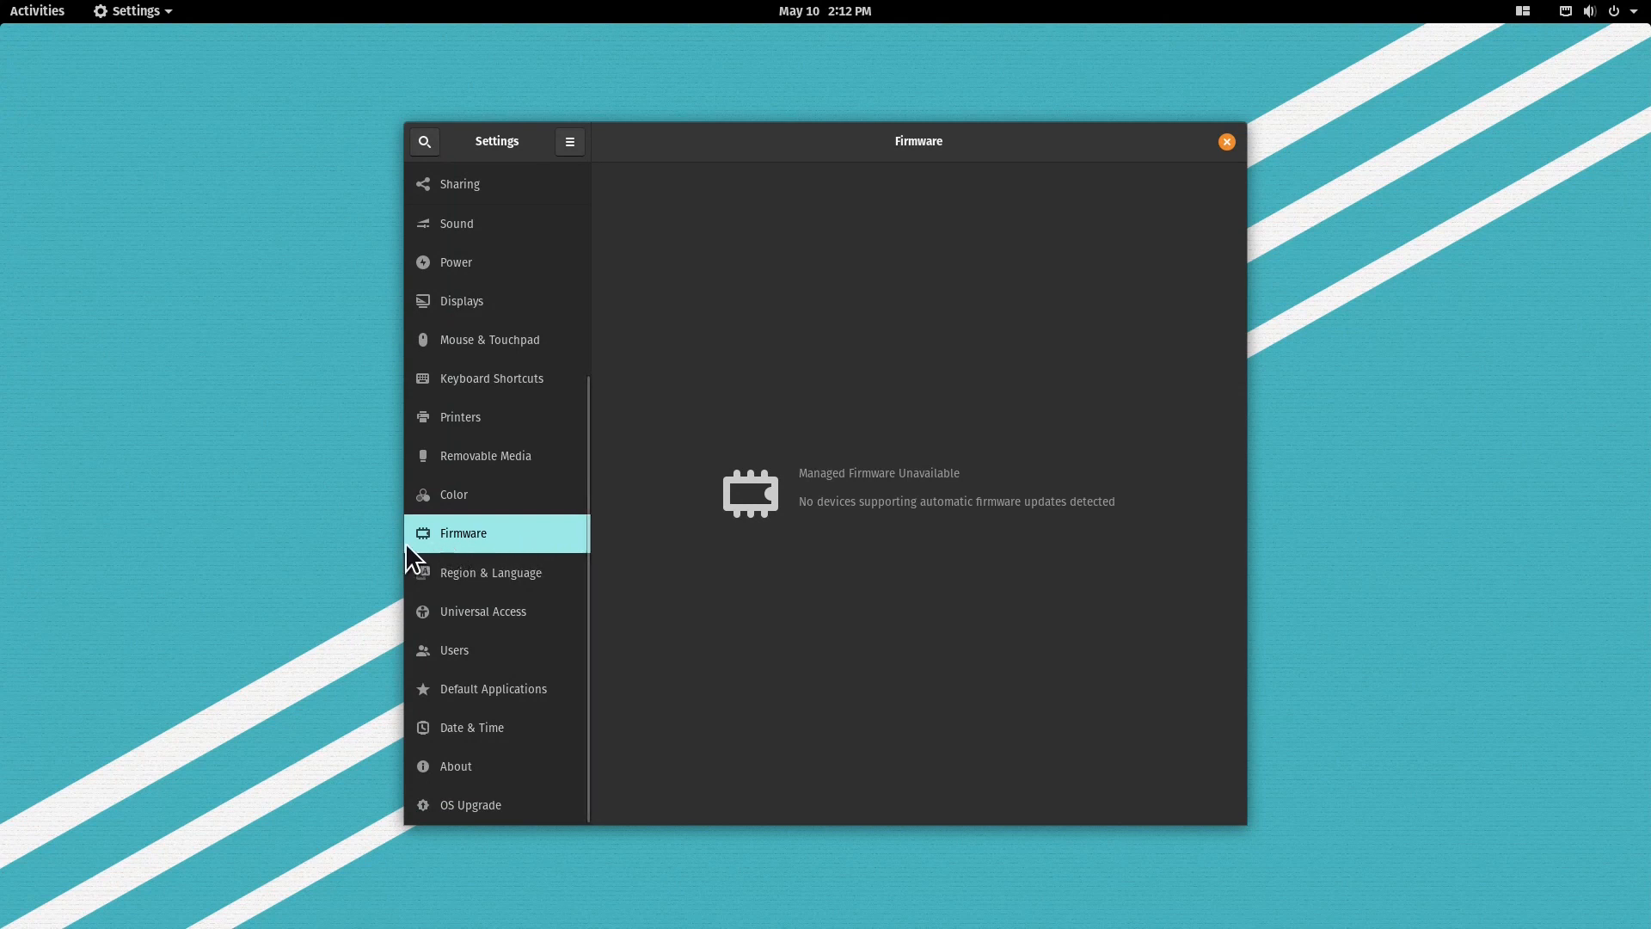
mouse_move(514, 555)
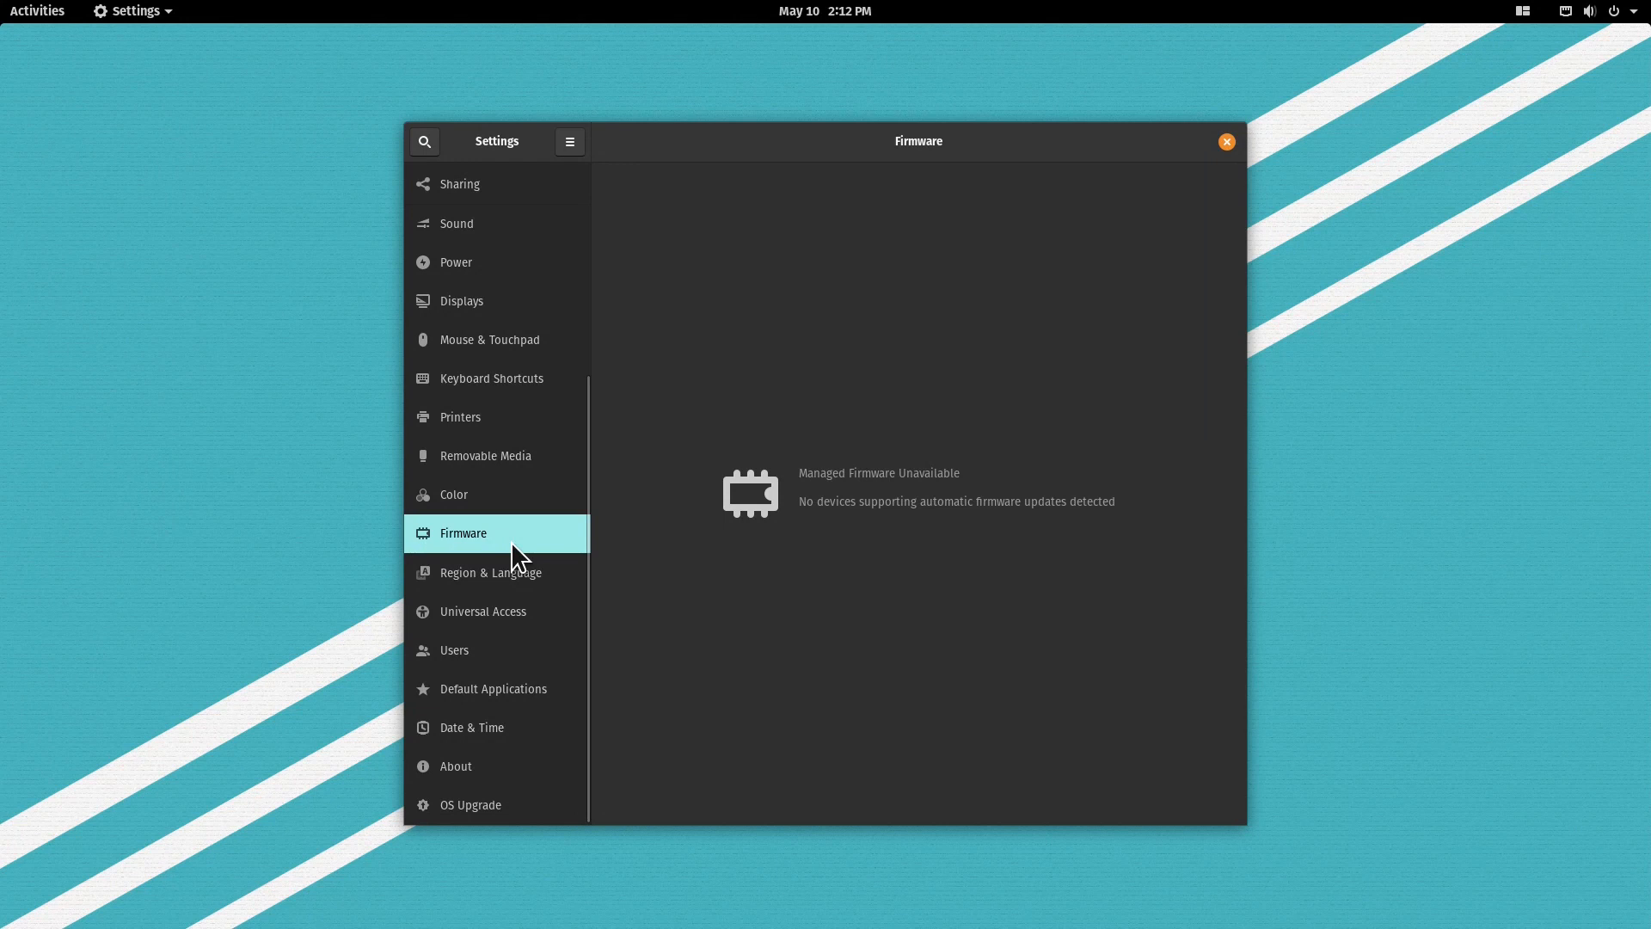
left_click(1226, 141)
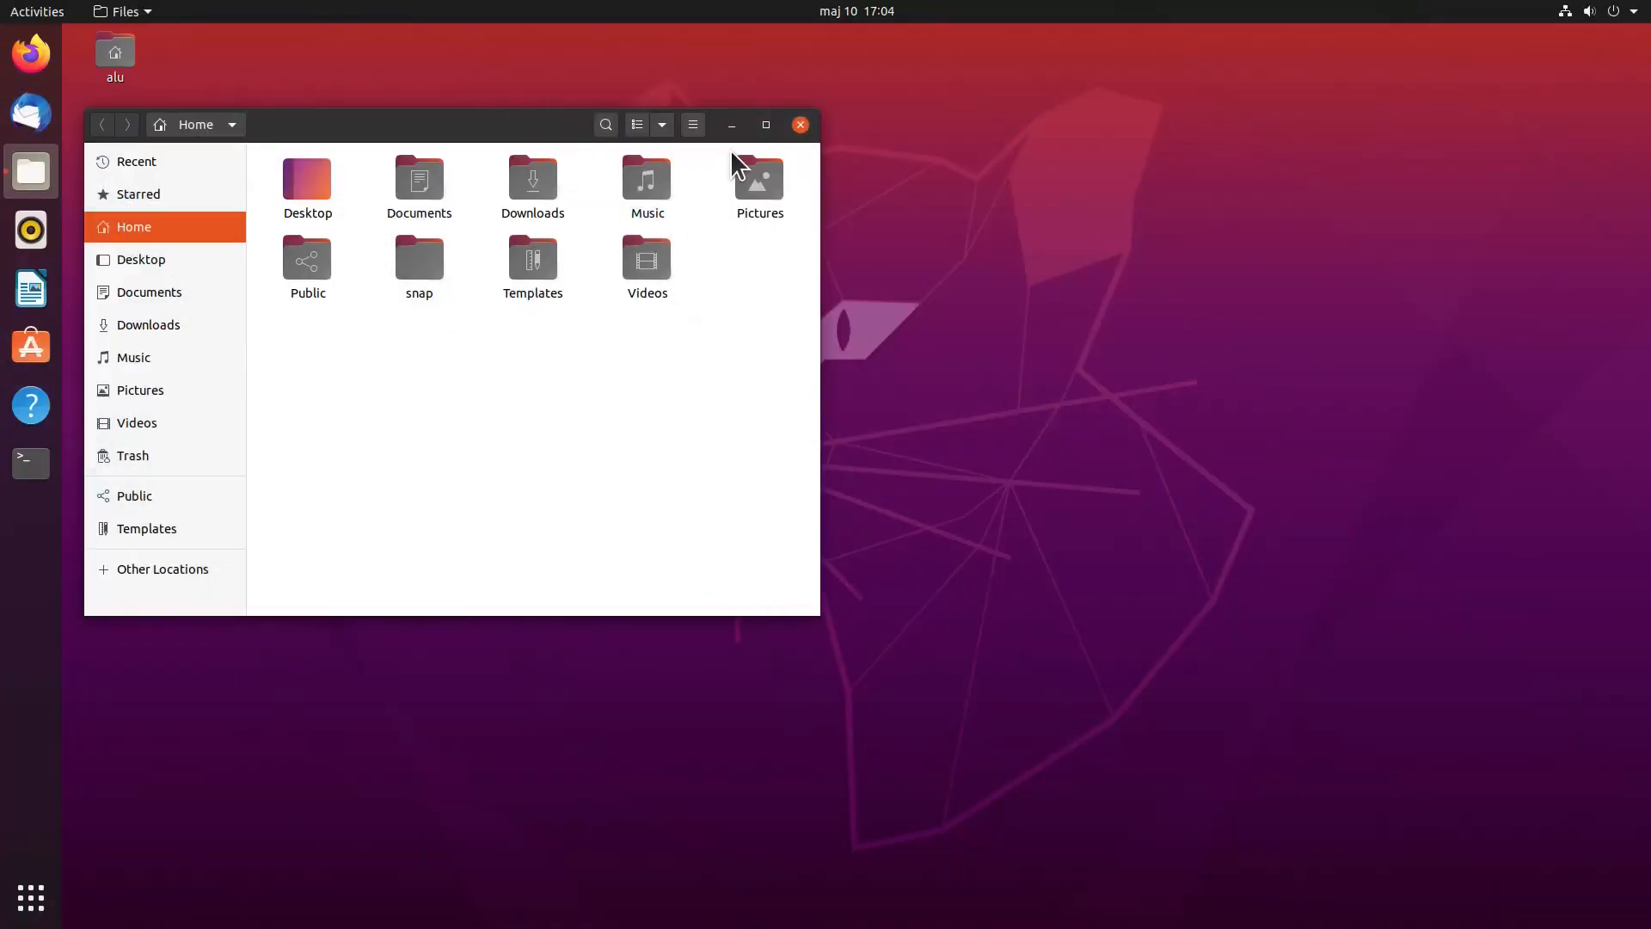
Step: Browse into Downloads and show its contents, including the Chrome .deb, as a list
left_click(798, 124)
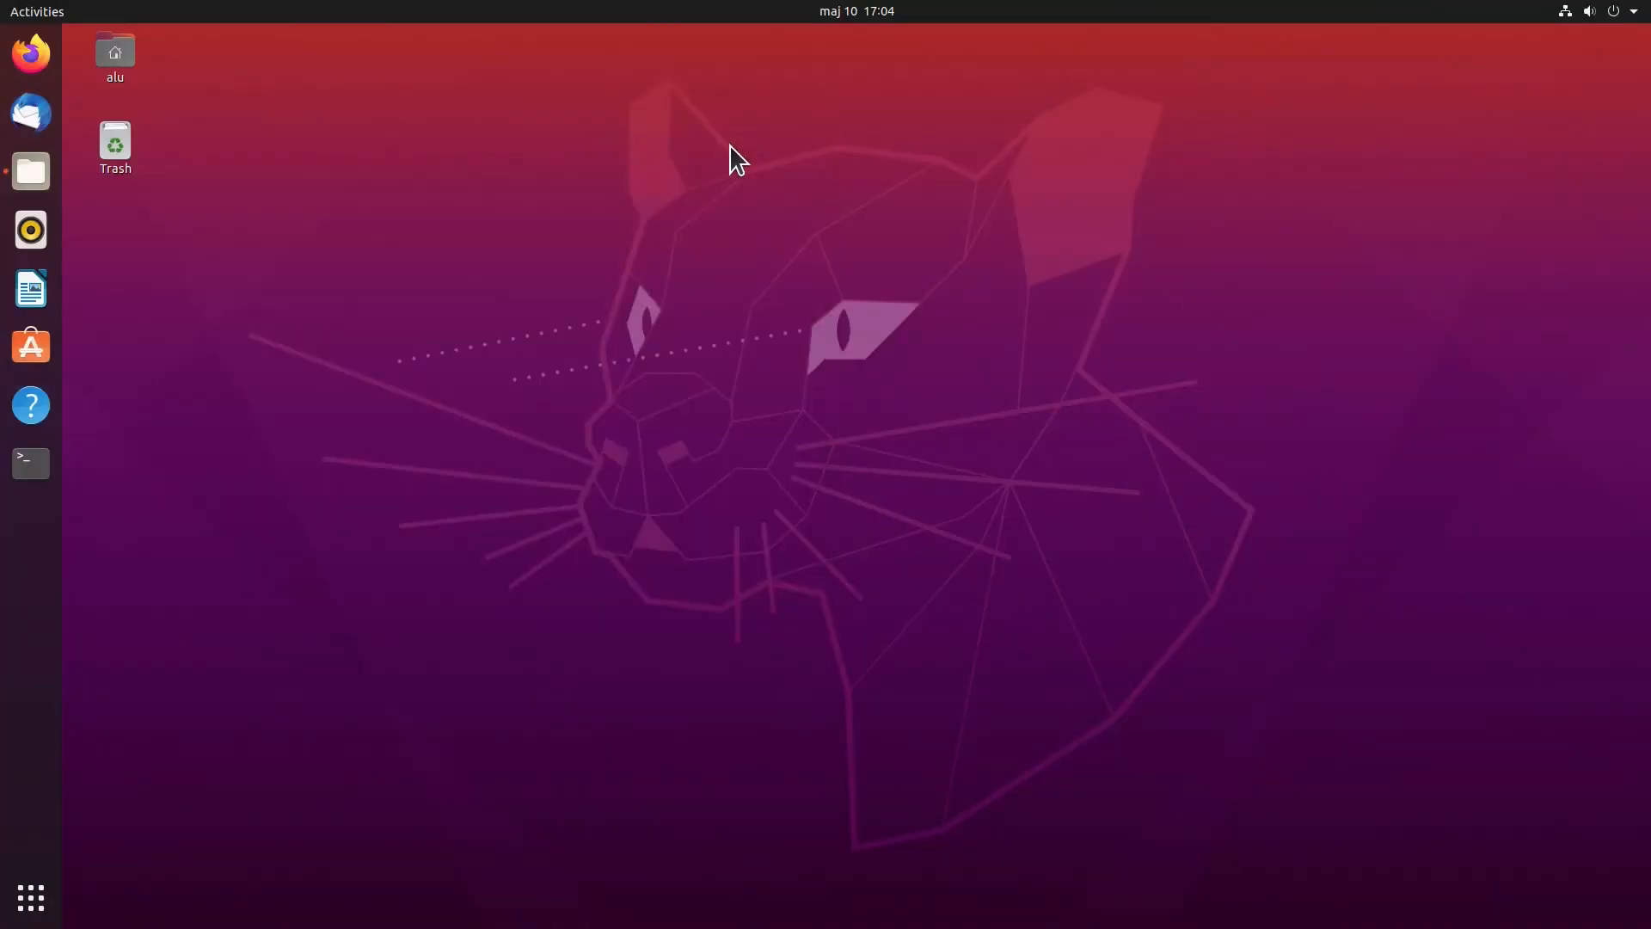
left_click(29, 170)
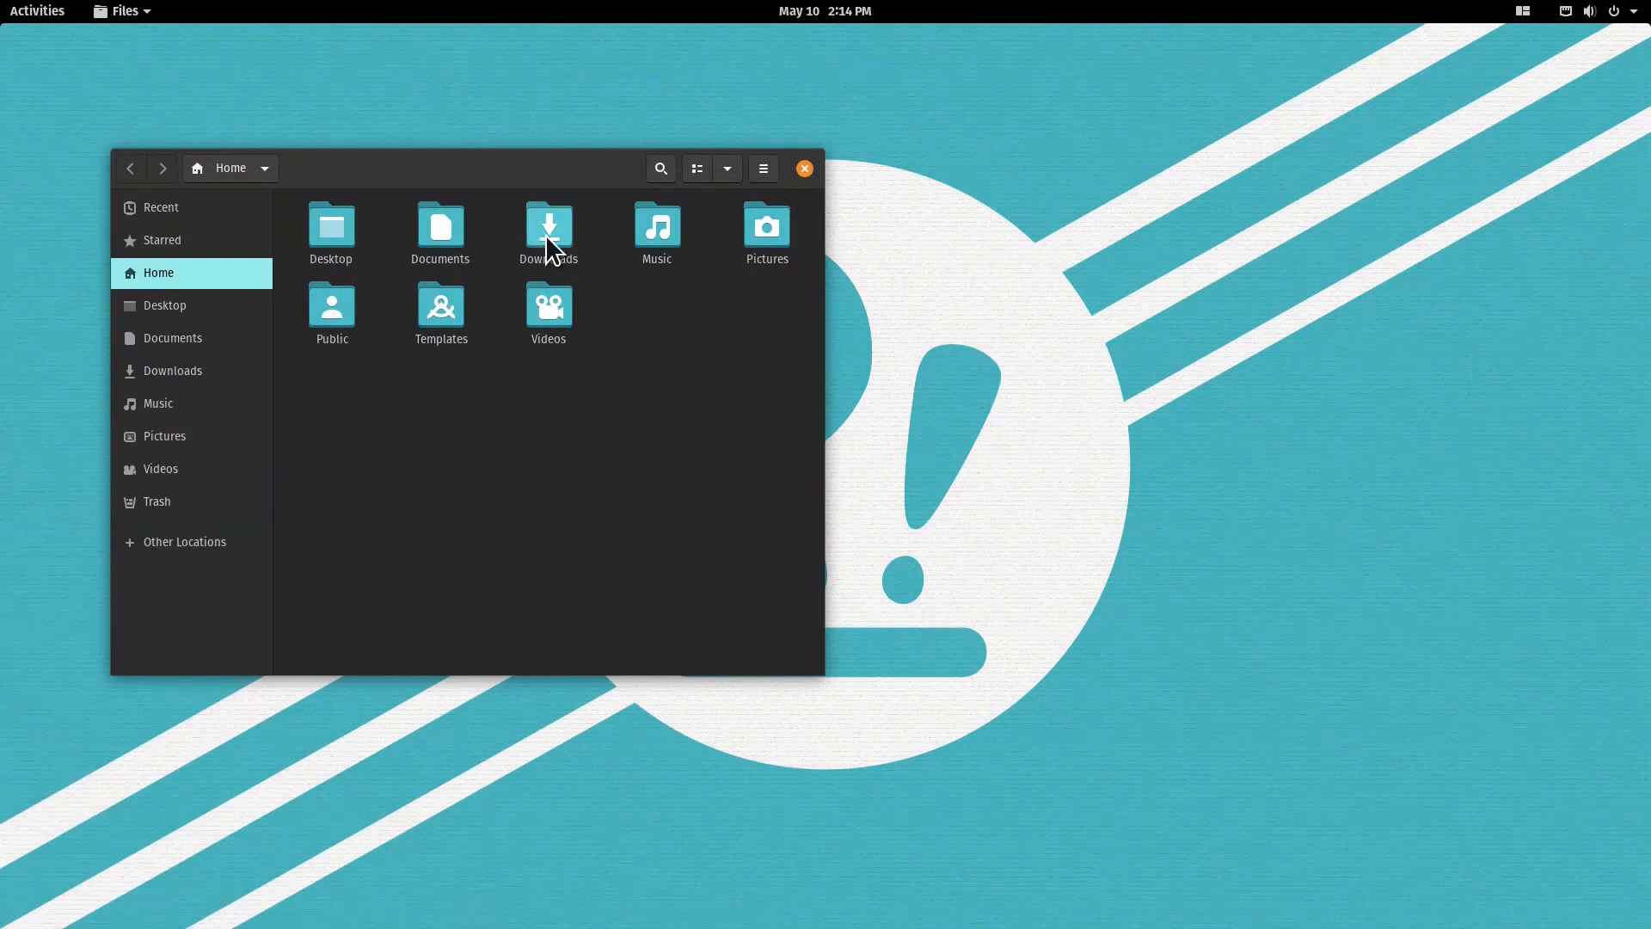
double_click(547, 223)
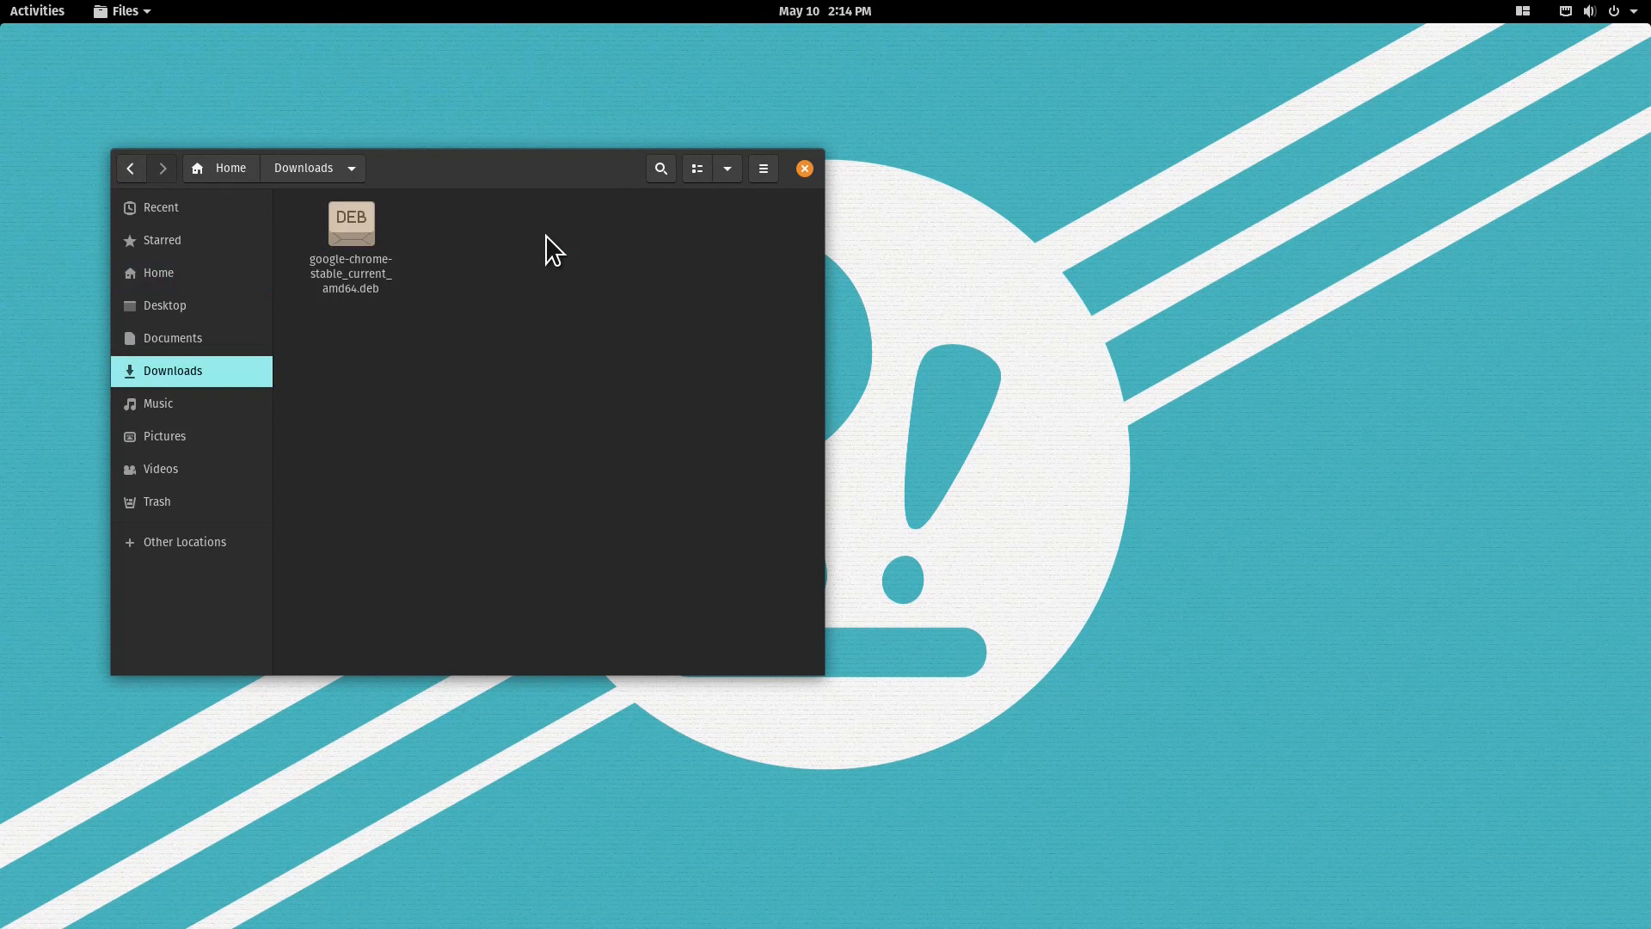
left_click(697, 169)
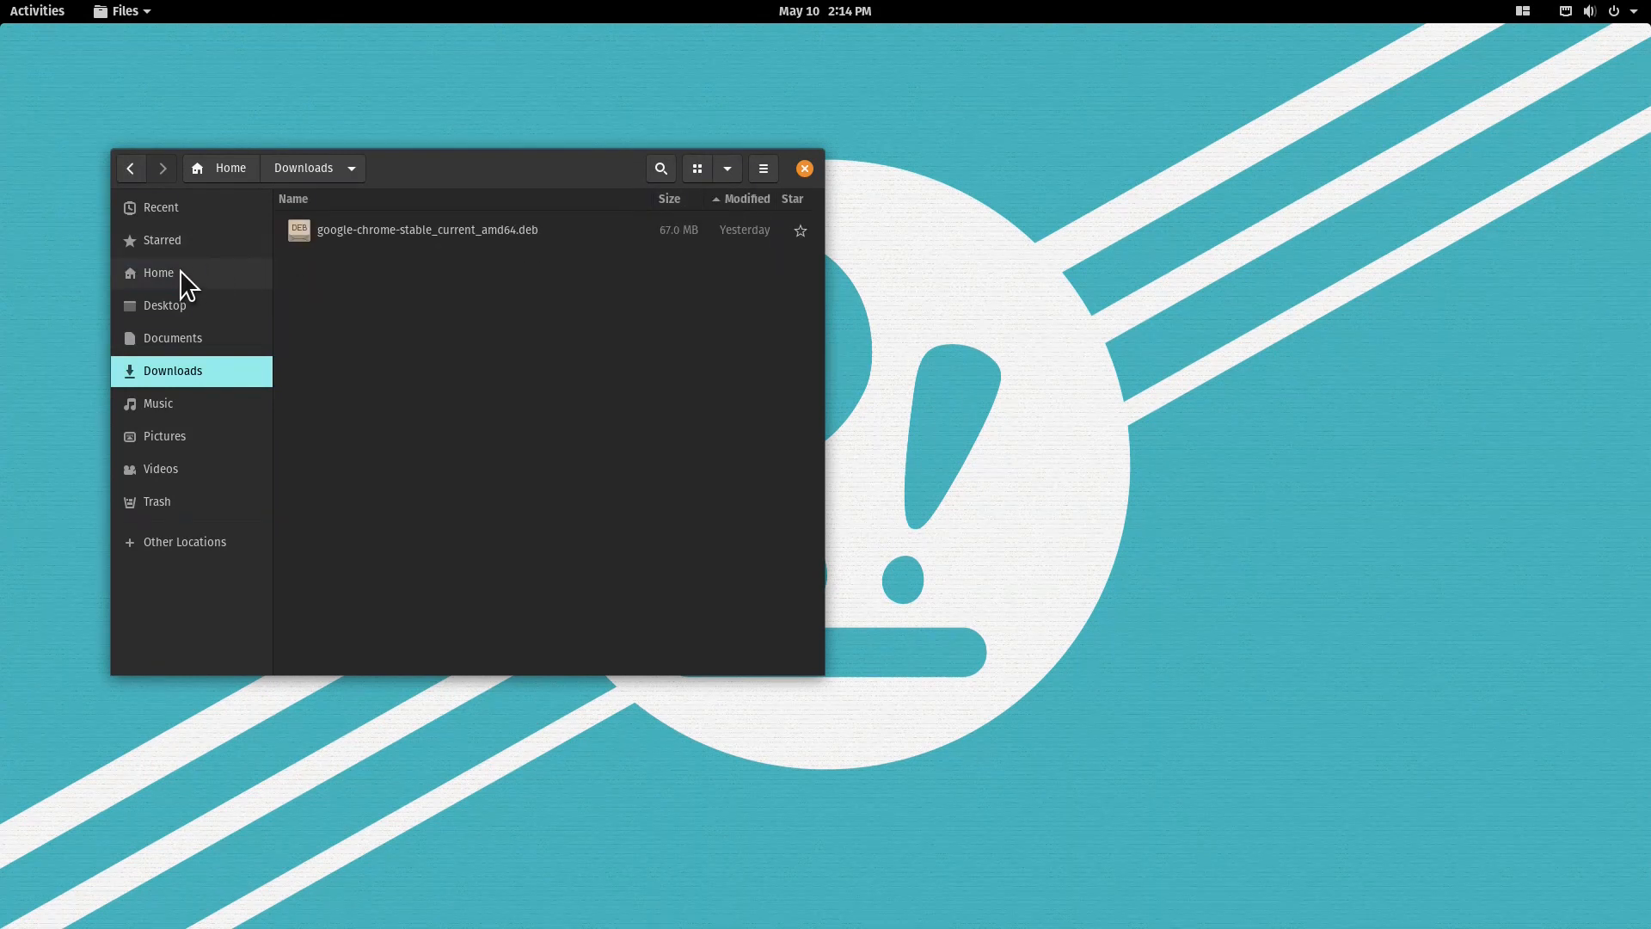
Step: Return to the Home folder in icon view and close the file manager
left_click(158, 273)
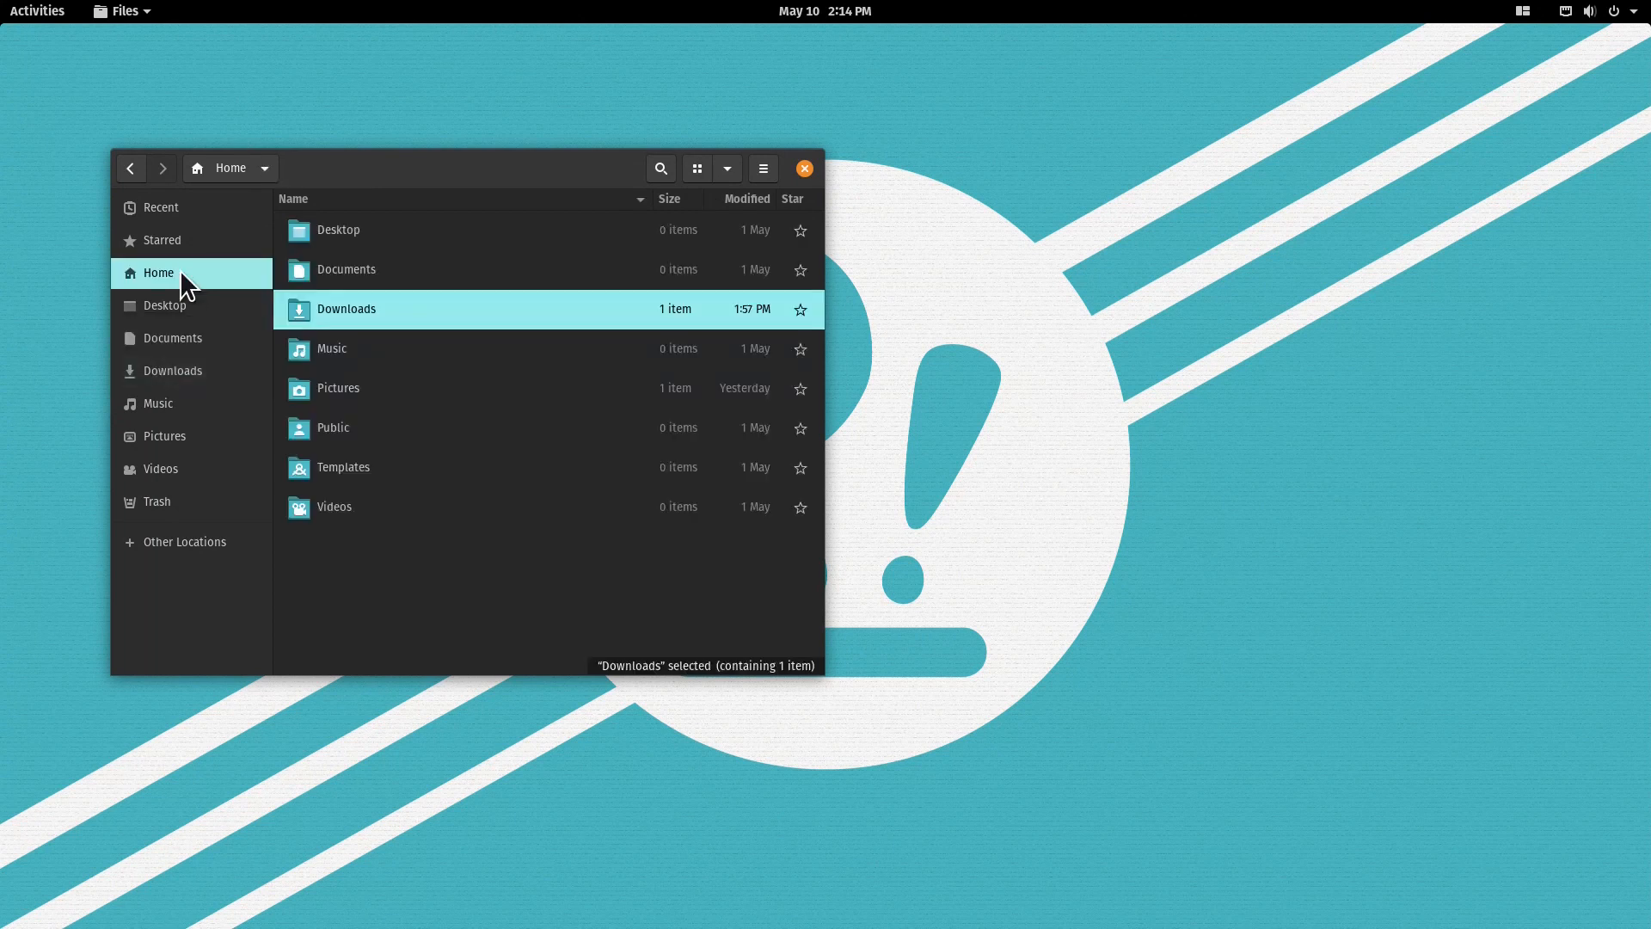
mouse_move(696, 167)
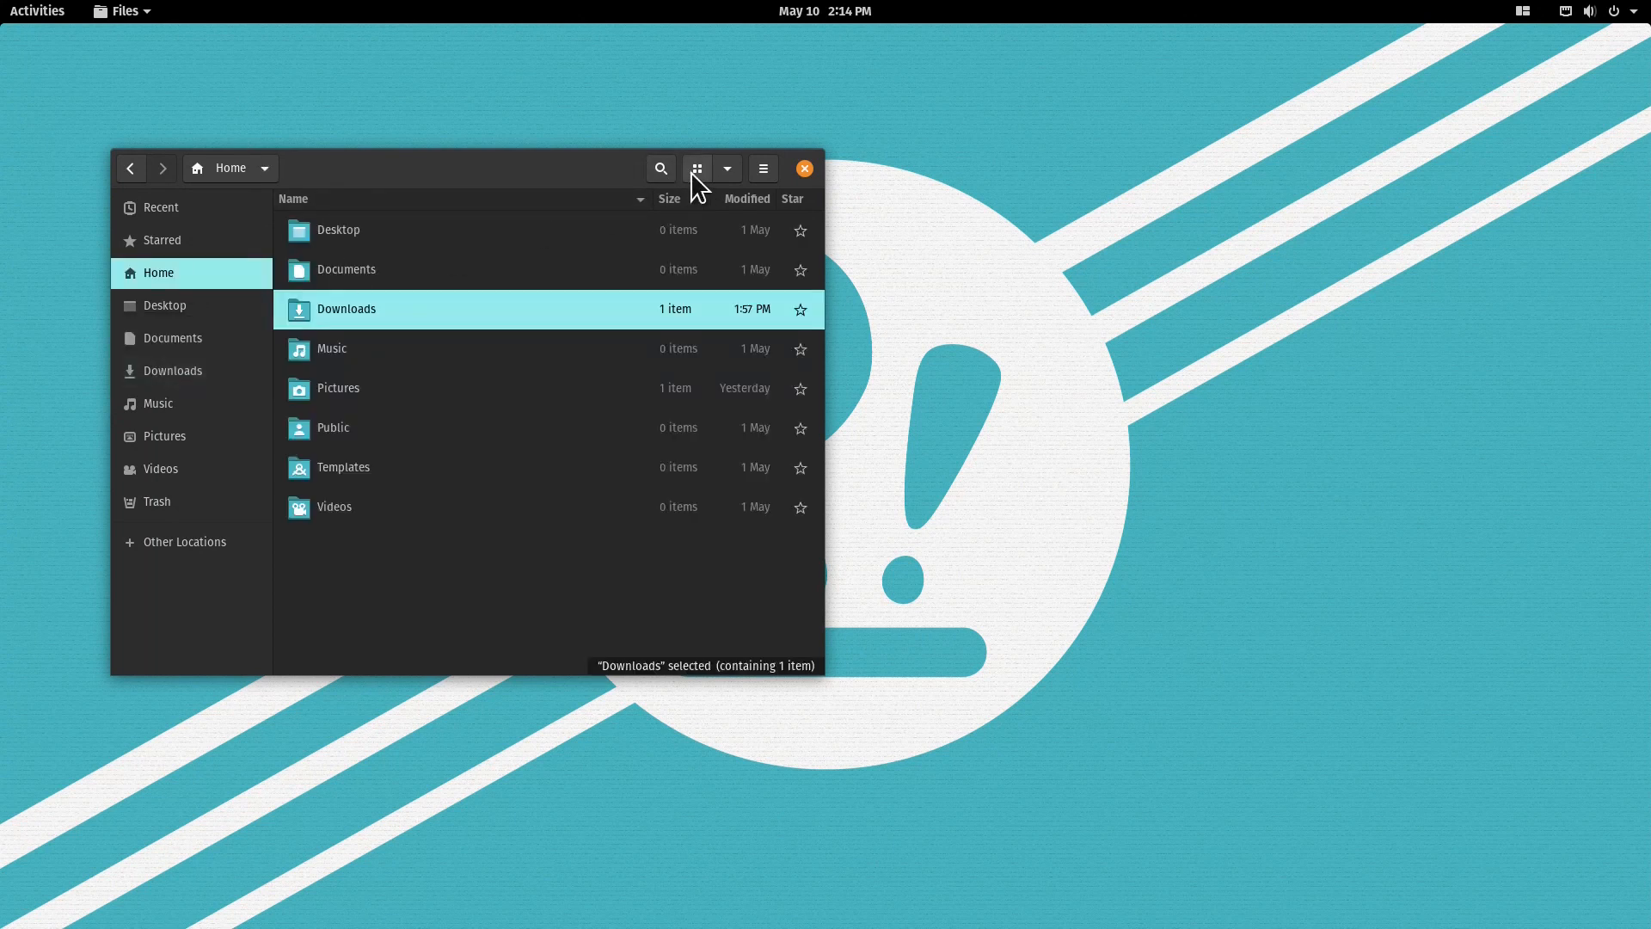
left_click(696, 168)
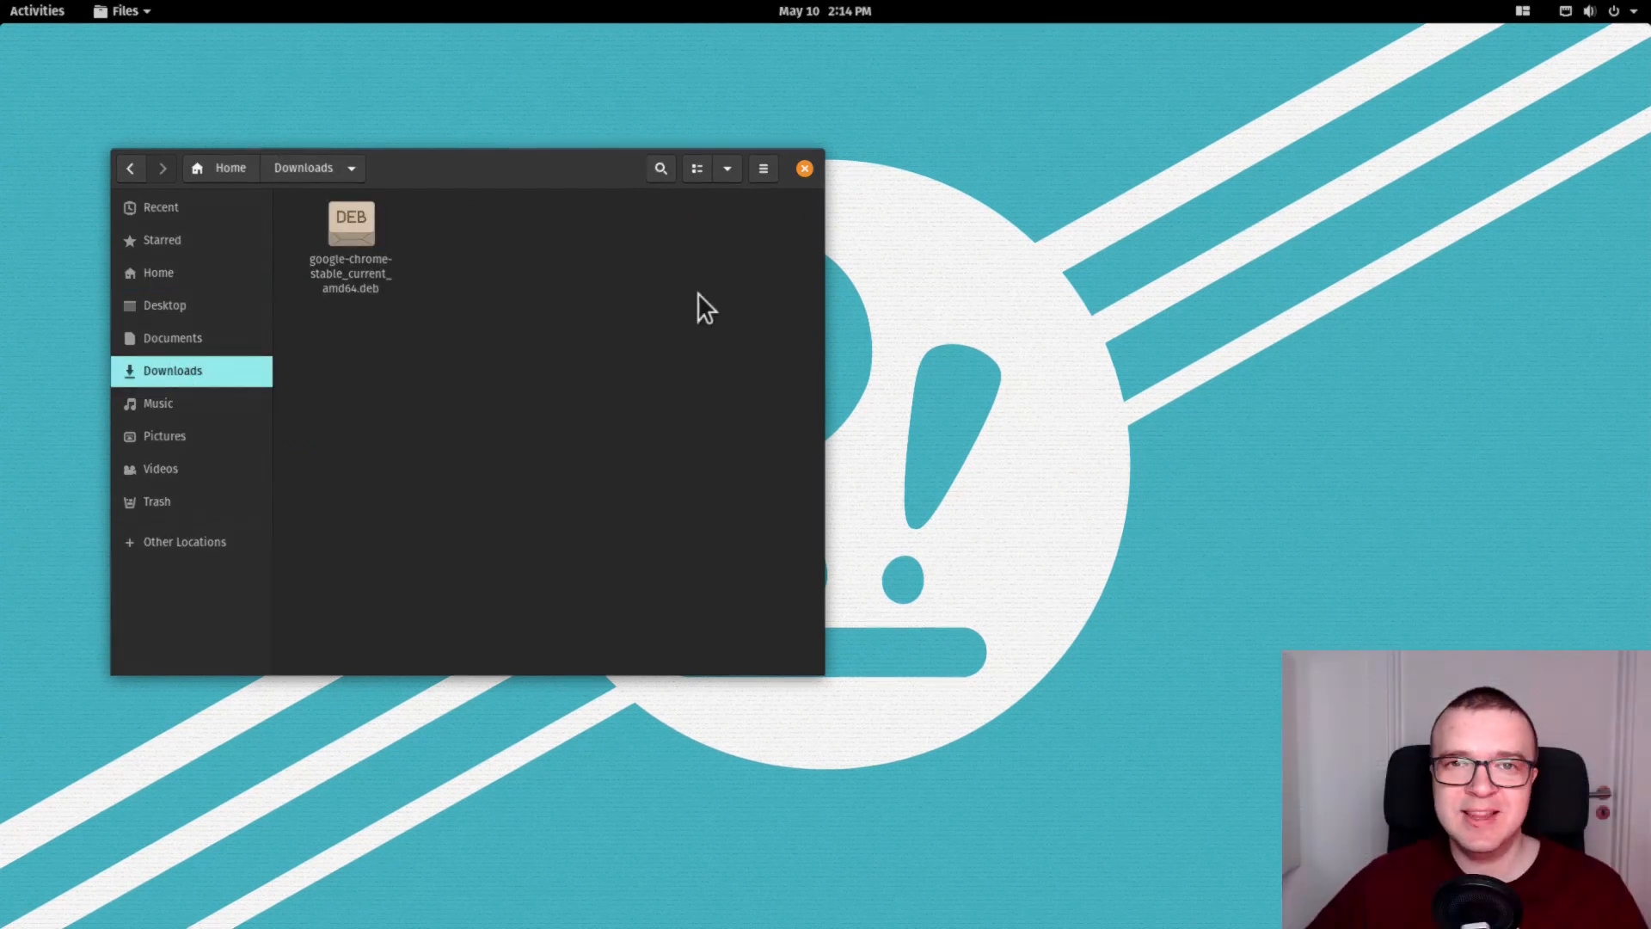
left_click(803, 167)
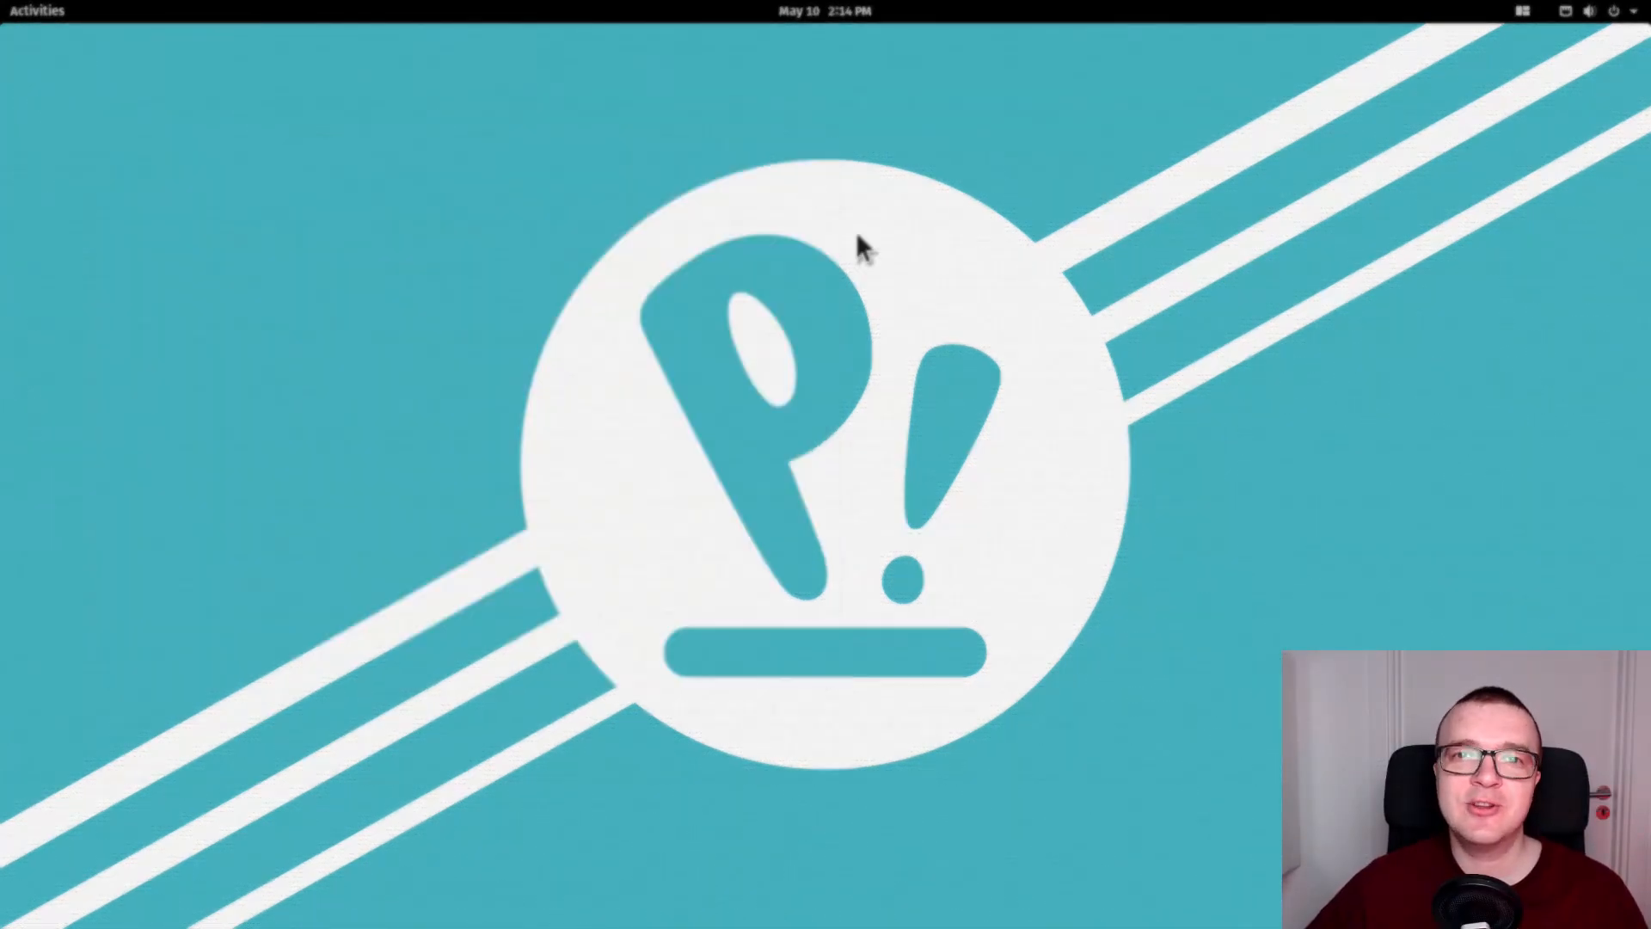